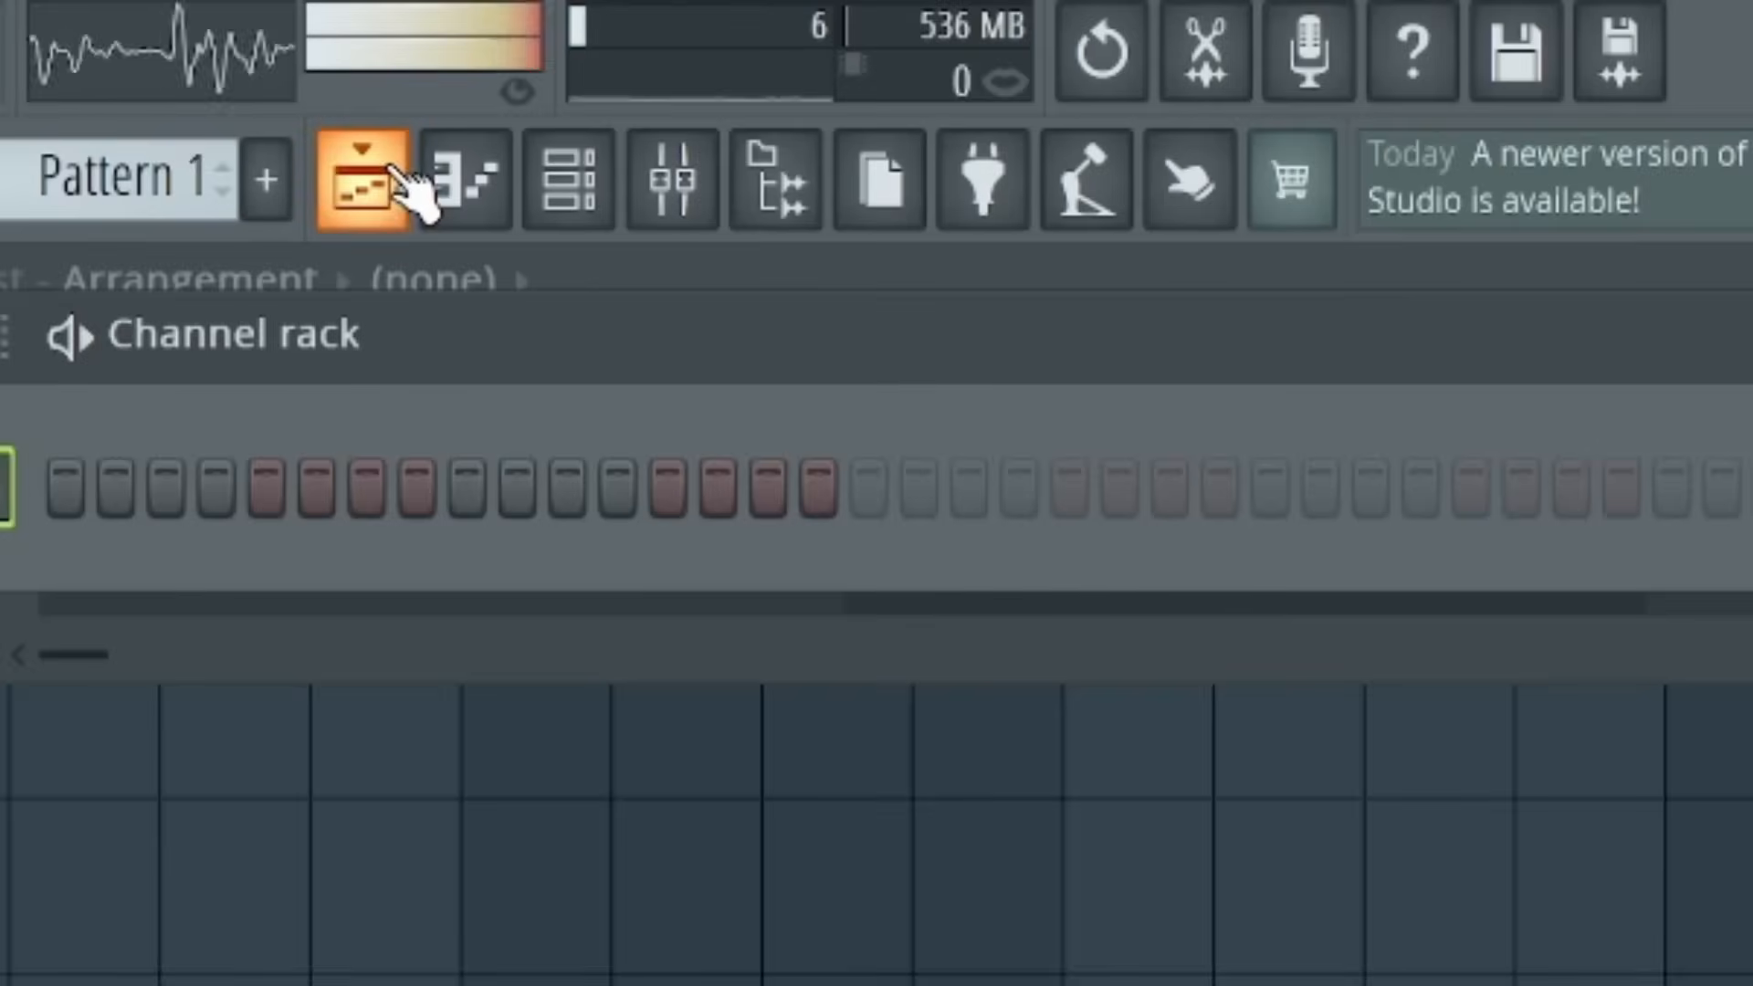
- Show the Piano roll briefly and close it again
{"action": "left_click", "coordinate": [356, 179]}
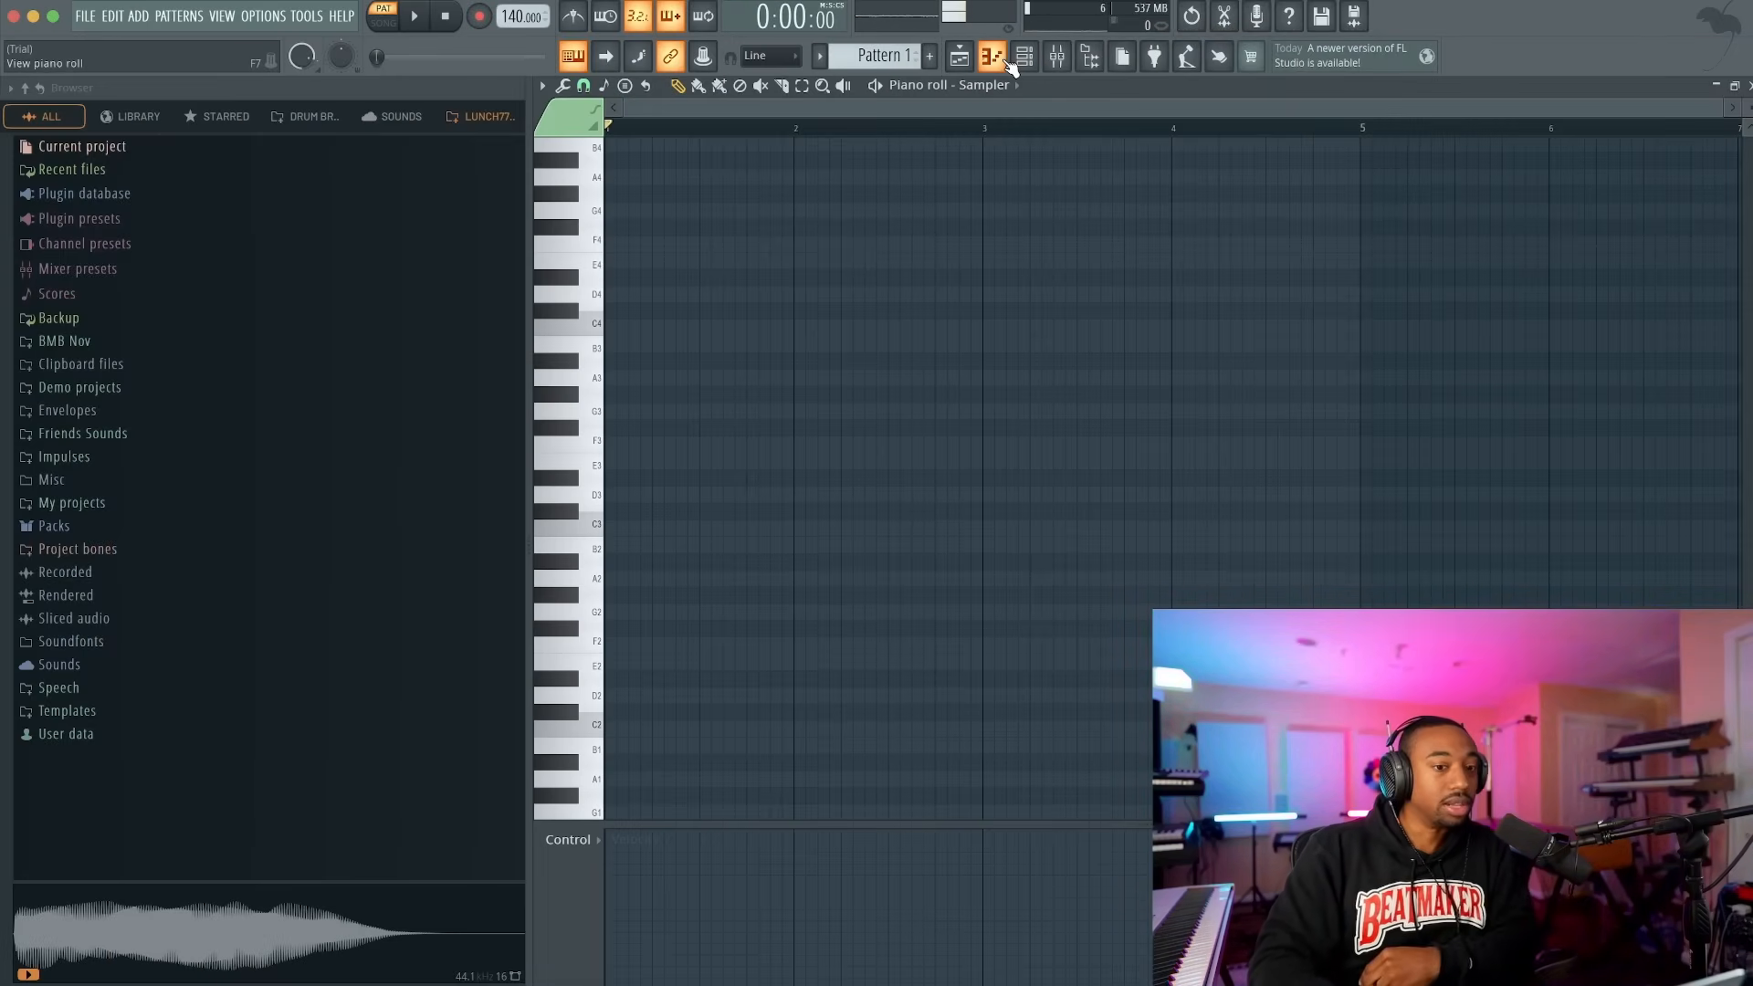
{"action": "left_click", "coordinate": [1022, 56]}
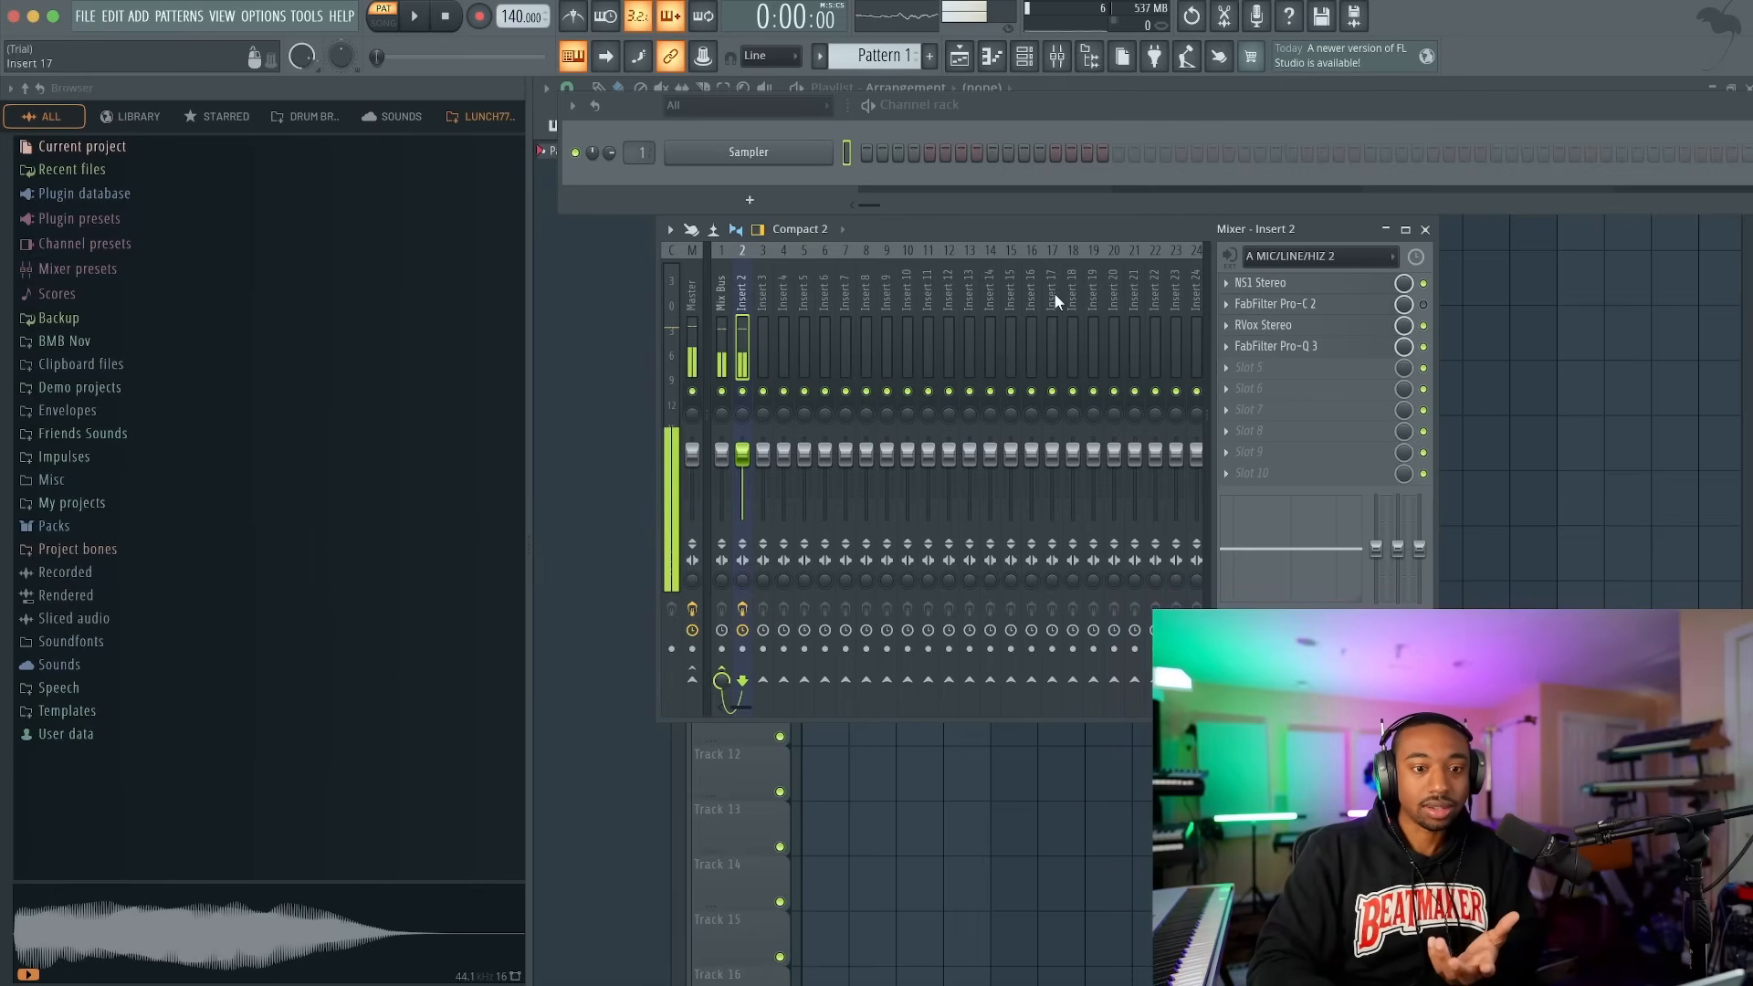
{"action": "mouse_move", "coordinate": [1426, 230]}
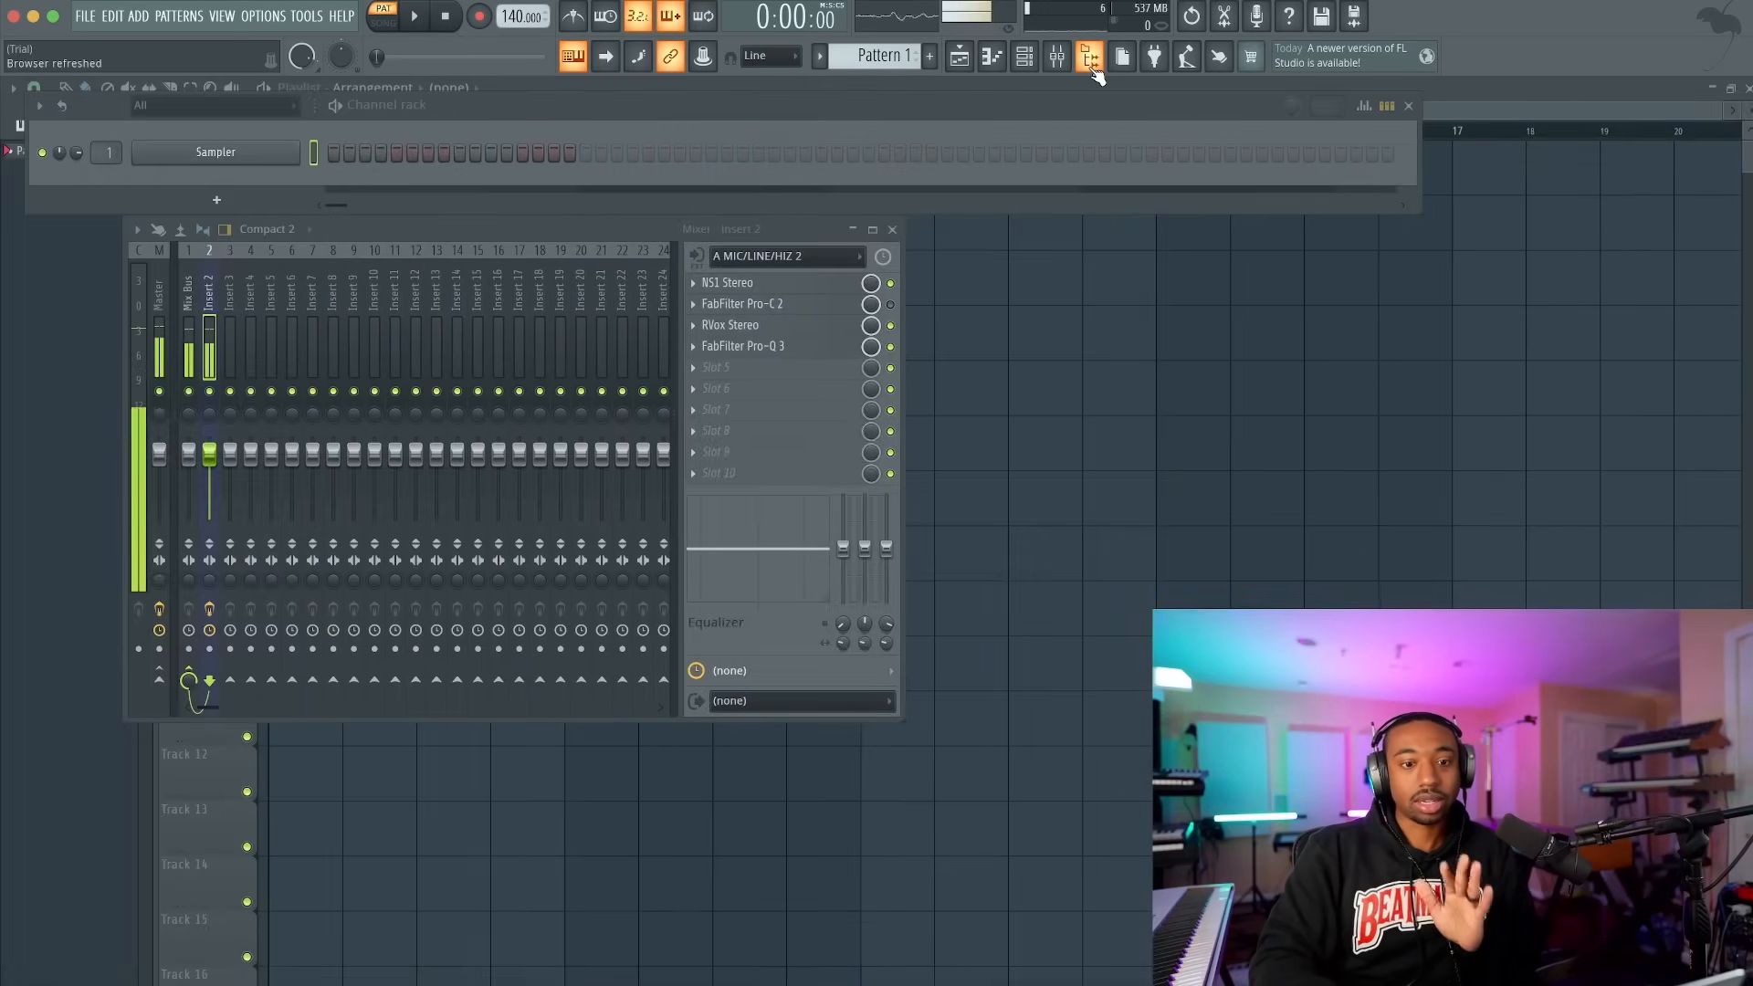
- Toggle the Browser panel off and back on beside the playlist
{"action": "left_click", "coordinate": [22, 88]}
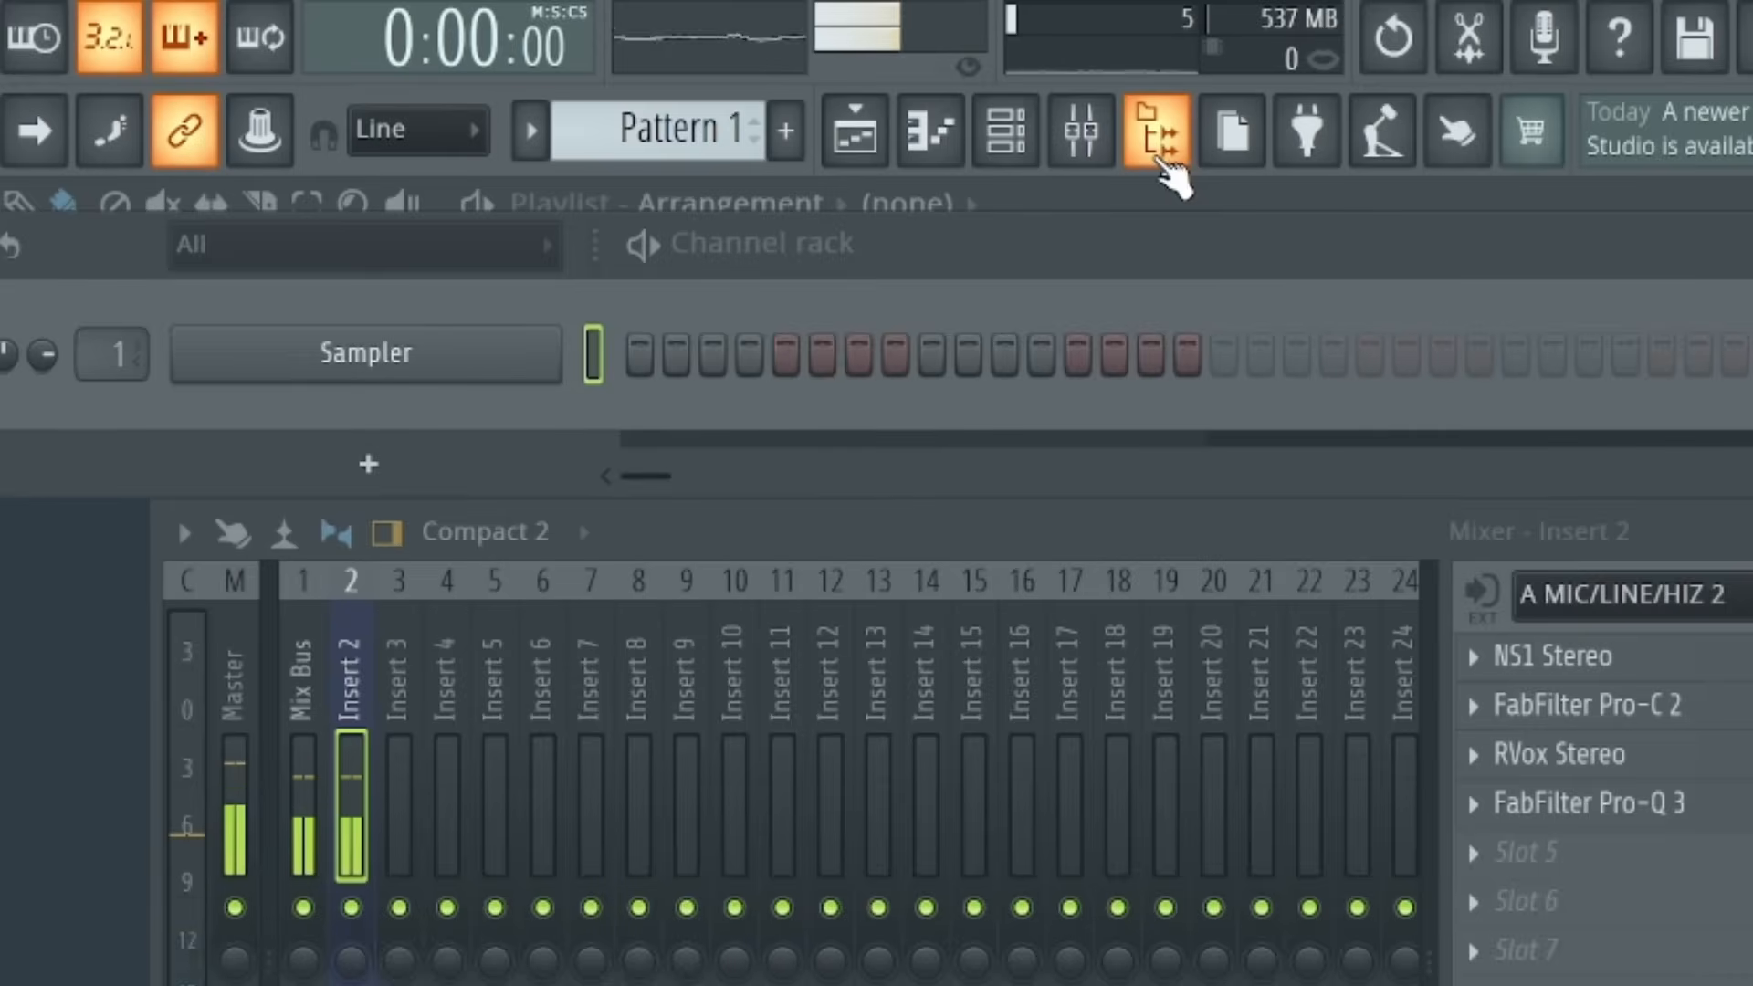
{"action": "left_click", "coordinate": [853, 131]}
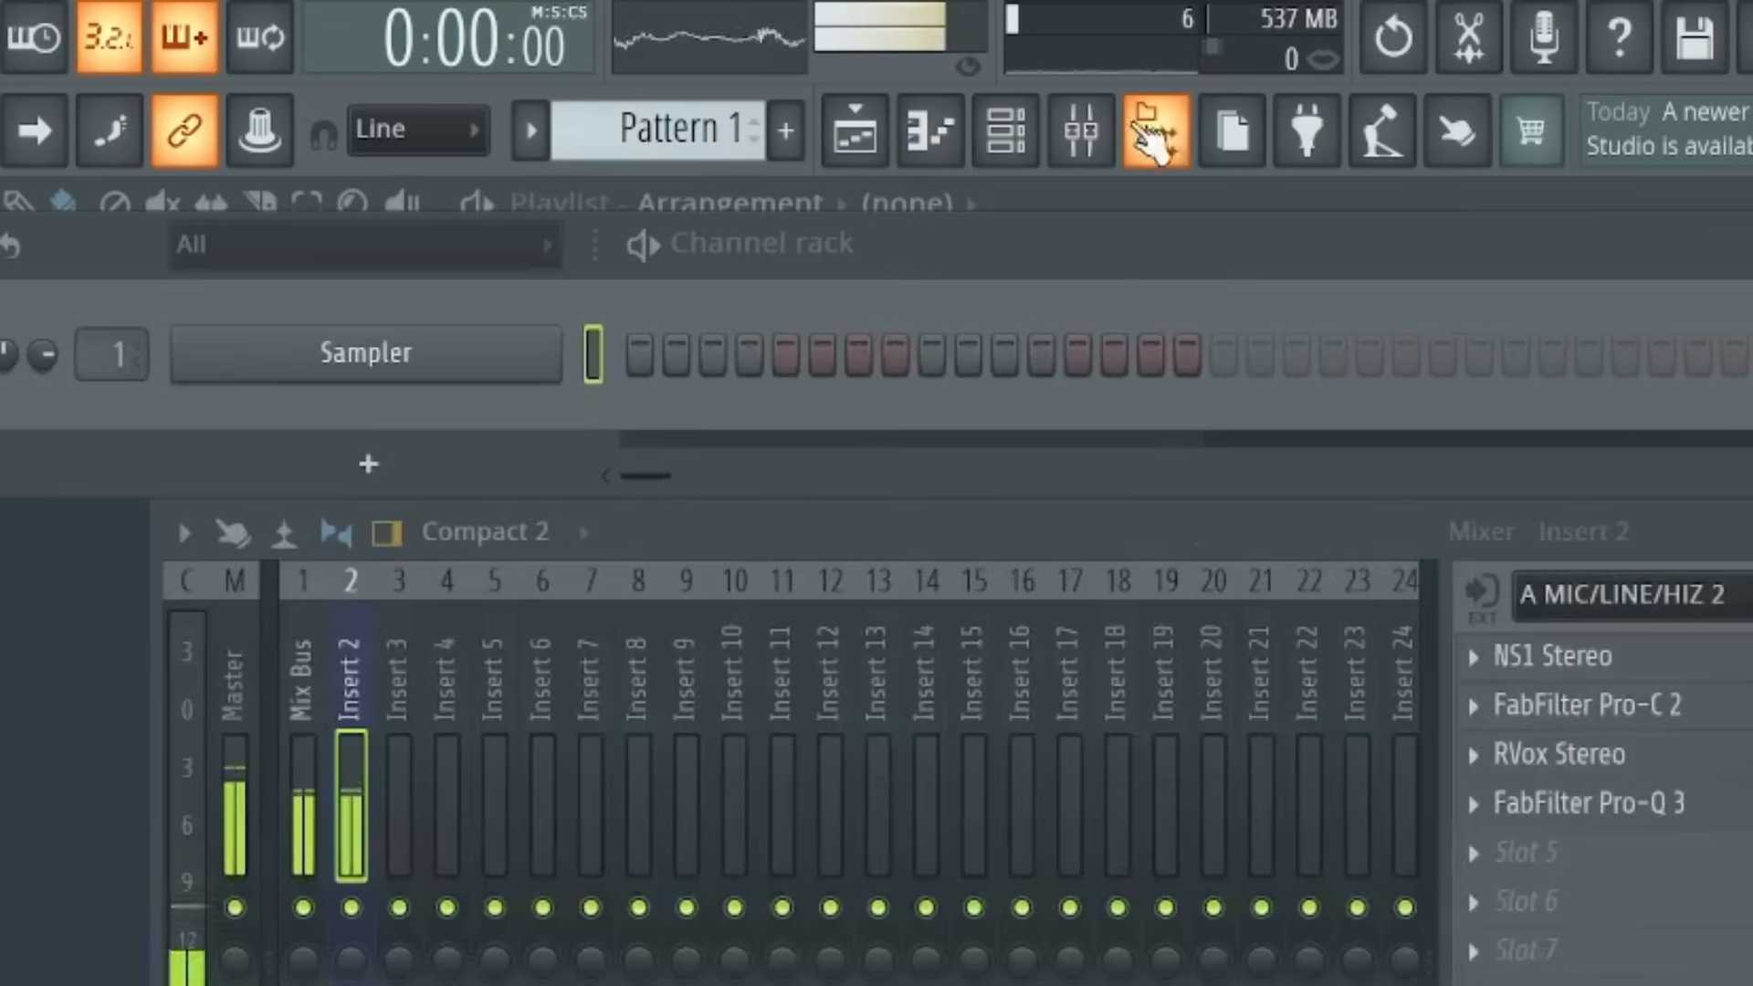
{"action": "left_click", "coordinate": [414, 42]}
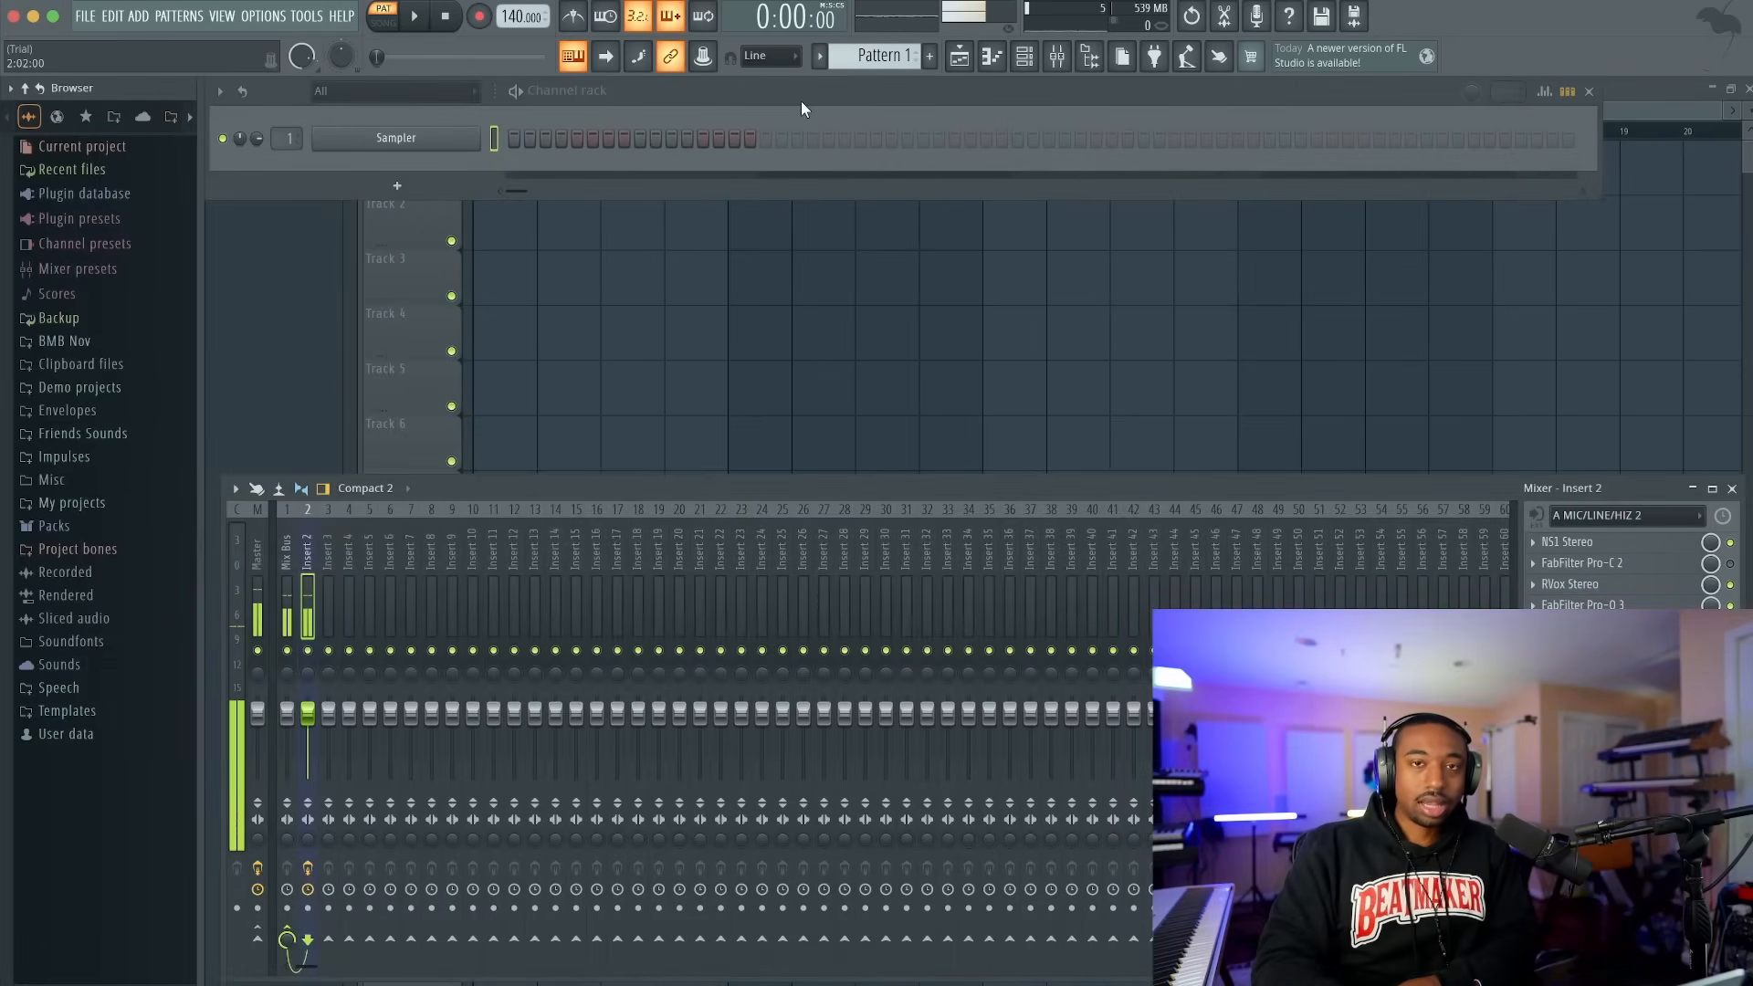
- Add the 2020 T7 drive's Sounds folder as an extra browser search folder in File settings
{"action": "left_click", "coordinate": [261, 17]}
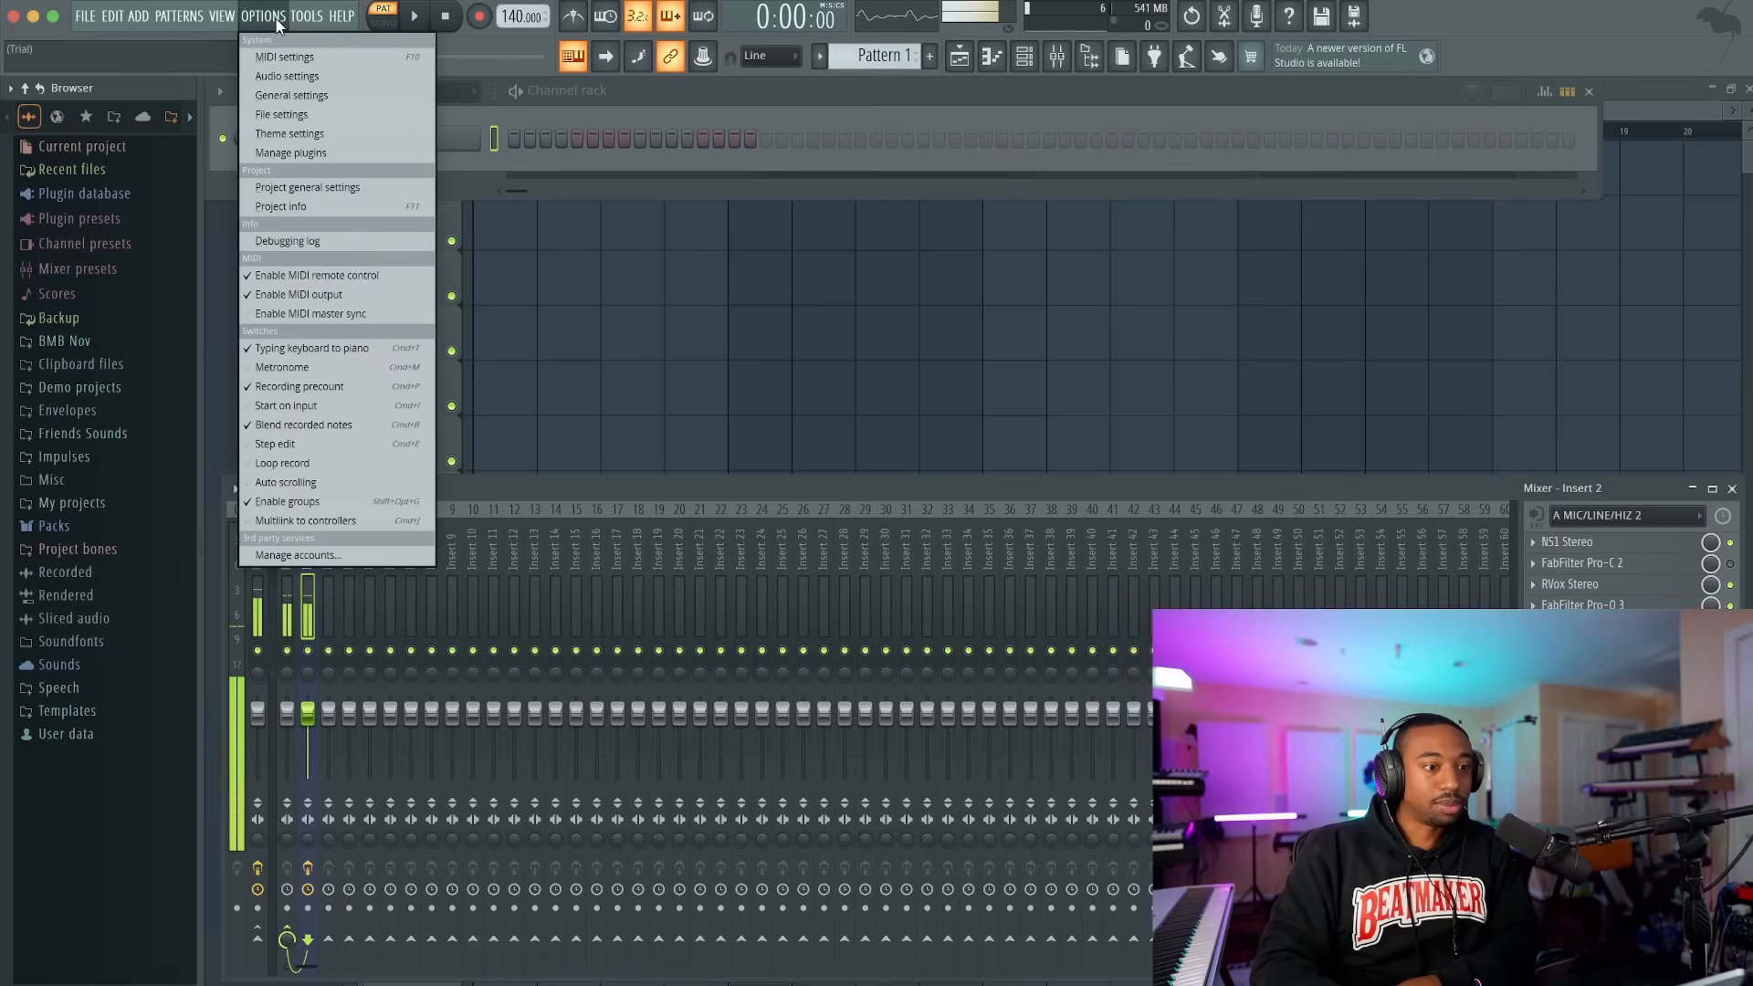
{"action": "left_click", "coordinate": [281, 114]}
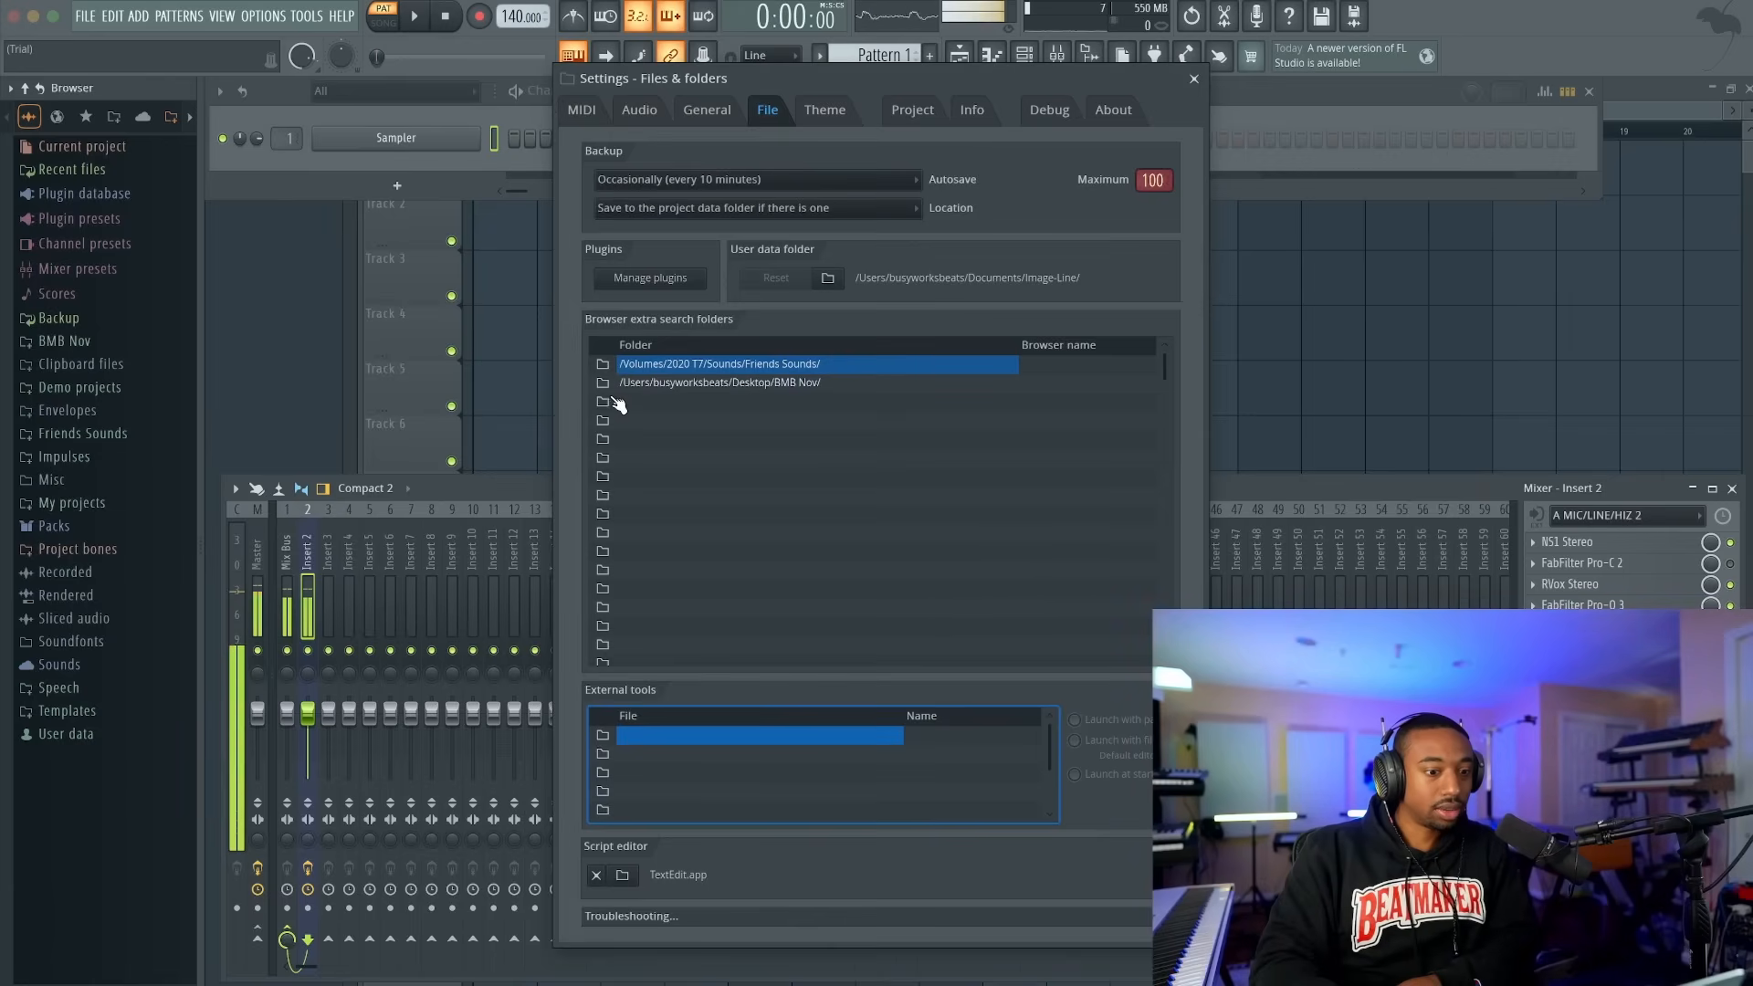
{"action": "left_click", "coordinate": [783, 402]}
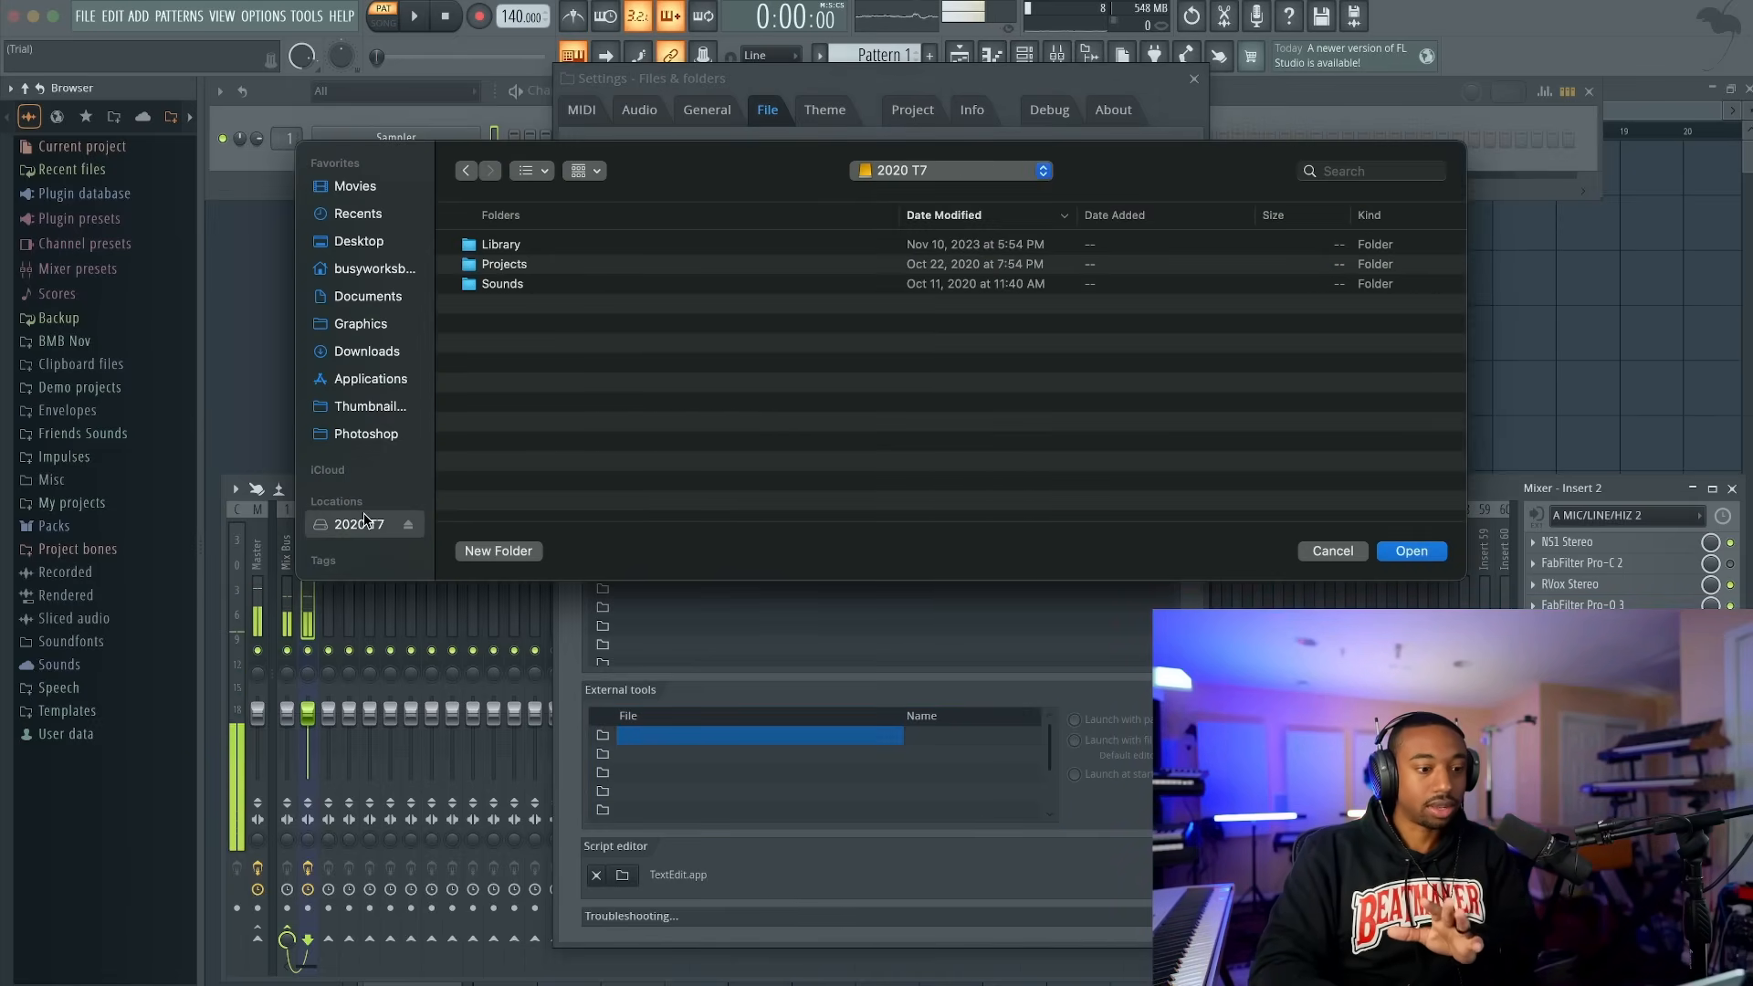
{"action": "left_click", "coordinate": [502, 283]}
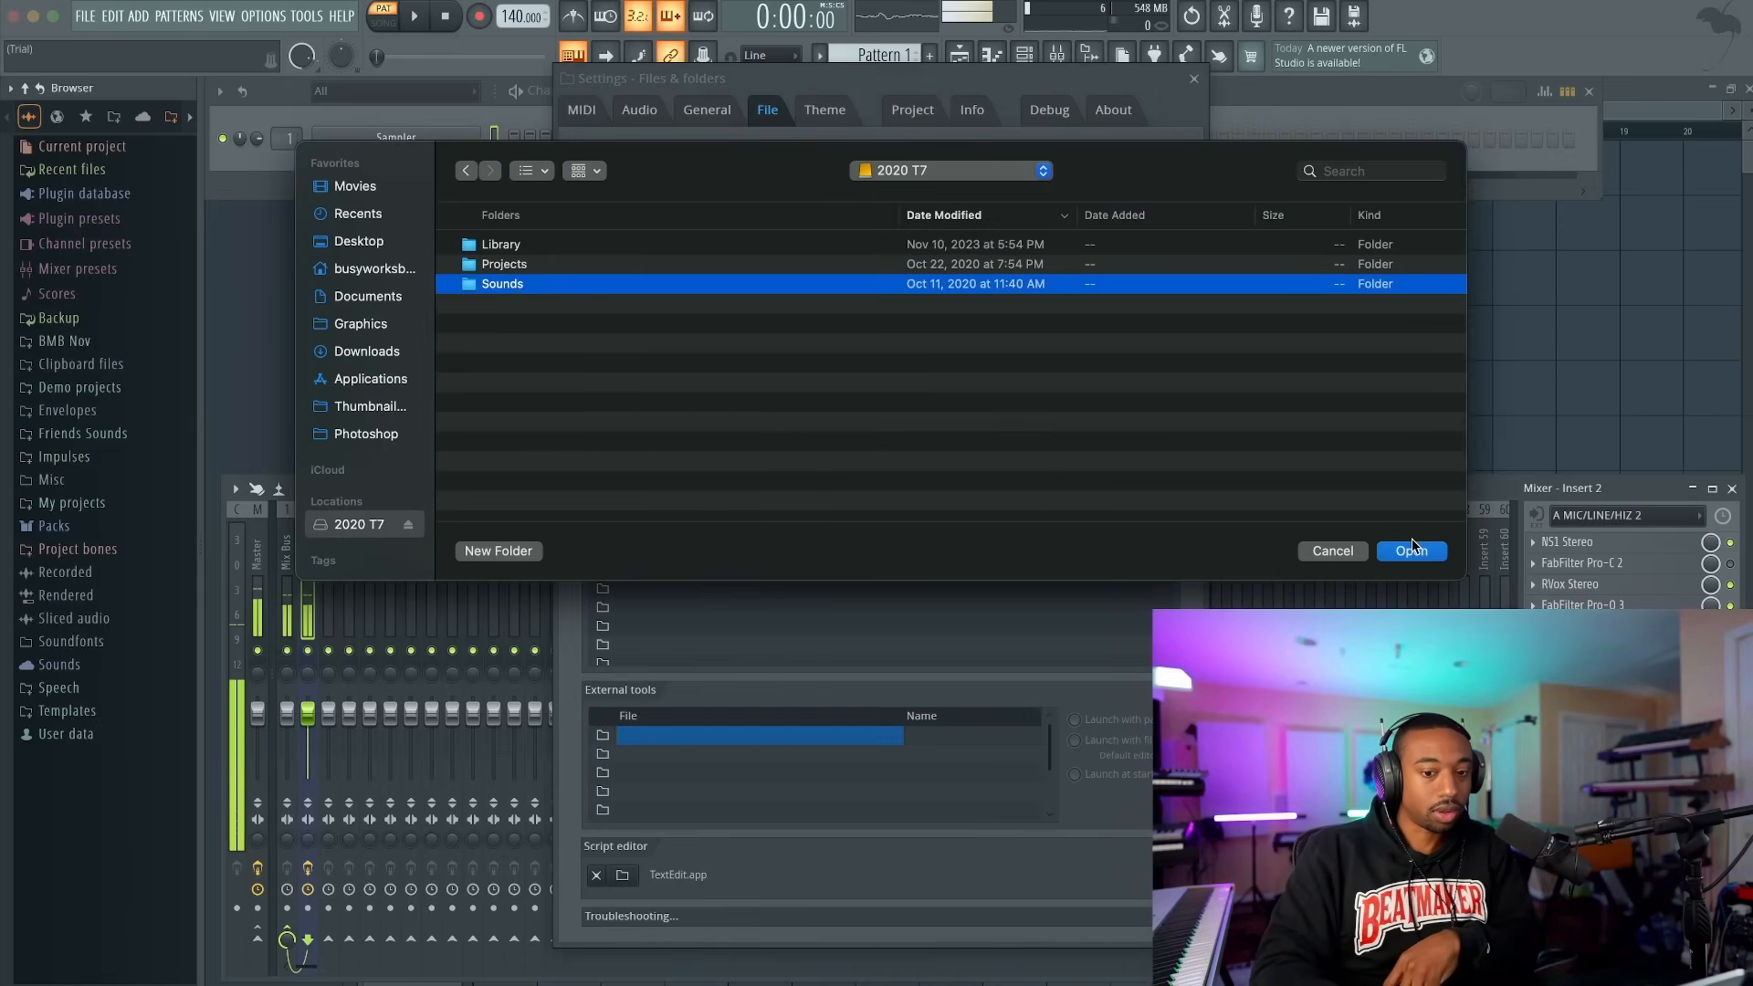
{"action": "left_click", "coordinate": [1411, 550]}
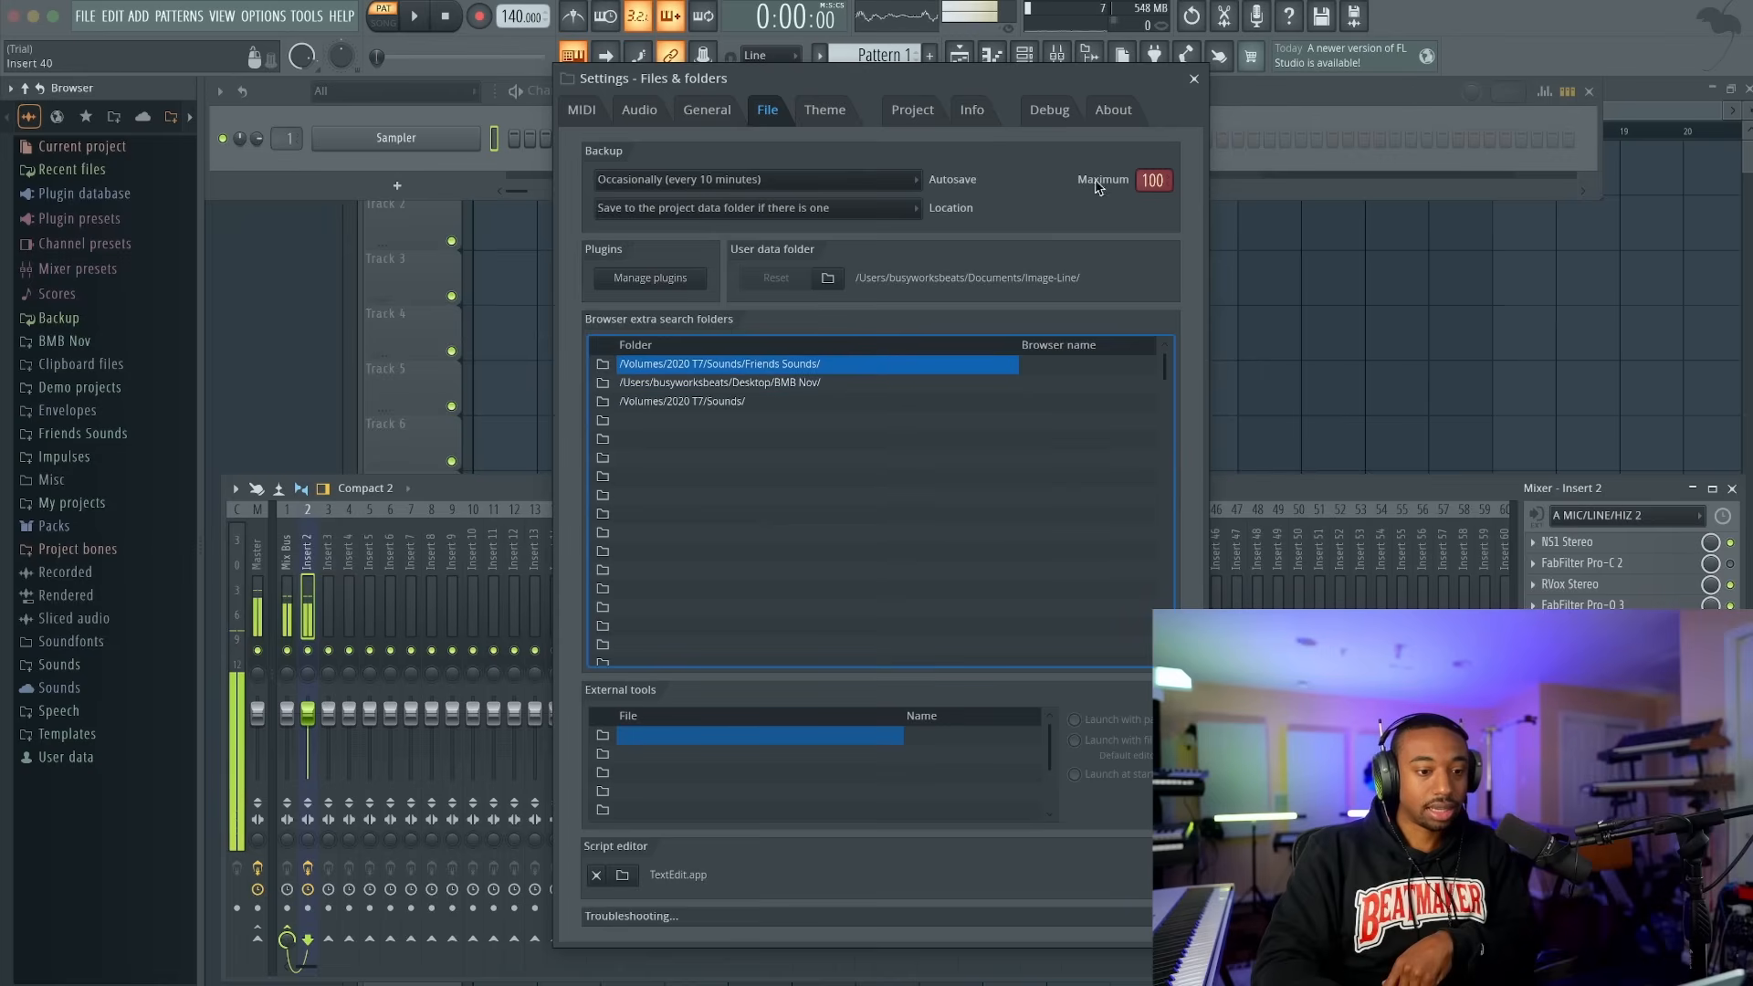
{"action": "left_click", "coordinate": [1192, 79]}
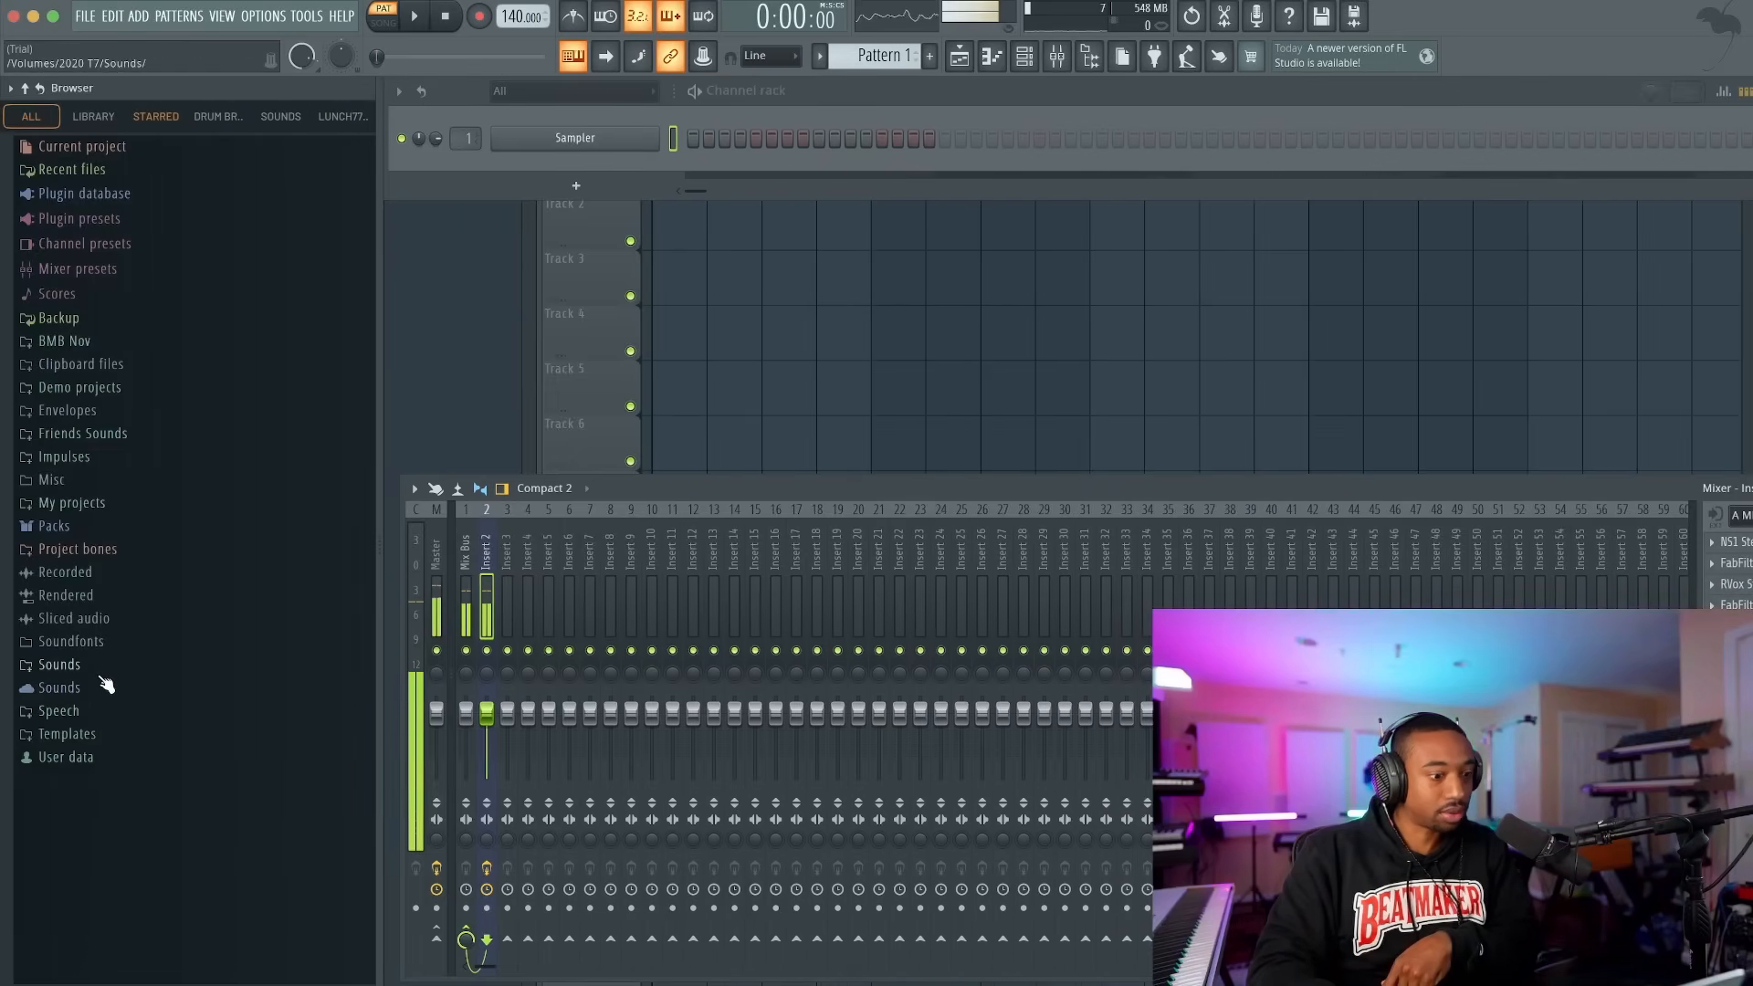
- Expand Sounds > Friends Sounds > Busy Works Beats and open its 808s folder
{"action": "left_click", "coordinate": [58, 664]}
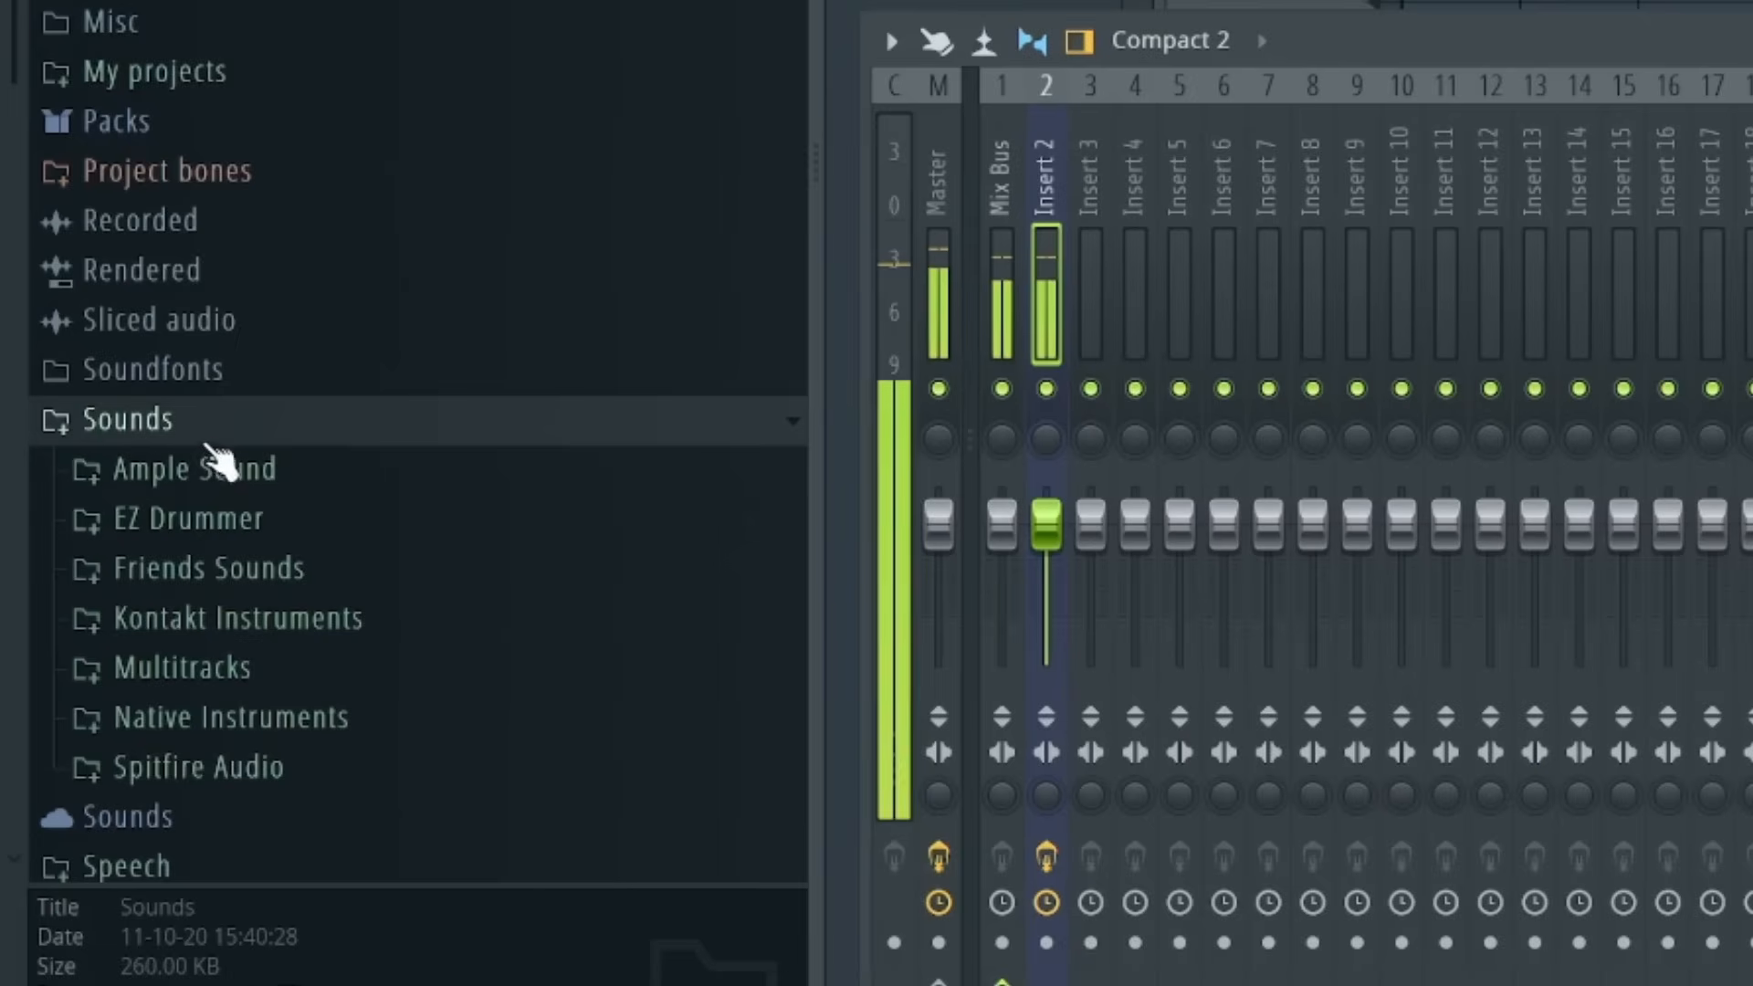
{"action": "left_click", "coordinate": [206, 566]}
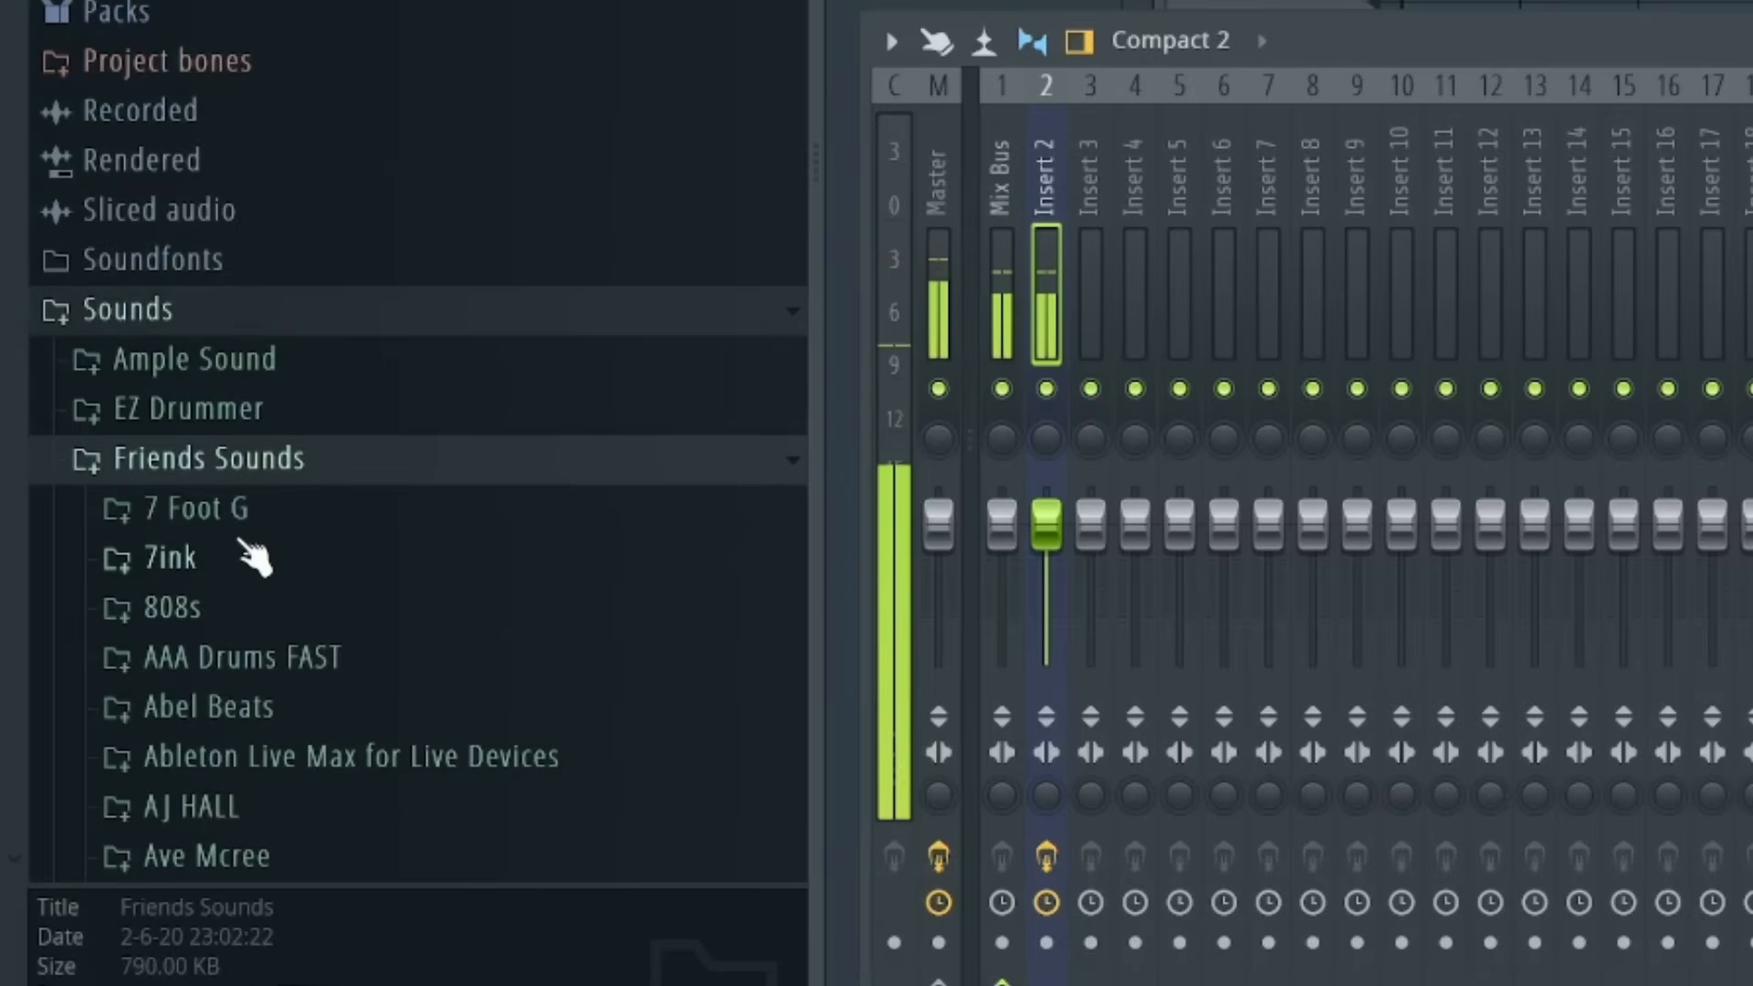
{"action": "scroll", "scroll_direction": "down", "scroll_amount": 3}
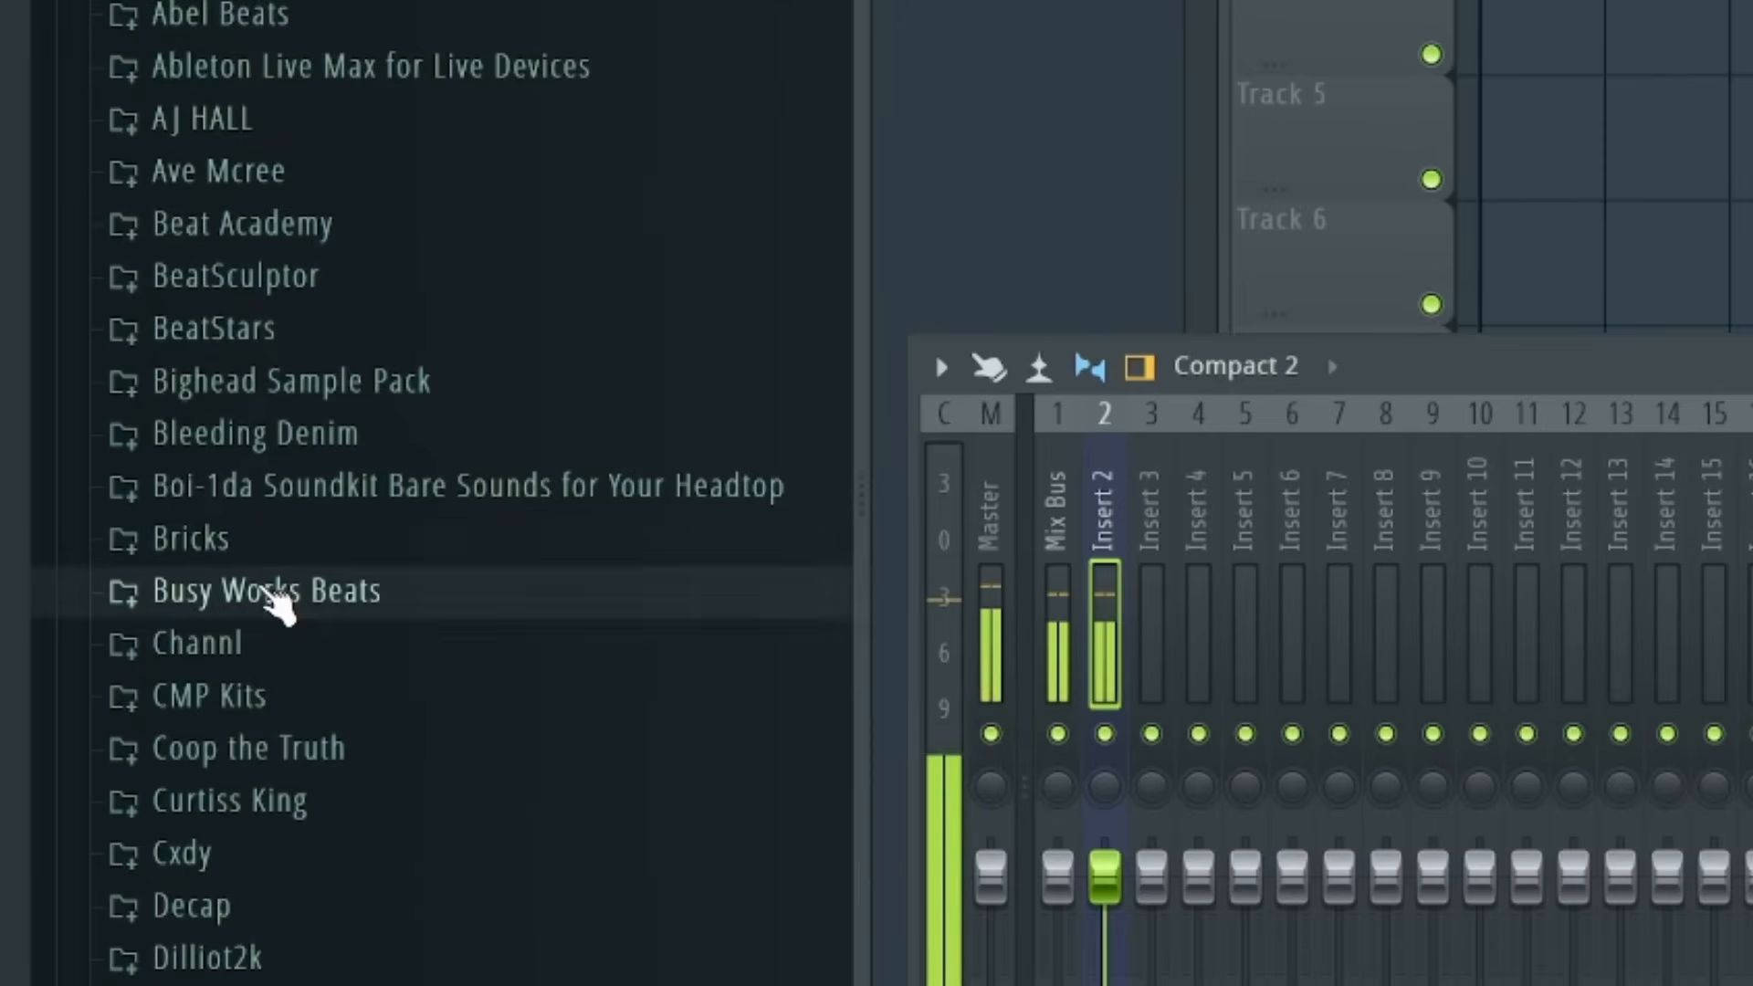
{"action": "left_click", "coordinate": [266, 590]}
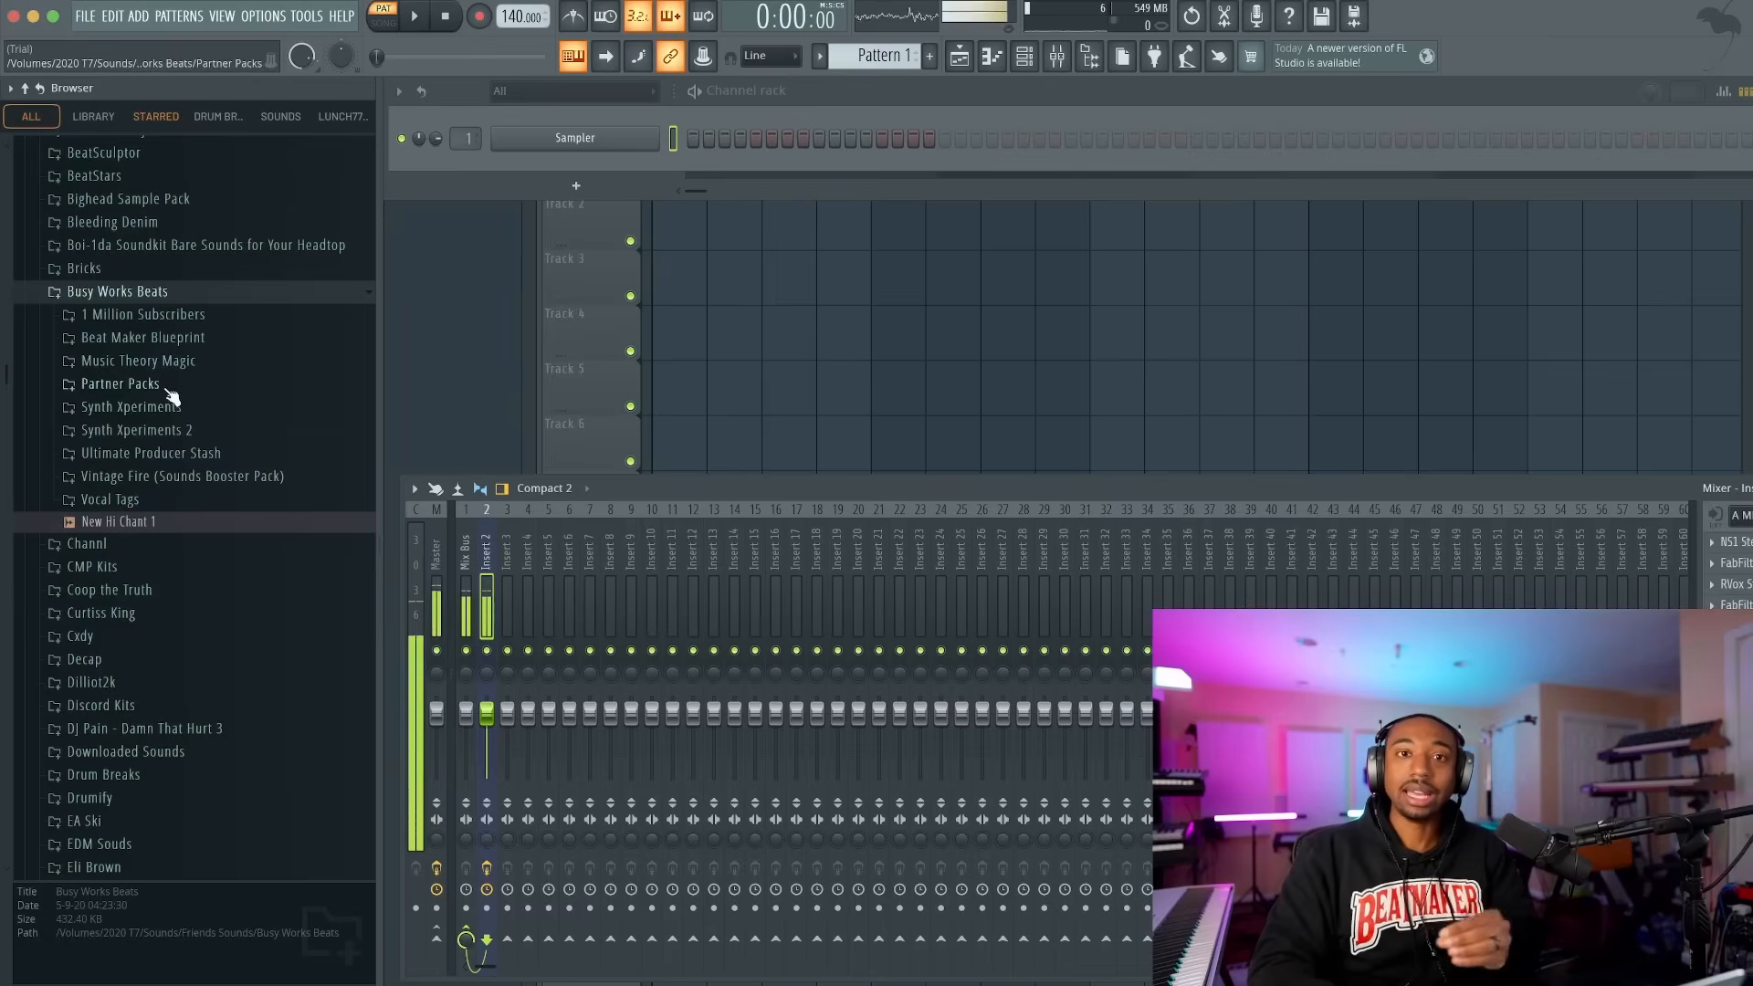
{"action": "left_click", "coordinate": [142, 336]}
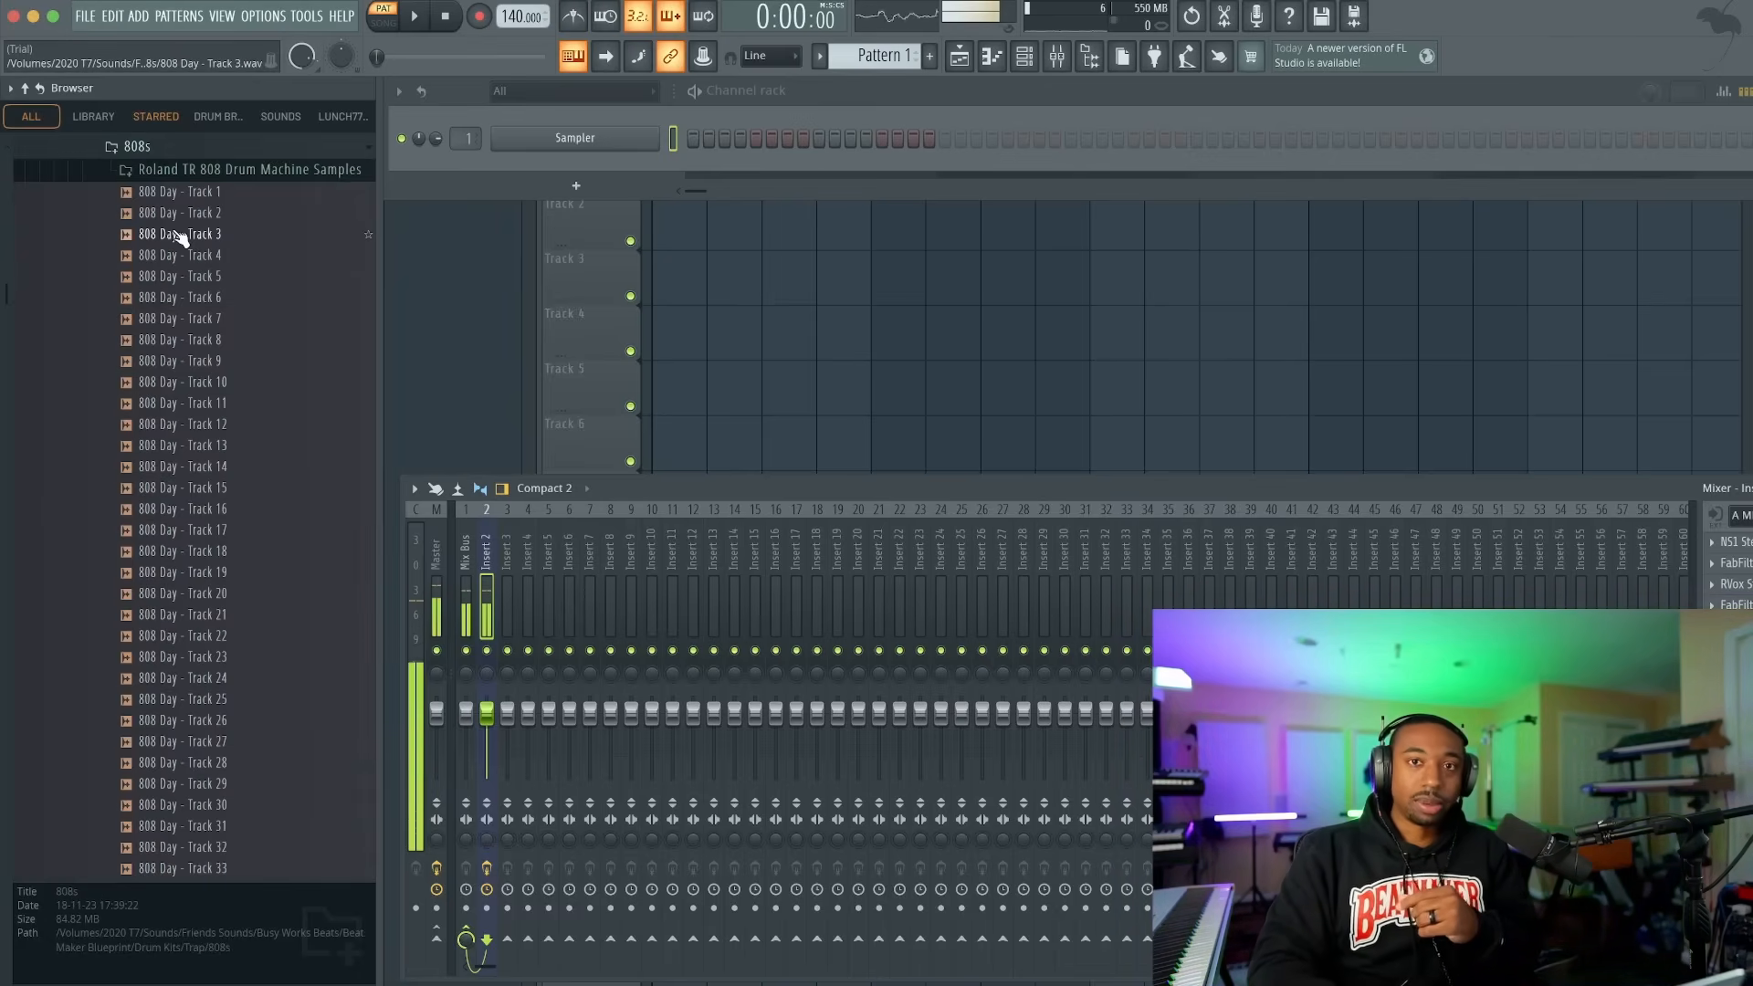
- Preview several 808 Day samples from the 808s folder
{"action": "left_click", "coordinate": [180, 256]}
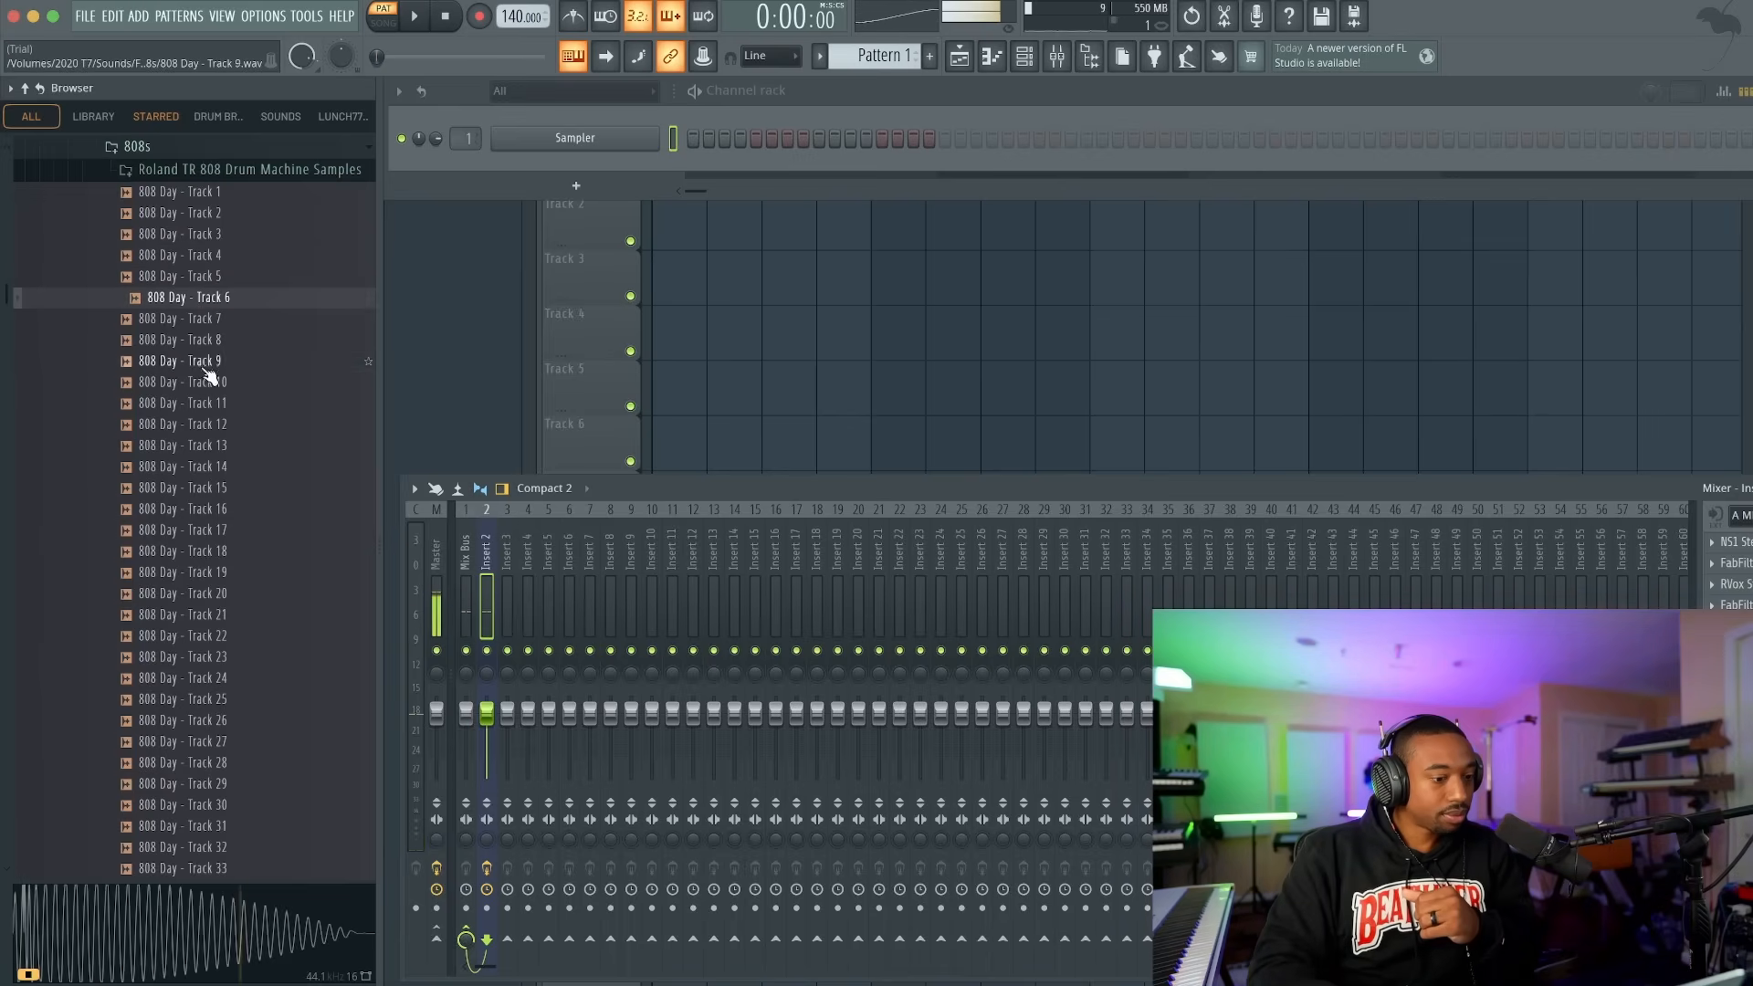
{"action": "left_click", "coordinate": [183, 466]}
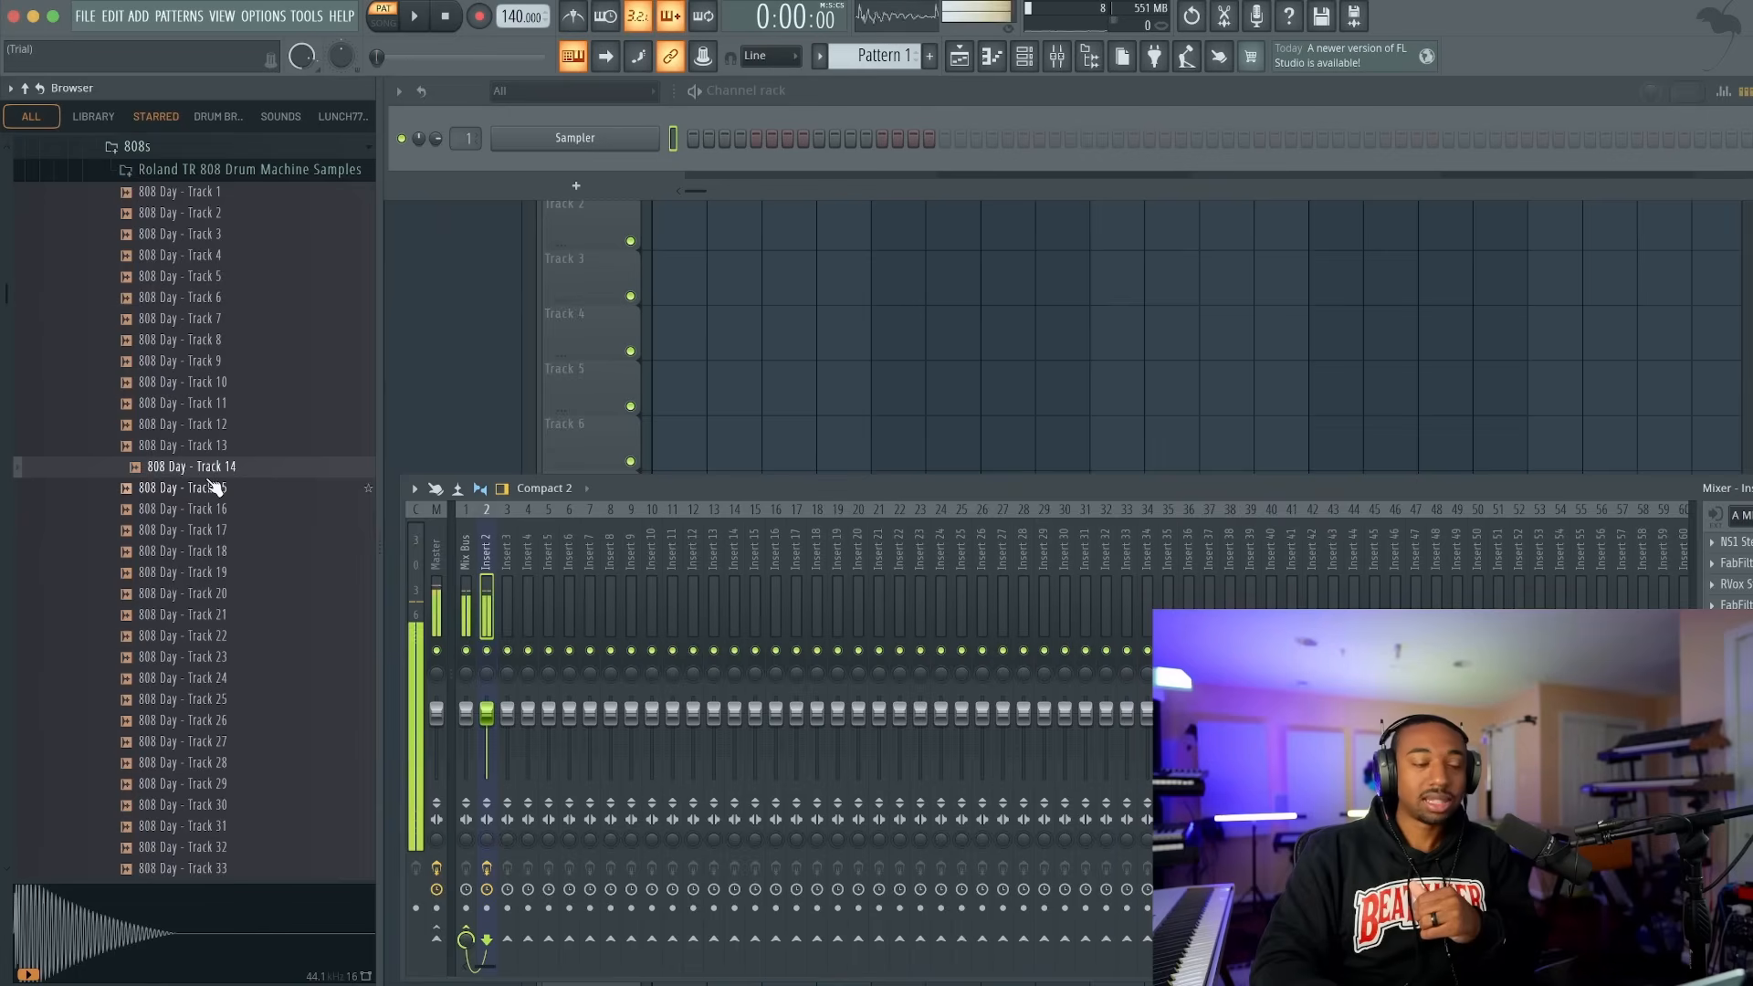
{"action": "left_click", "coordinate": [183, 614]}
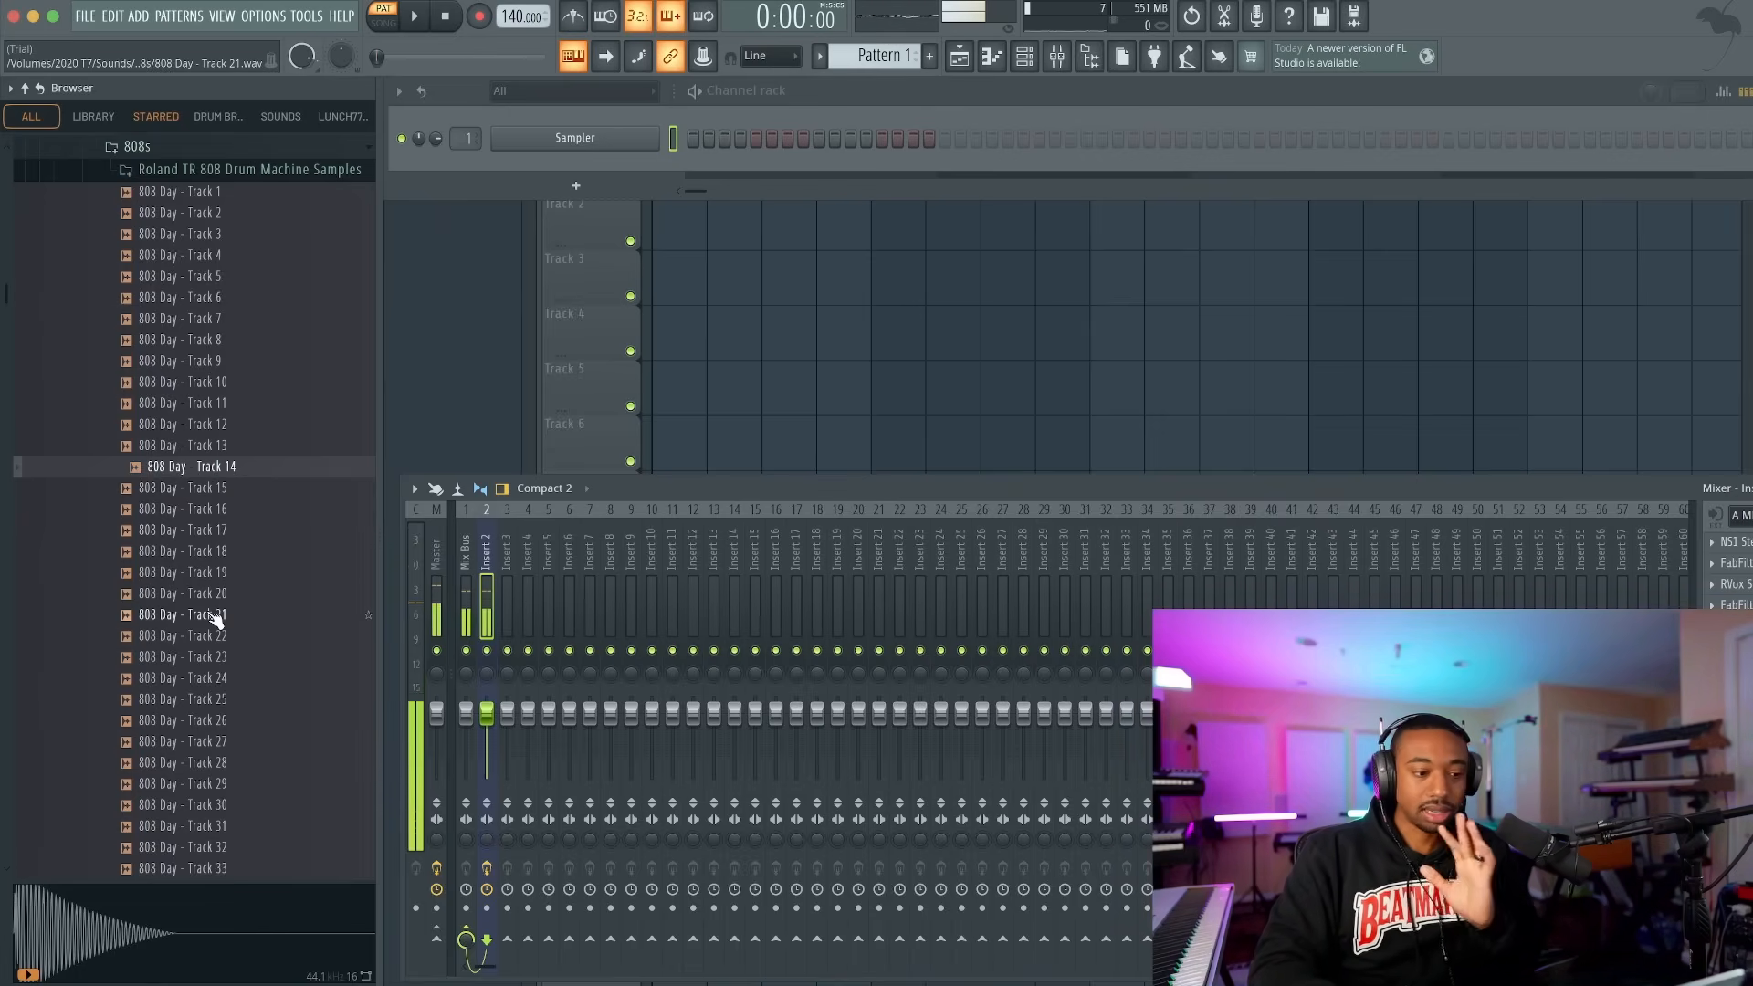
{"action": "left_click", "coordinate": [190, 635]}
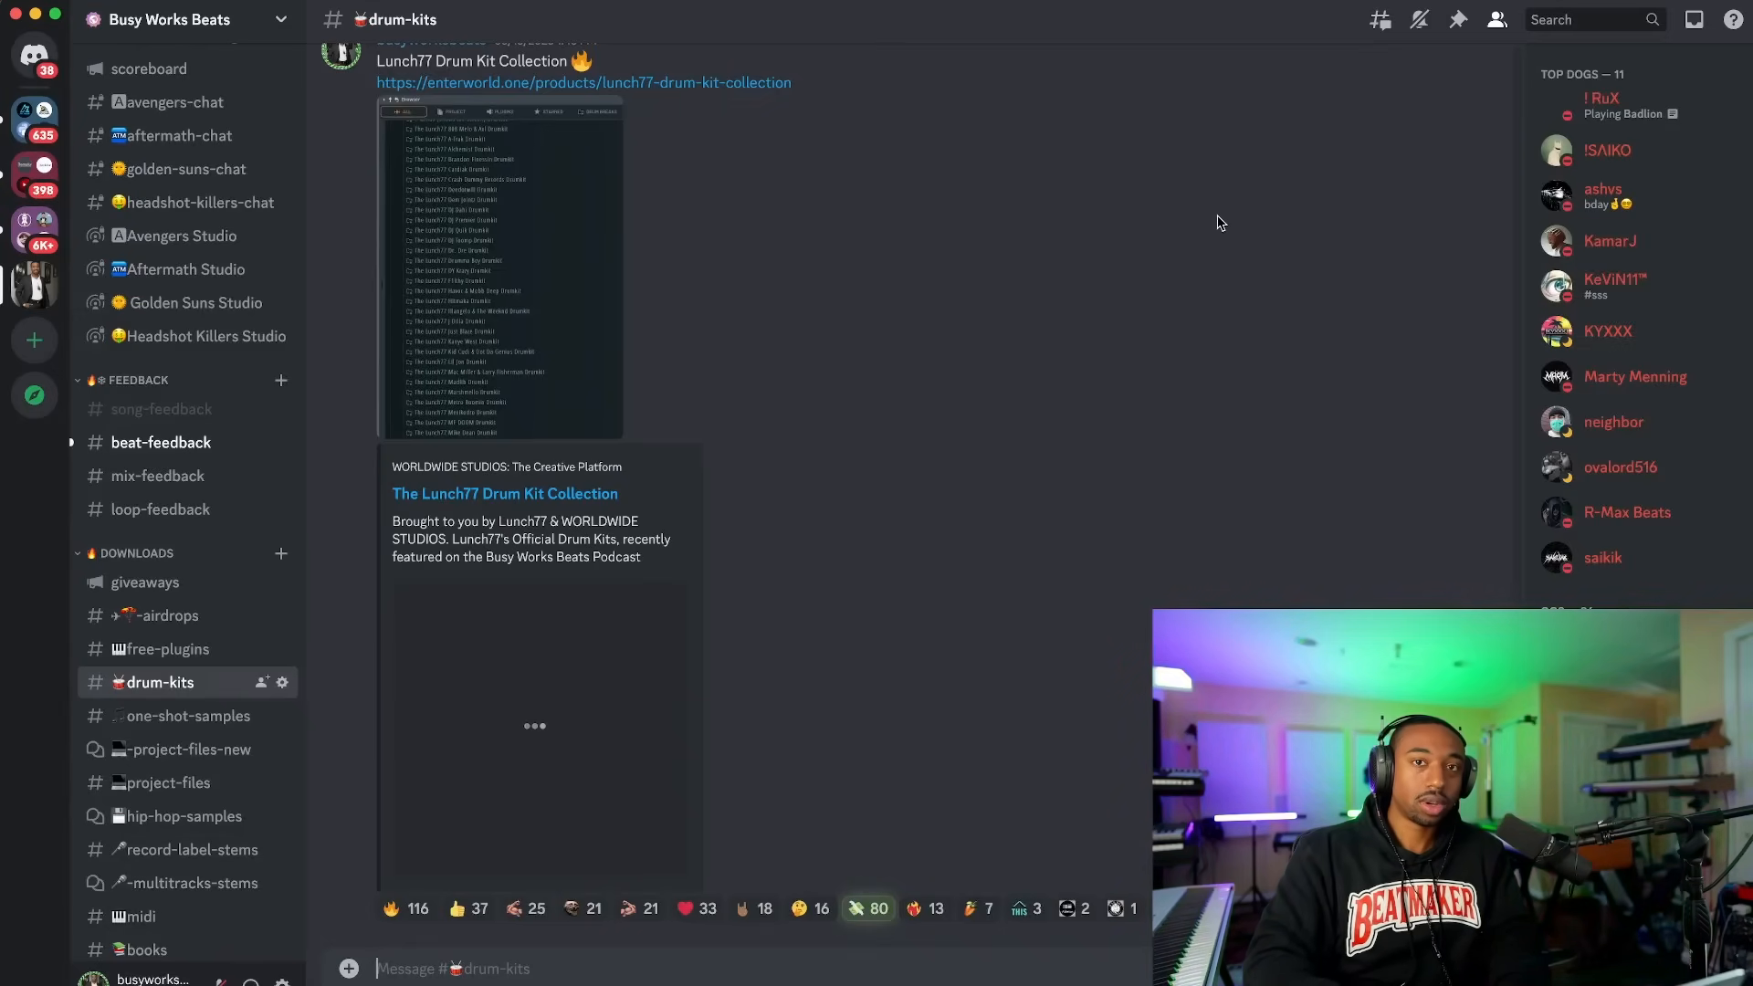
{"action": "mouse_move", "coordinate": [1078, 278]}
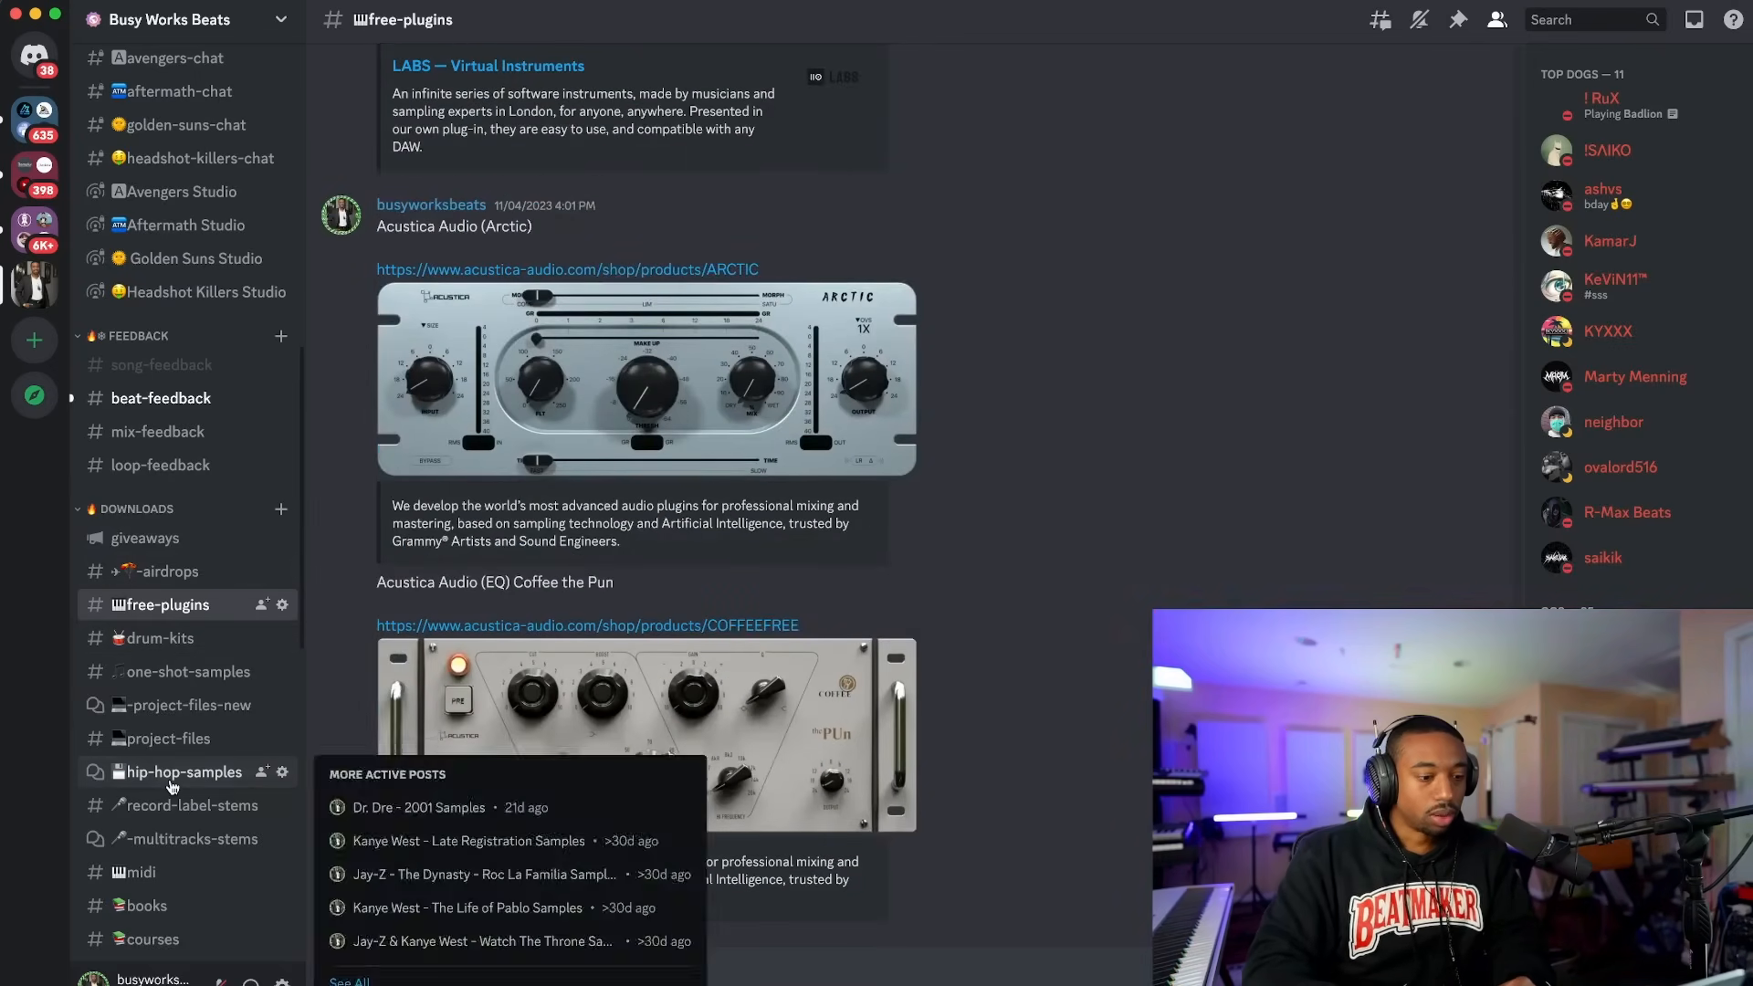
- Browse the posts in Discord's hip-hop-samples forum channel
{"action": "left_click", "coordinate": [182, 770]}
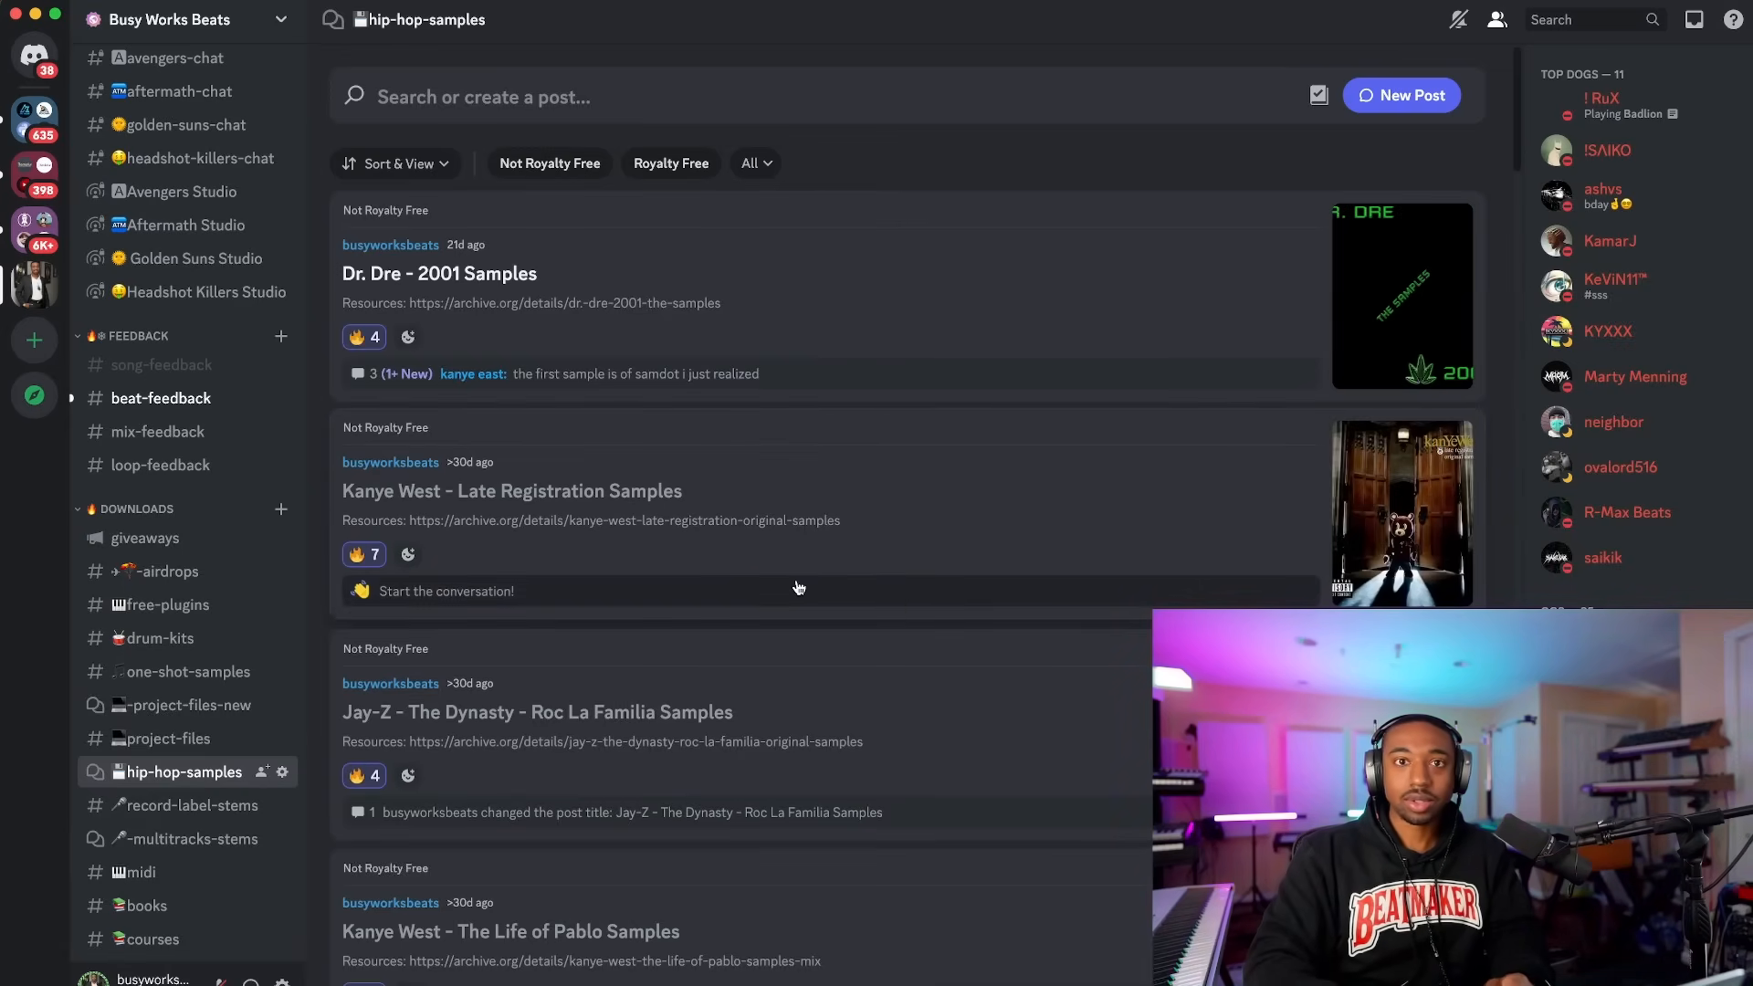
{"action": "scroll", "scroll_direction": "down", "scroll_amount": 3}
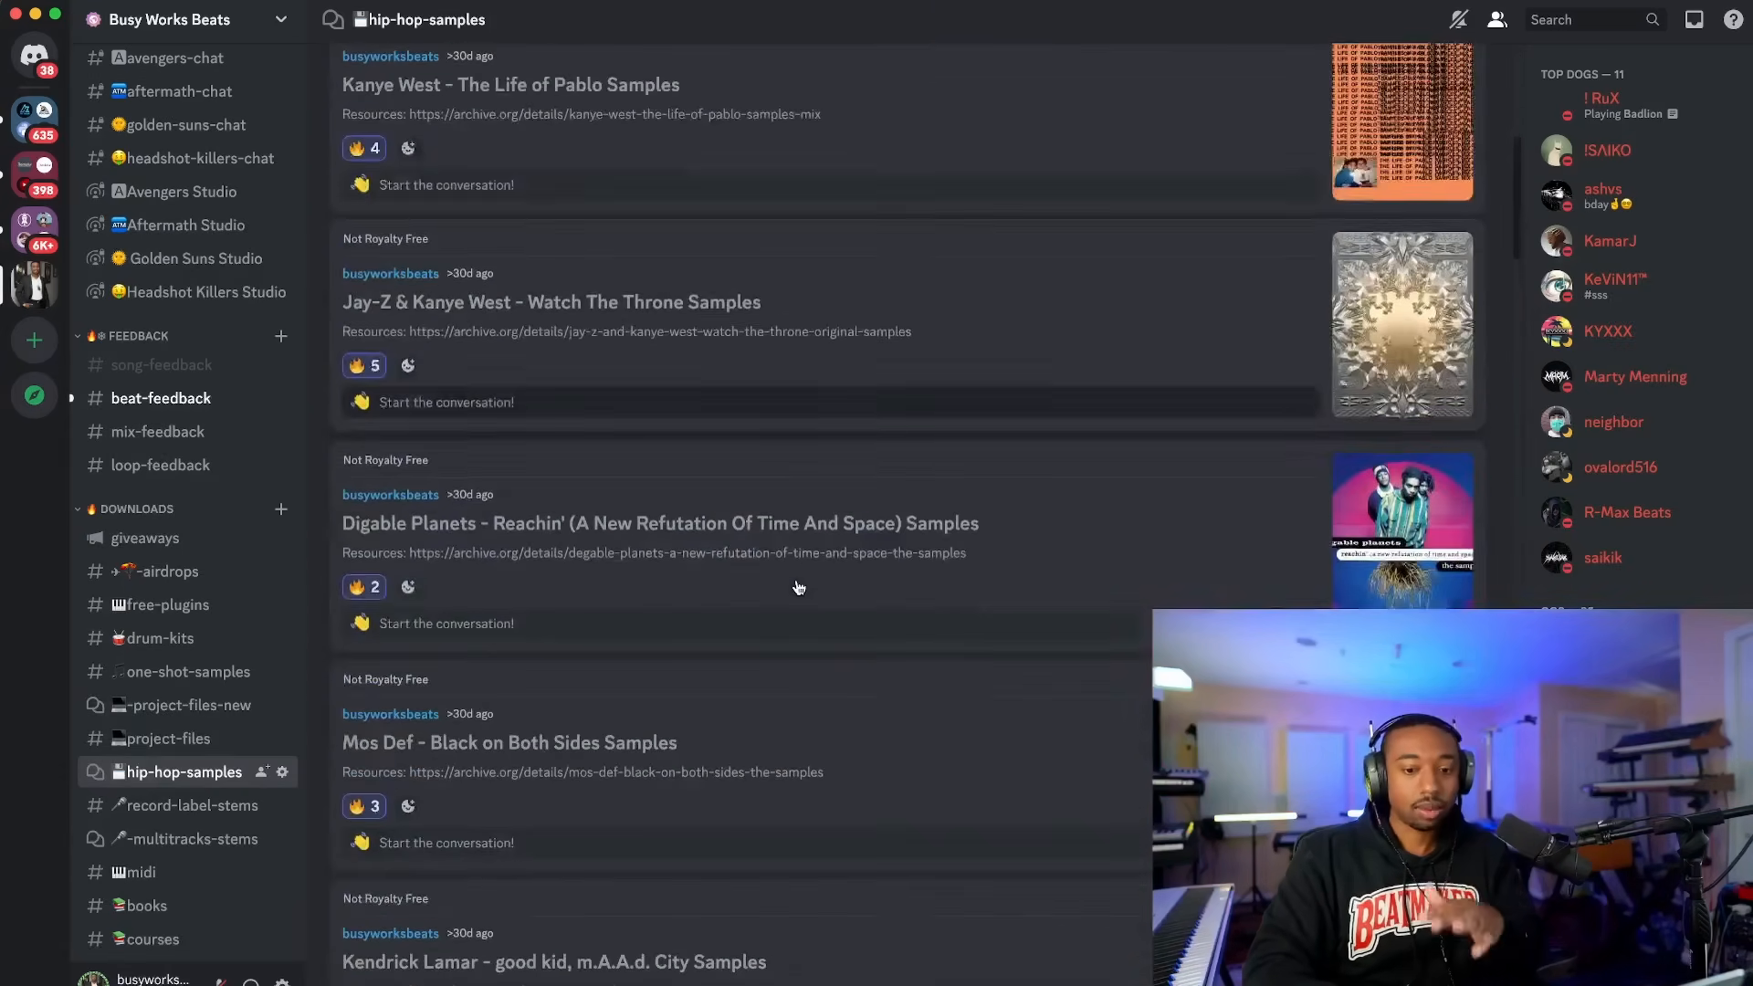
{"action": "scroll", "scroll_direction": "down", "scroll_amount": 3}
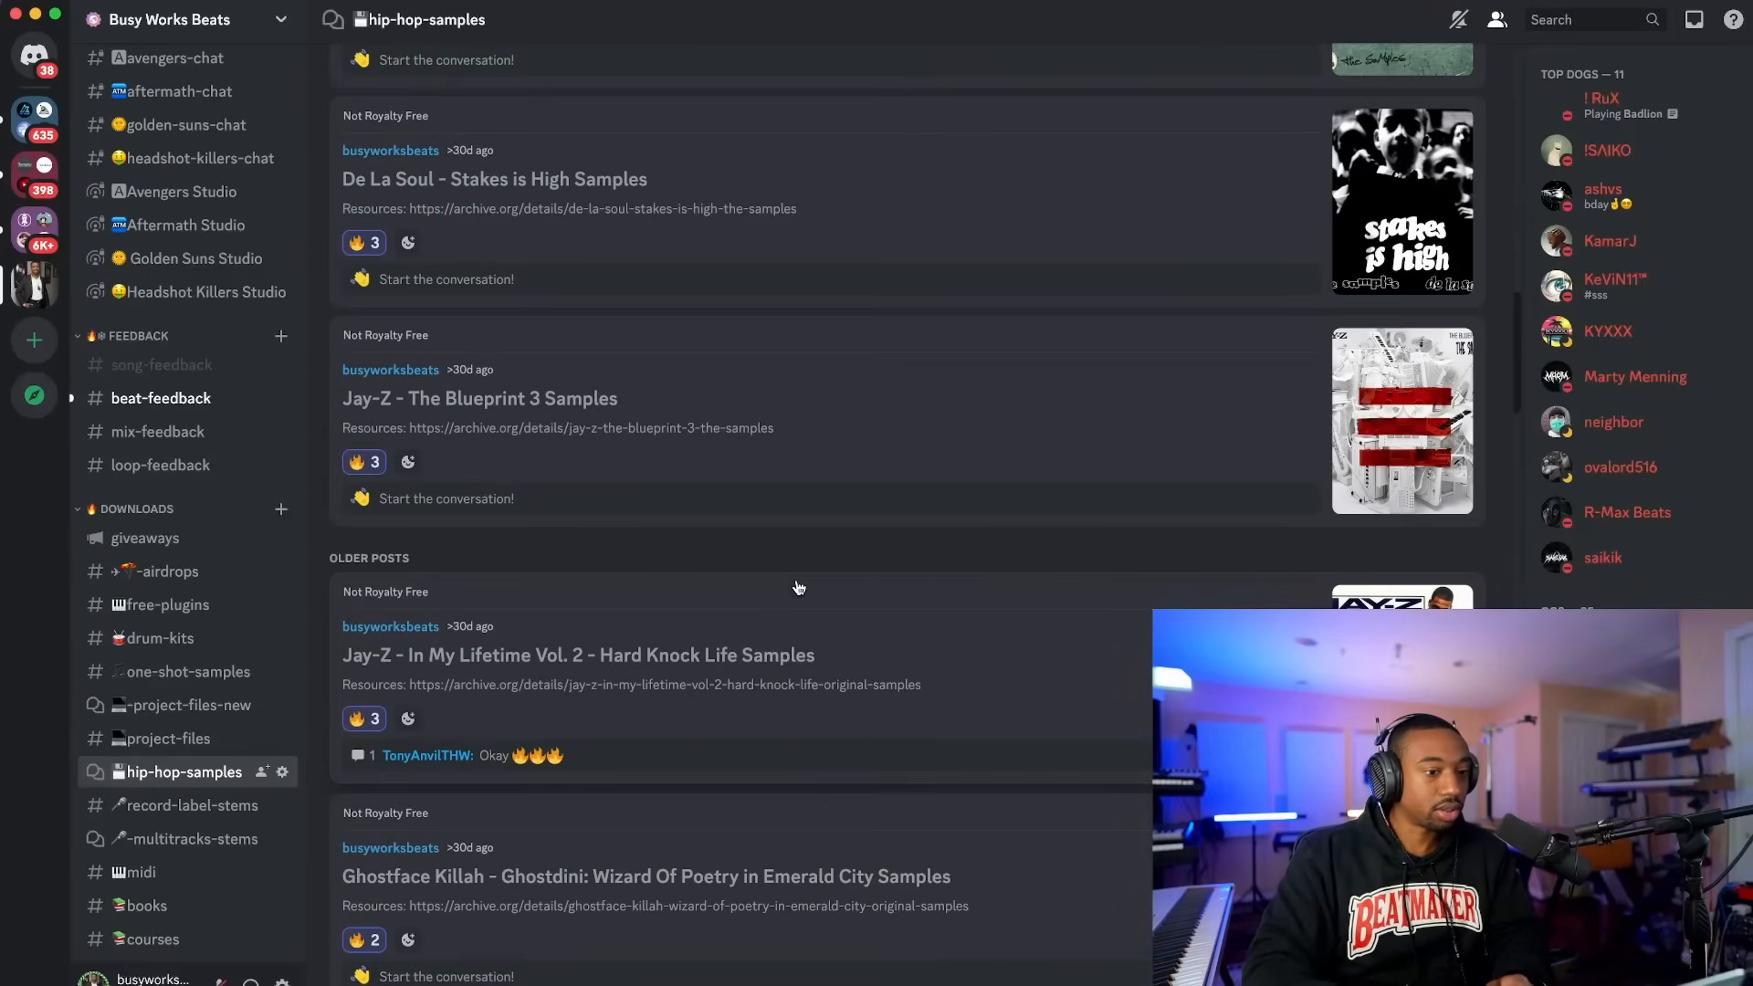
{"action": "scroll", "scroll_direction": "up", "scroll_amount": 3}
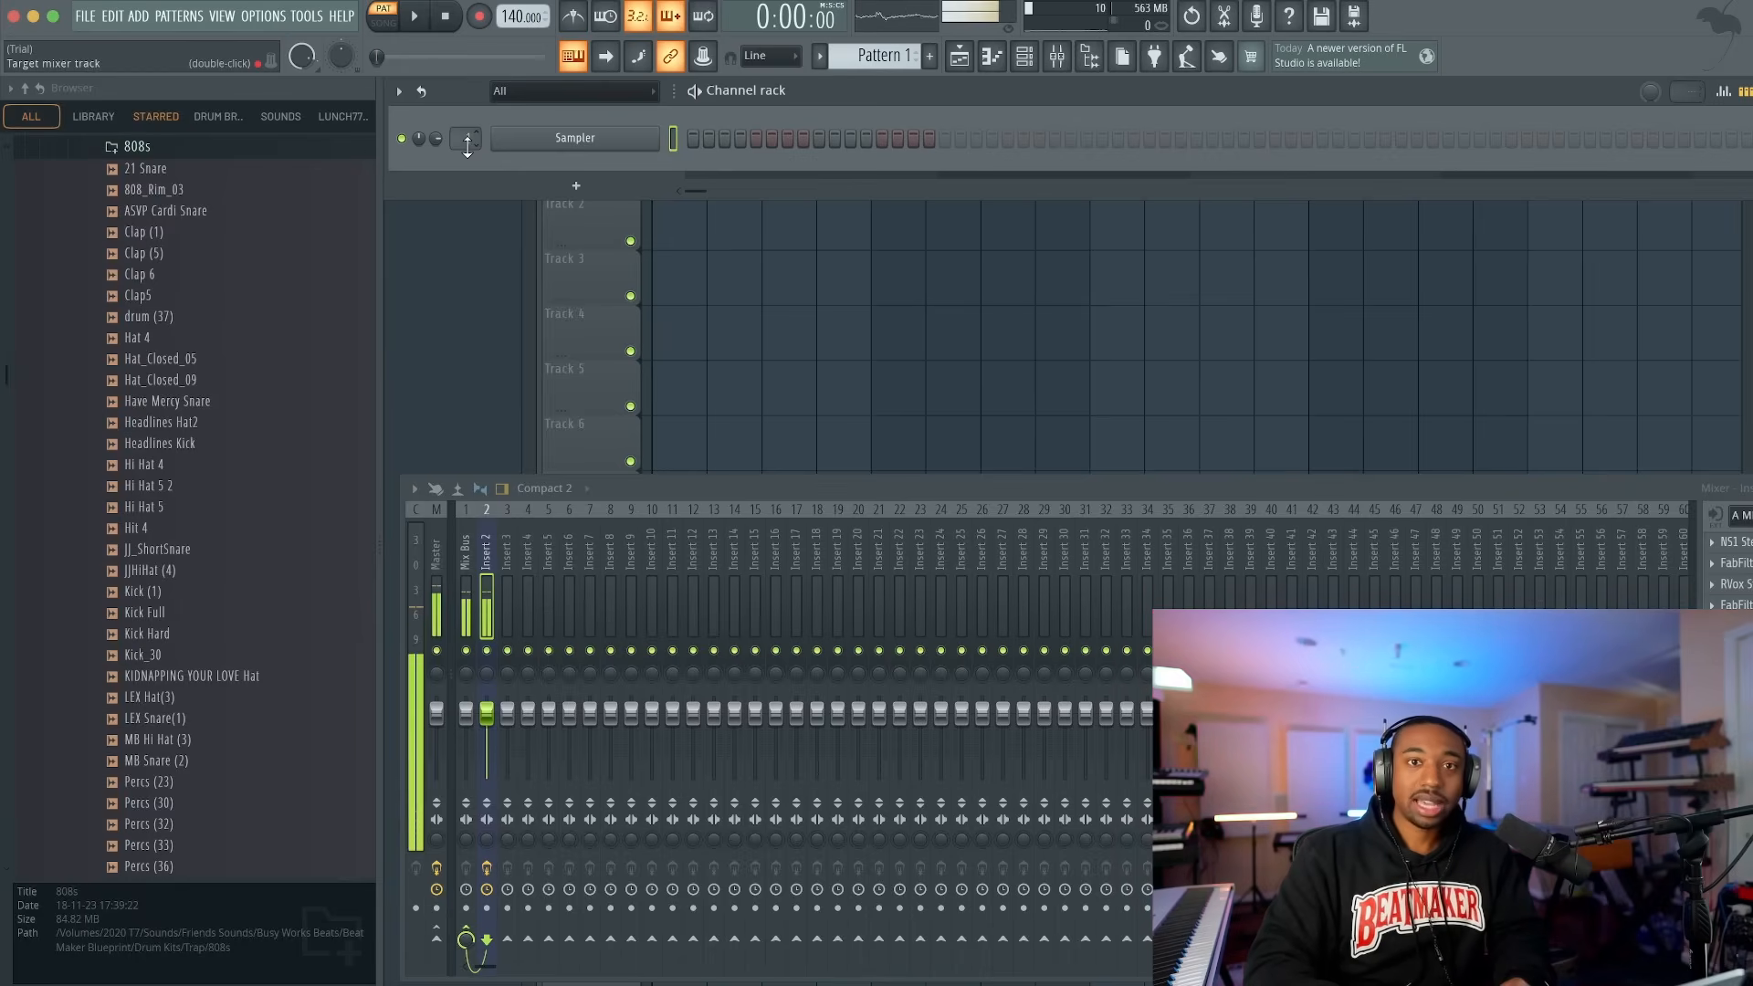
{"action": "left_click", "coordinate": [262, 16]}
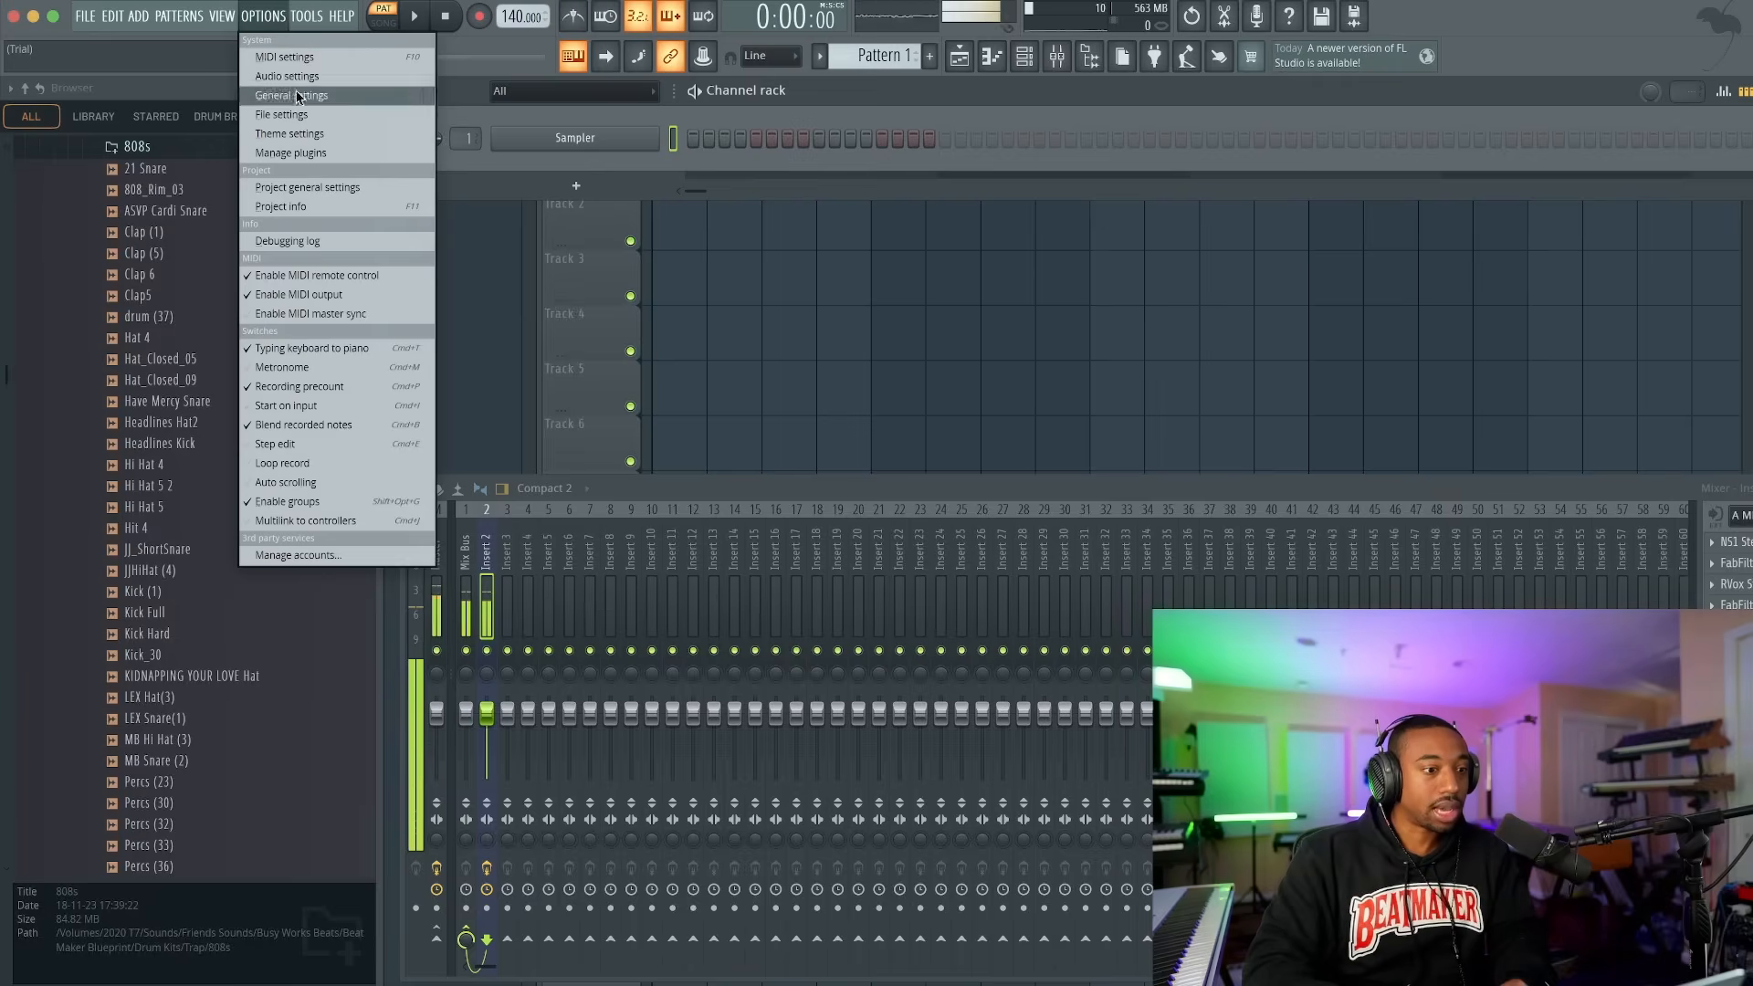
{"action": "left_click", "coordinate": [290, 152]}
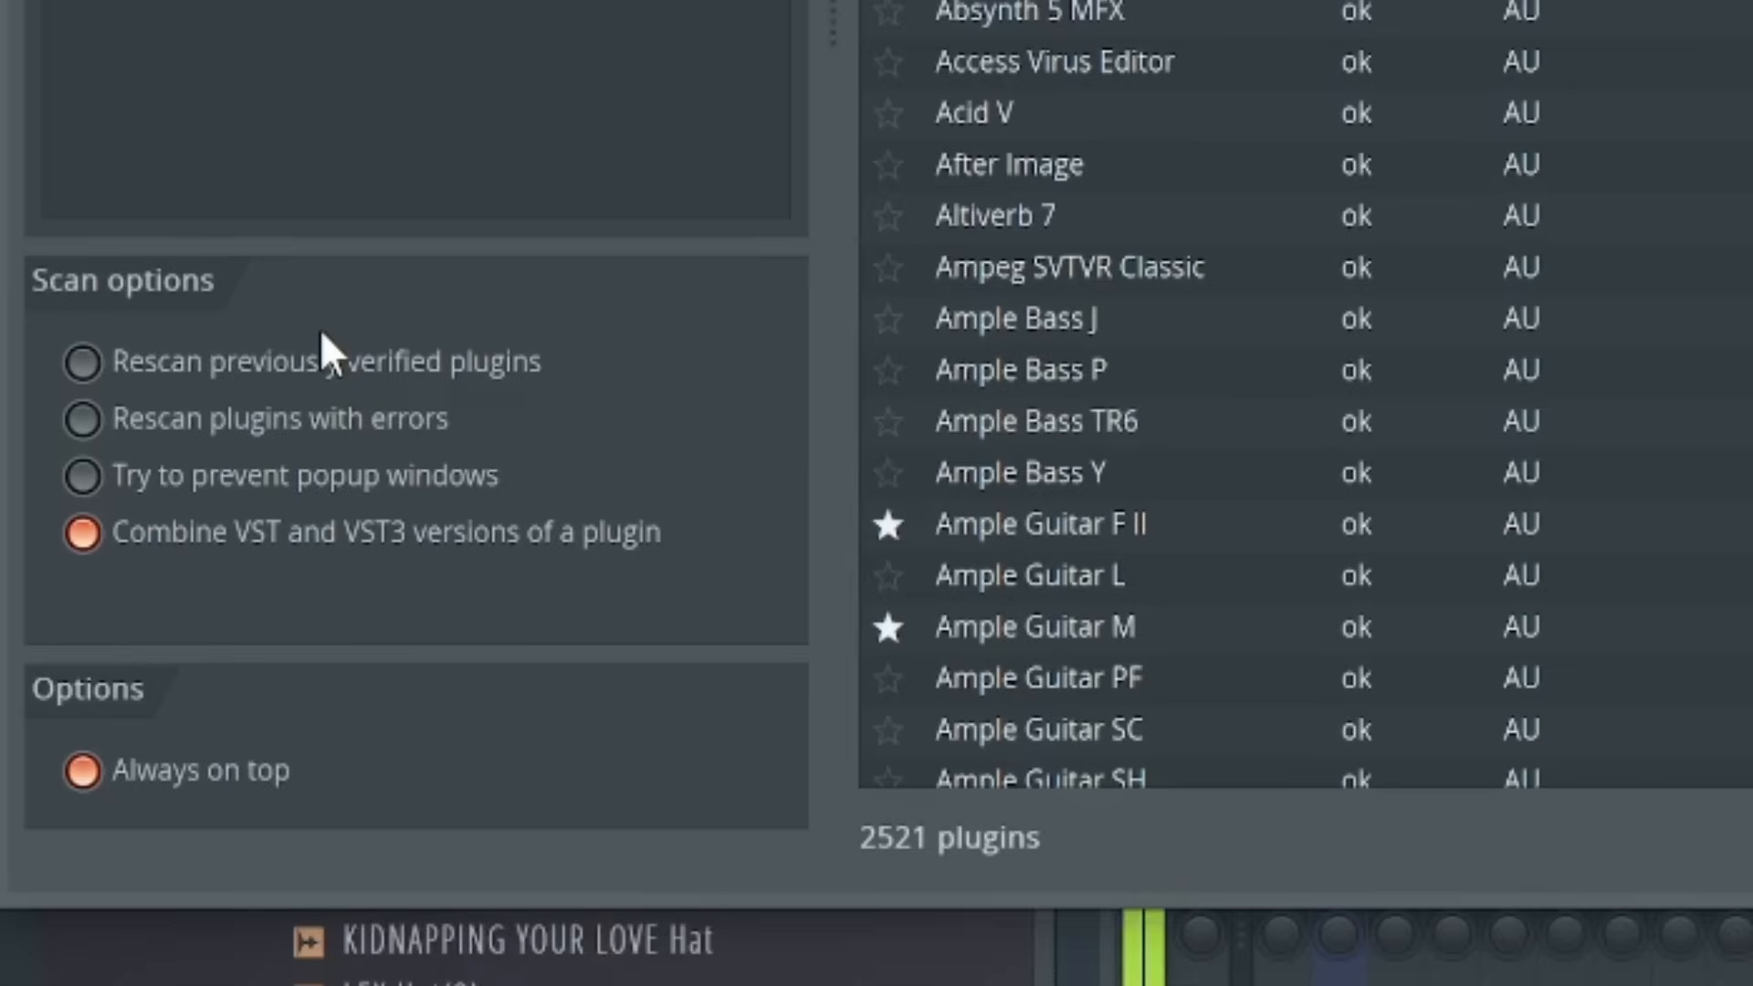
{"action": "mouse_move", "coordinate": [157, 325]}
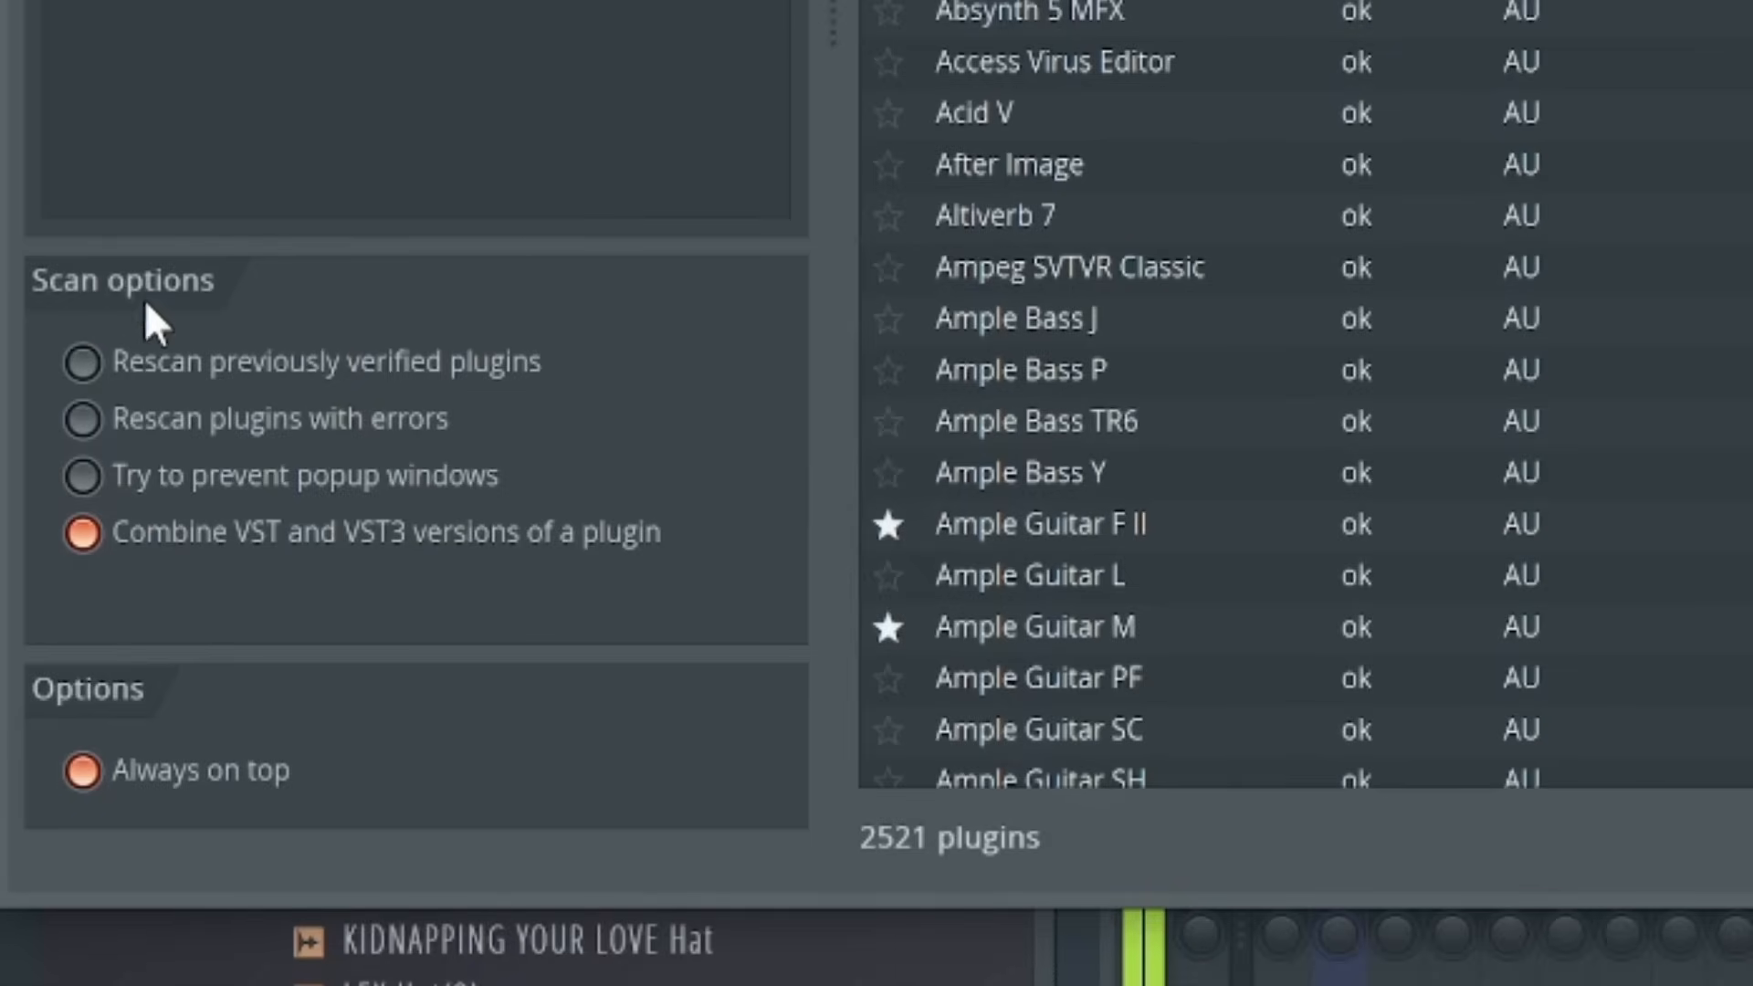
{"action": "mouse_move", "coordinate": [268, 458]}
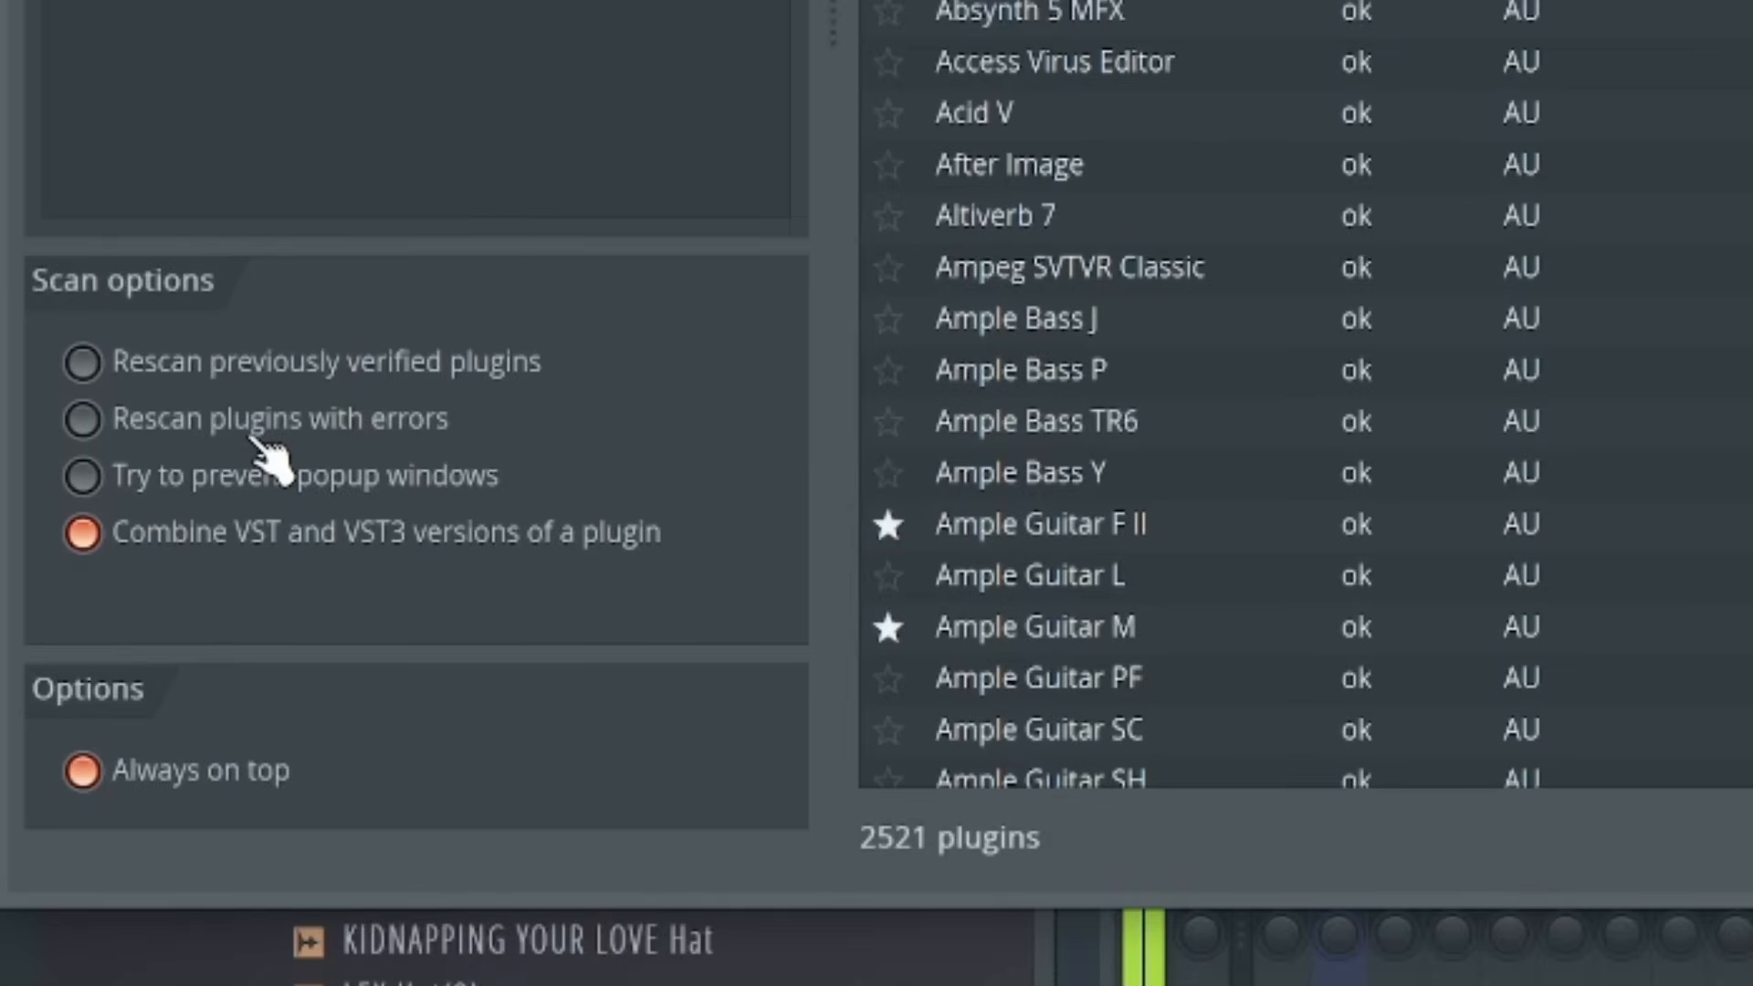
{"action": "mouse_move", "coordinate": [447, 515]}
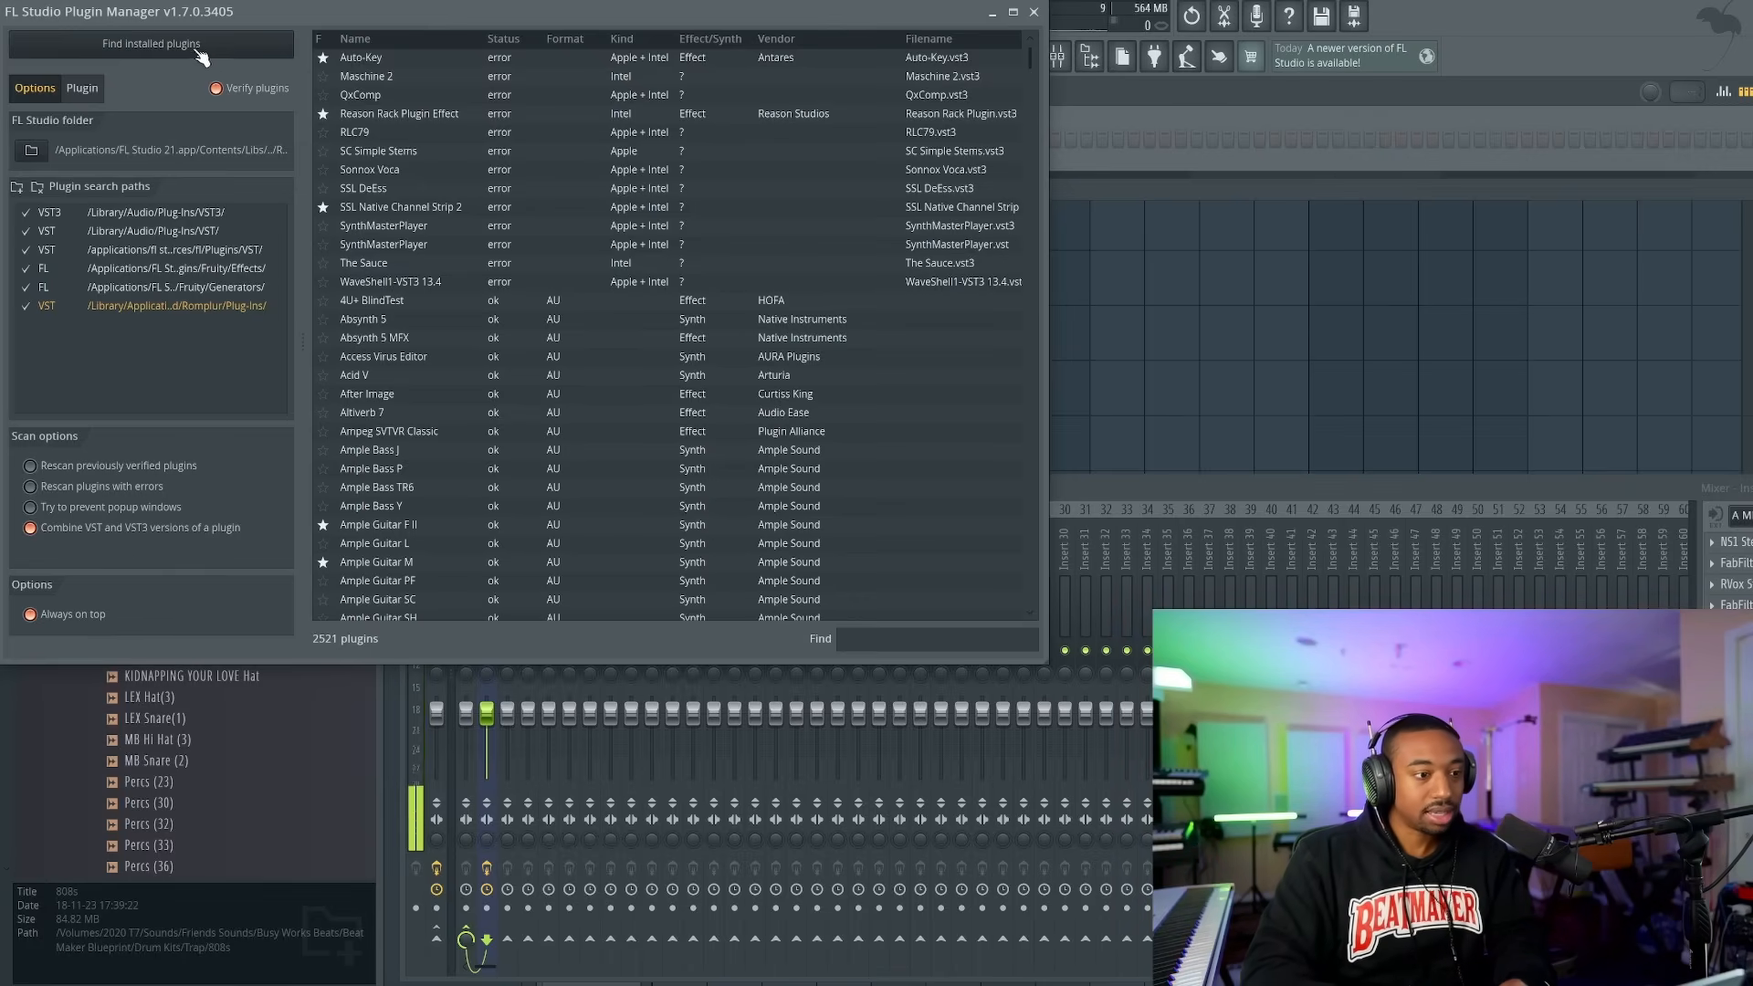
{"action": "mouse_move", "coordinate": [179, 230]}
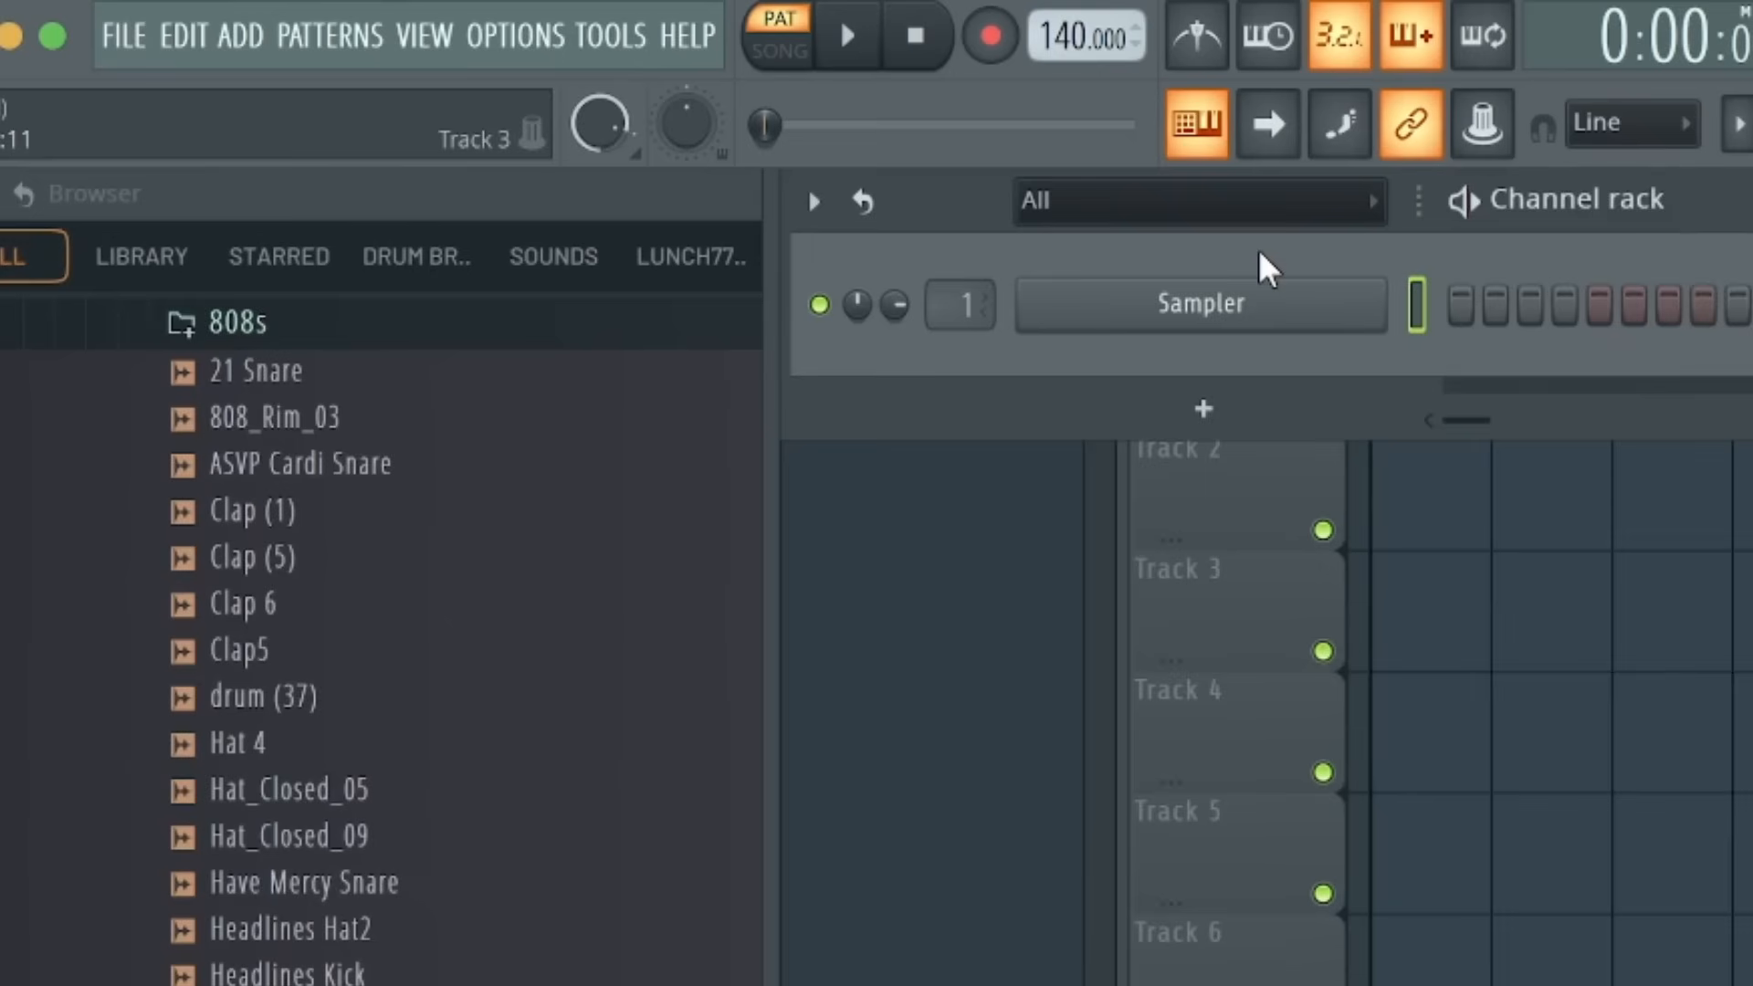
{"action": "left_click", "coordinate": [513, 34]}
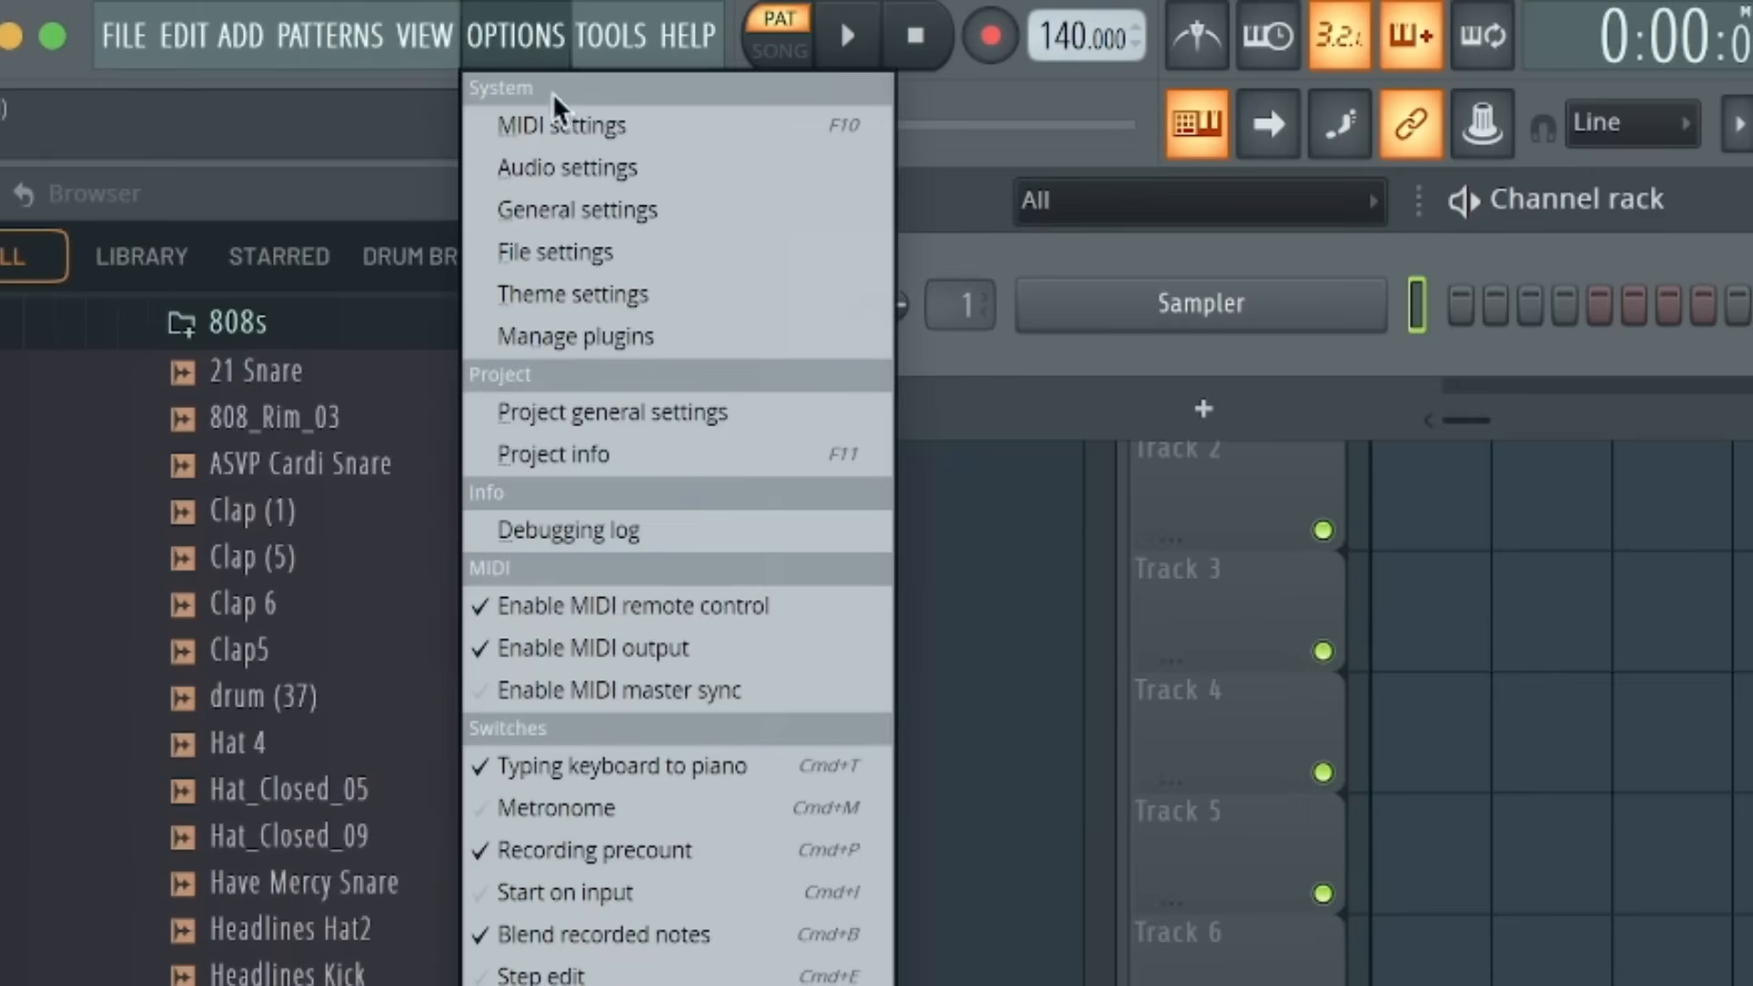
{"action": "left_click", "coordinate": [562, 125]}
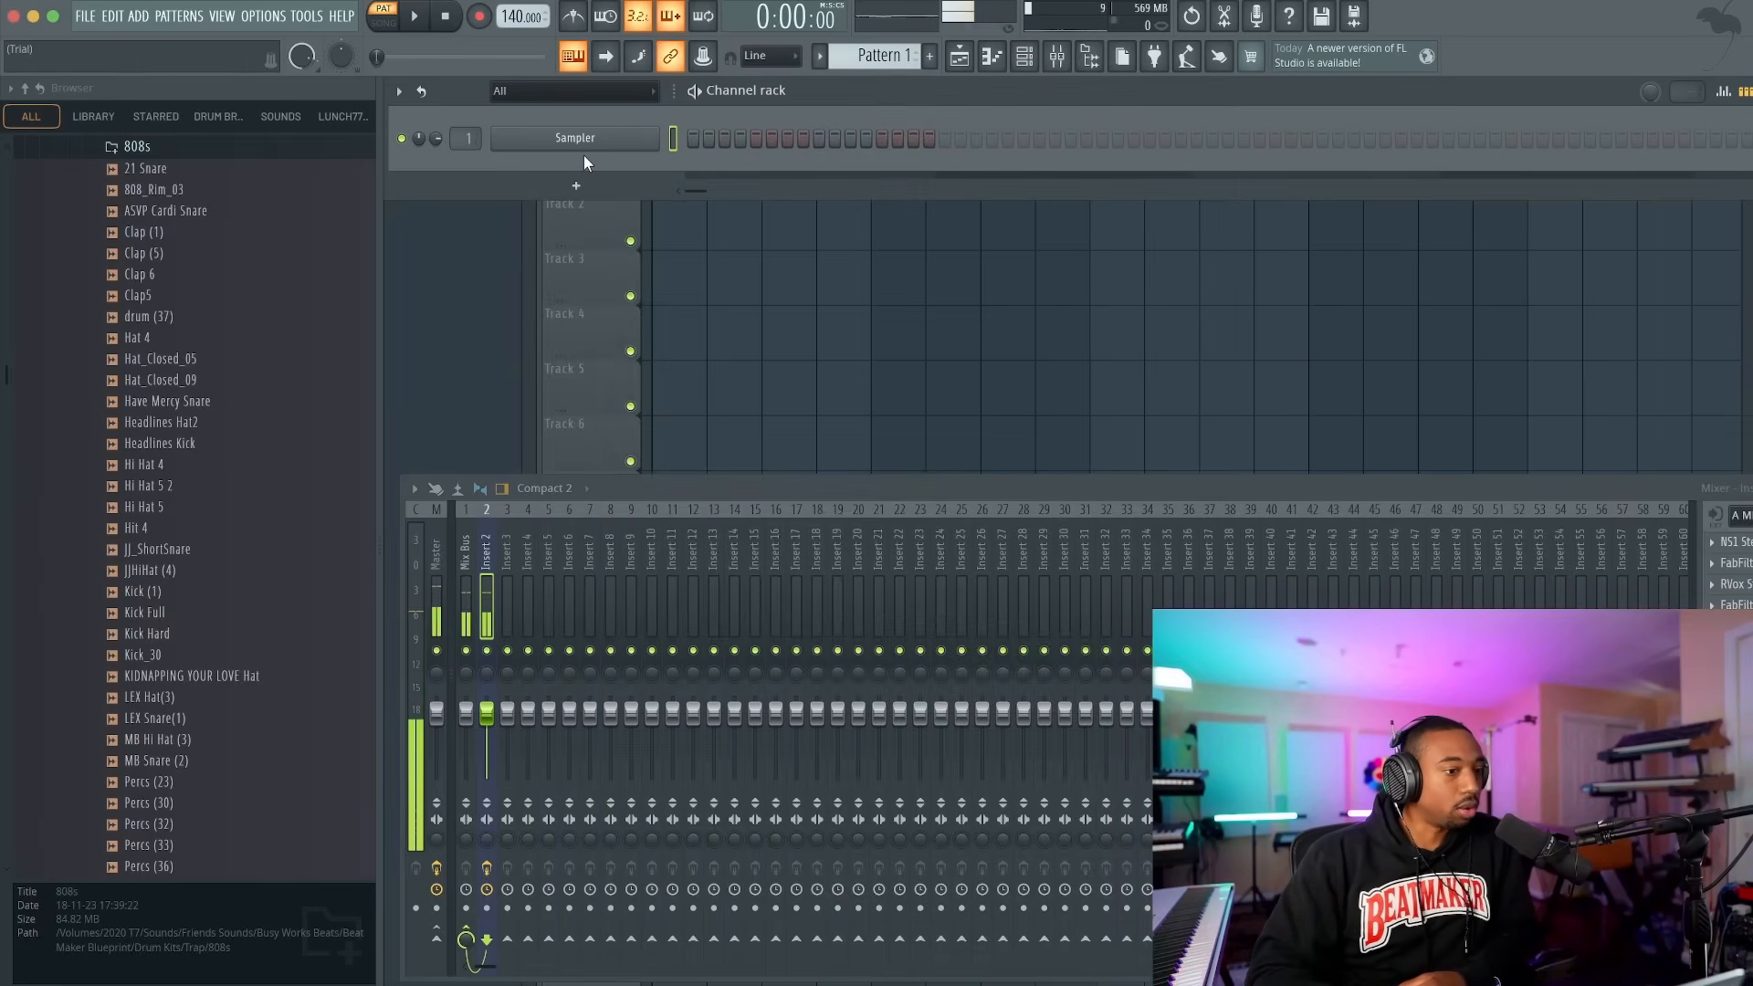
- Replace the Sampler channel with FL Keys and show its piano roll
{"action": "left_click", "coordinate": [573, 136]}
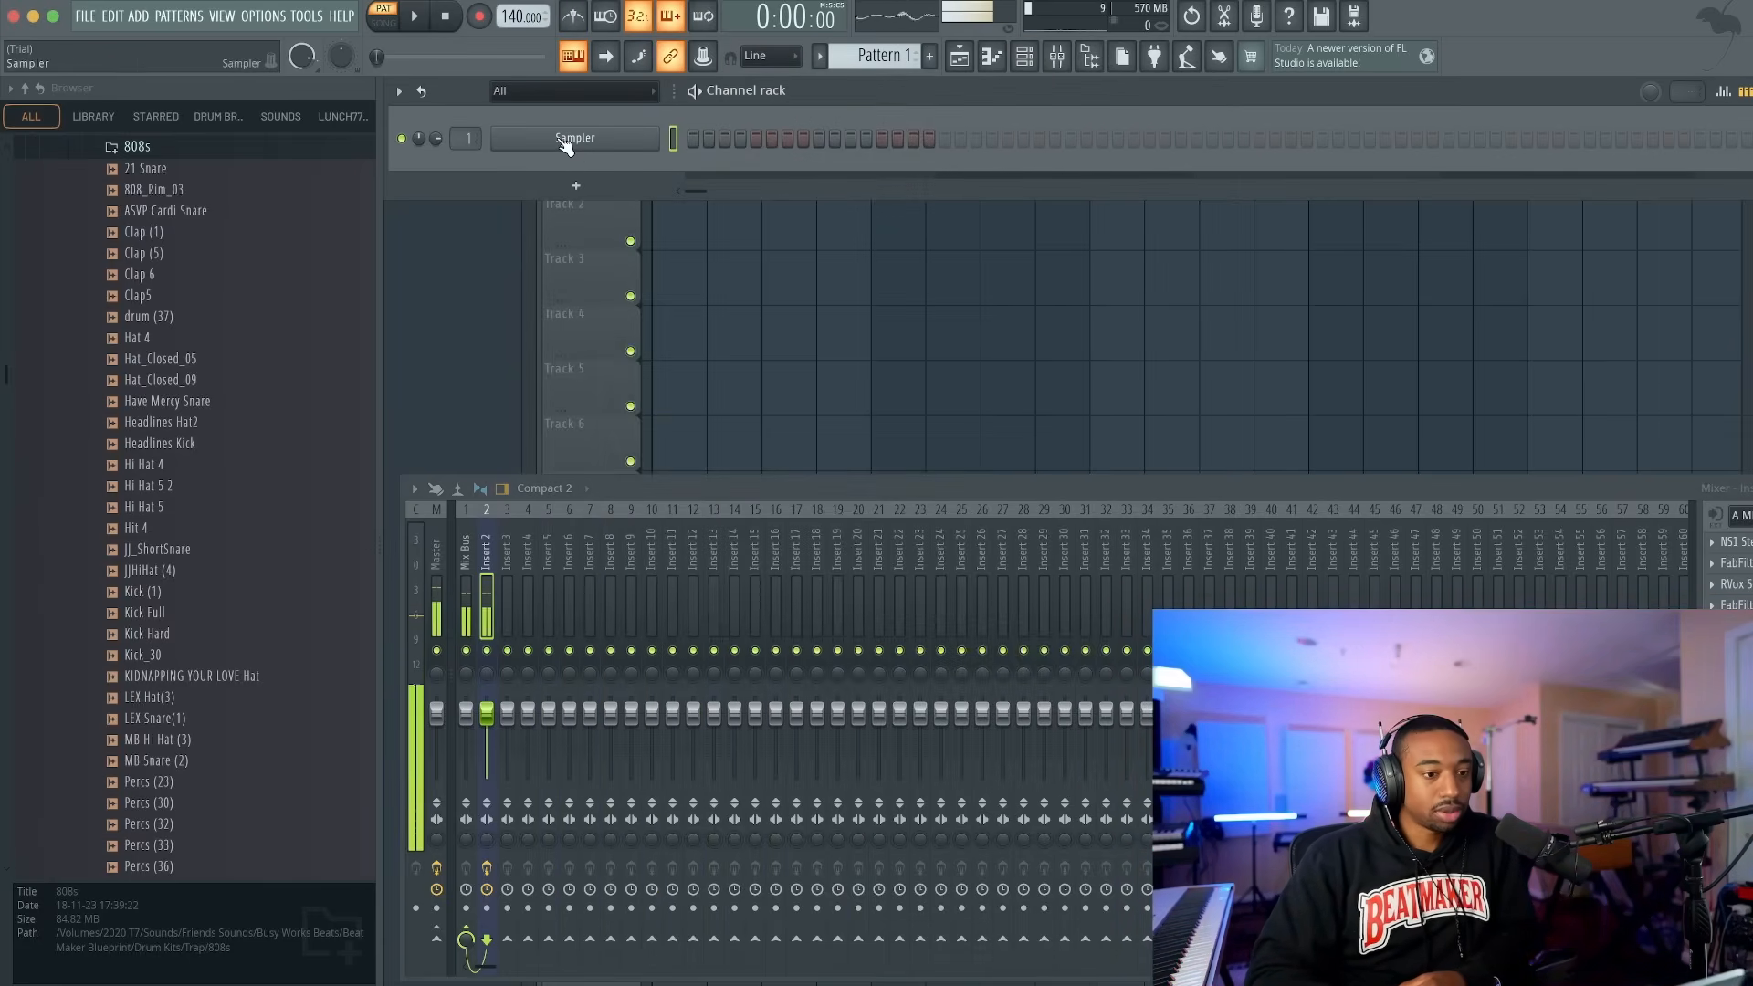
{"action": "right_click", "coordinate": [573, 137]}
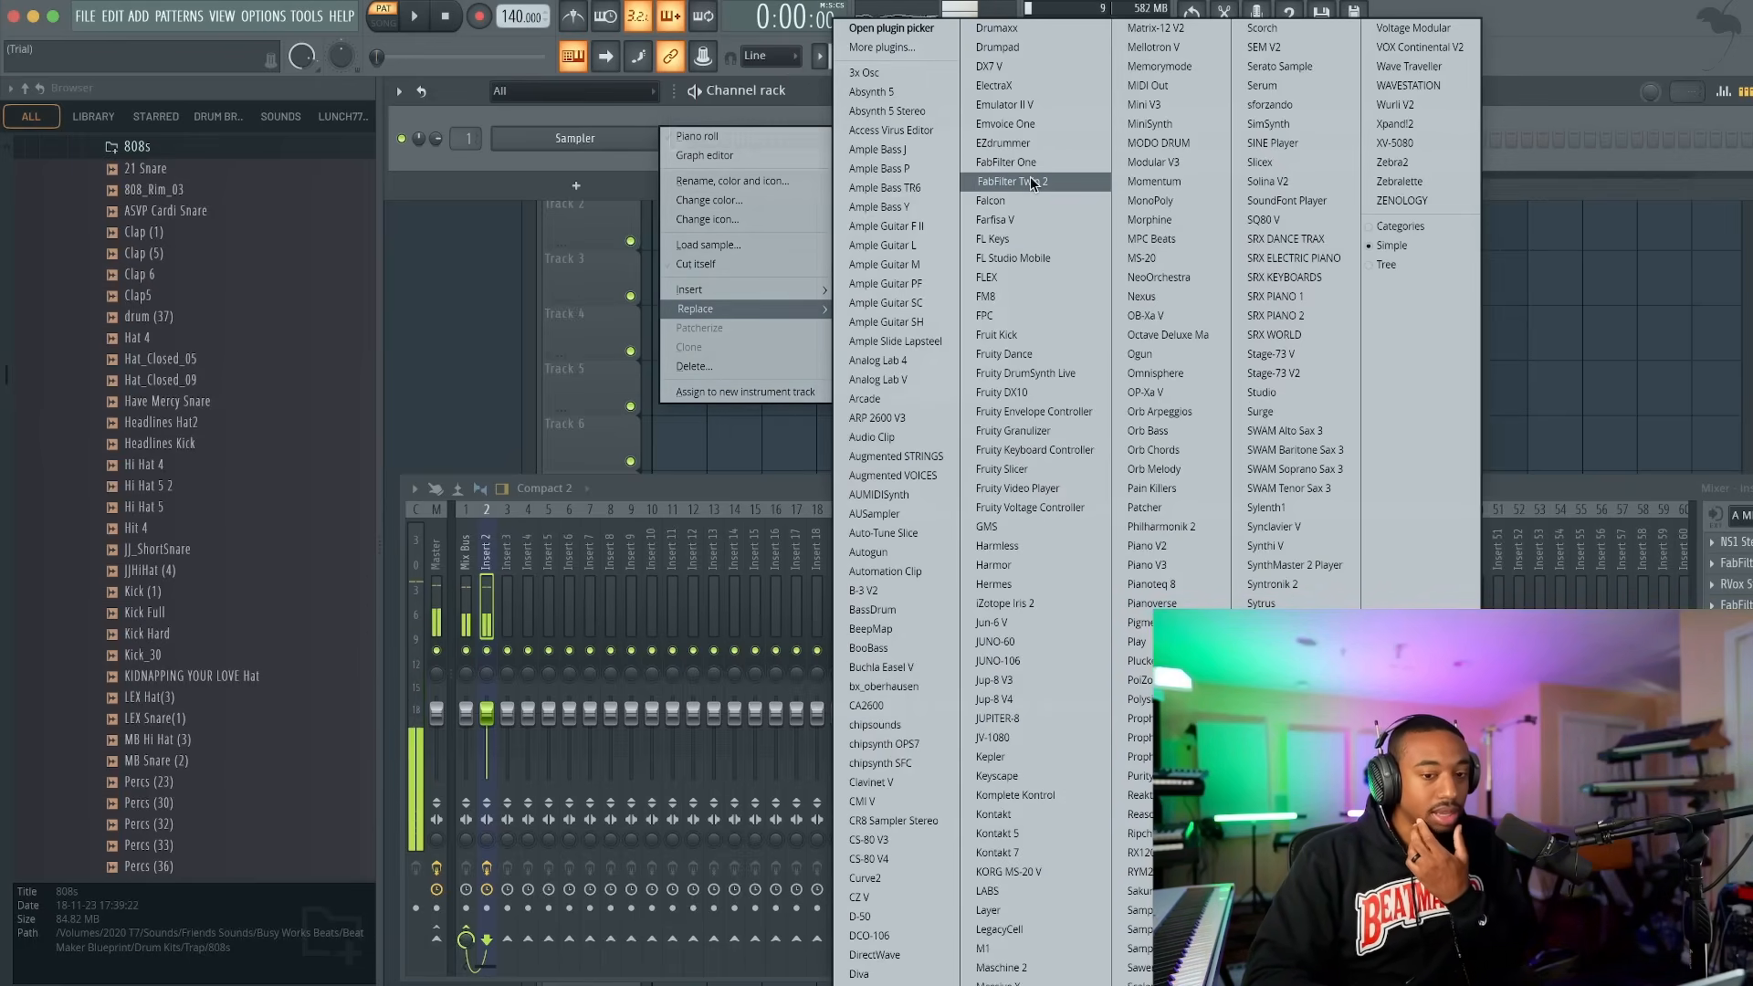
{"action": "mouse_move", "coordinate": [1012, 334]}
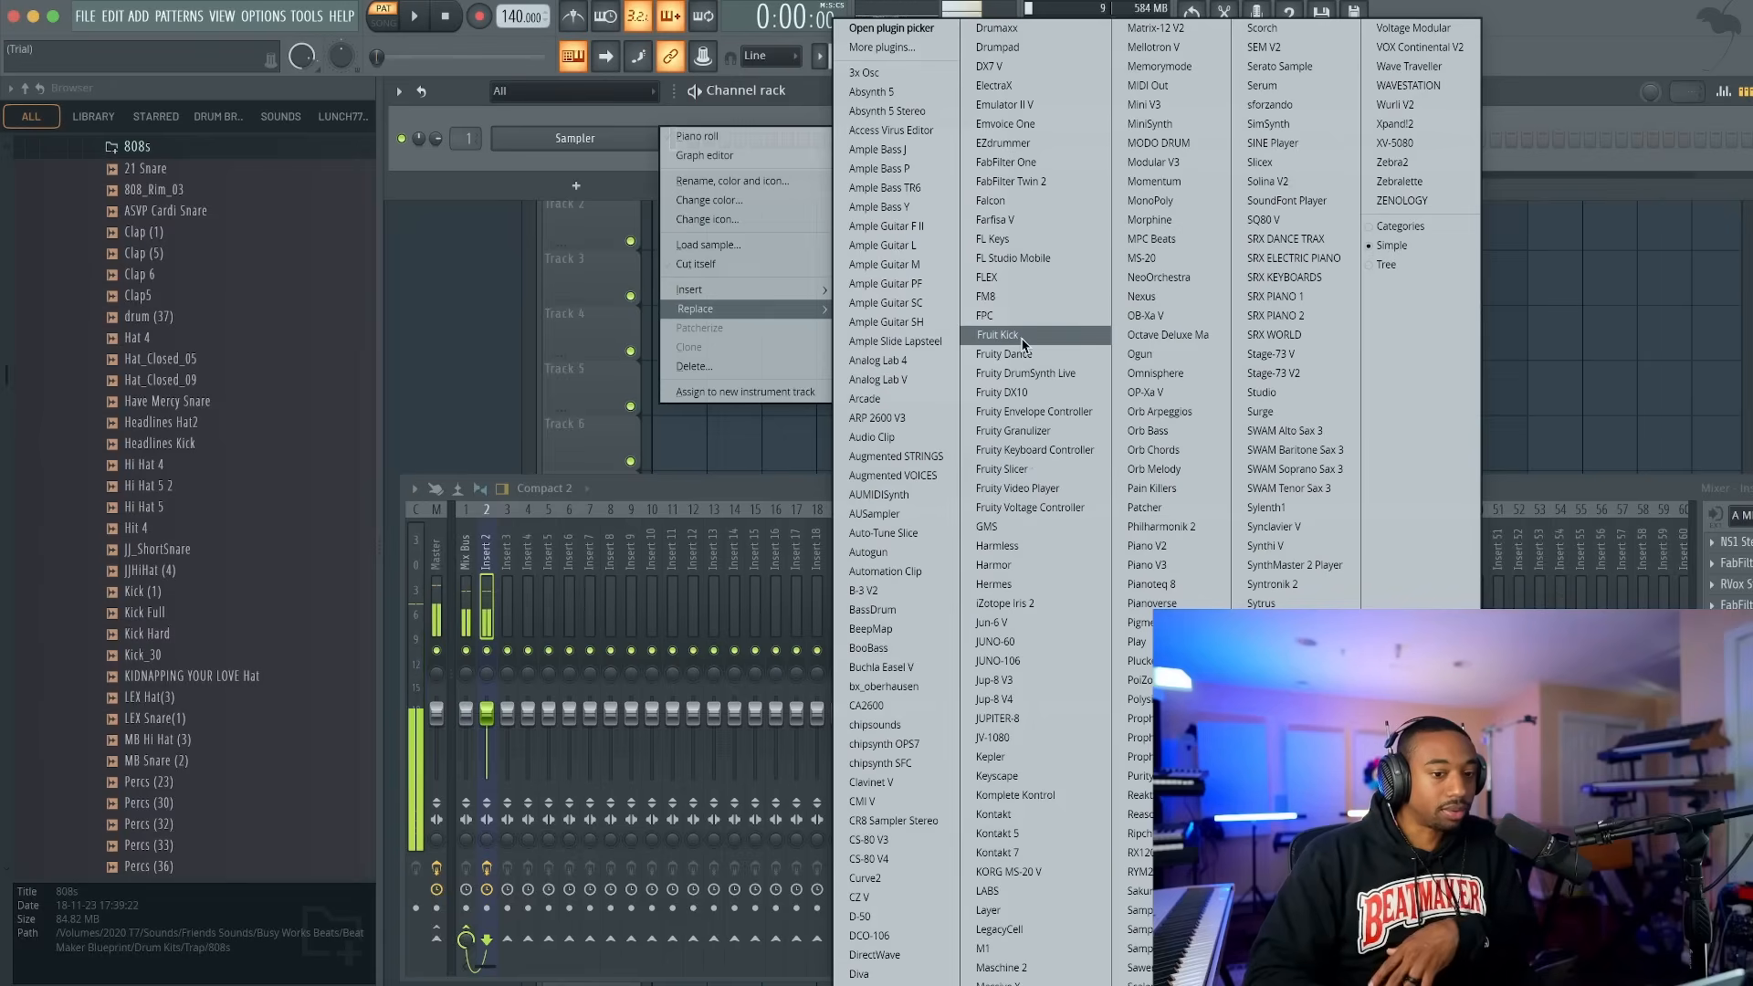
{"action": "left_click", "coordinate": [987, 238]}
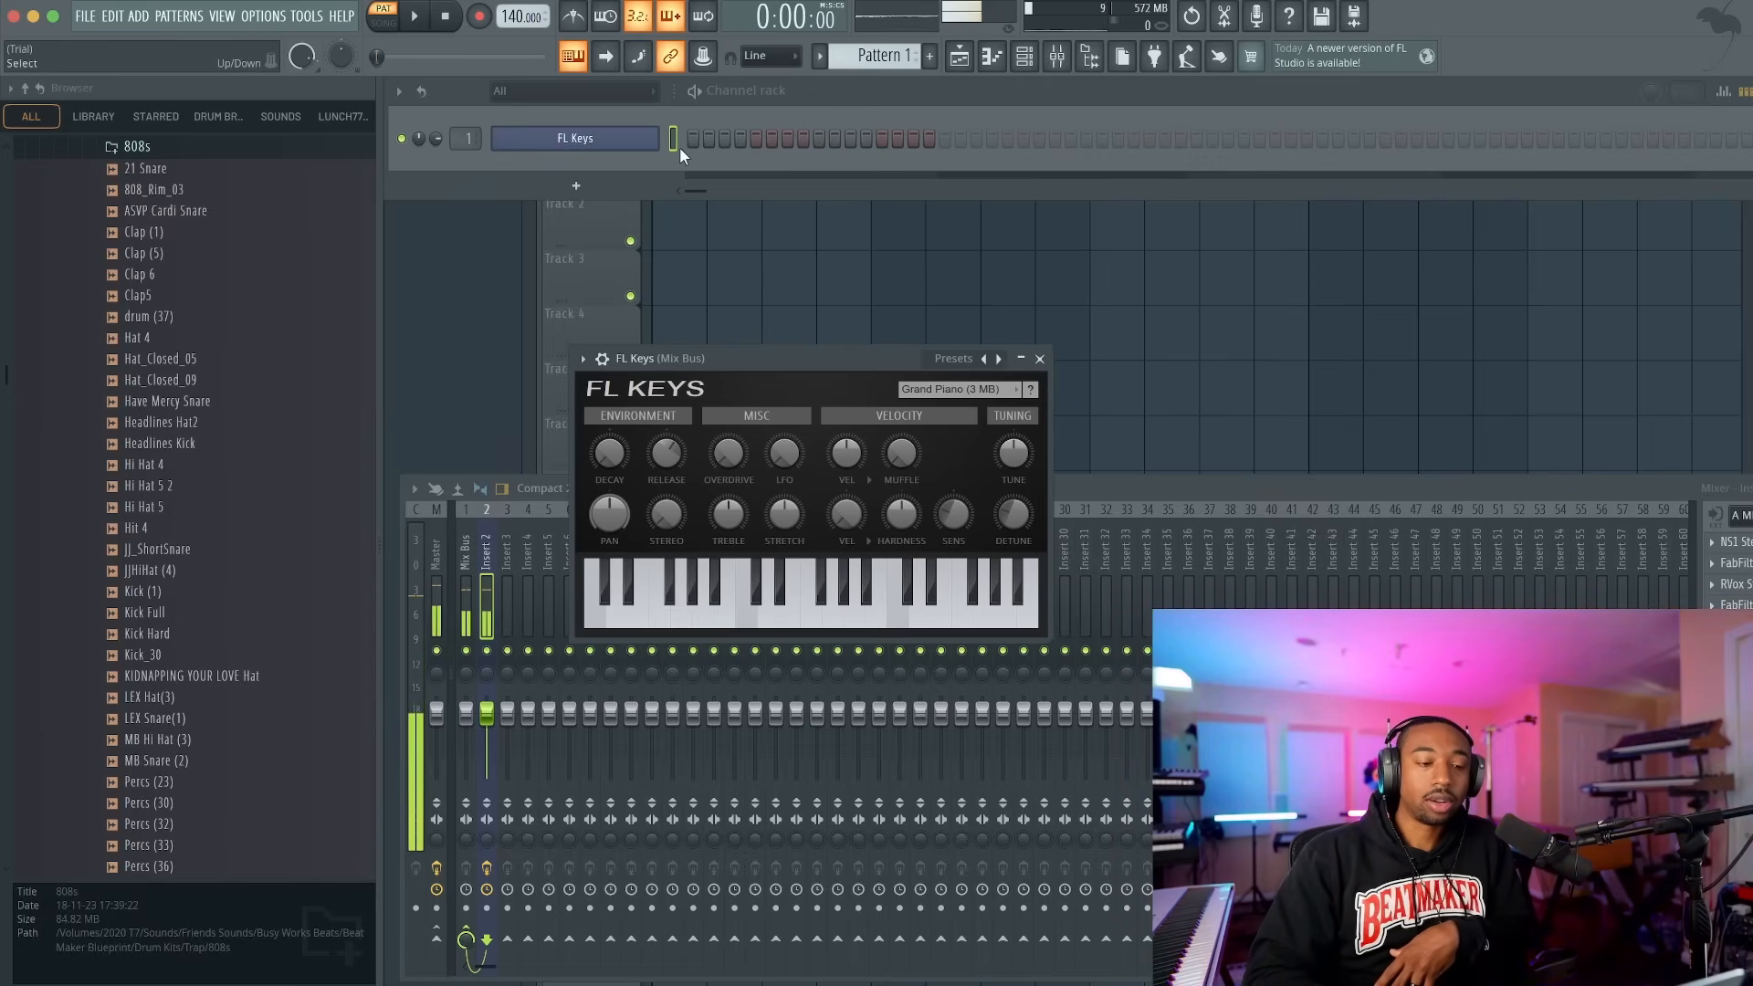
{"action": "right_click", "coordinate": [573, 136]}
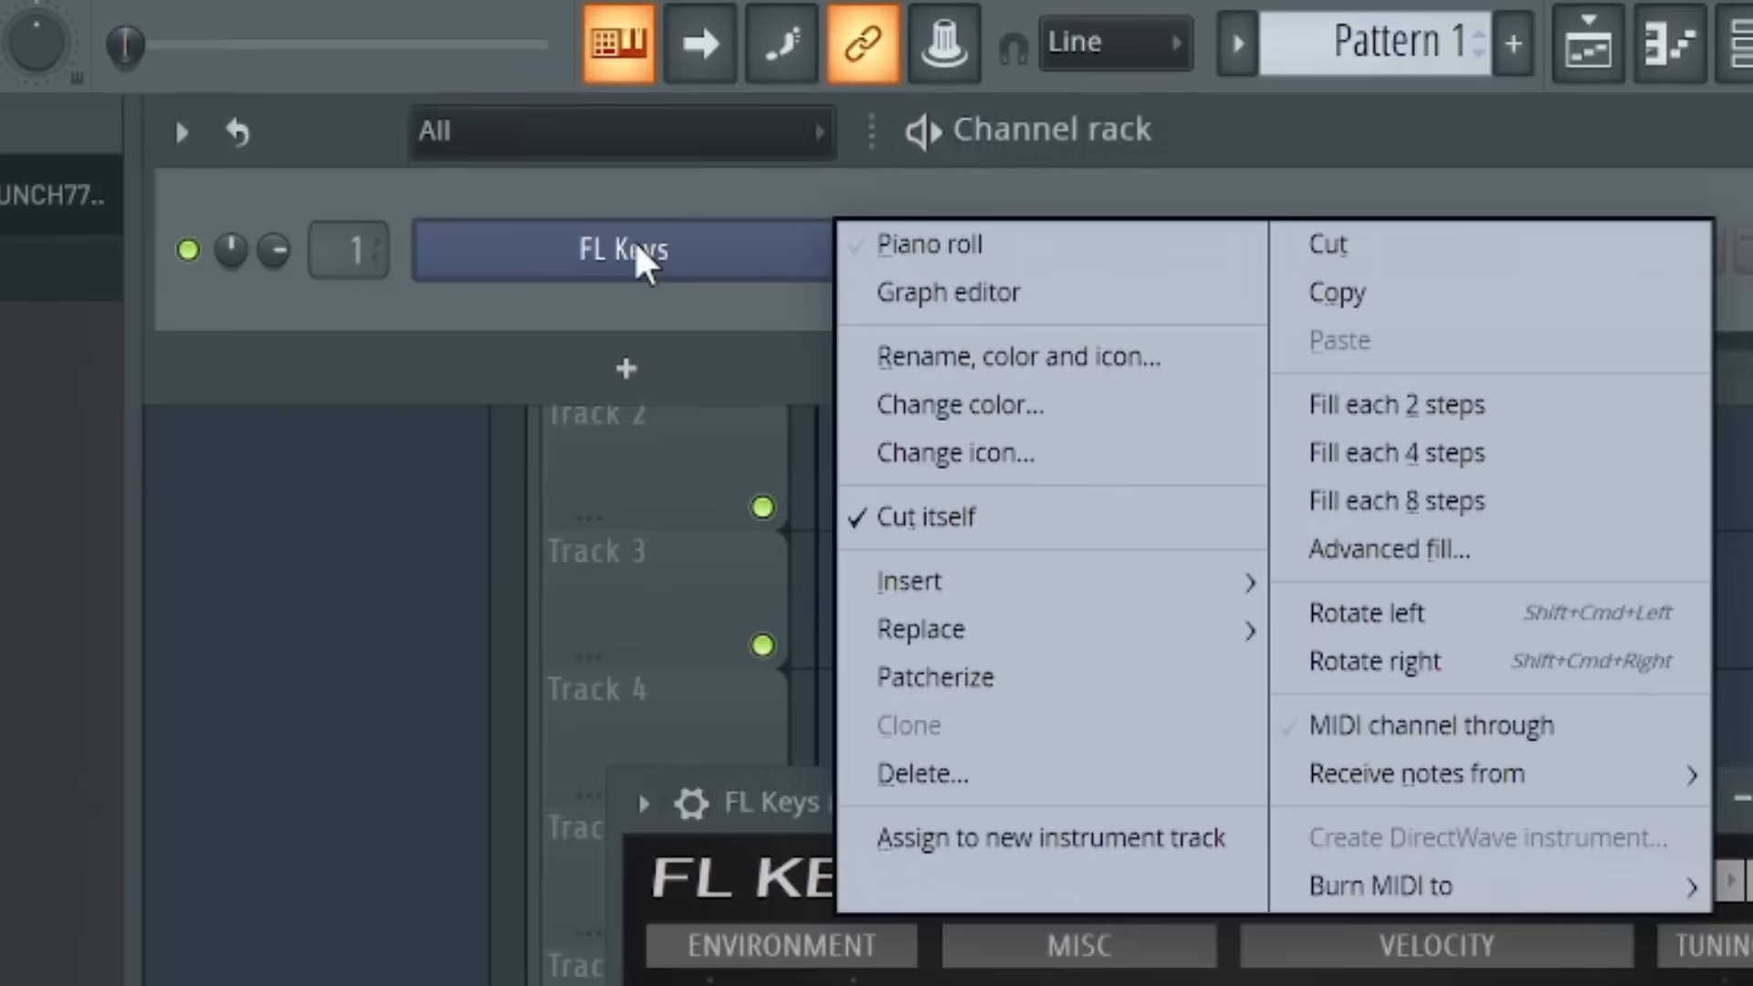
{"action": "left_click", "coordinate": [933, 243]}
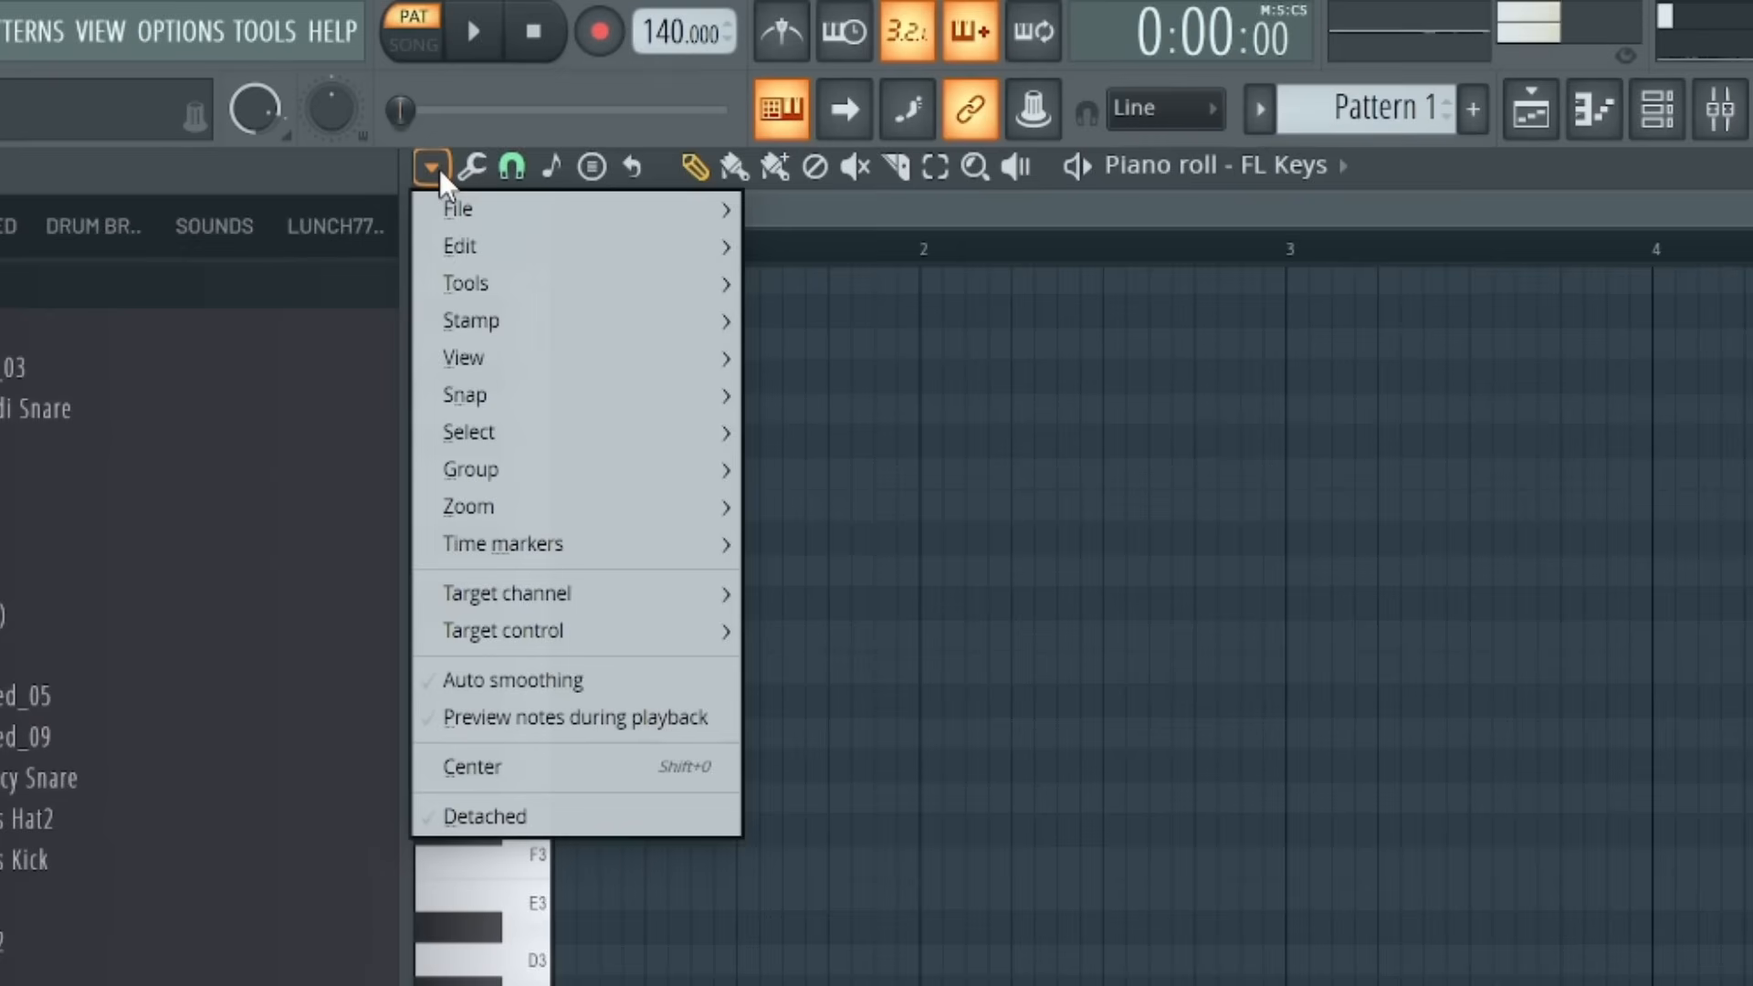
- Set the piano roll note snapping to 1/2 beat
{"action": "left_click", "coordinate": [464, 358]}
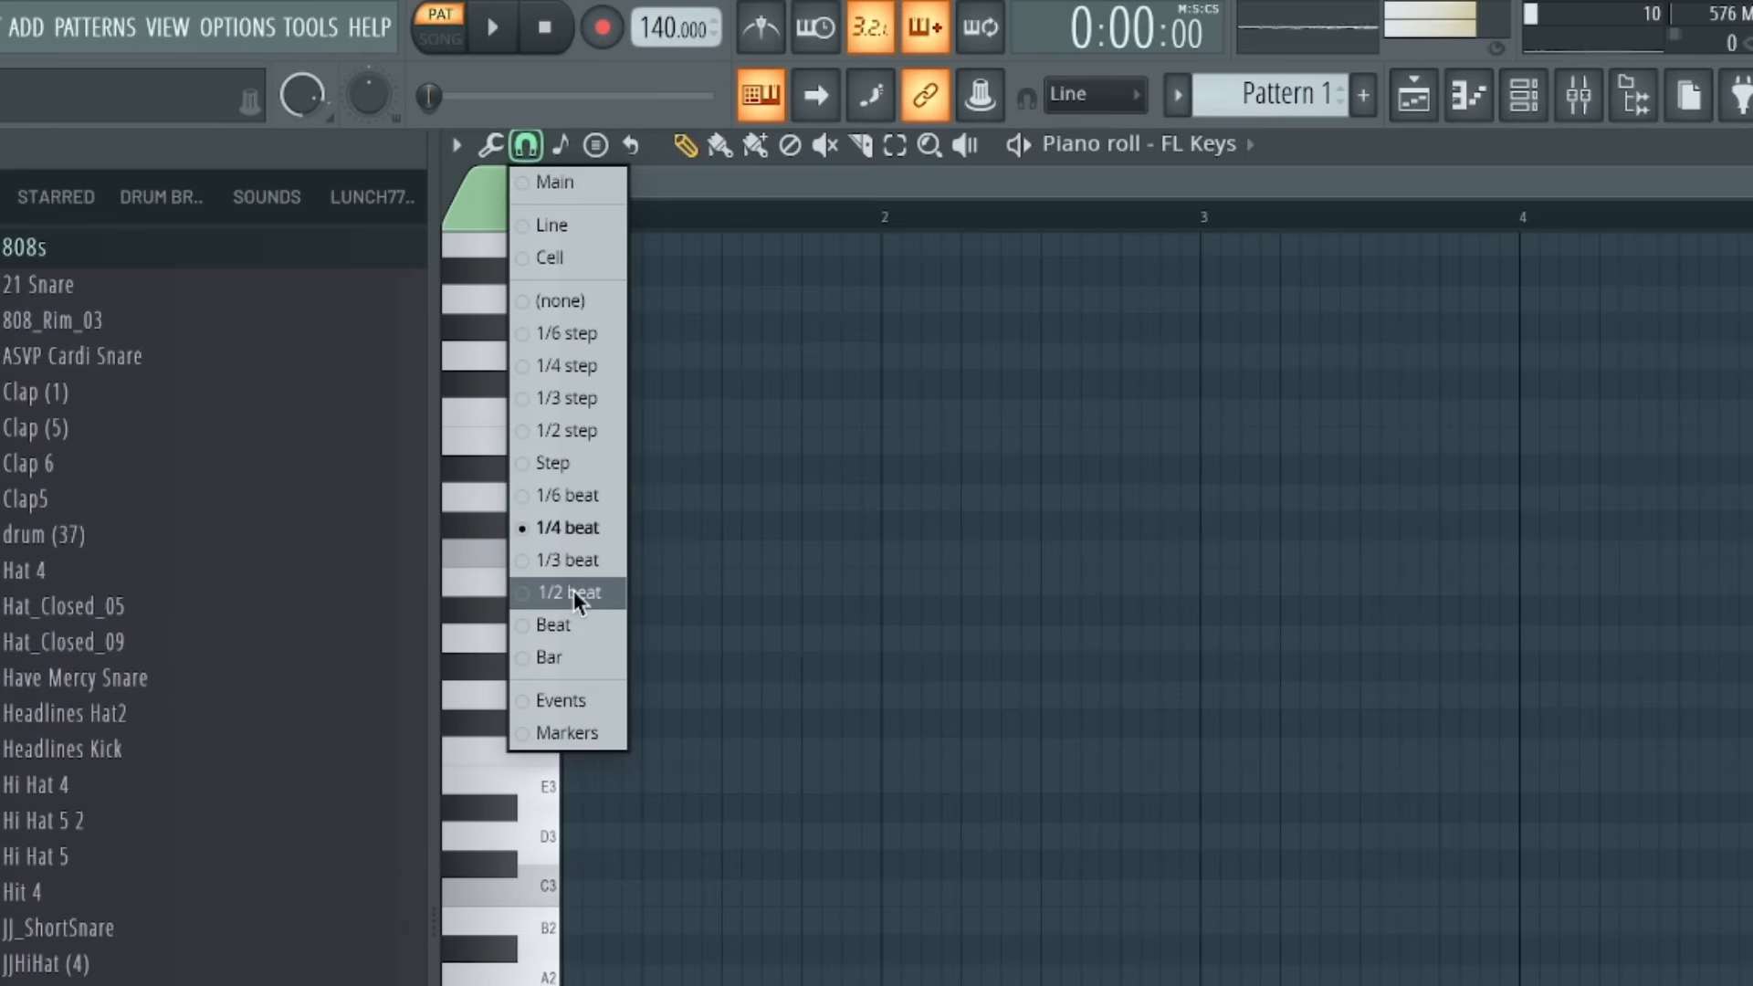
{"action": "left_click", "coordinate": [568, 592]}
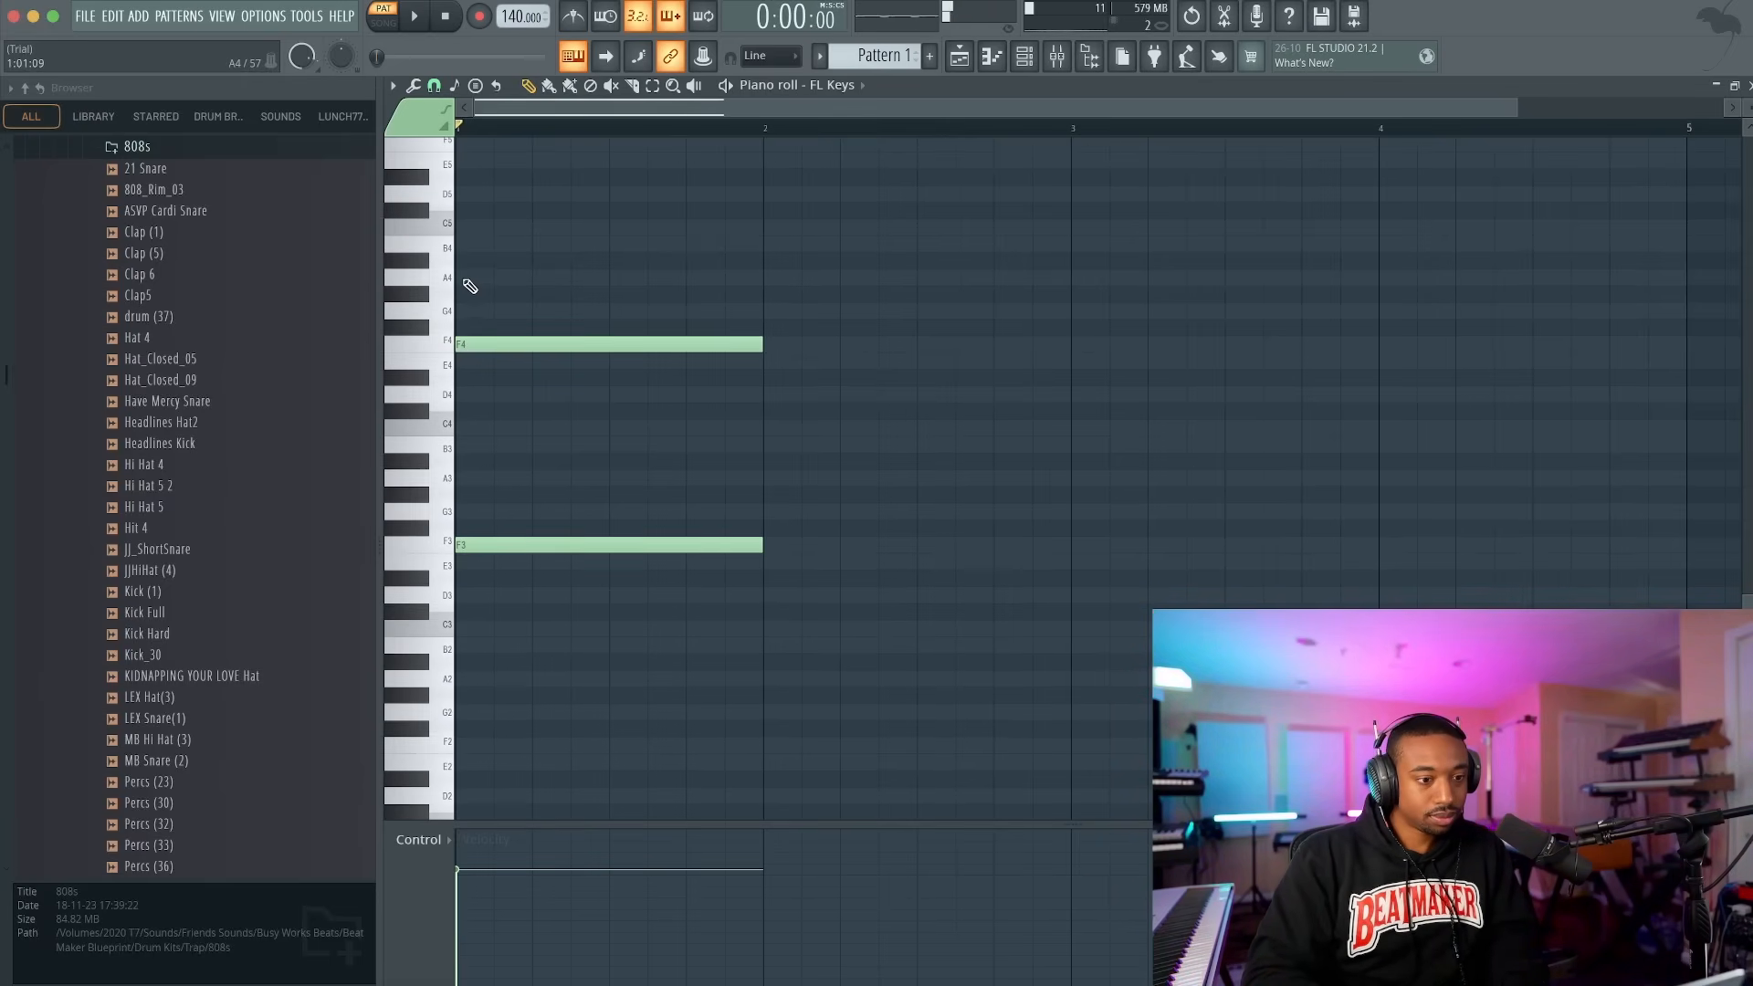
- Switch on the metronome and play and stop the FL Keys chord pattern a few times
{"action": "left_click", "coordinate": [415, 16]}
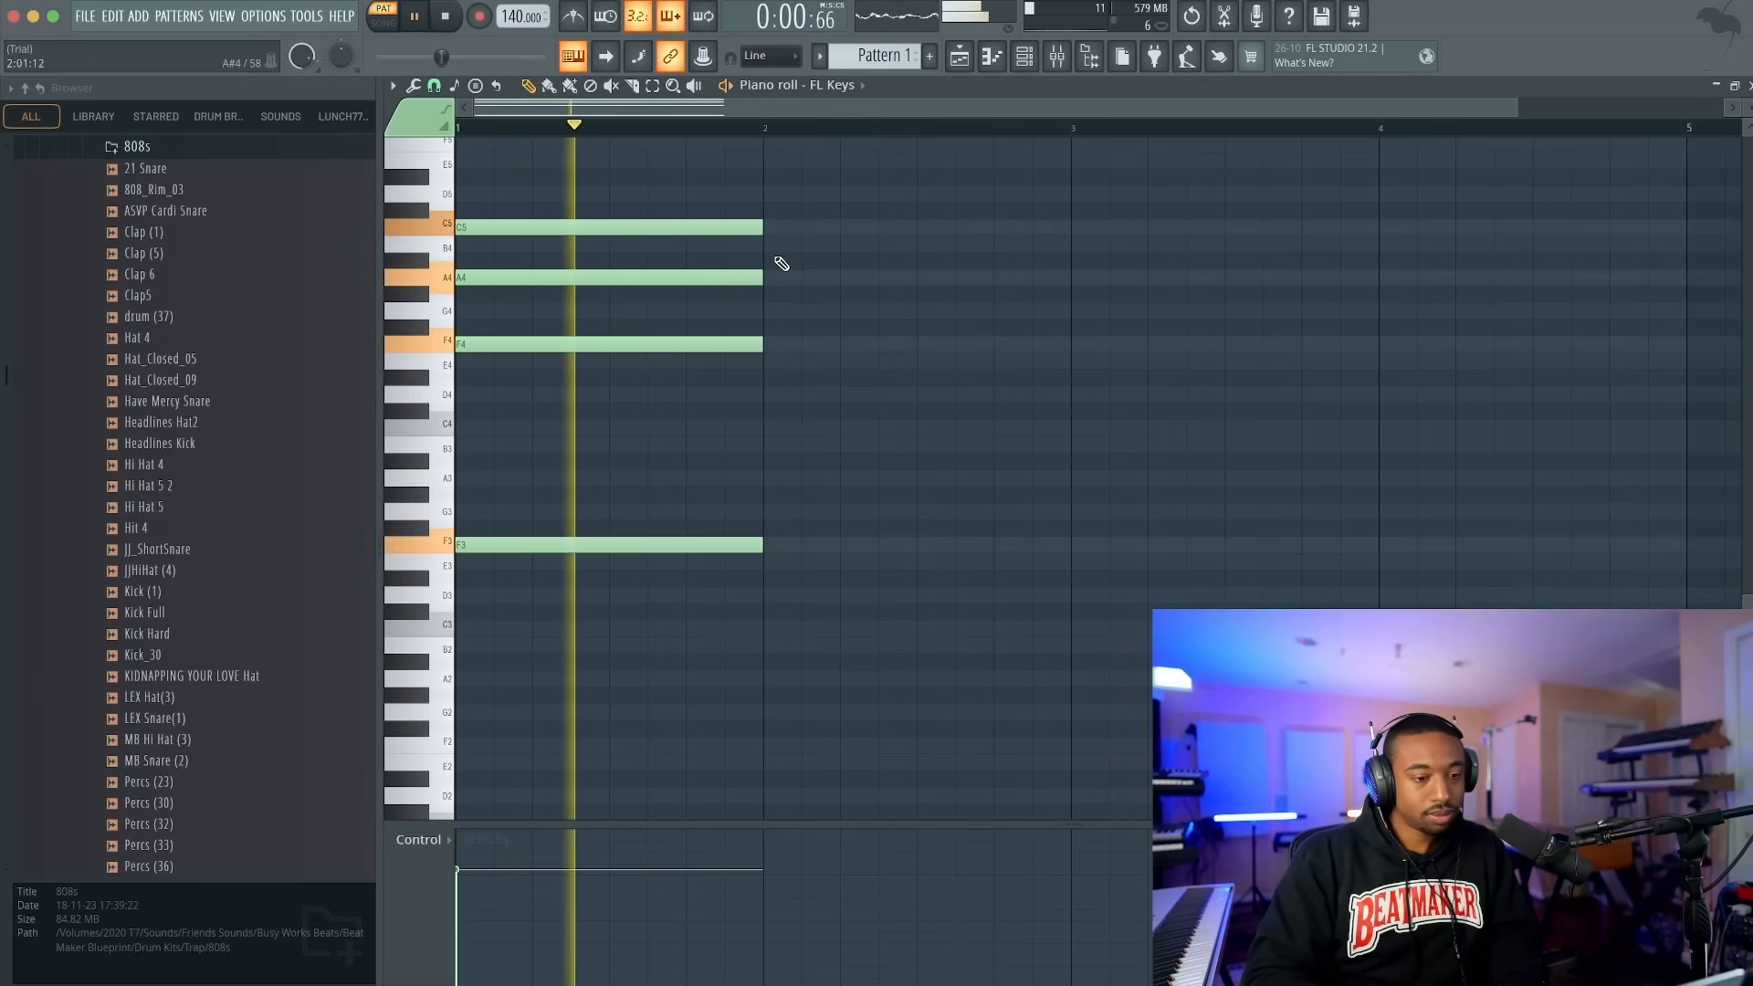
{"action": "left_click", "coordinate": [445, 16]}
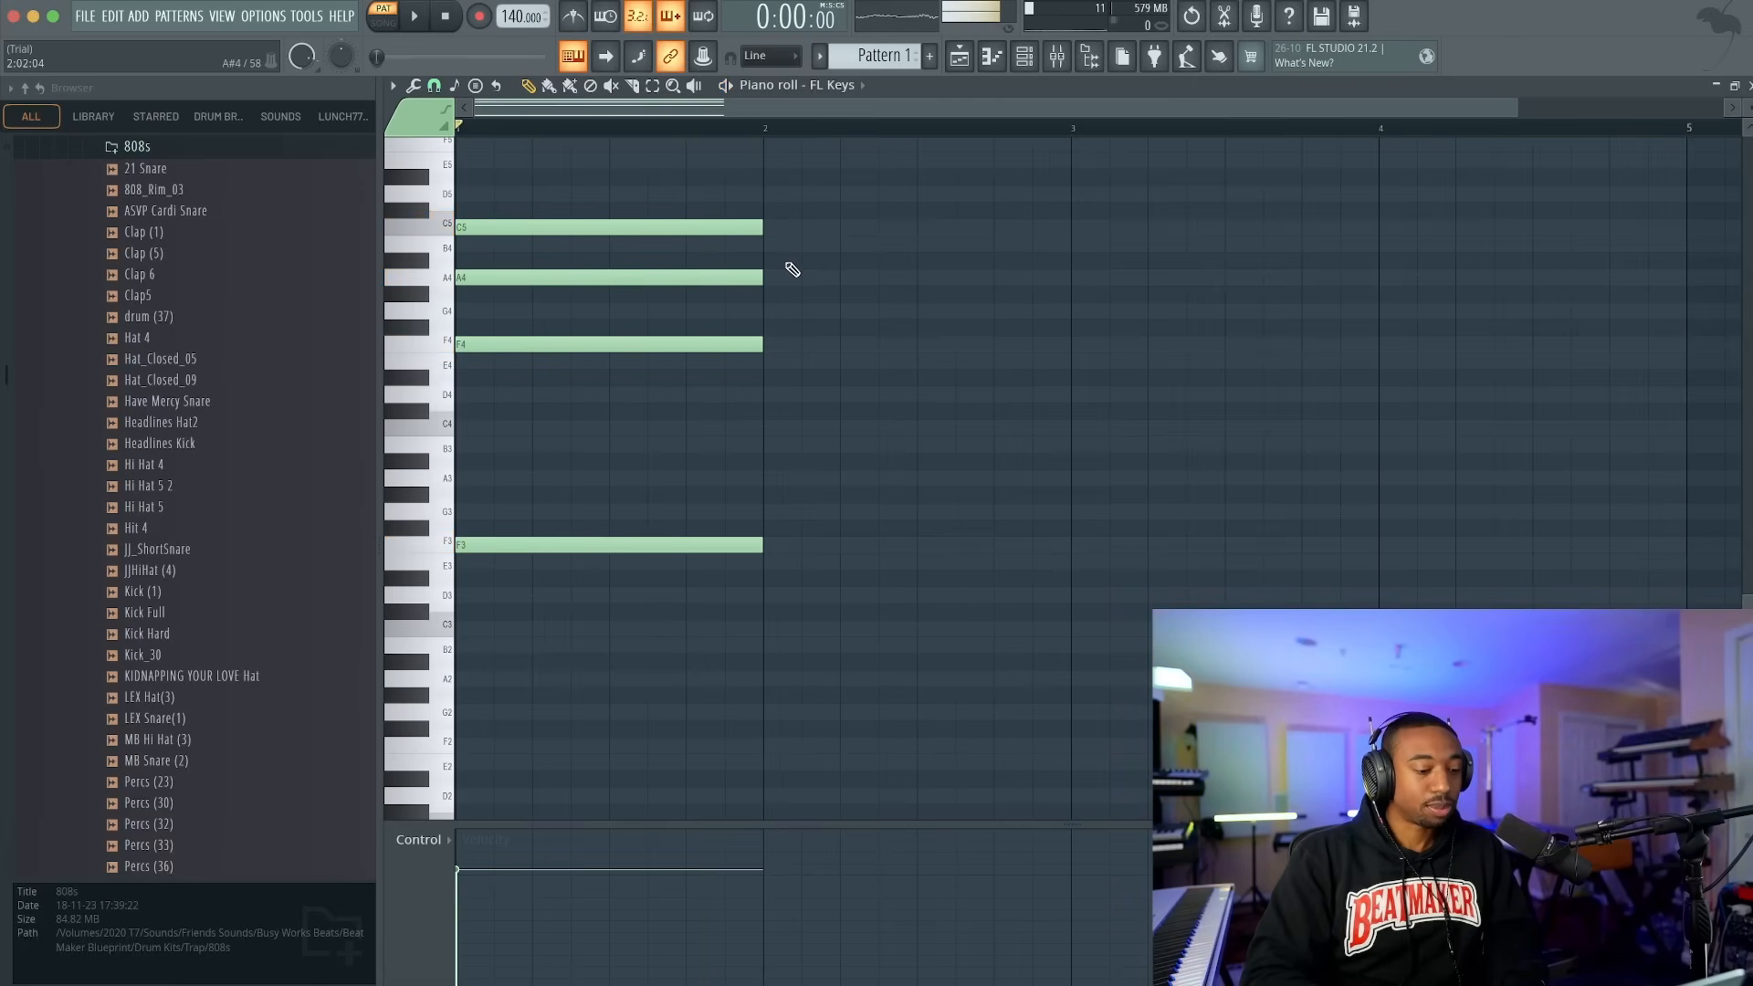
{"action": "left_click", "coordinate": [415, 17]}
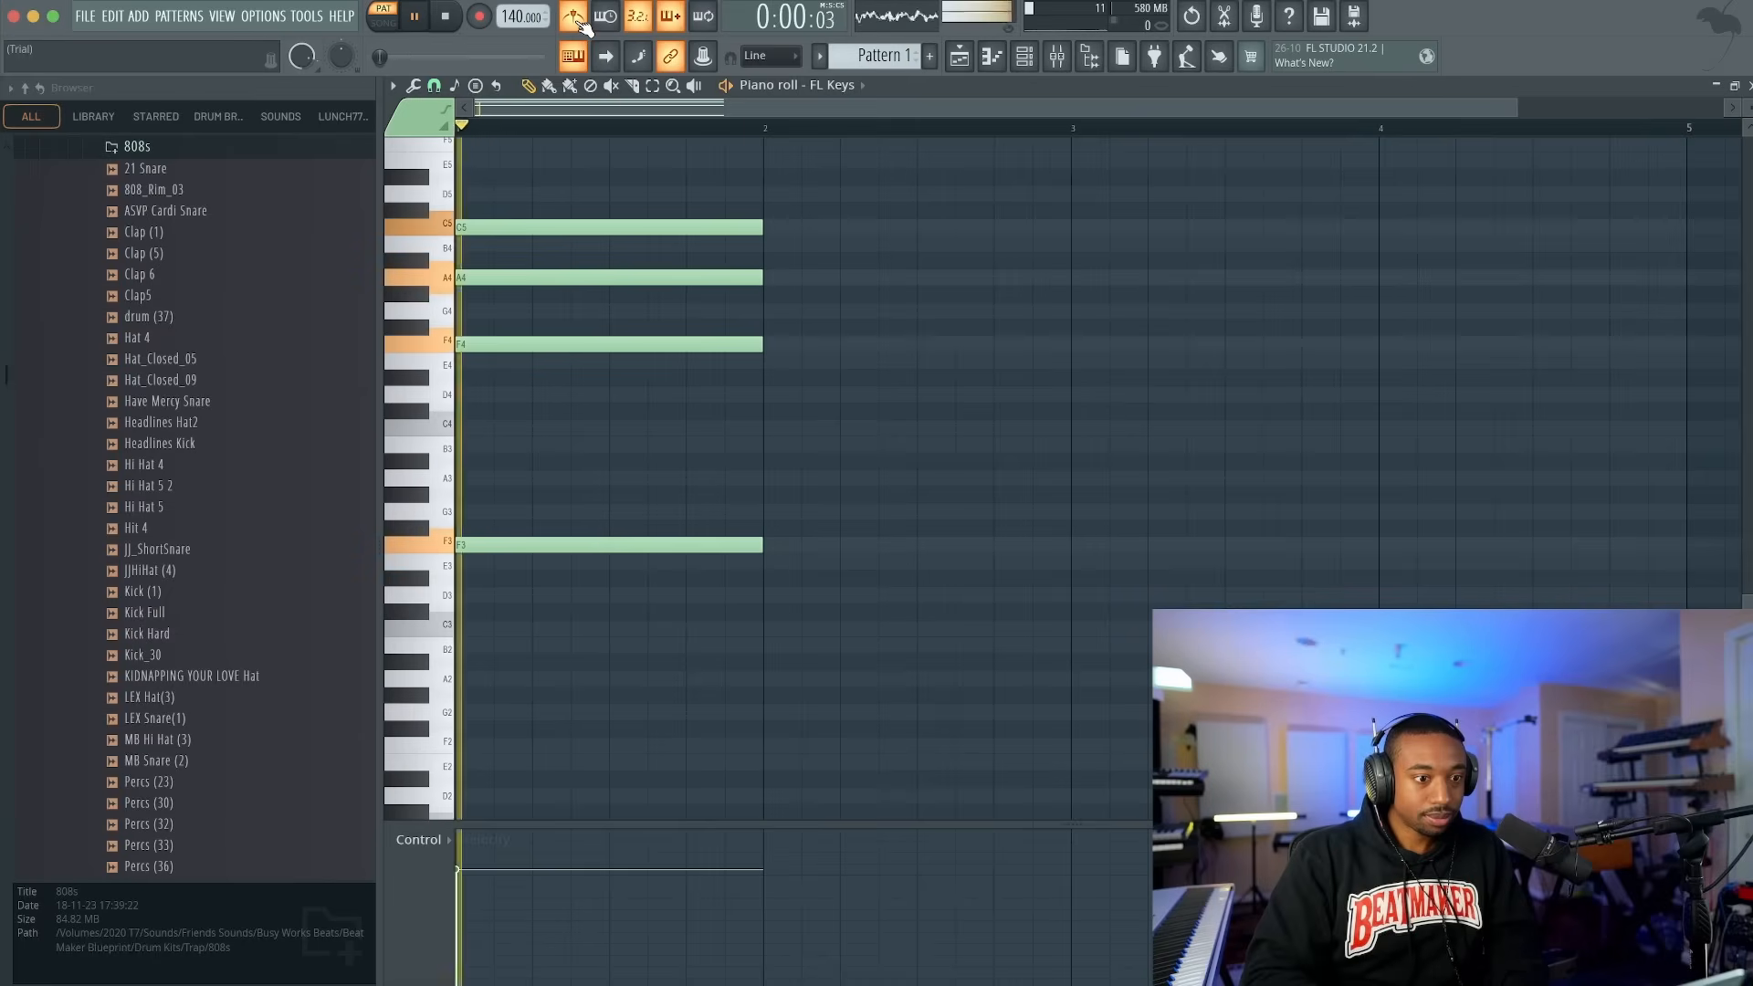
{"action": "left_click", "coordinate": [414, 17]}
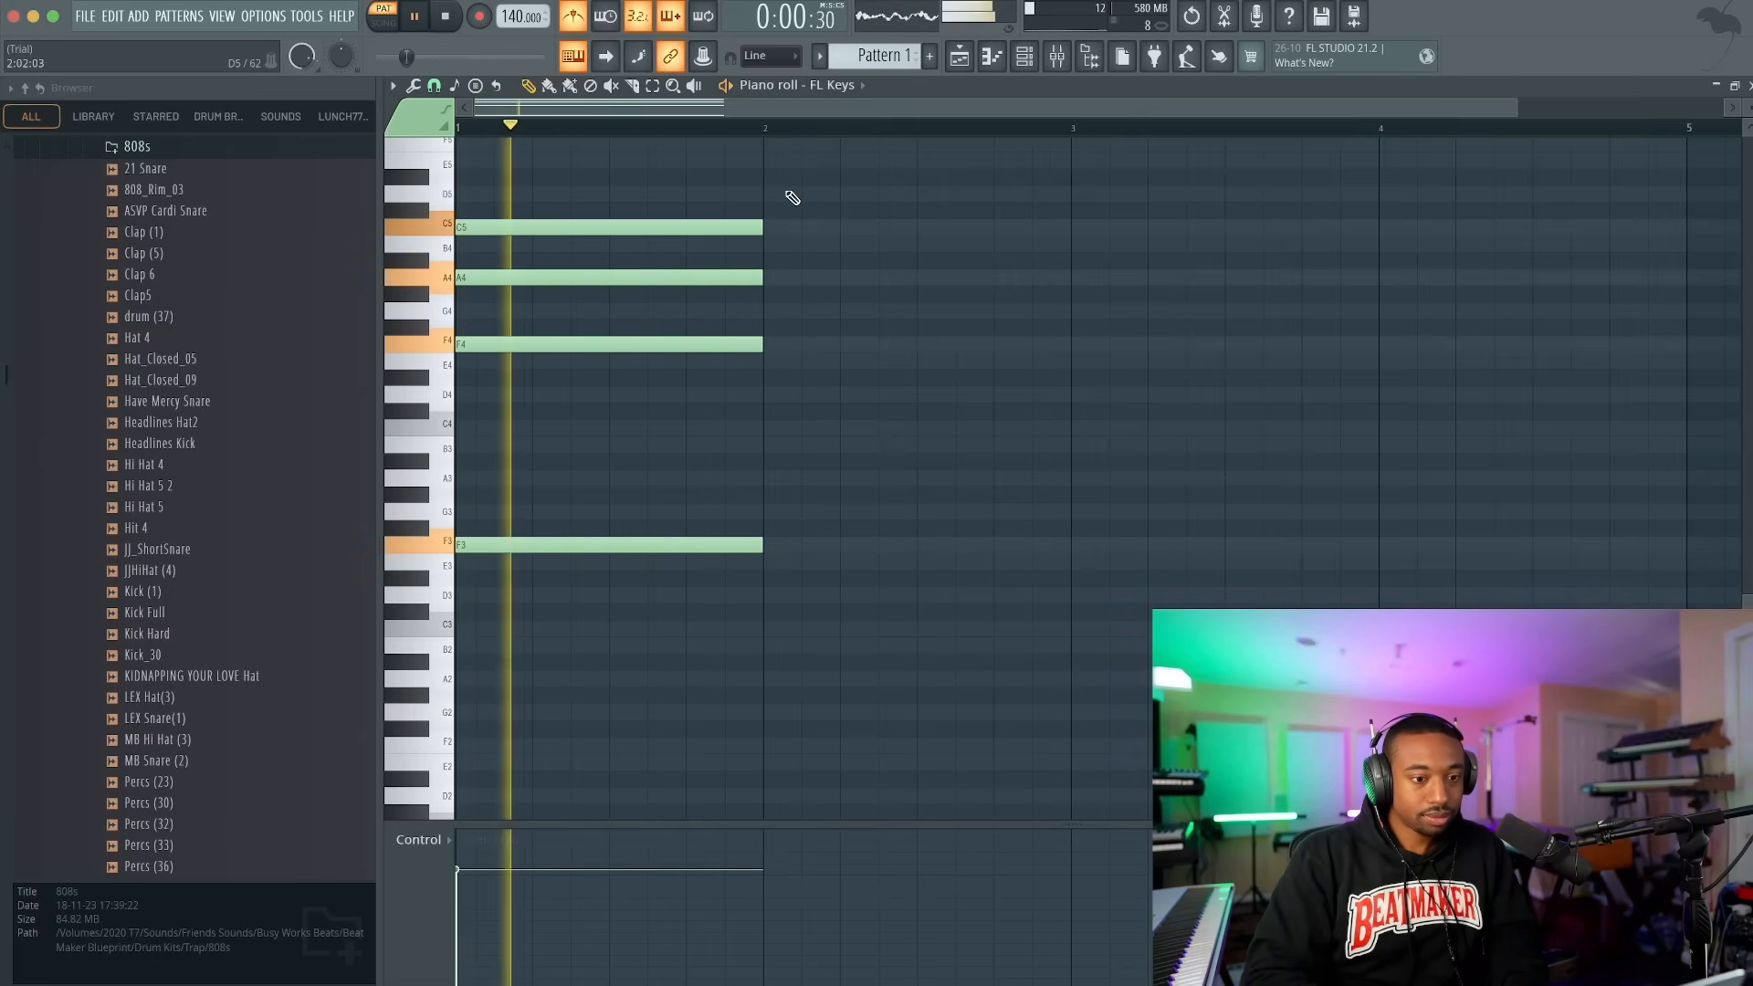
{"action": "left_click", "coordinate": [445, 17]}
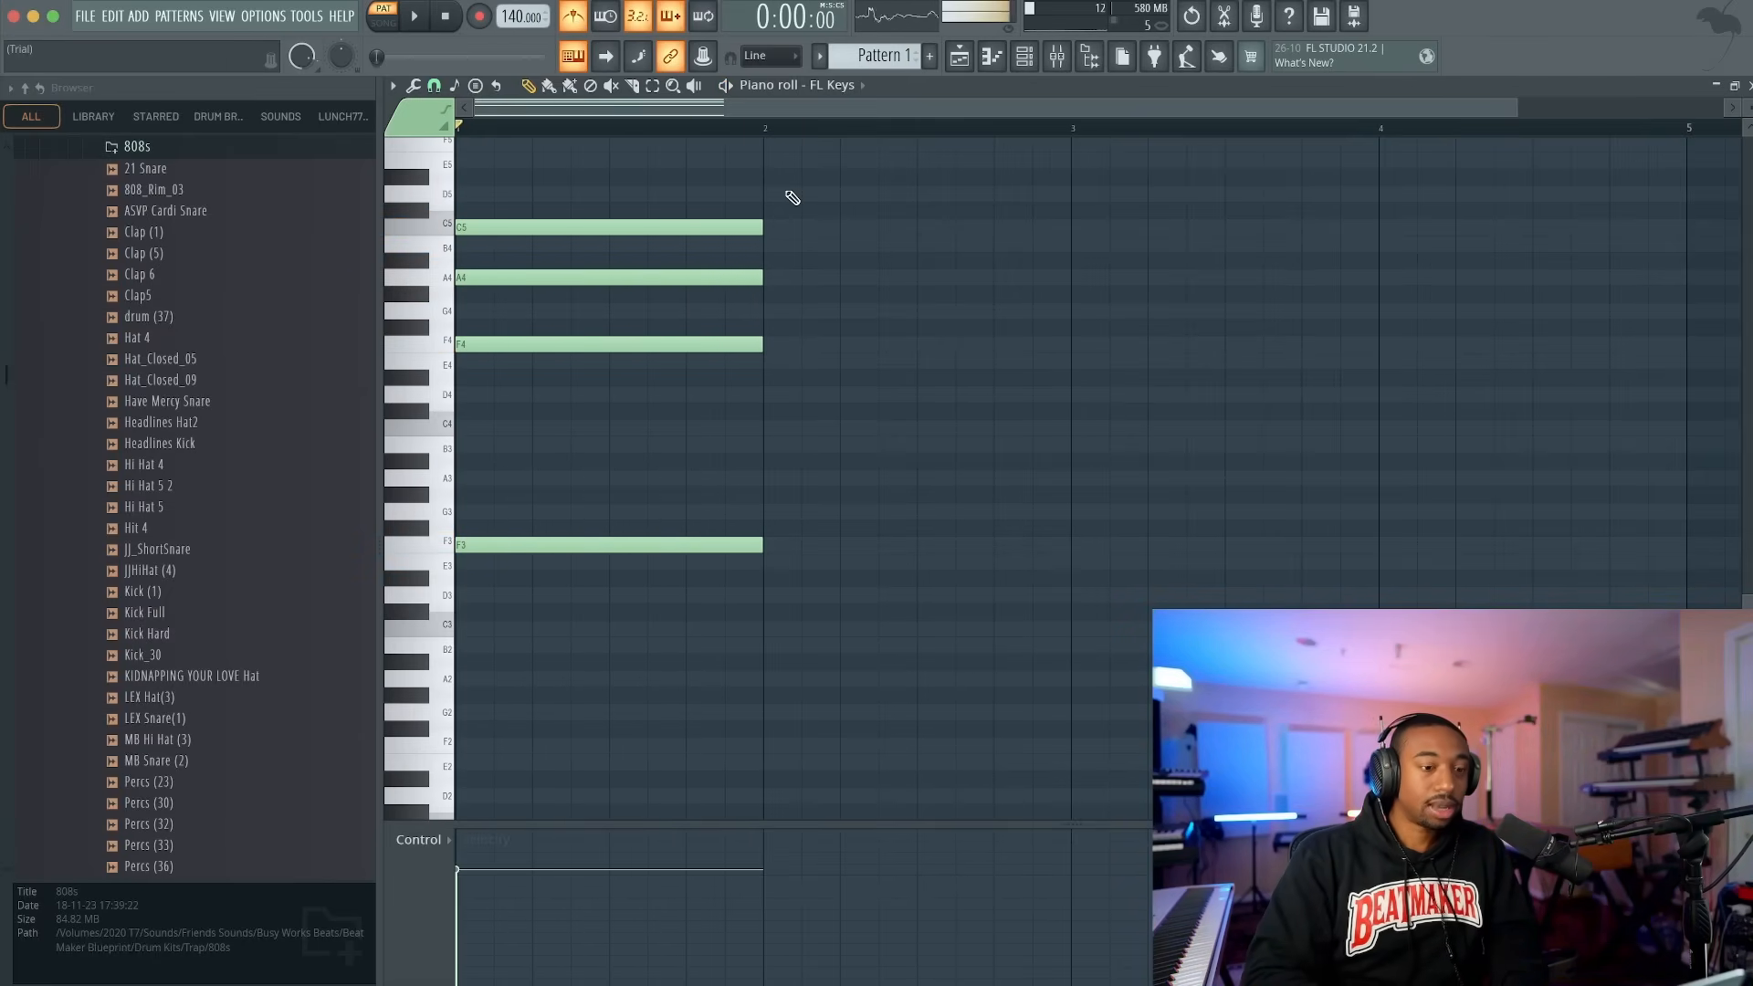
{"action": "left_click", "coordinate": [415, 17]}
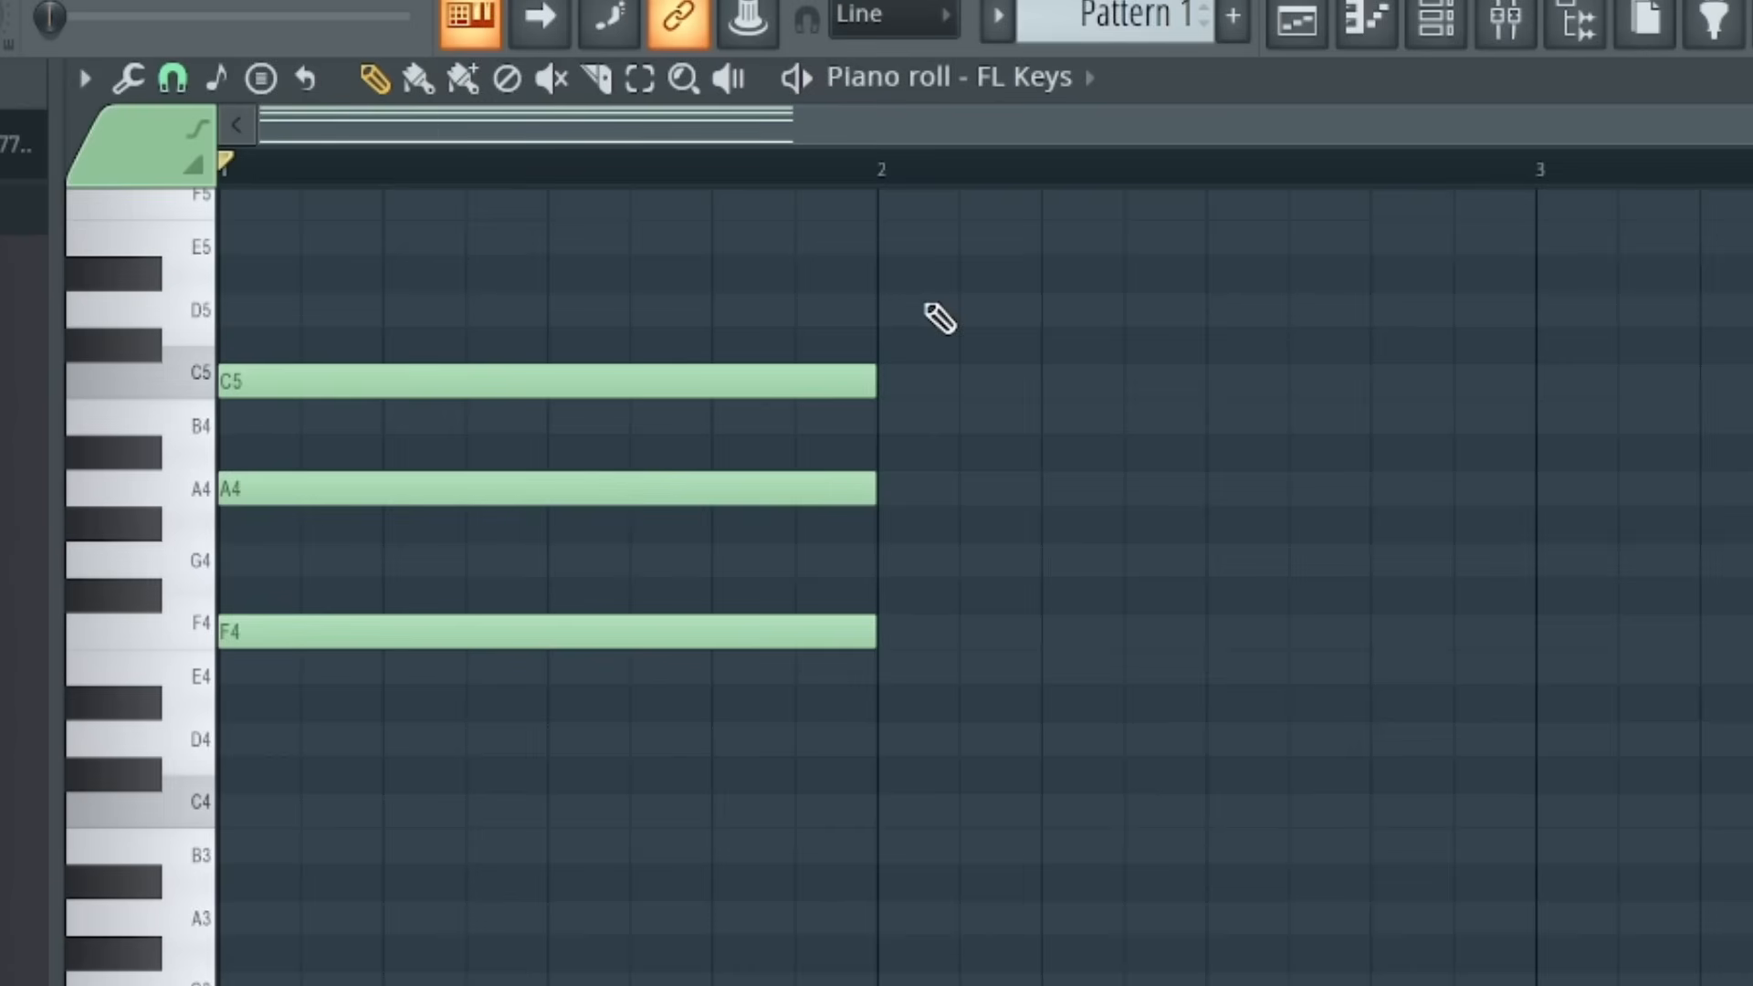
{"action": "mouse_move", "coordinate": [307, 179]}
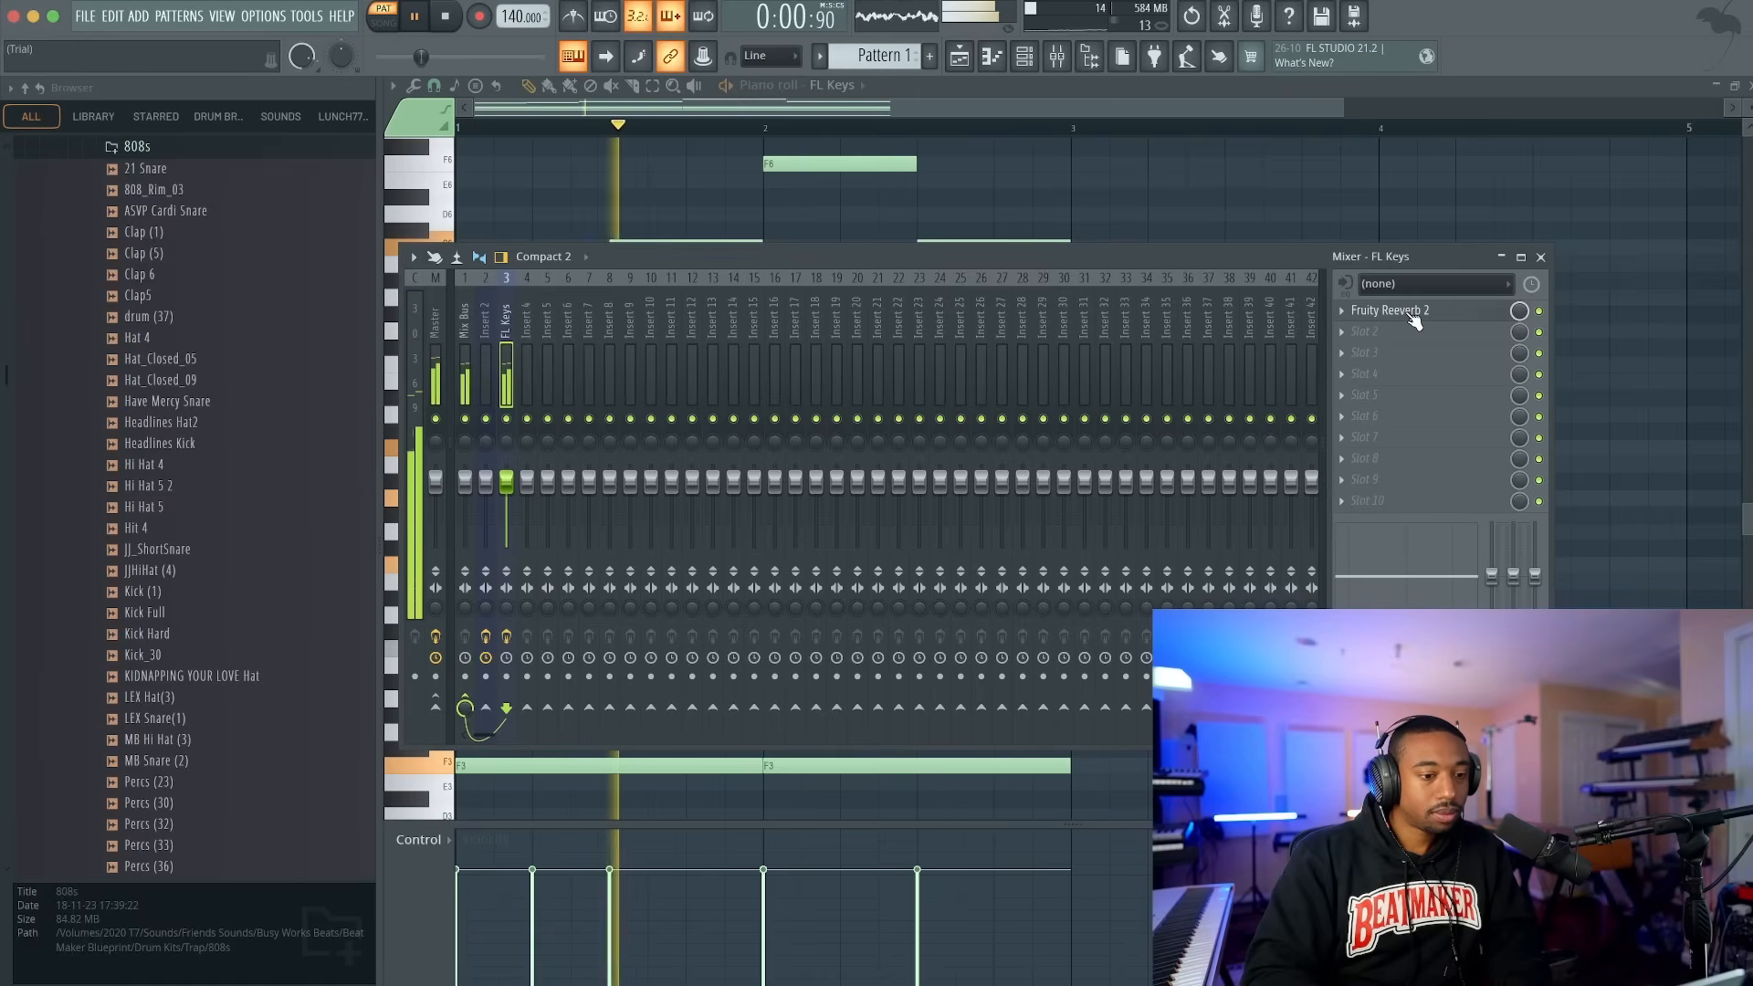
- Load Fruity Reeverb 2 onto the FL Keys mixer insert
{"action": "left_click", "coordinate": [445, 17]}
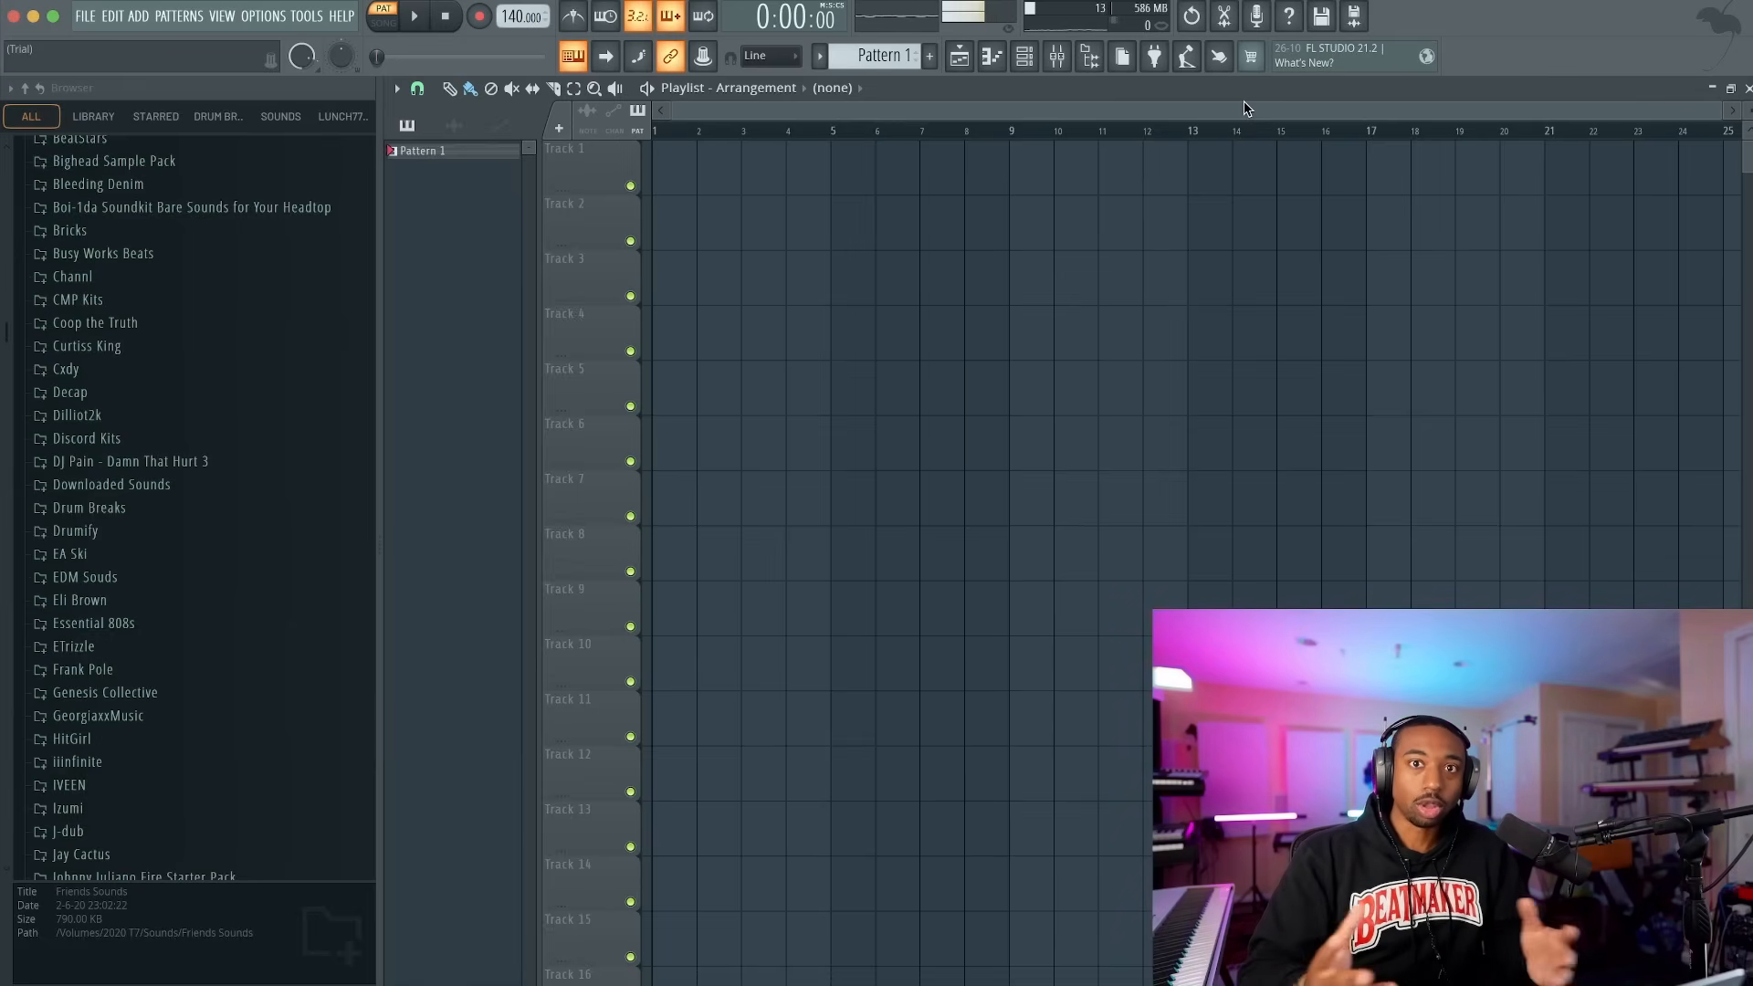
- Set the fire music loop clip on Track 1 to stretch mode and close its settings
{"action": "left_click", "coordinate": [279, 117]}
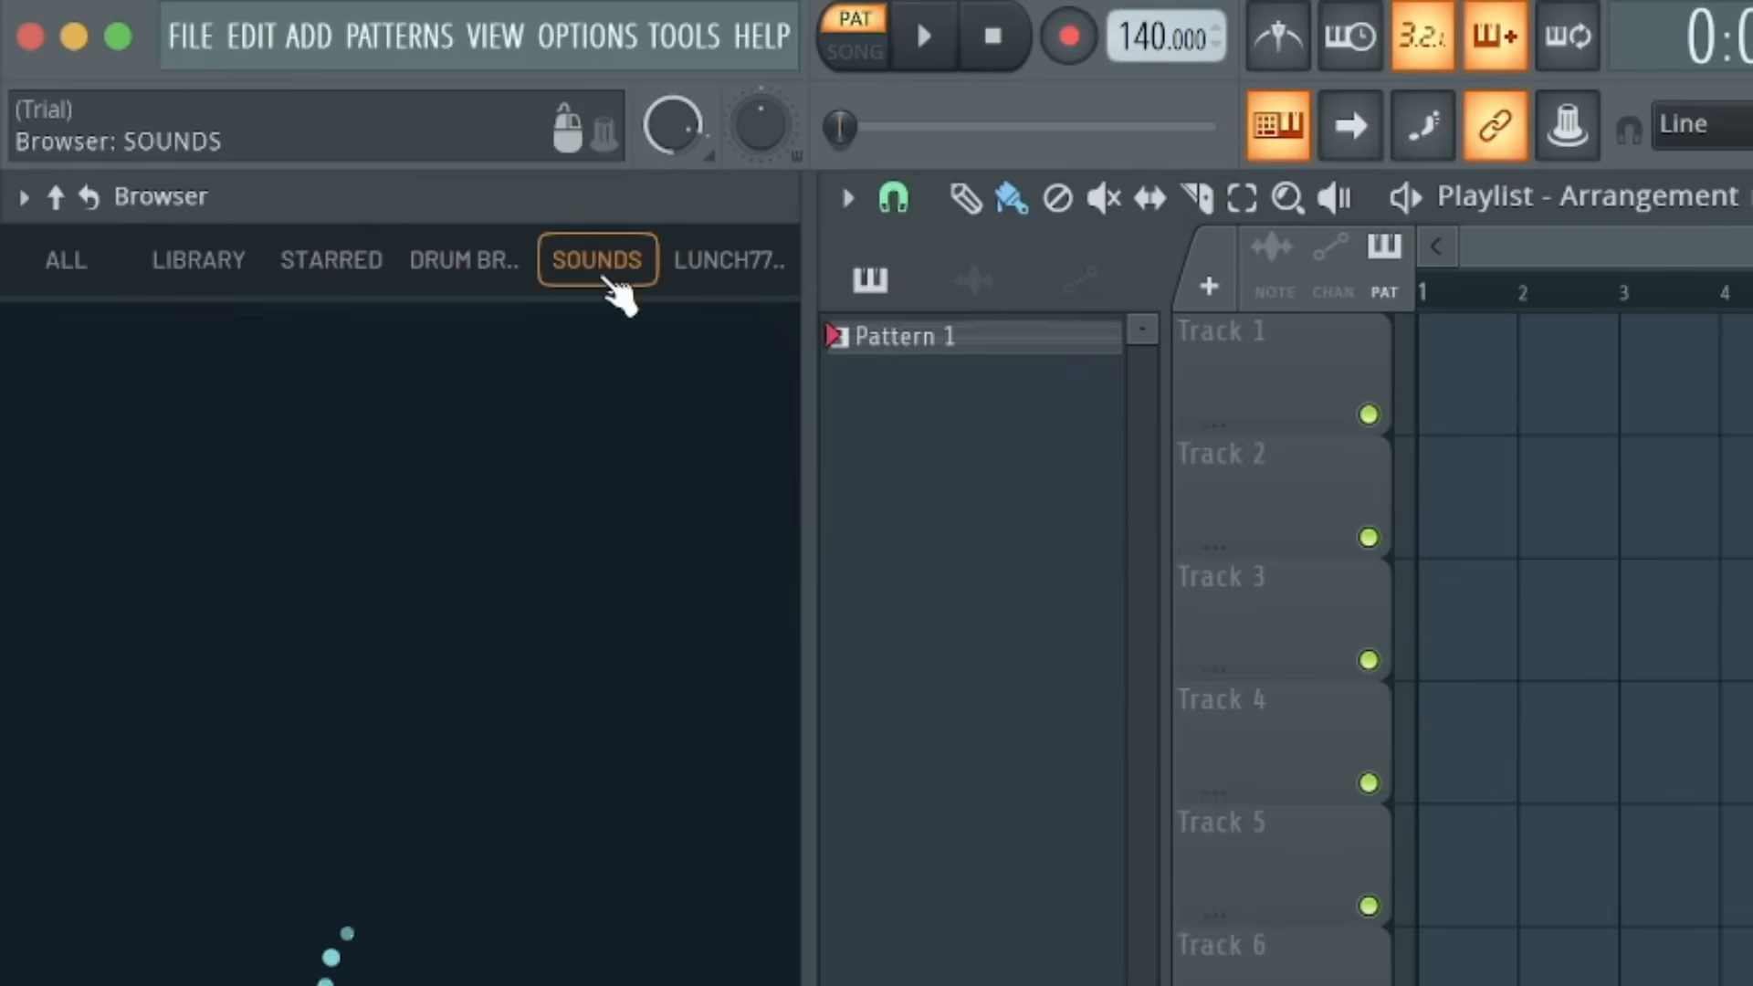
{"action": "left_click", "coordinate": [597, 257]}
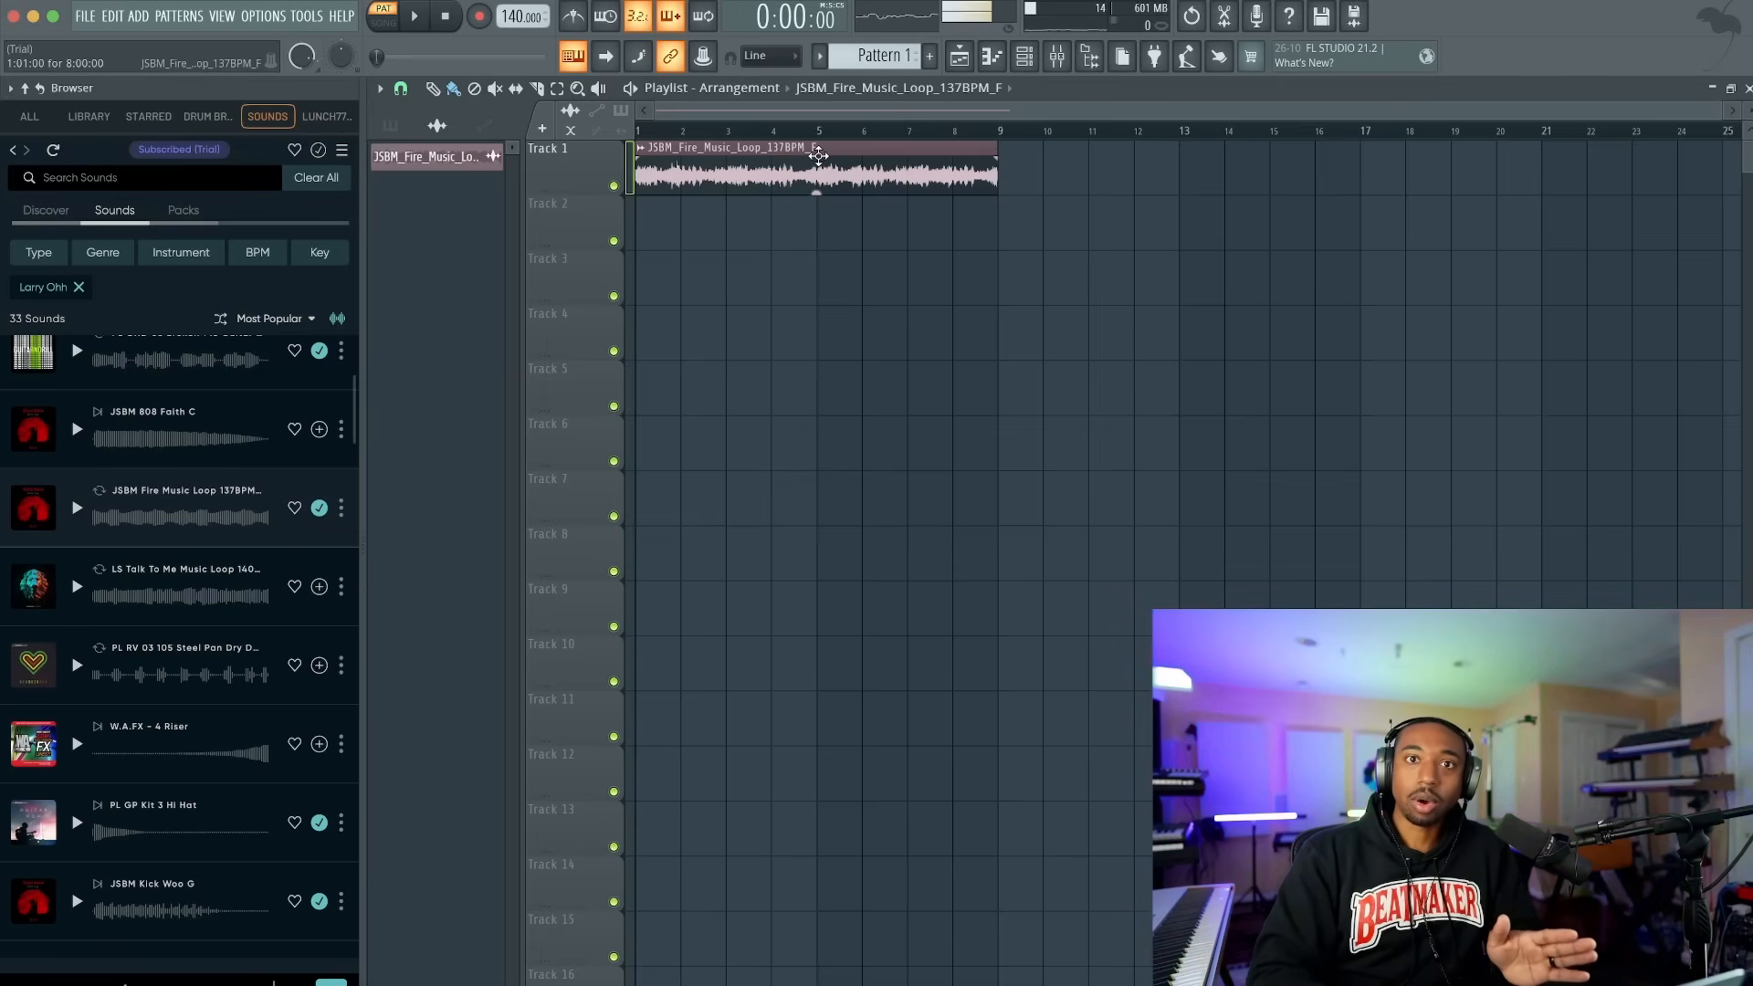
{"action": "double_click", "coordinate": [816, 168]}
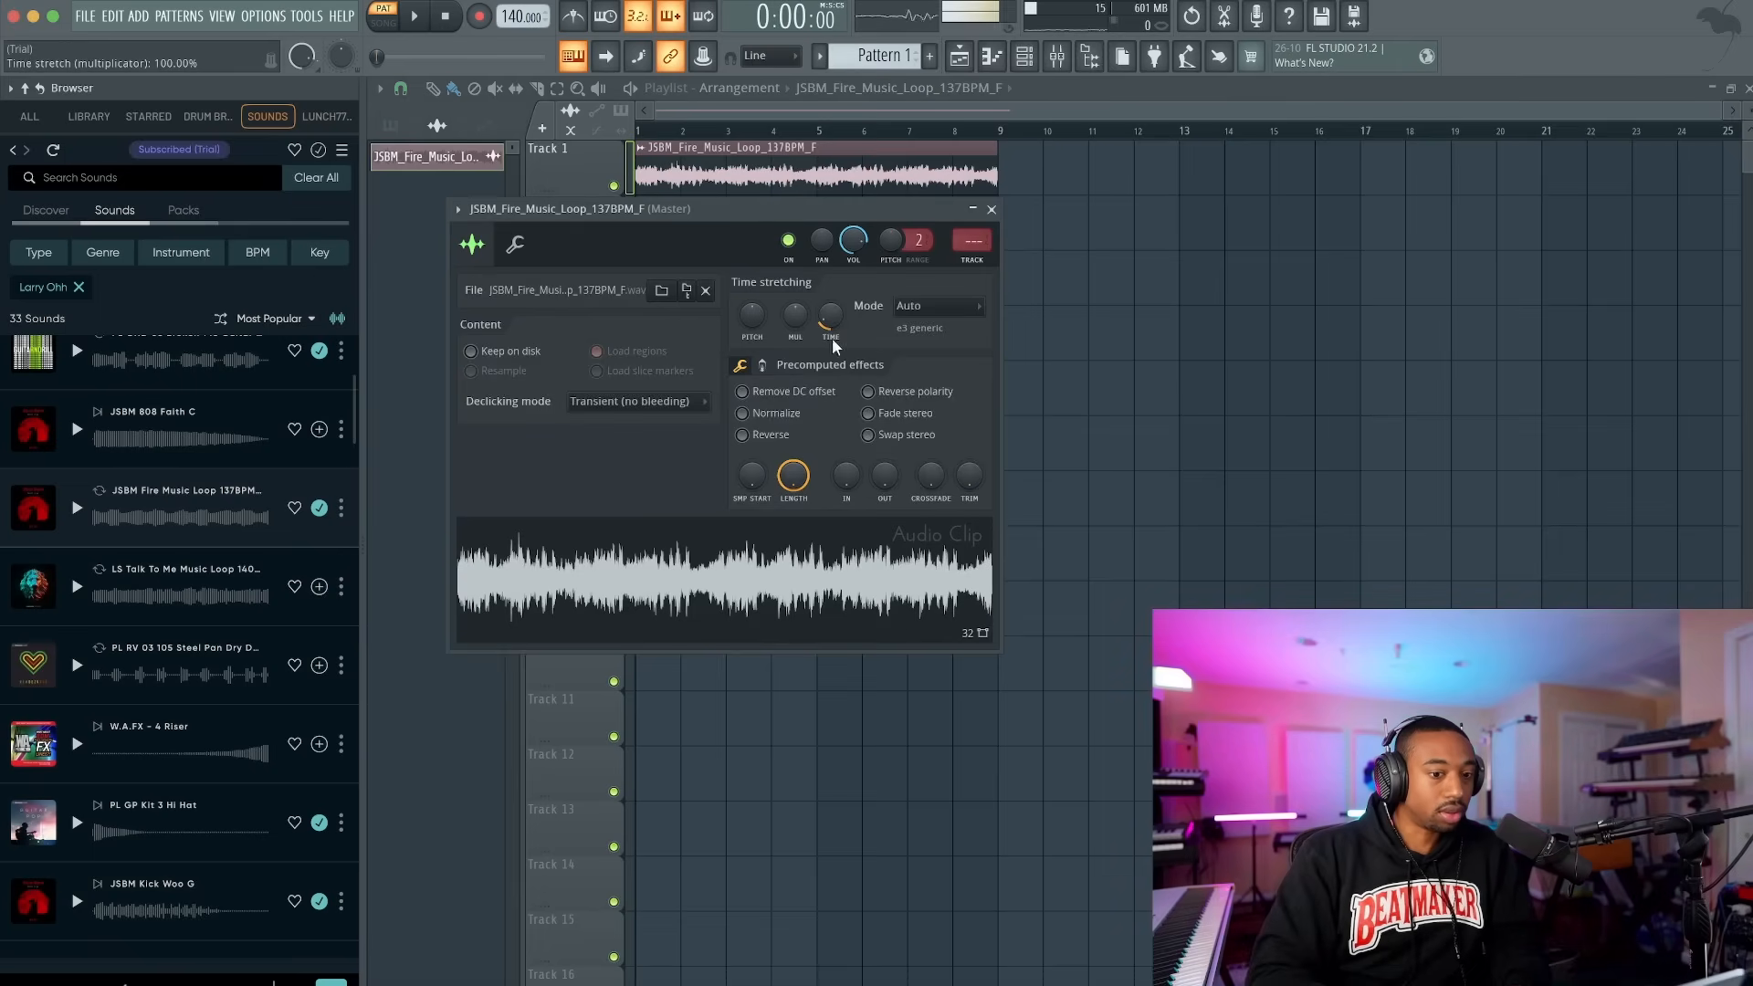
{"action": "left_click", "coordinate": [927, 304]}
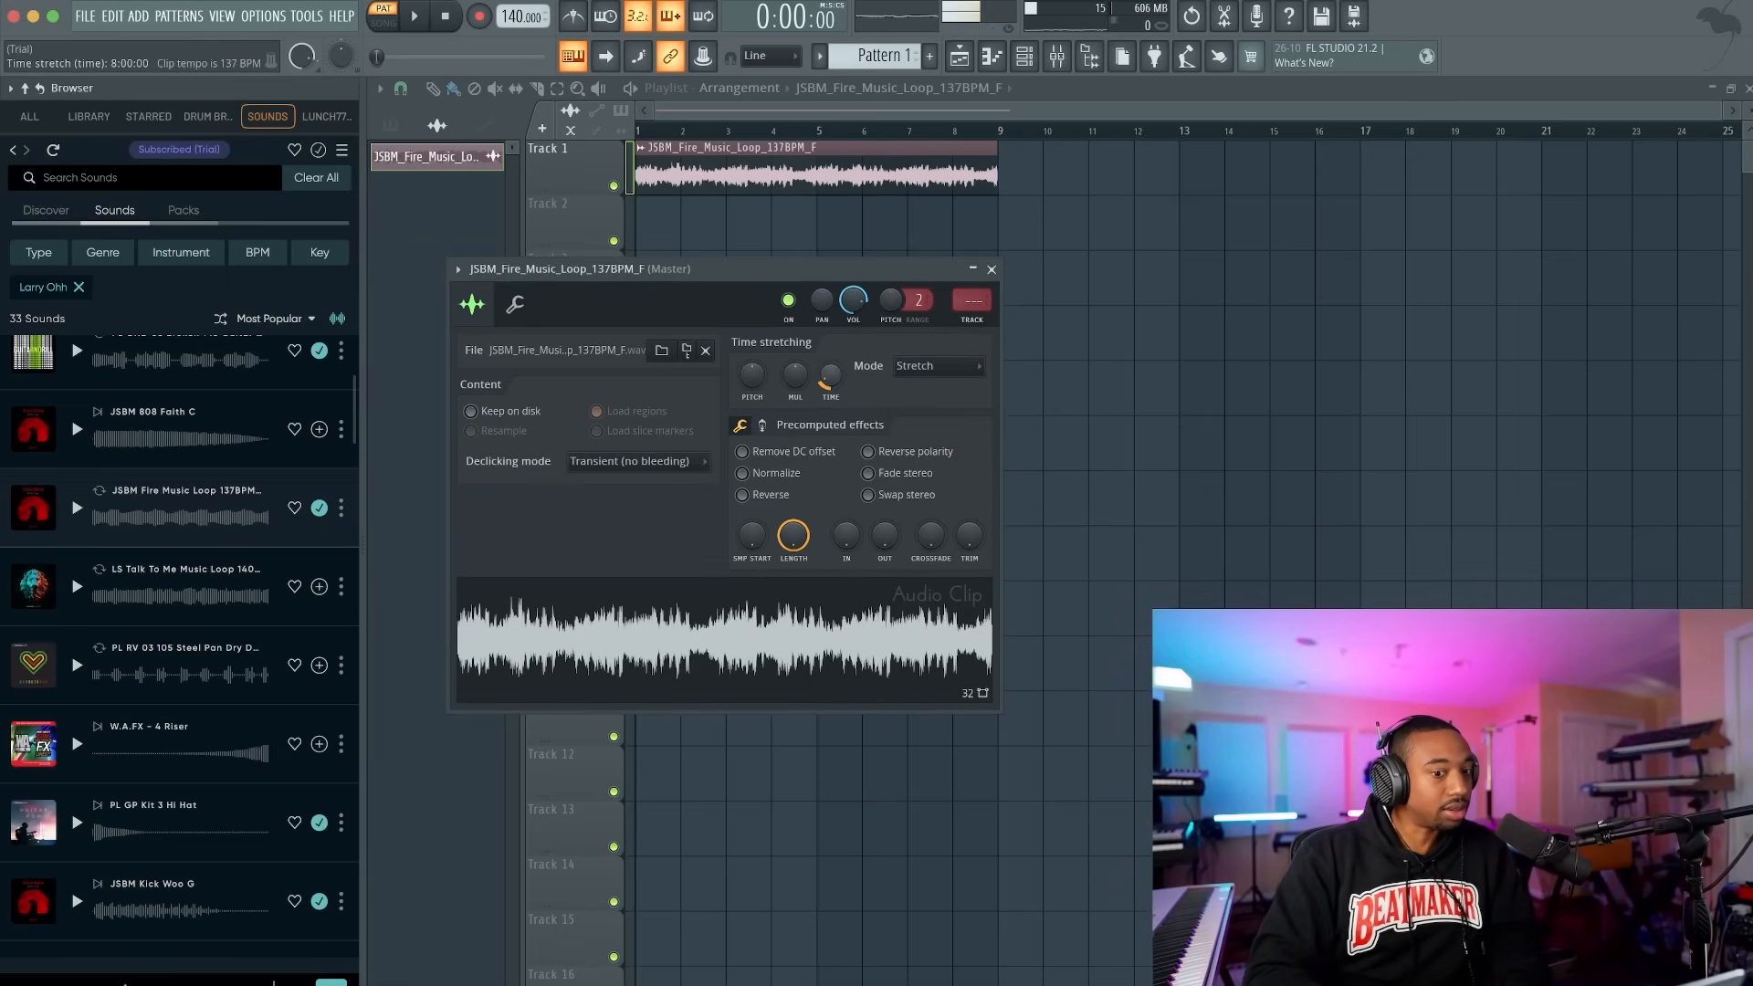
{"action": "left_click", "coordinate": [988, 269]}
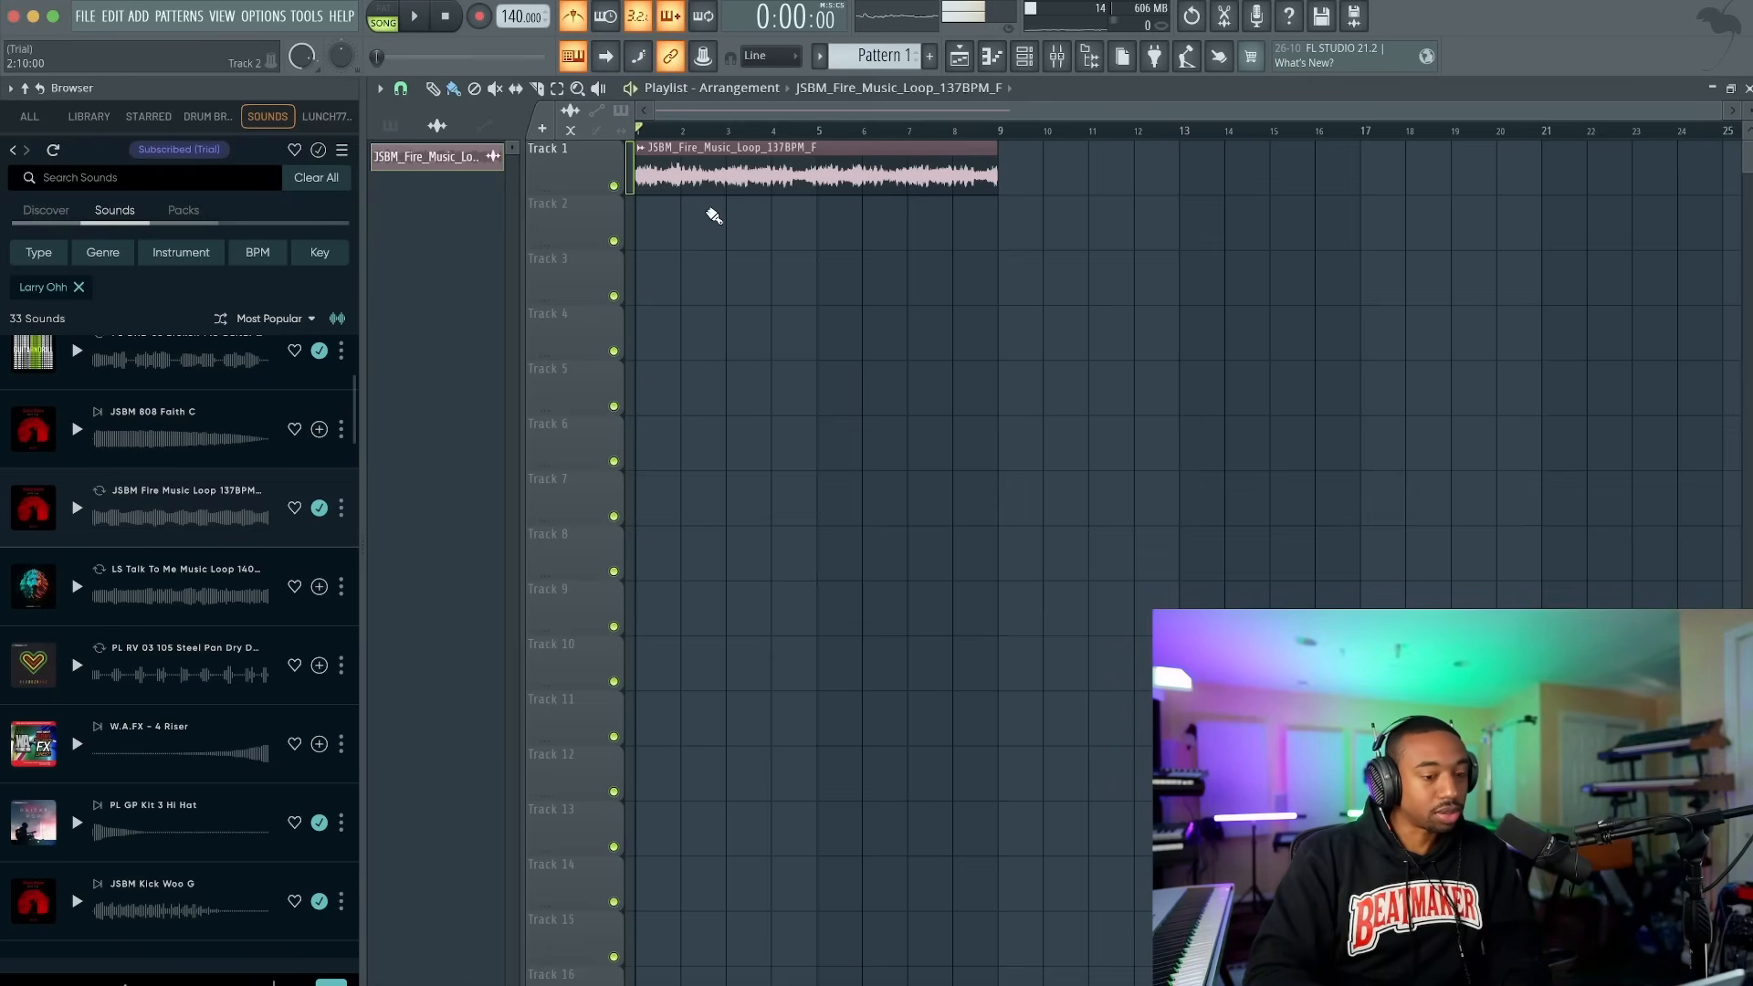
- Load the fire music loop into a new Fruity Slicer channel, creating Pattern 2
{"action": "left_click", "coordinate": [414, 17]}
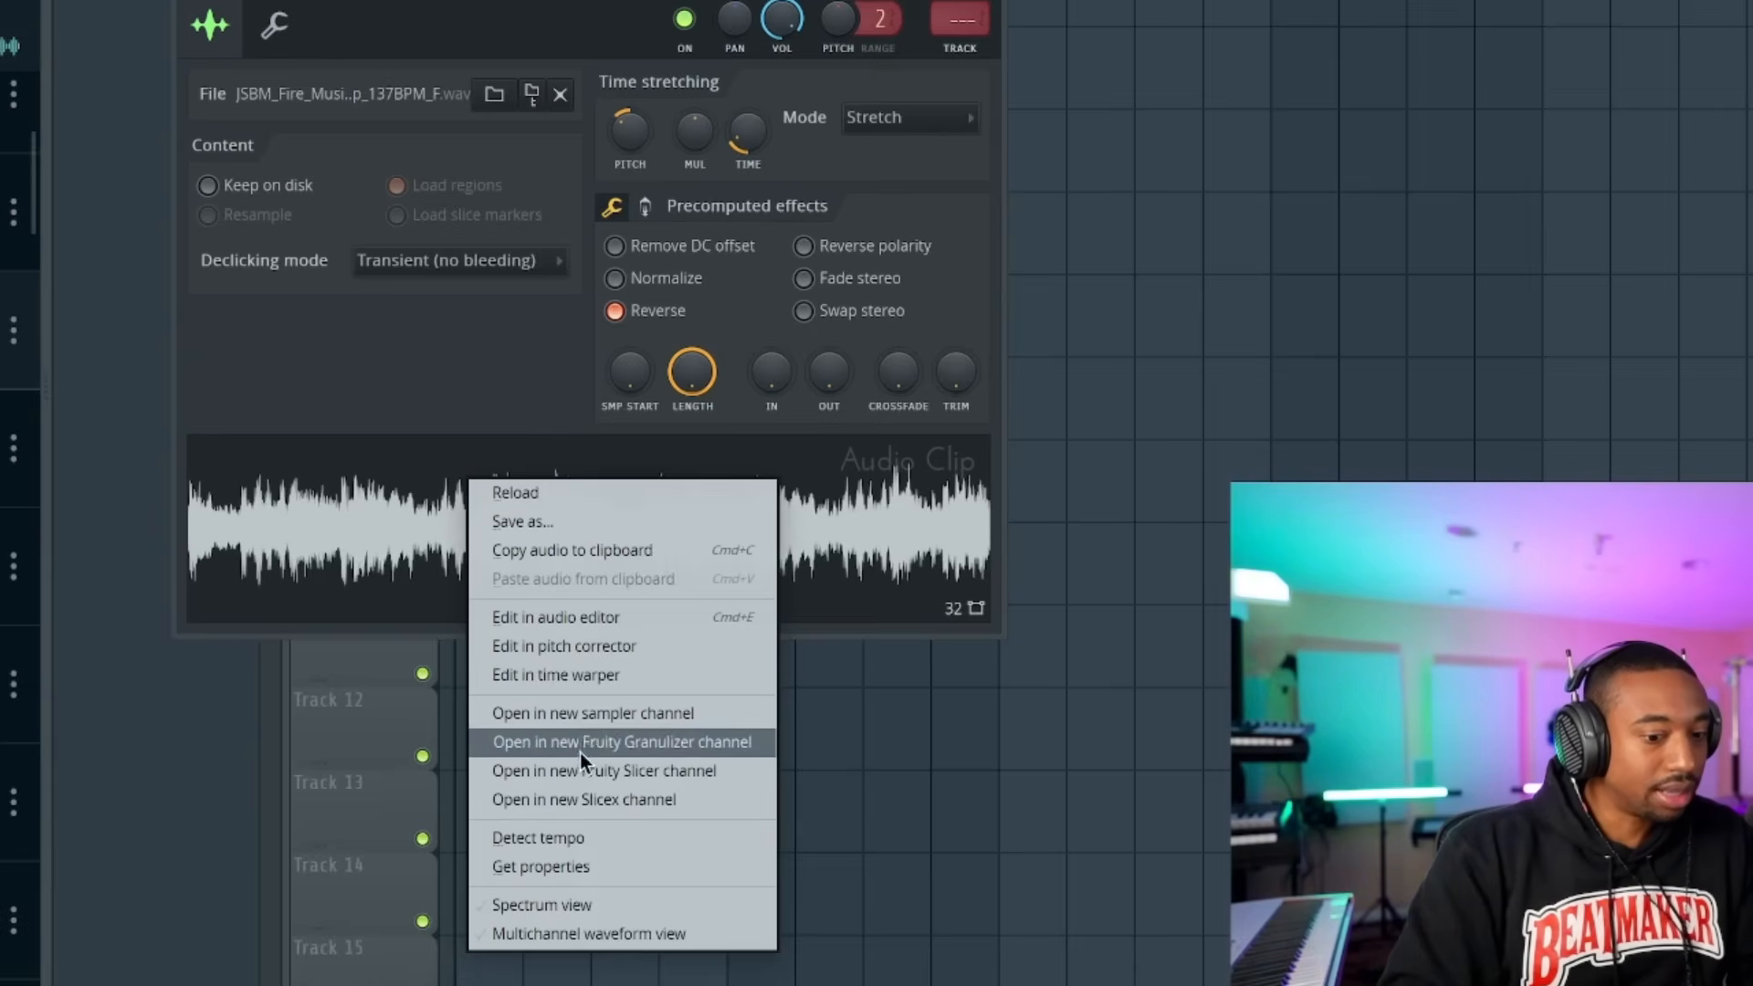
{"action": "left_click", "coordinate": [604, 771]}
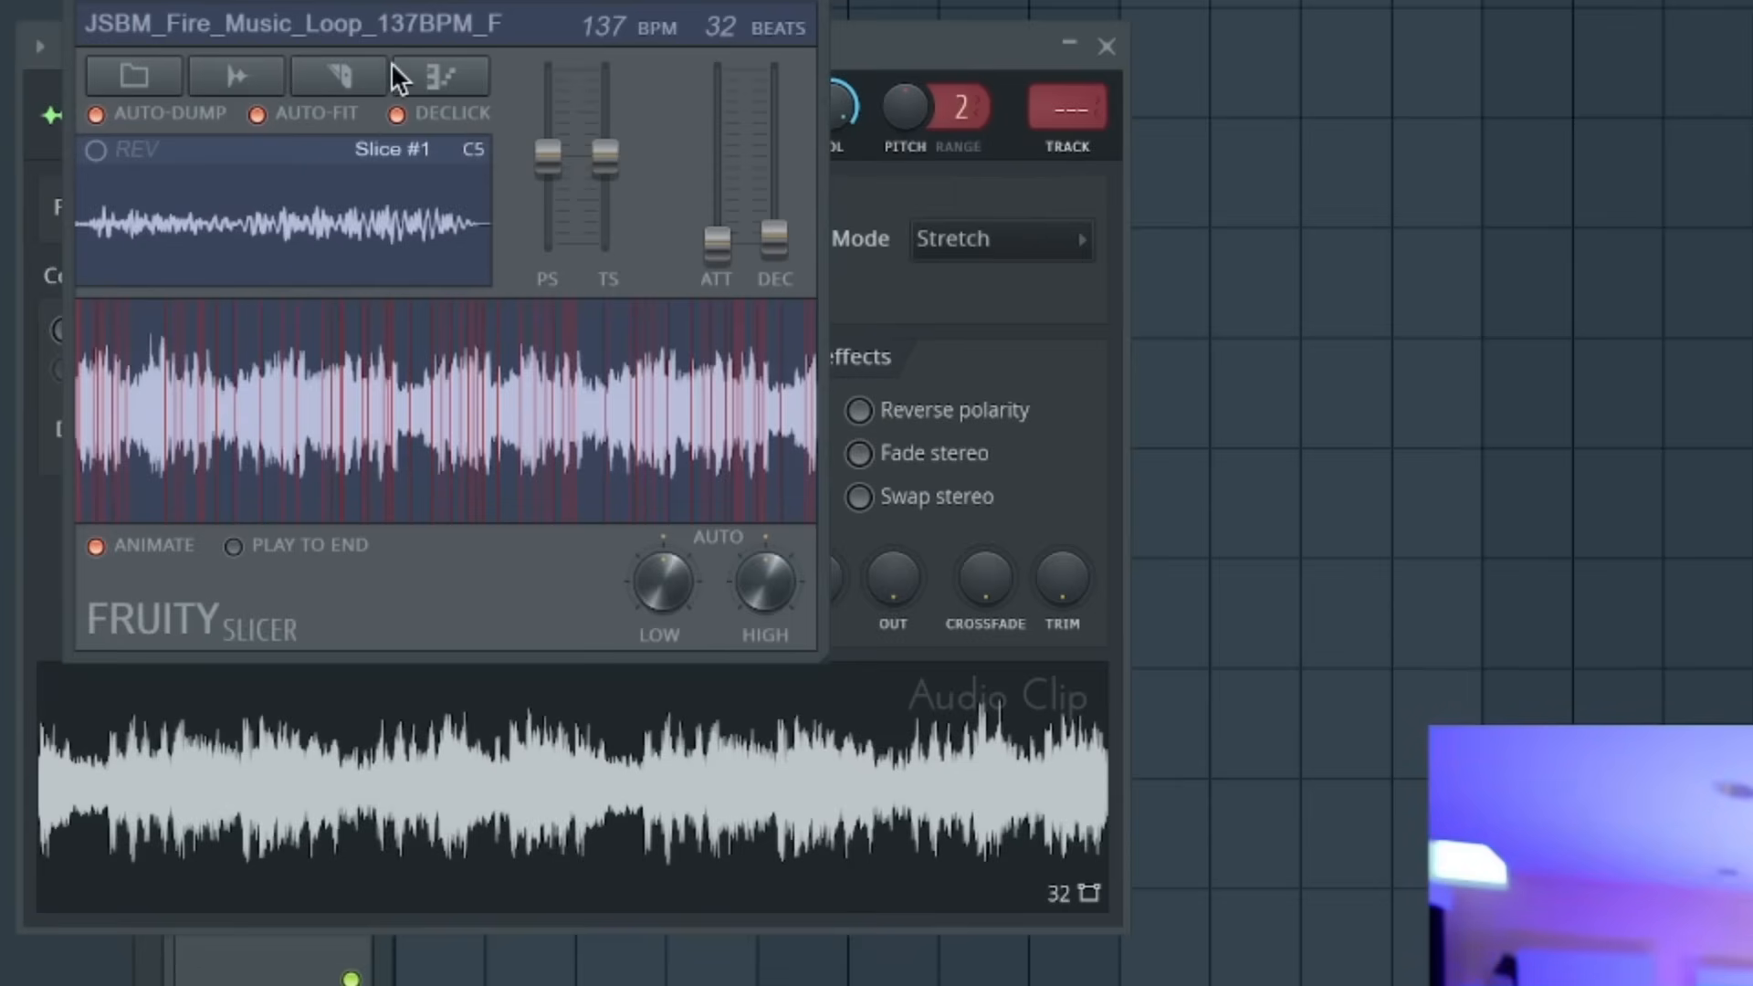
{"action": "left_click", "coordinate": [336, 75]}
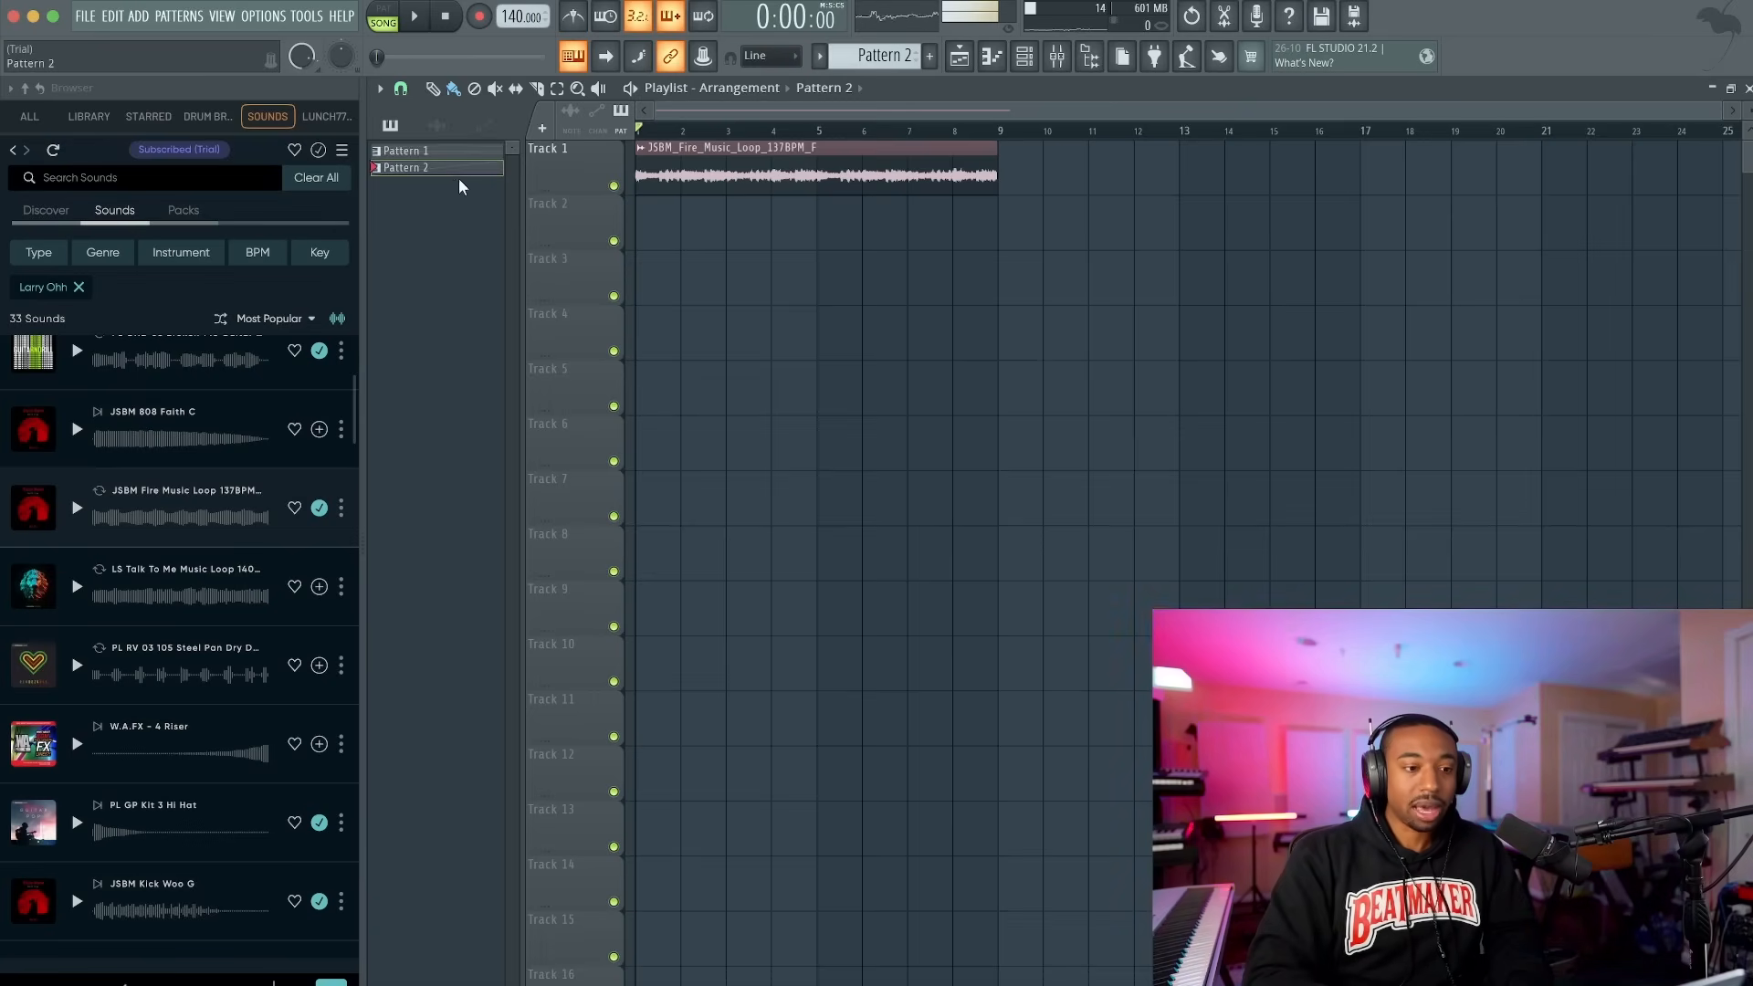
{"action": "mouse_move", "coordinate": [436, 175]}
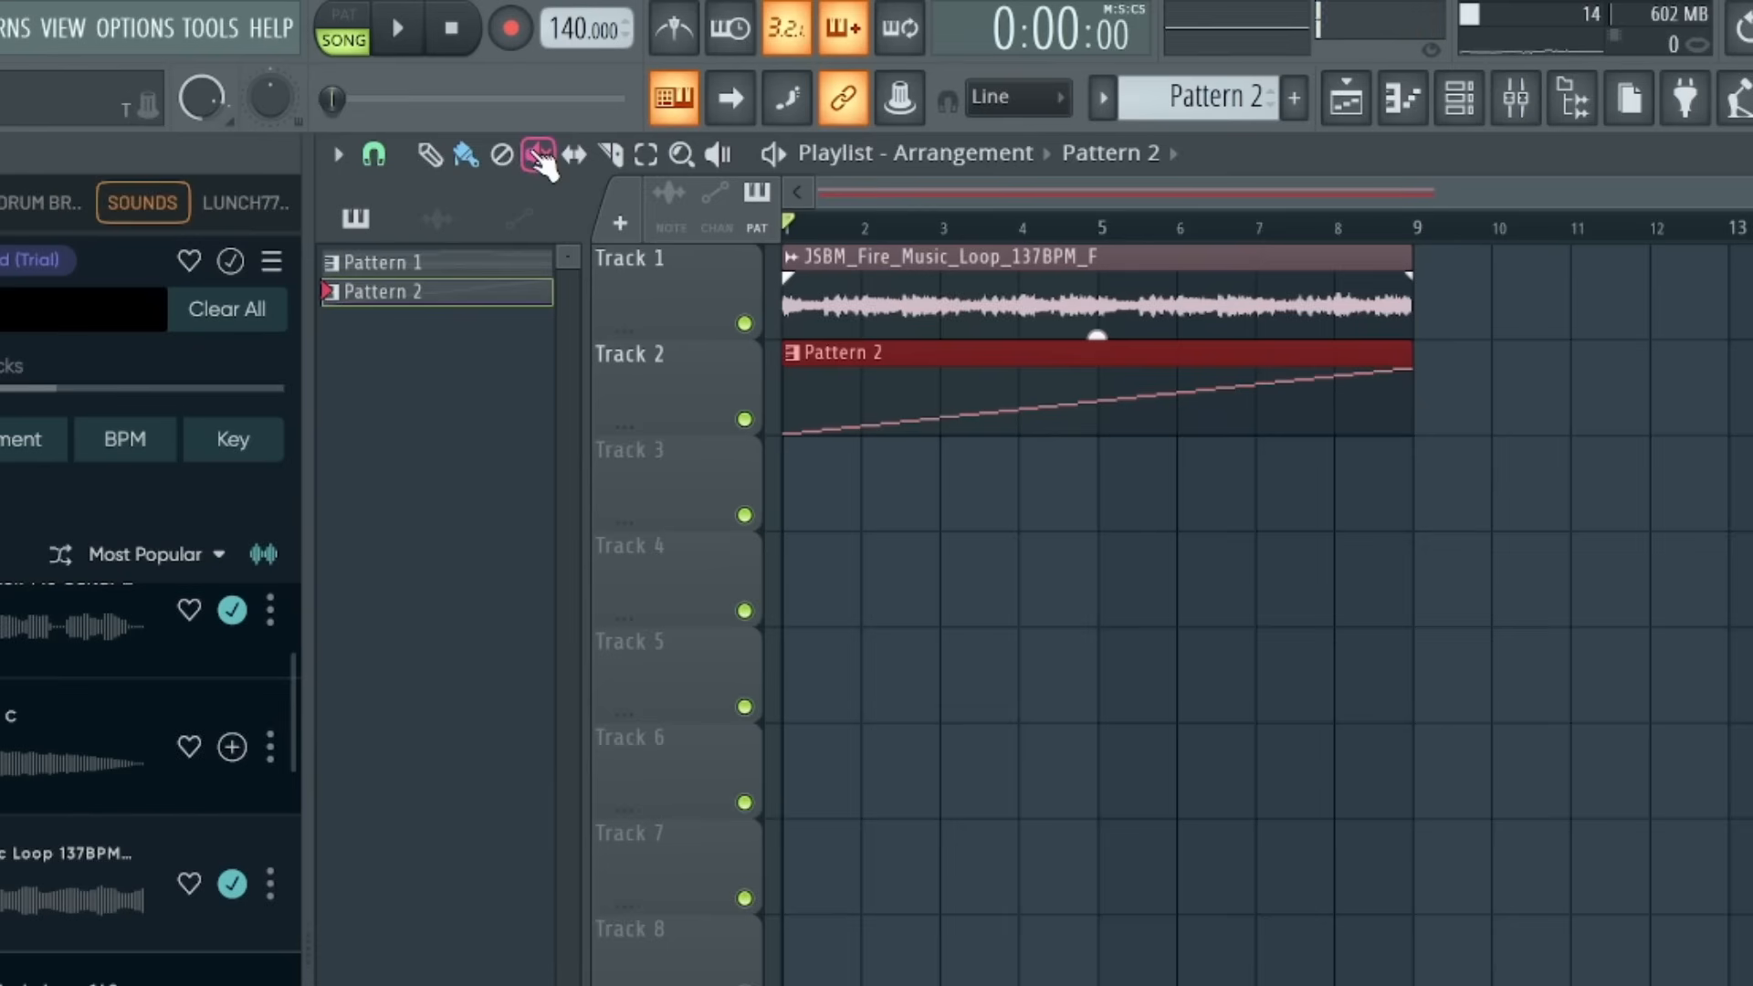
- Place Pattern 2 on Track 2 beneath the fire loop, spanning bars 1 to 9
{"action": "left_click", "coordinate": [537, 153]}
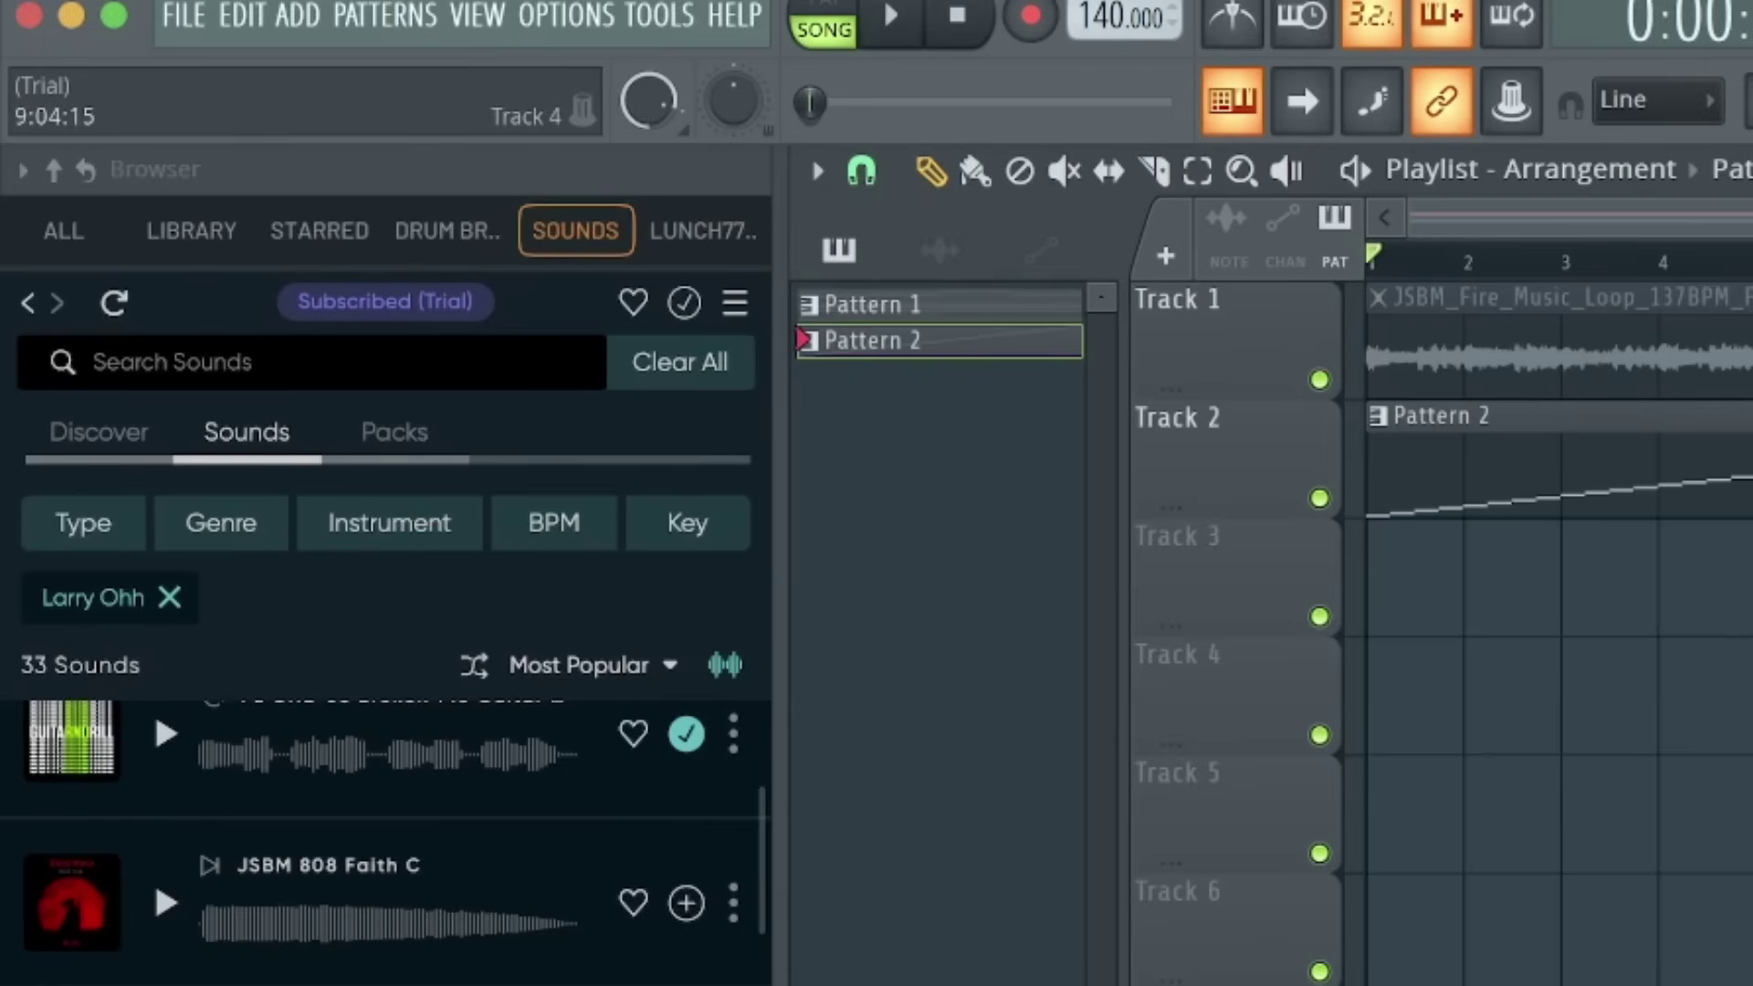
{"action": "left_click", "coordinate": [566, 16]}
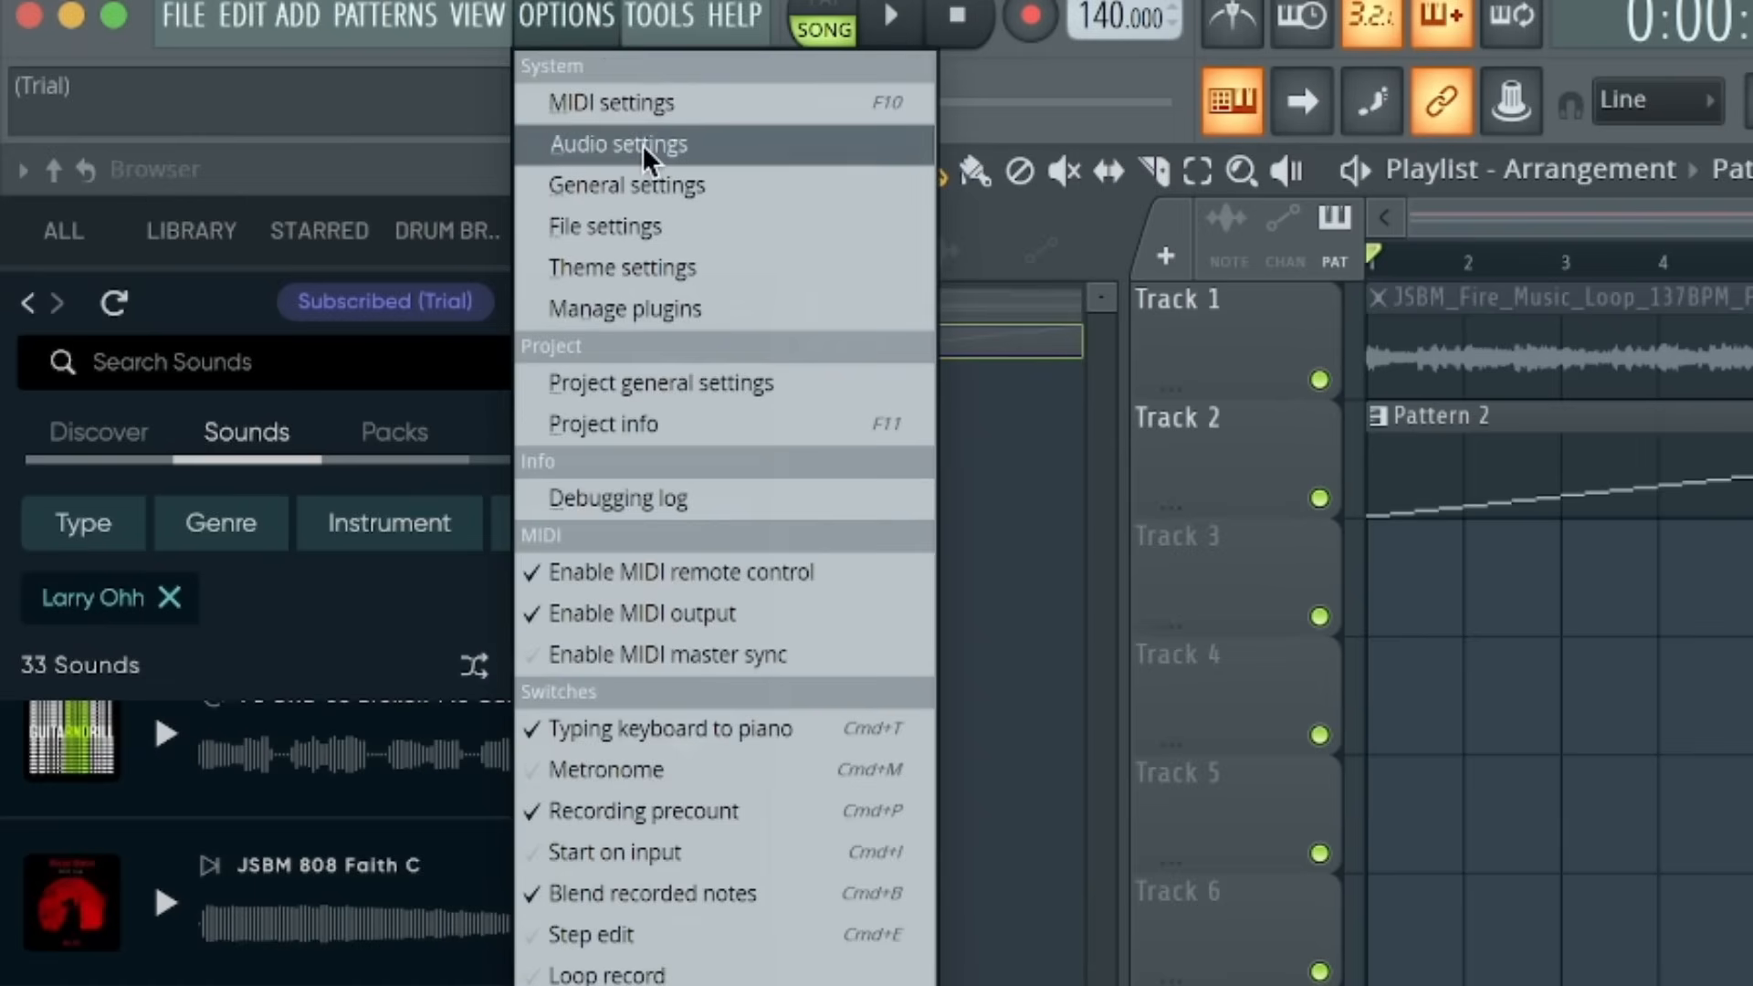
{"action": "left_click", "coordinate": [619, 142]}
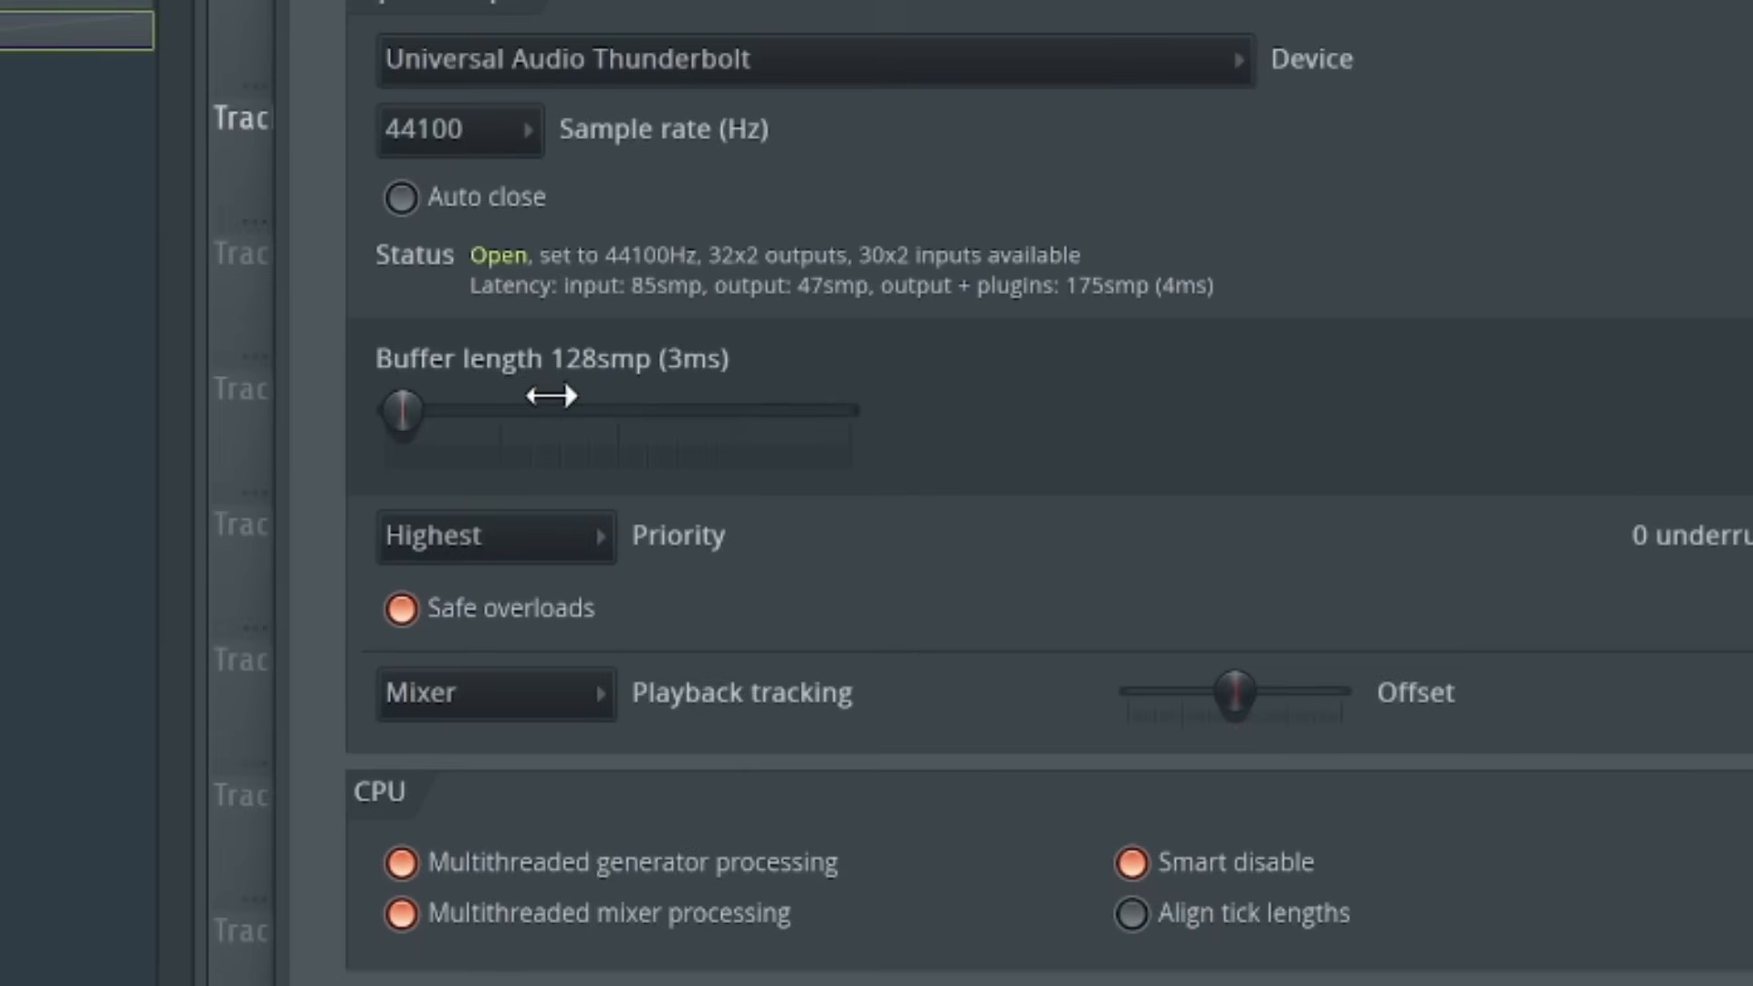
{"action": "scroll", "scroll_direction": "down", "scroll_amount": 3}
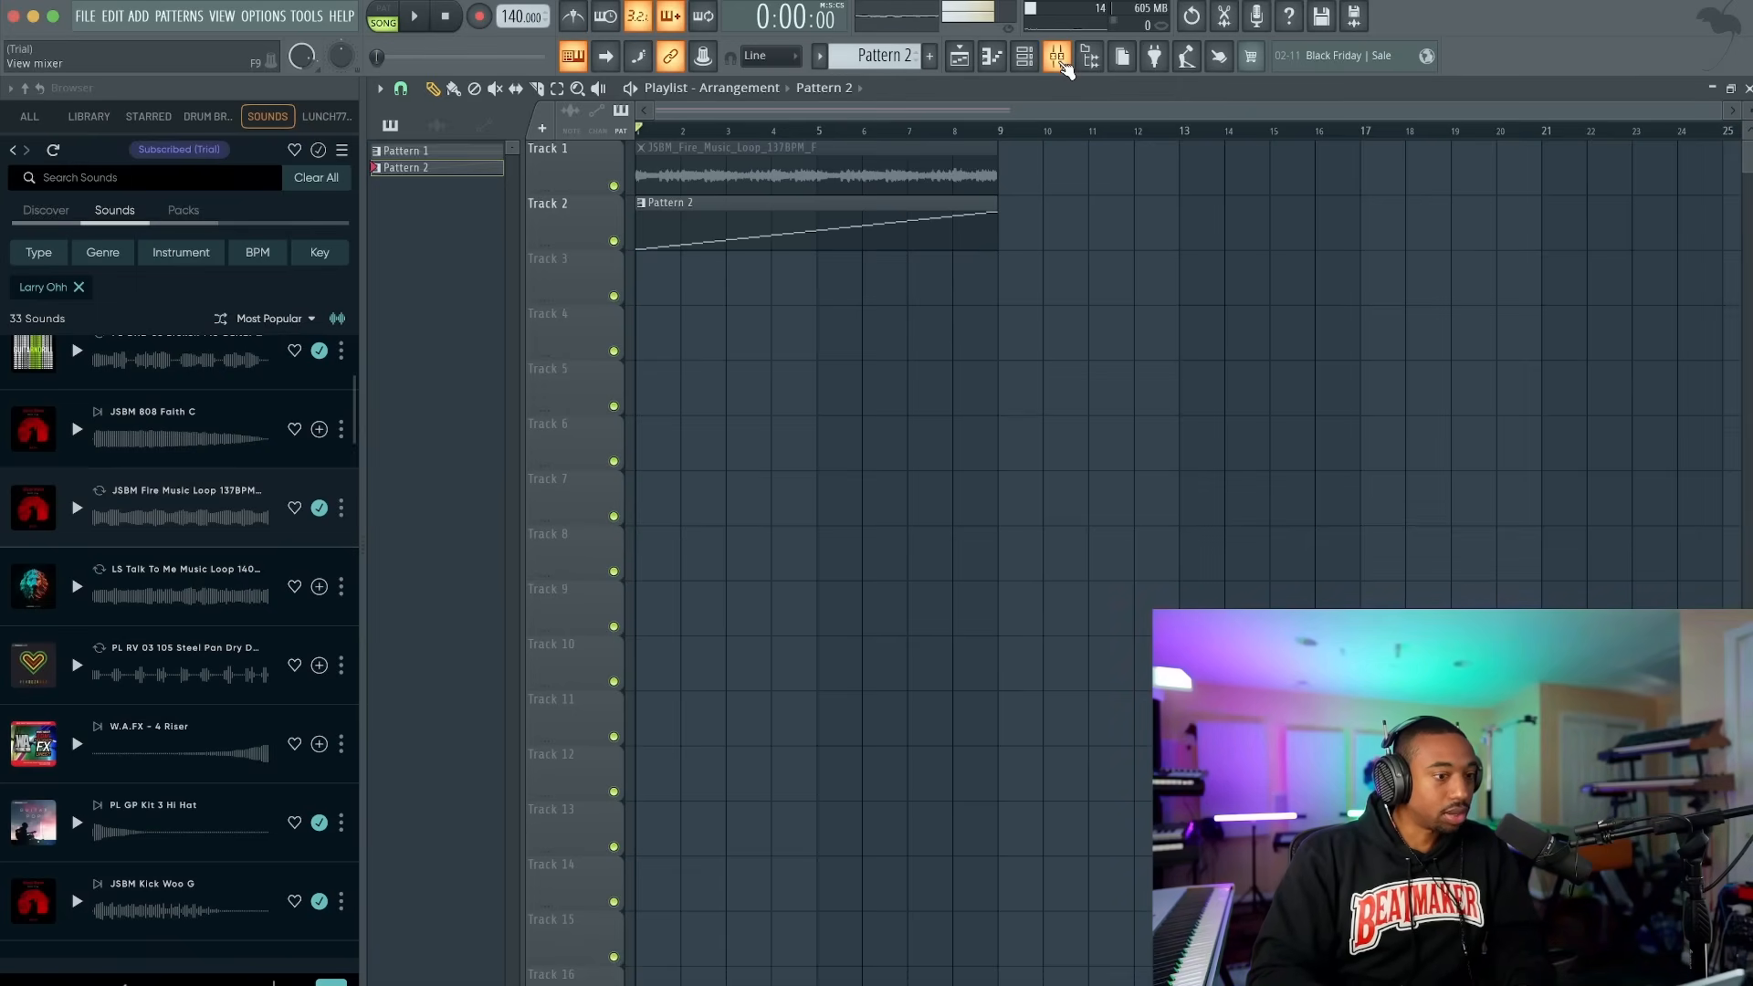
- Show mixer Insert 2's mic chain and inspect its NS1 and Pro-Q 3 plugin windows
{"action": "left_click", "coordinate": [1055, 57]}
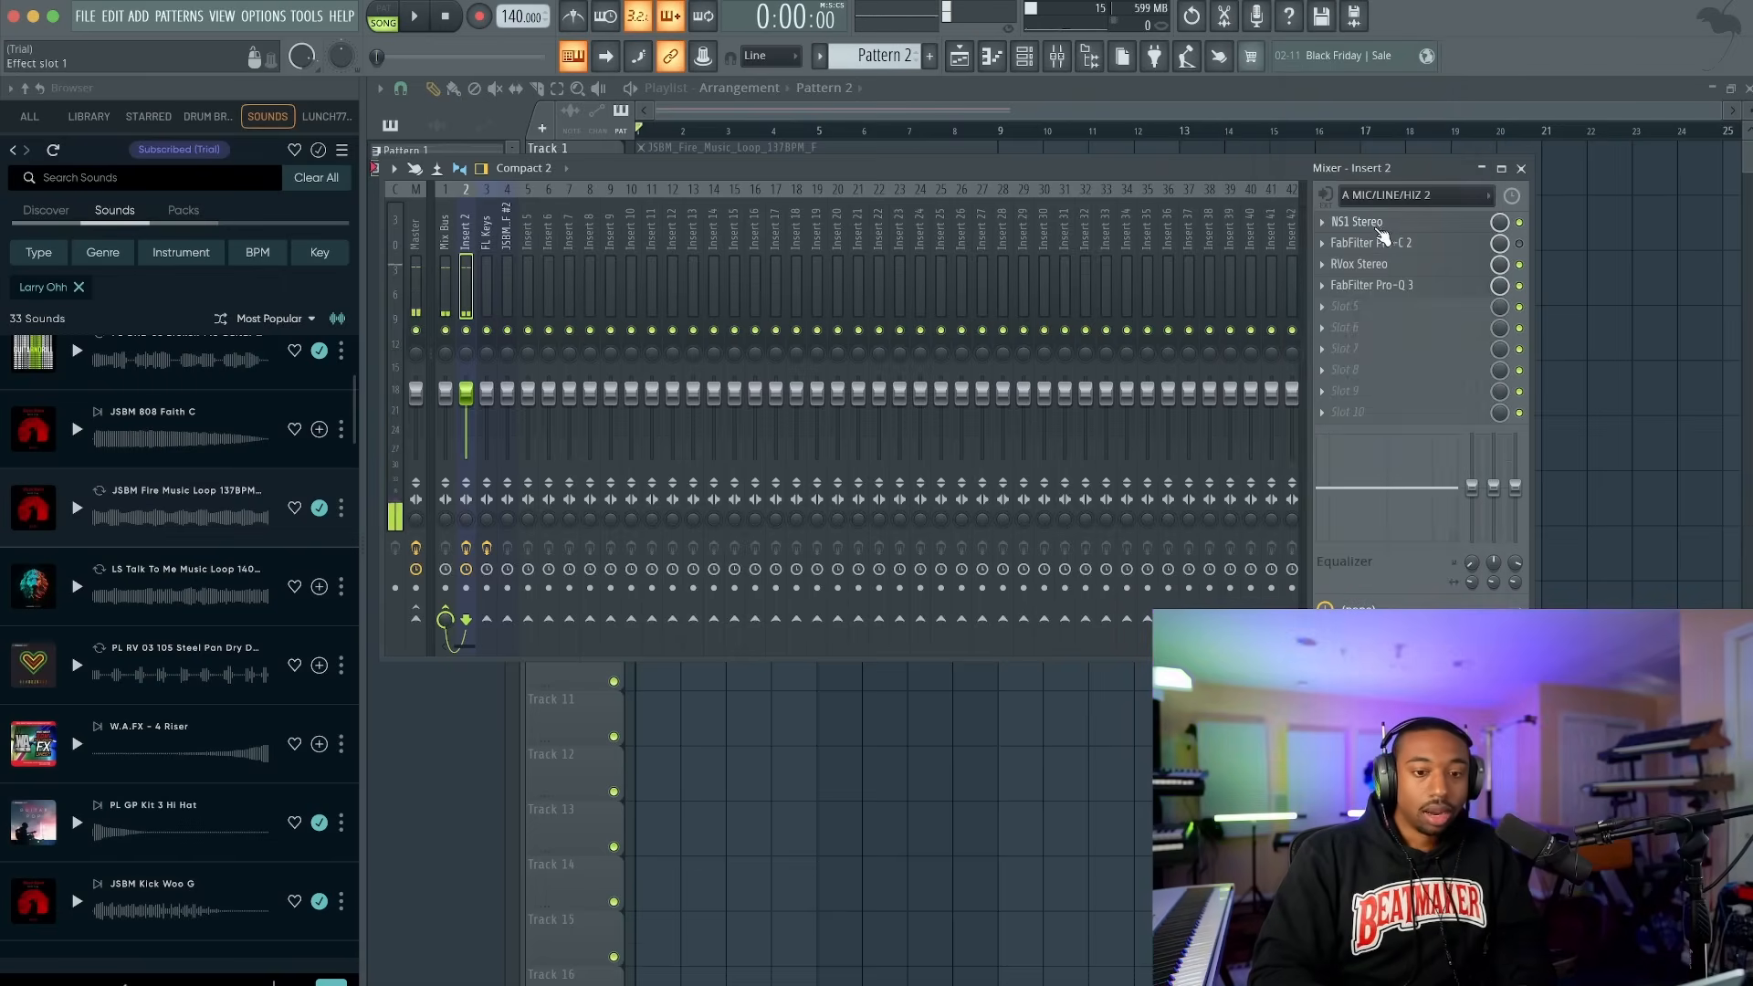
{"action": "left_click", "coordinate": [1357, 221]}
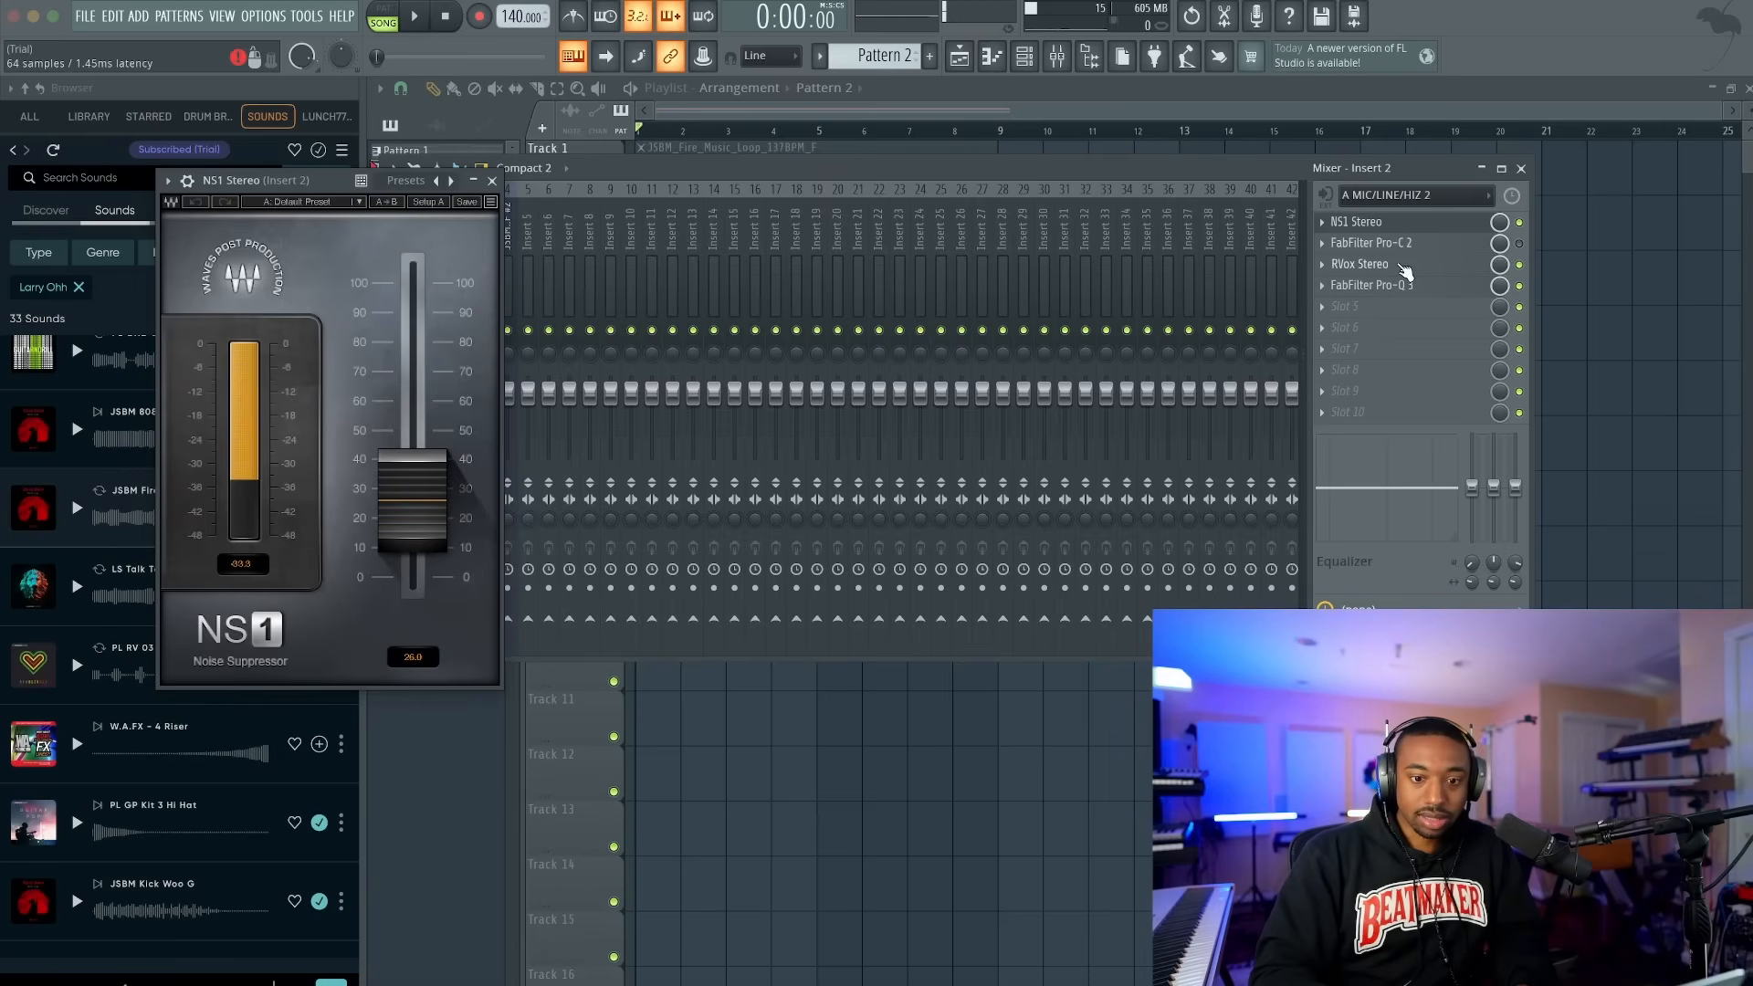
{"action": "left_click", "coordinate": [1358, 262]}
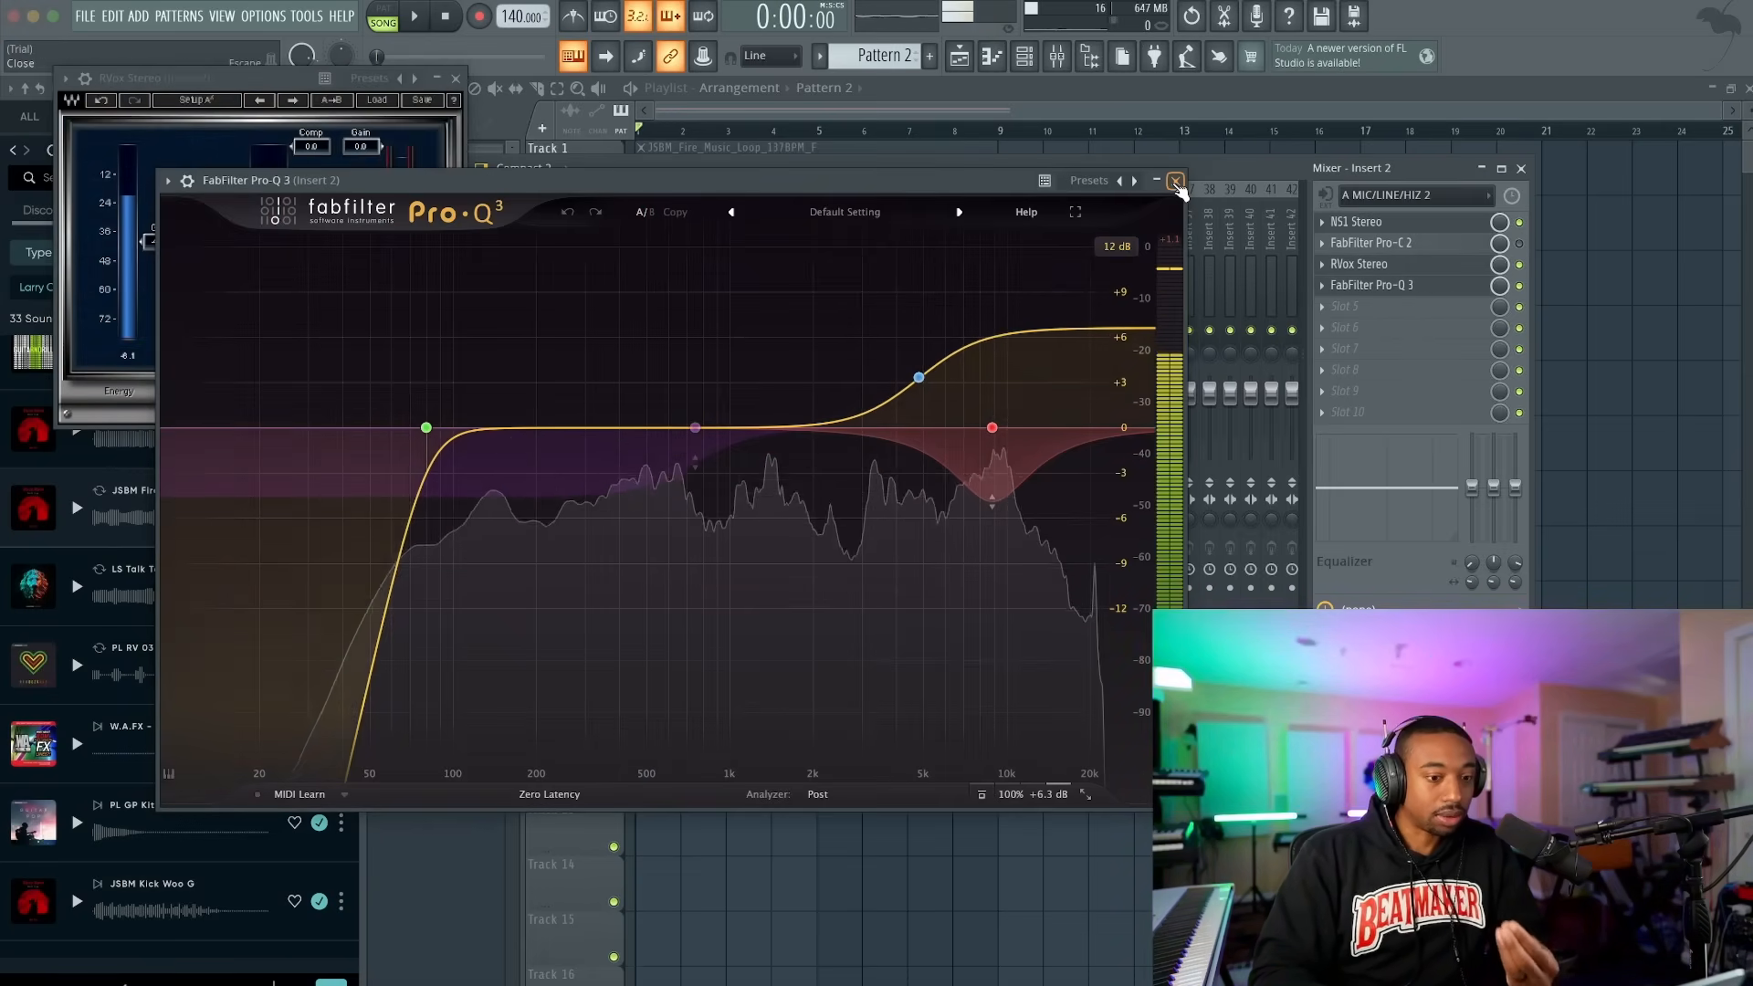
{"action": "left_click", "coordinate": [1174, 181]}
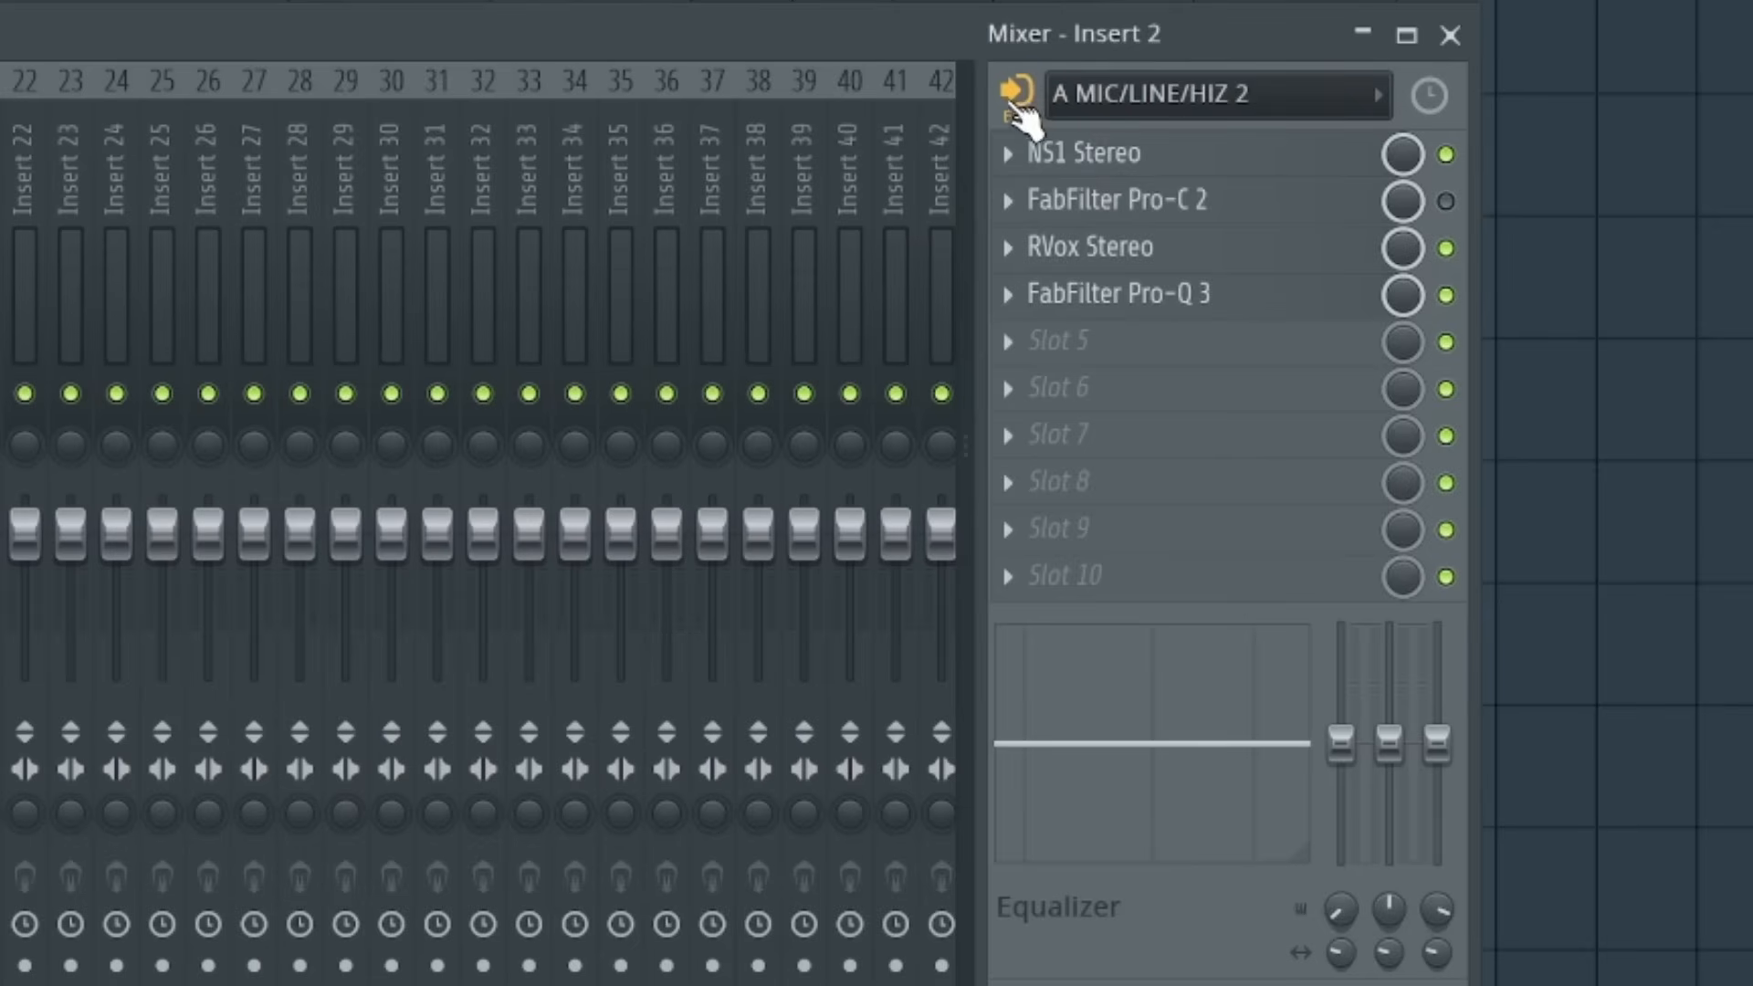
- Confirm Insert 2 routes the mic through NS1, Pro-C 2, RVox and Pro-Q 3
{"action": "left_click", "coordinate": [1013, 95]}
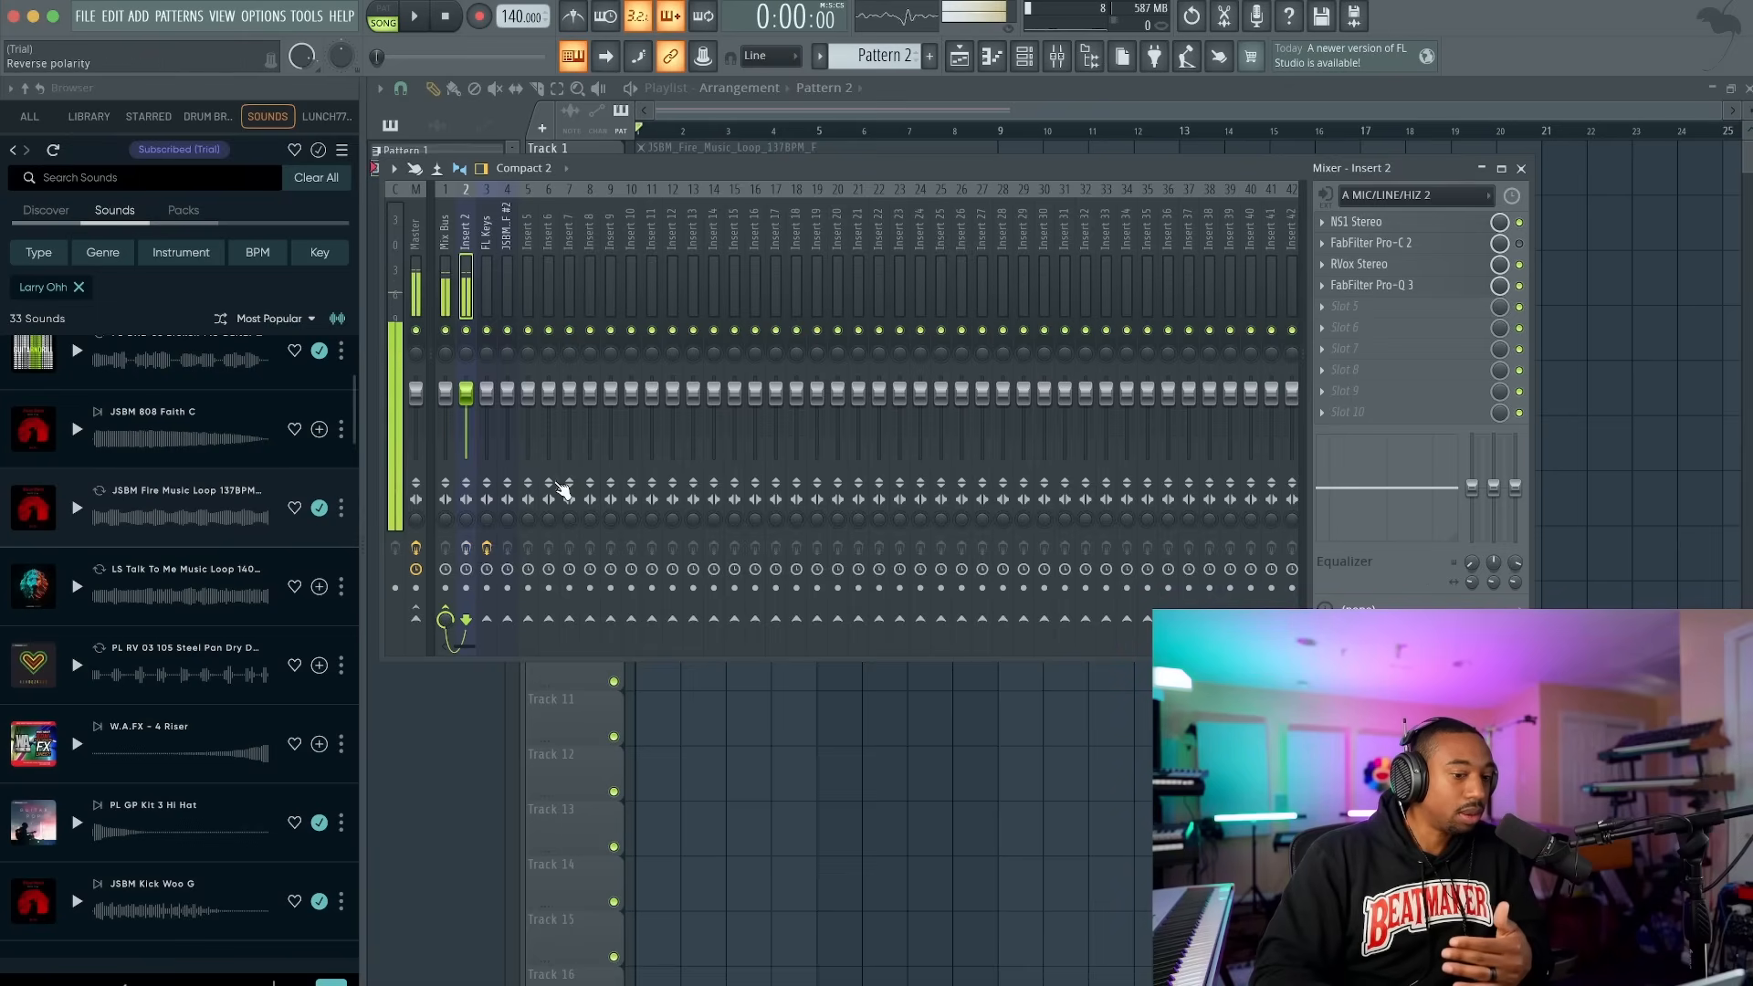
{"action": "mouse_move", "coordinate": [467, 548]}
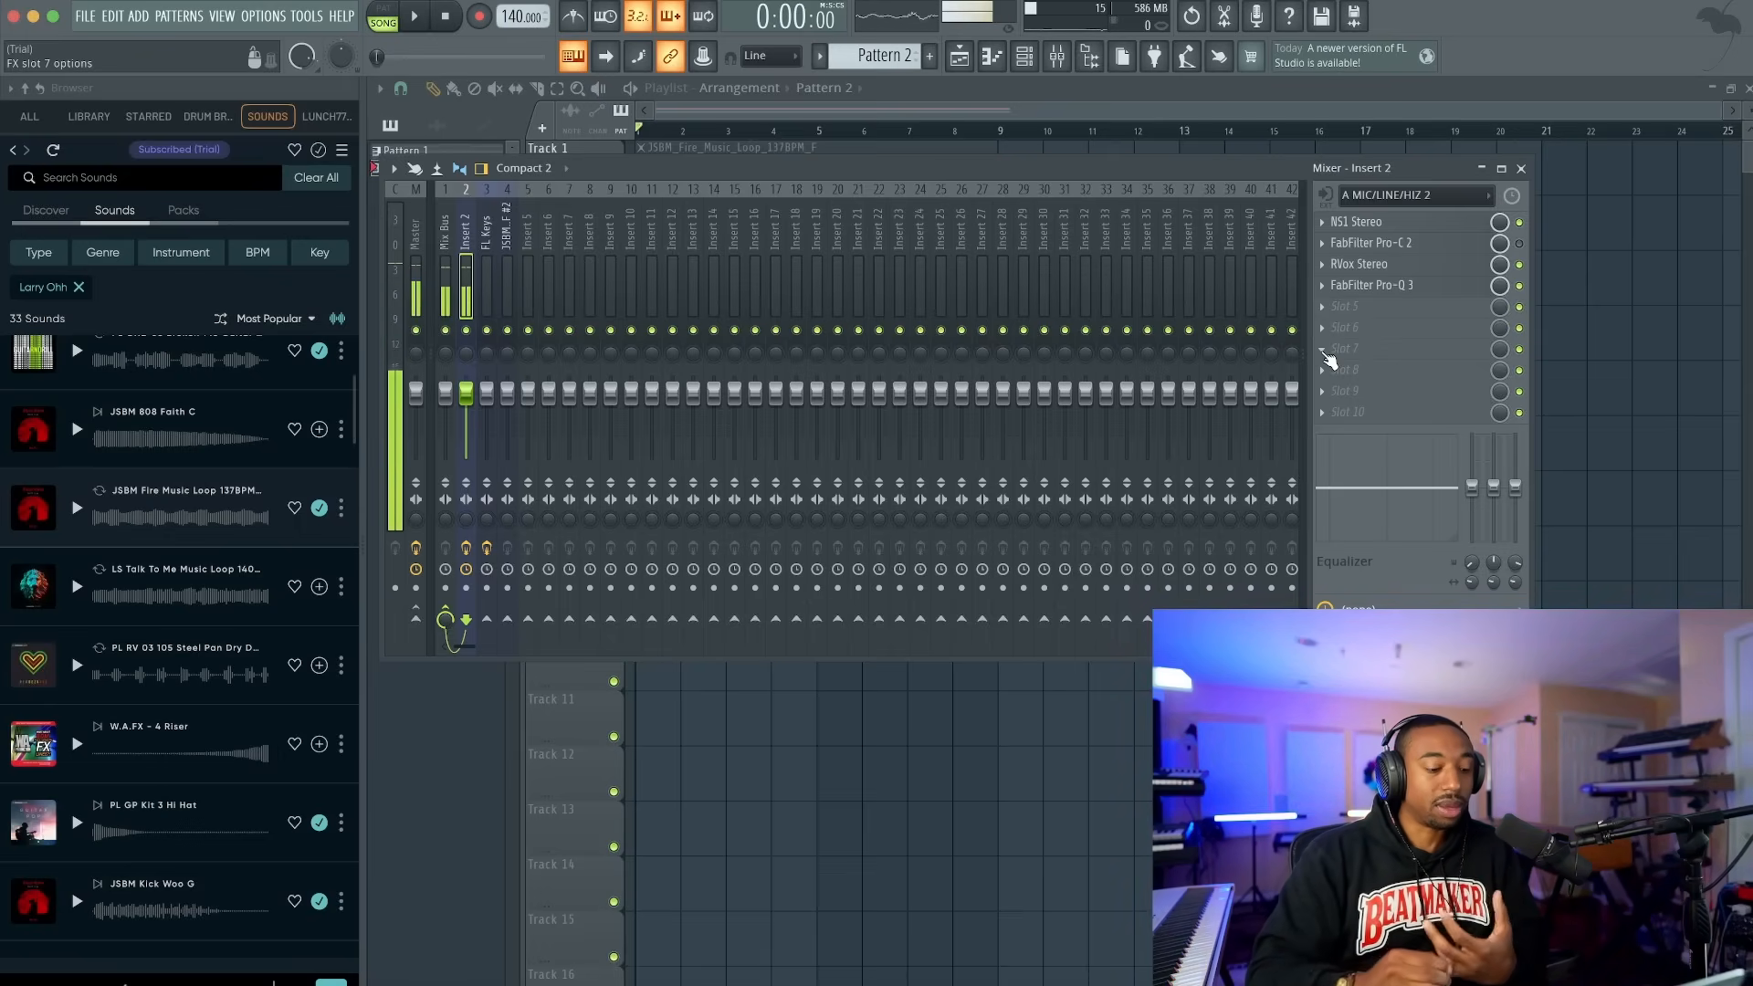
{"action": "left_click", "coordinate": [1323, 196]}
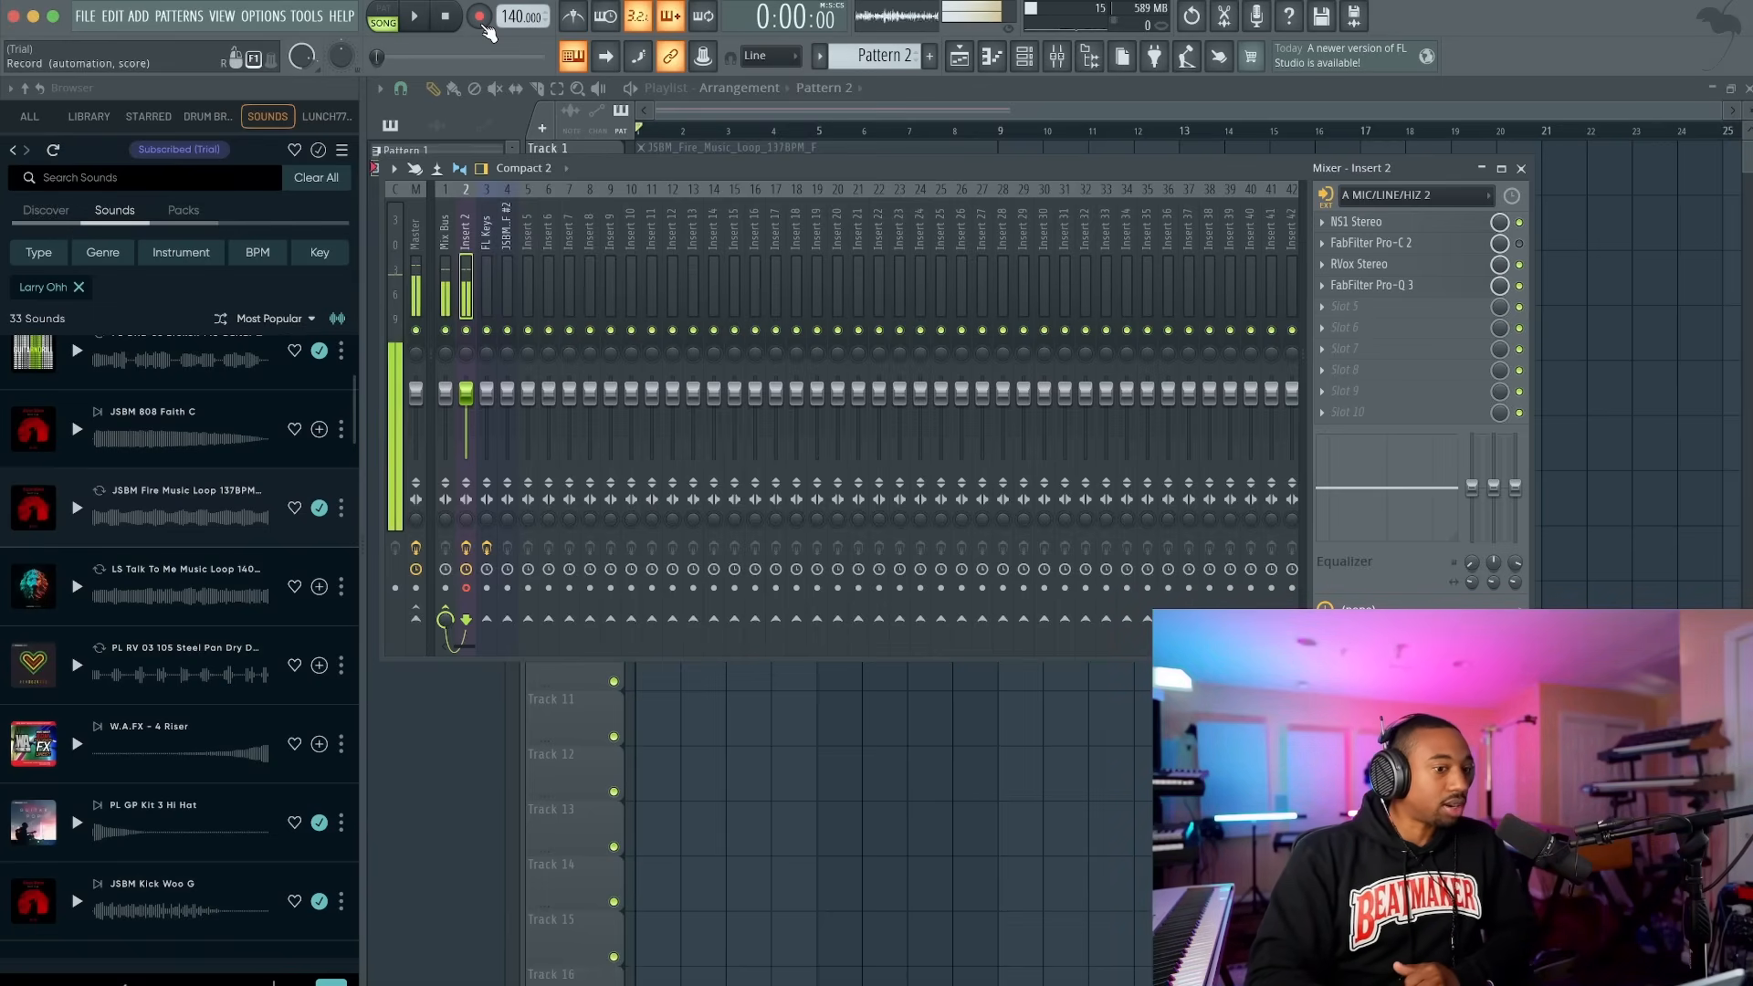
- Record a vocal take over the song so it lands on Track 3 across bars 1 to 9
{"action": "left_click", "coordinate": [480, 16]}
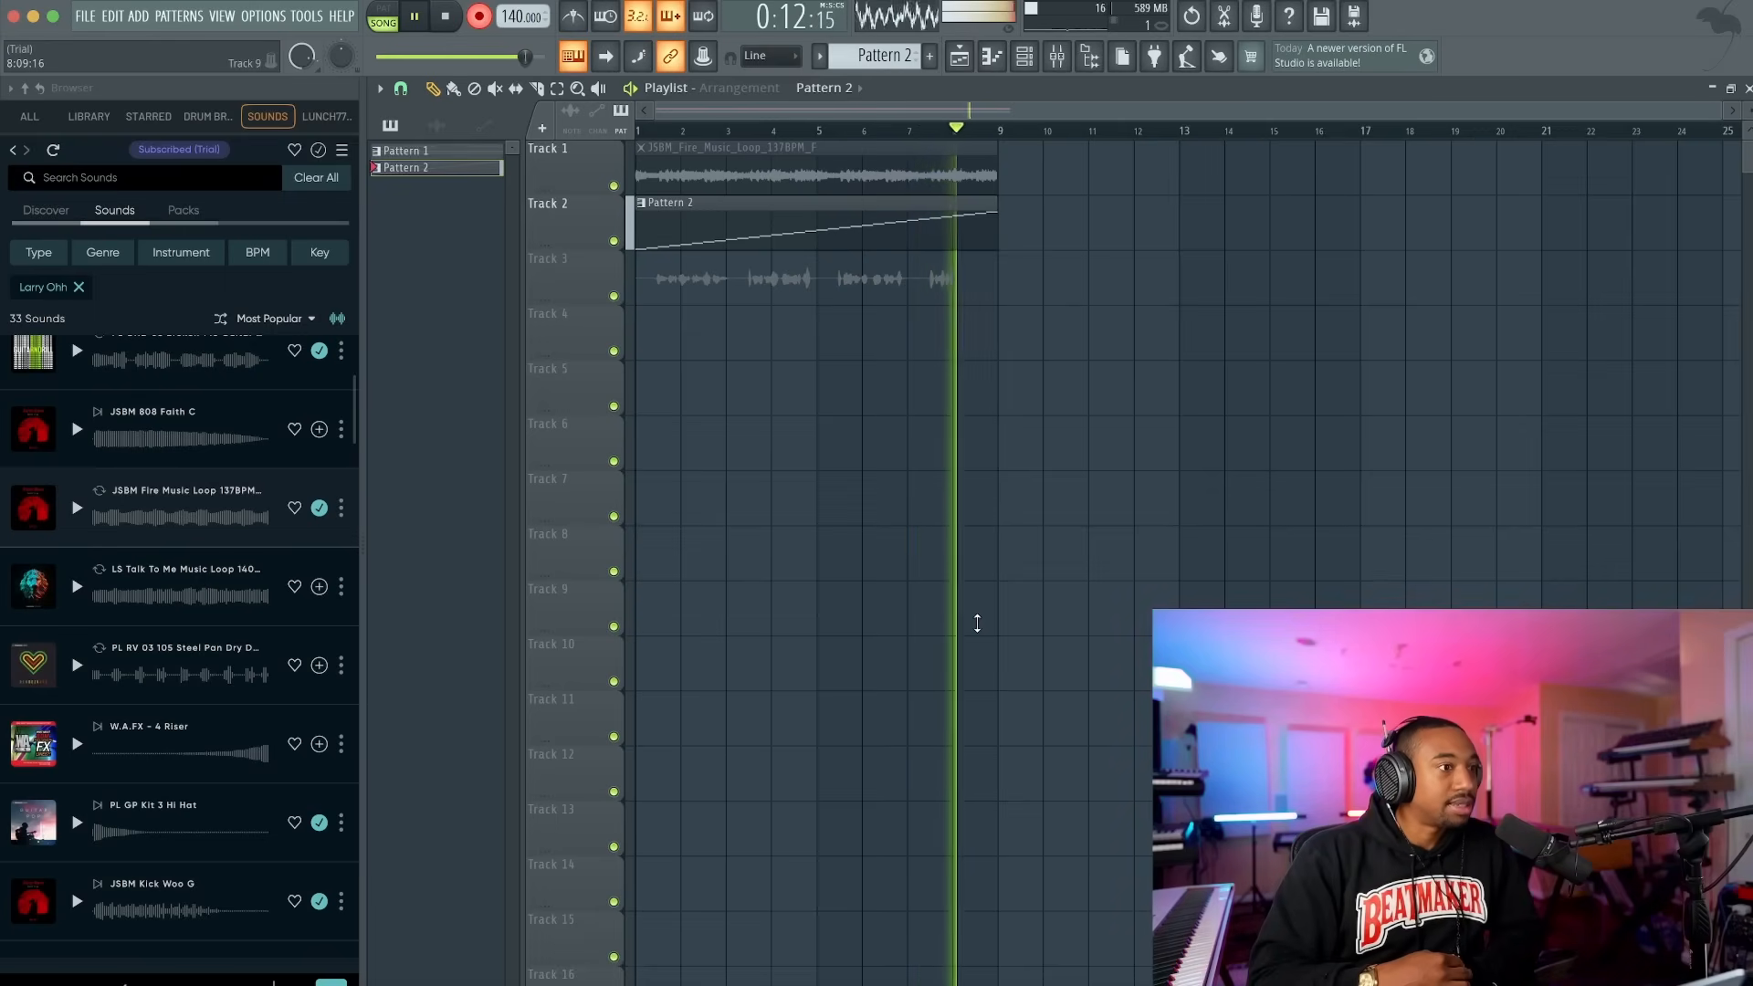
{"action": "left_click", "coordinate": [446, 16]}
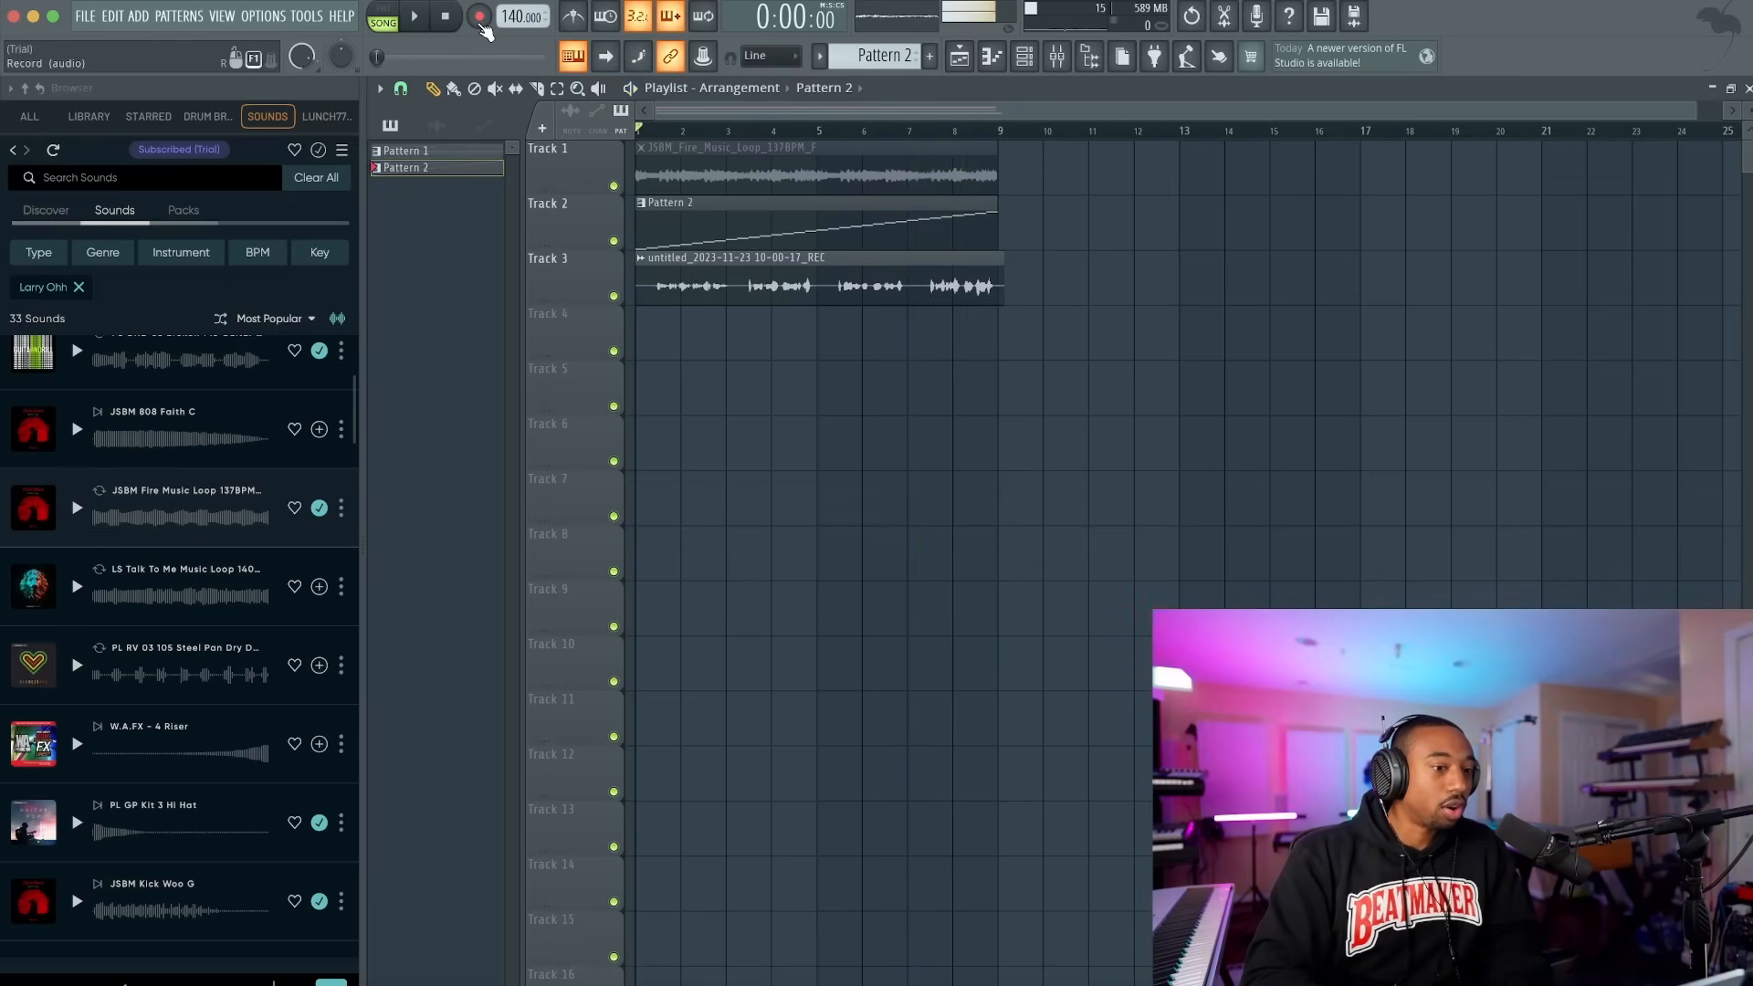
- Bring up the recorded clip's own mixer insert and compare it with the REC vocal track
{"action": "left_click", "coordinate": [413, 16]}
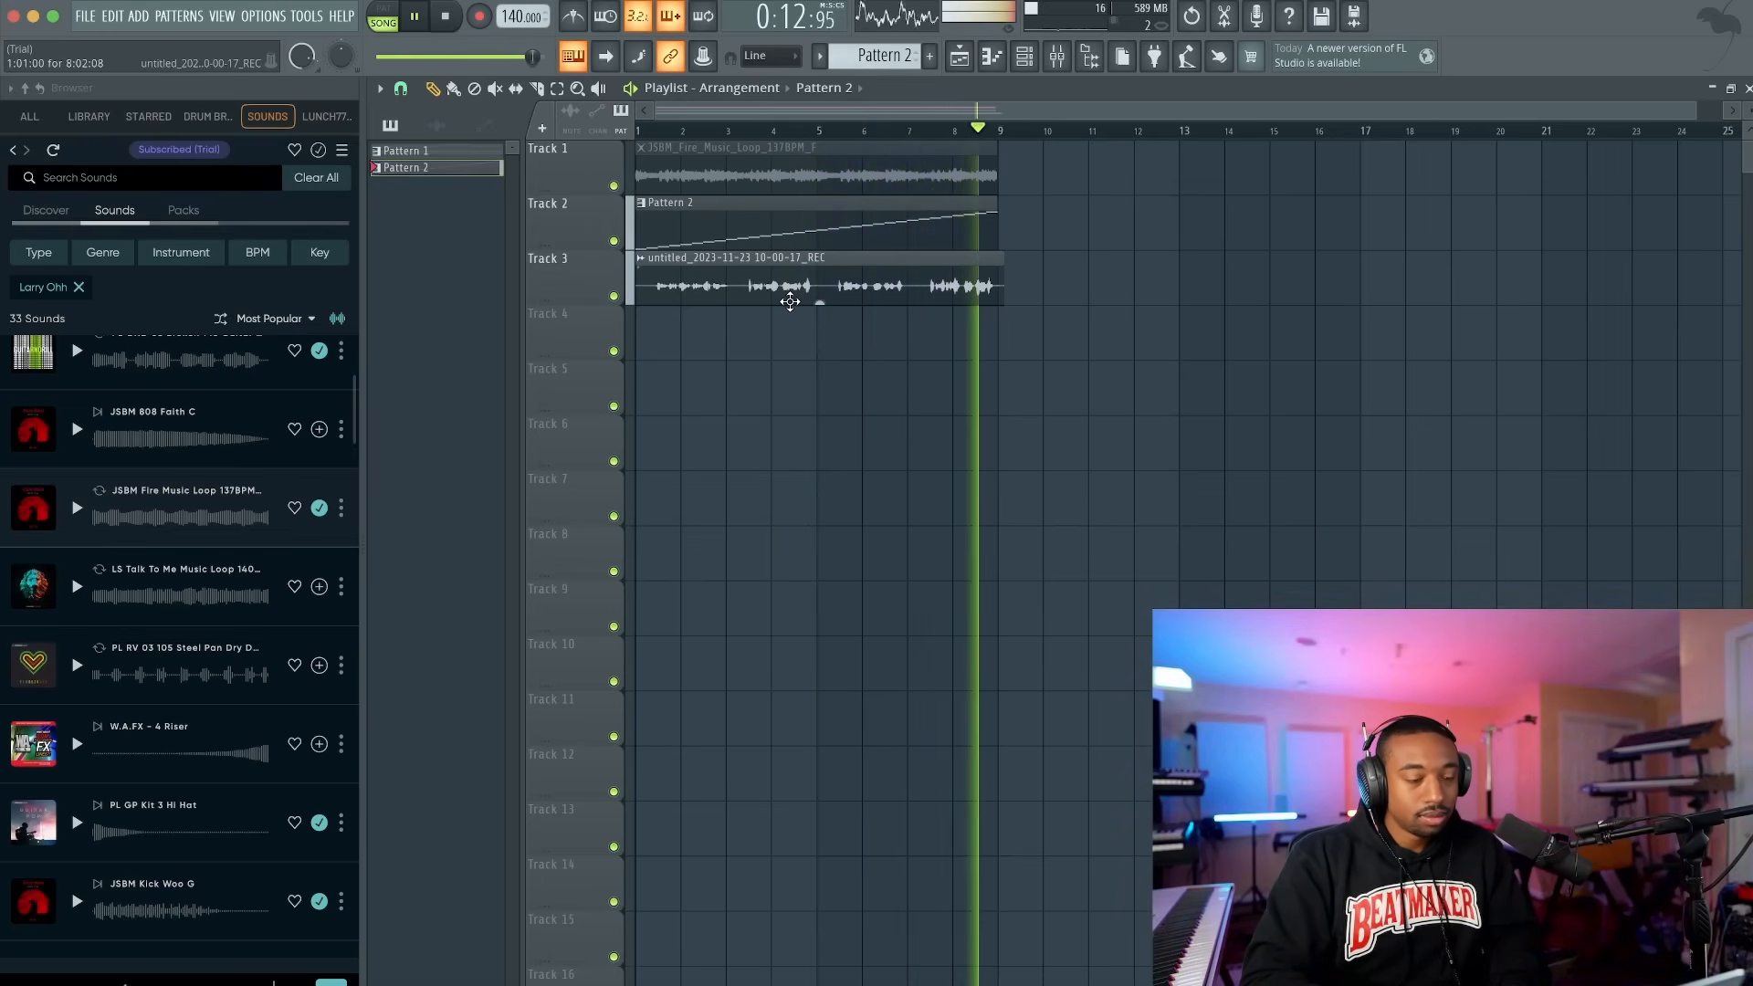
{"action": "double_click", "coordinate": [821, 285]}
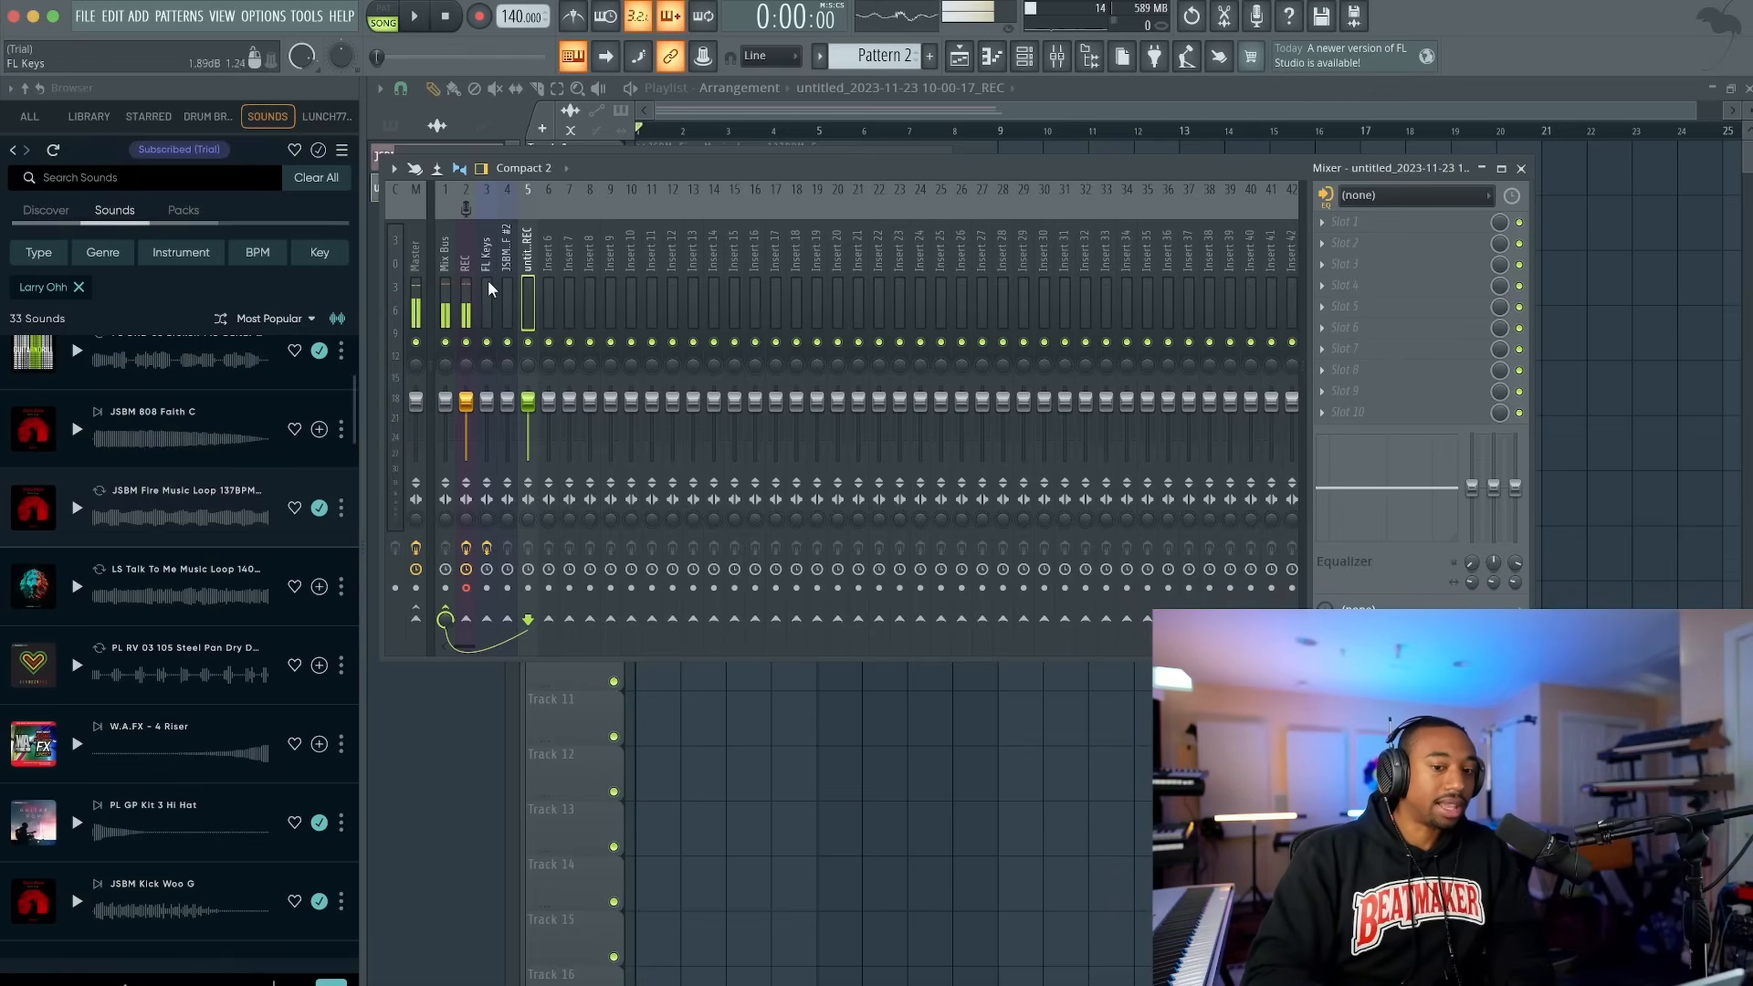
{"action": "left_click", "coordinate": [464, 263]}
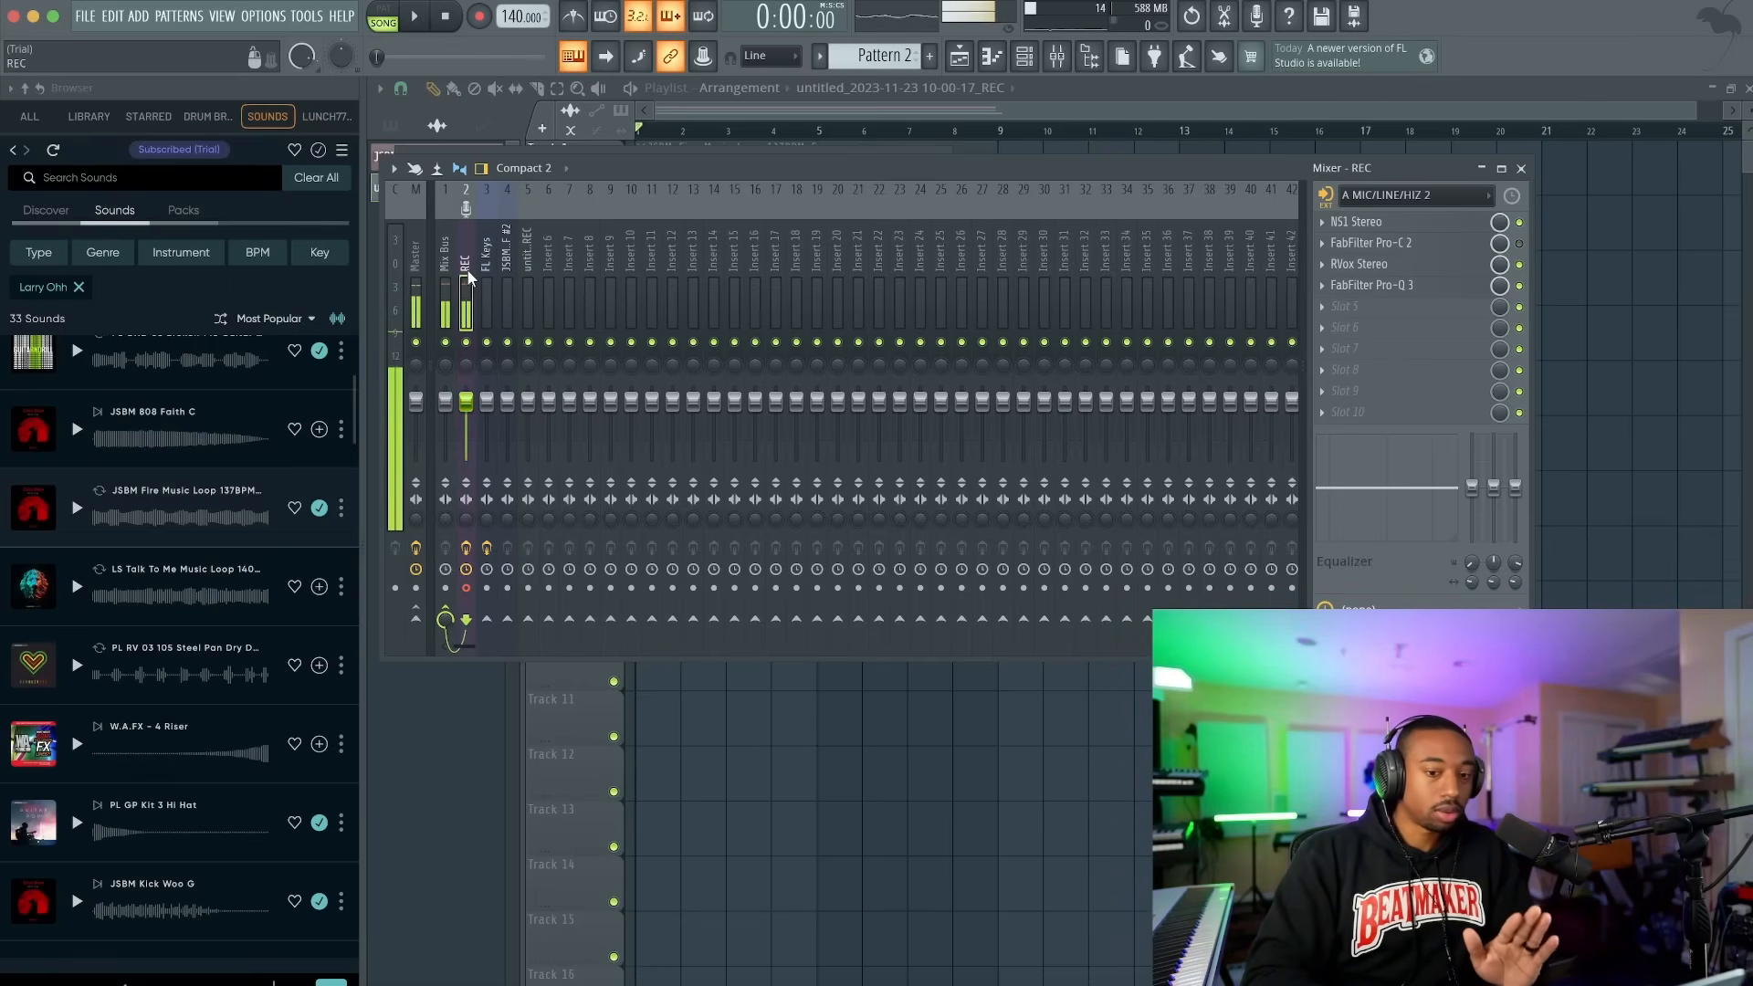
{"action": "left_click", "coordinate": [525, 263]}
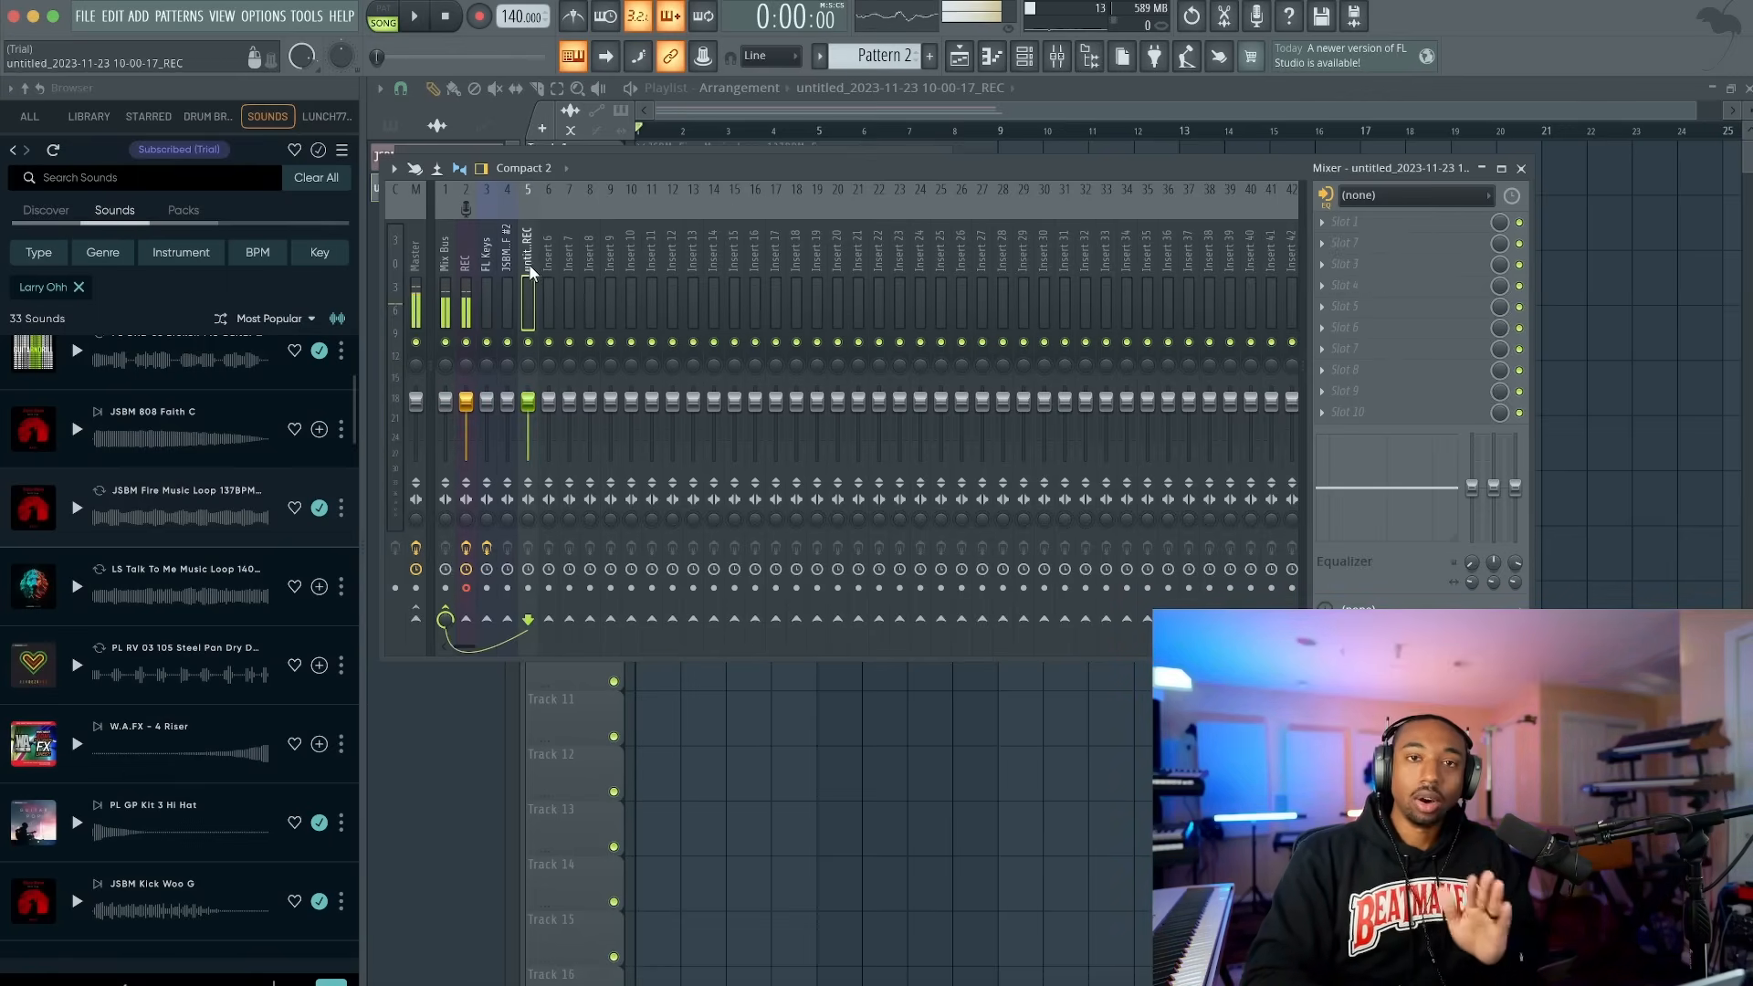
- Play the song back with the REC mixer track selected
{"action": "left_click", "coordinate": [415, 16]}
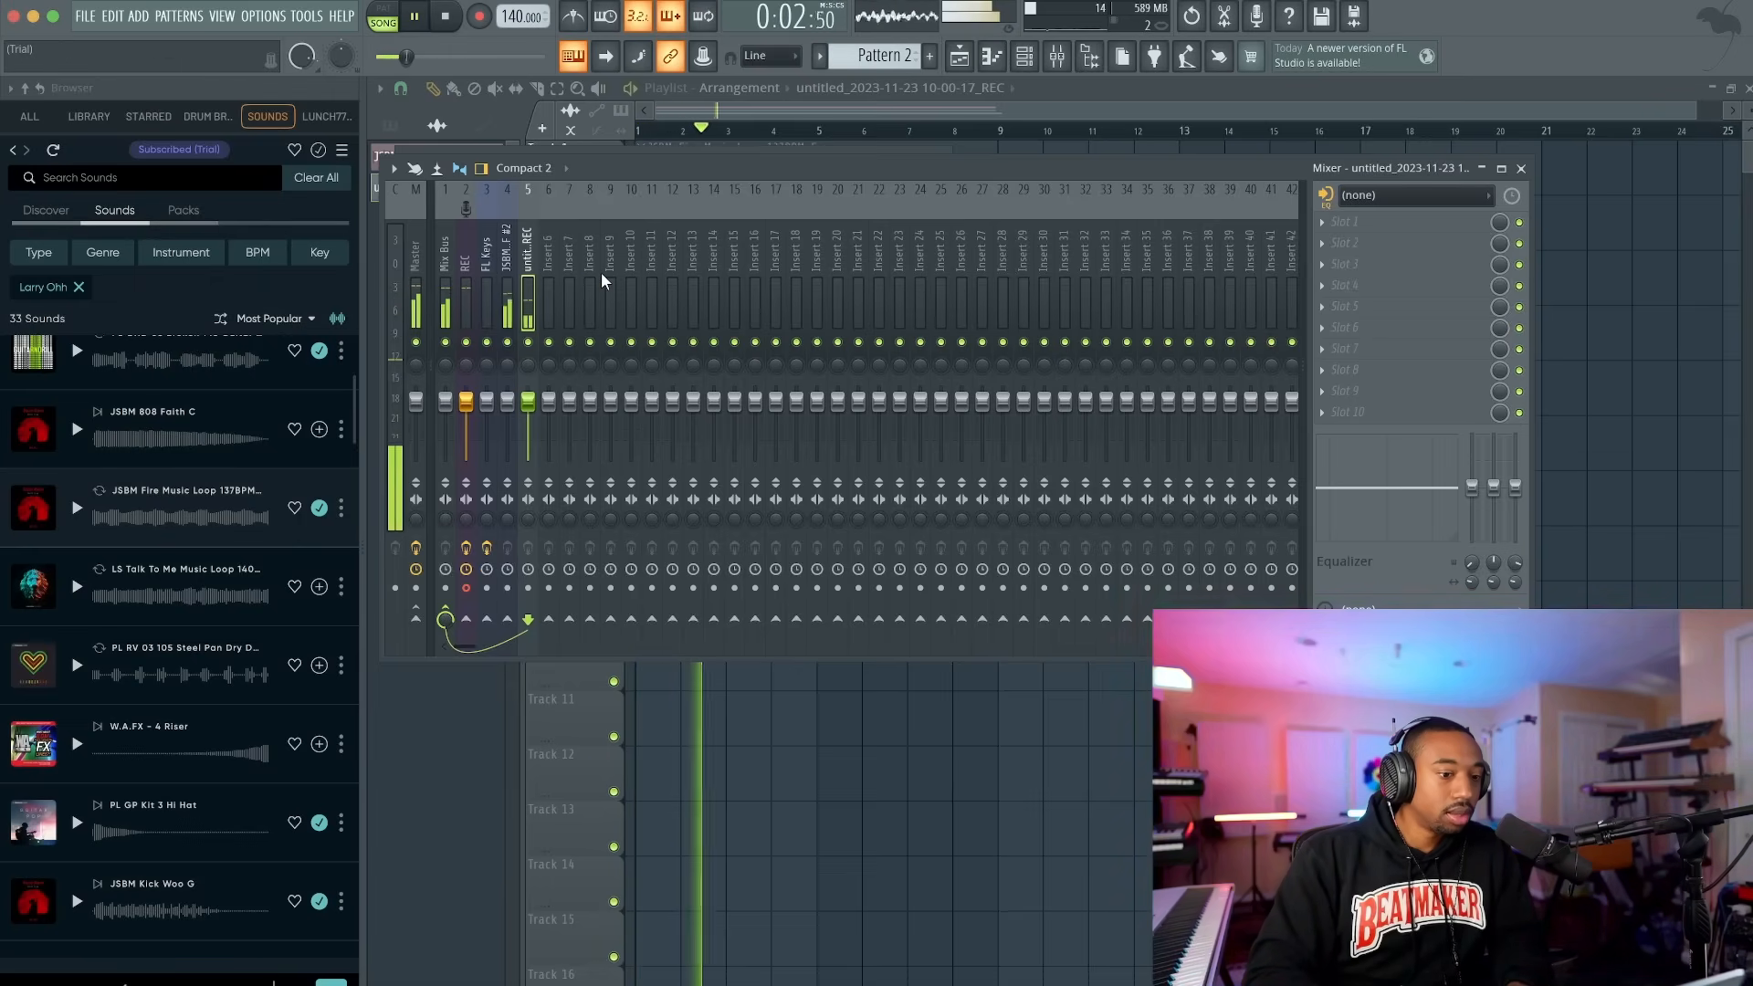
{"action": "left_click", "coordinate": [445, 17]}
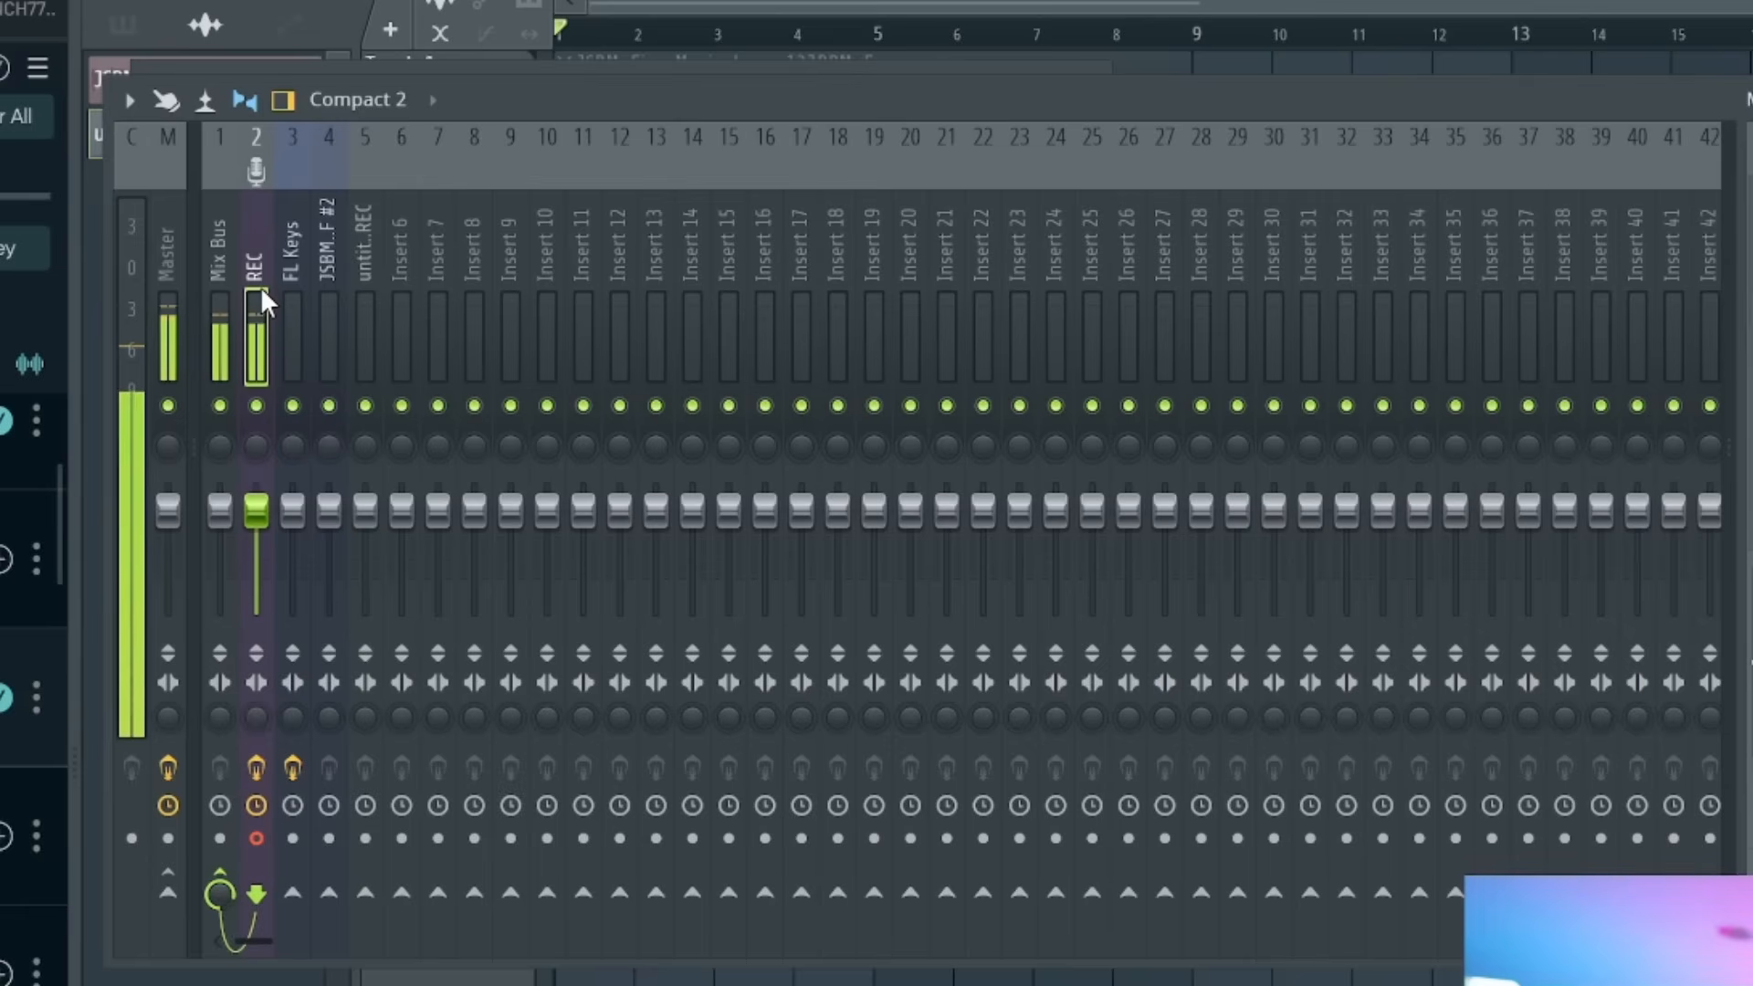
- Load the REC vocal effect chain (N53, Pro-C 2, RVox, Pro-Q 3) onto the recording insert
{"action": "right_click", "coordinate": [255, 336]}
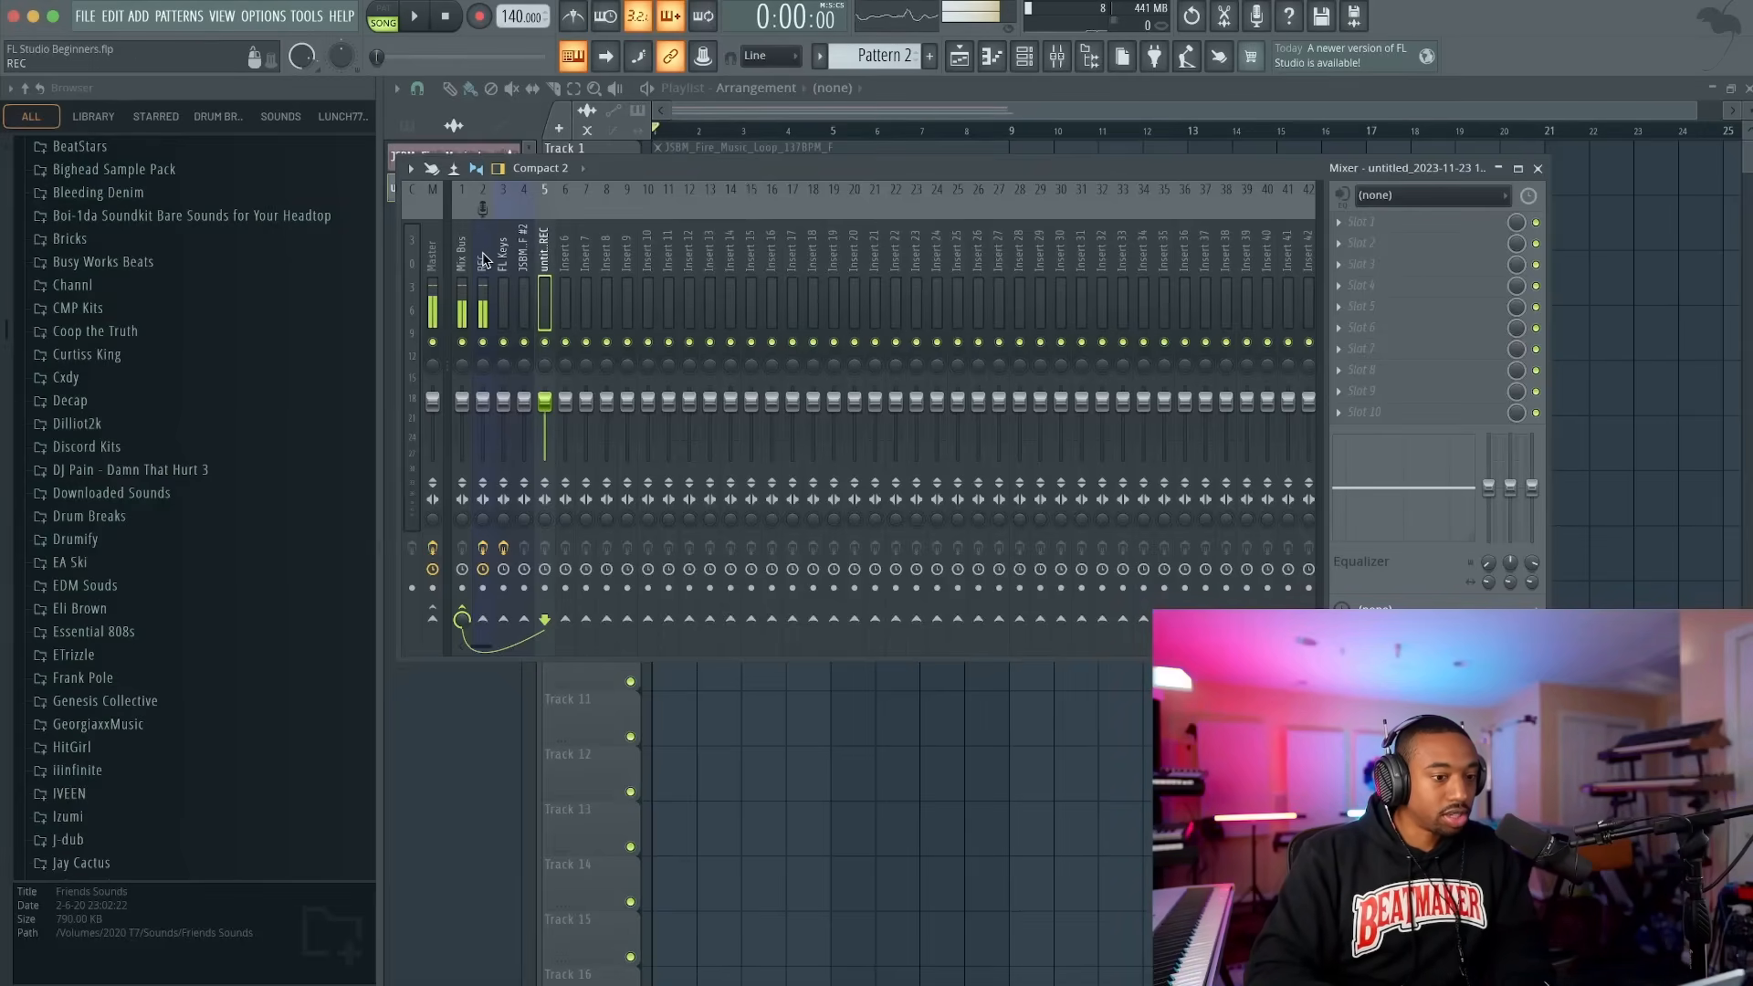
{"action": "right_click", "coordinate": [480, 258]}
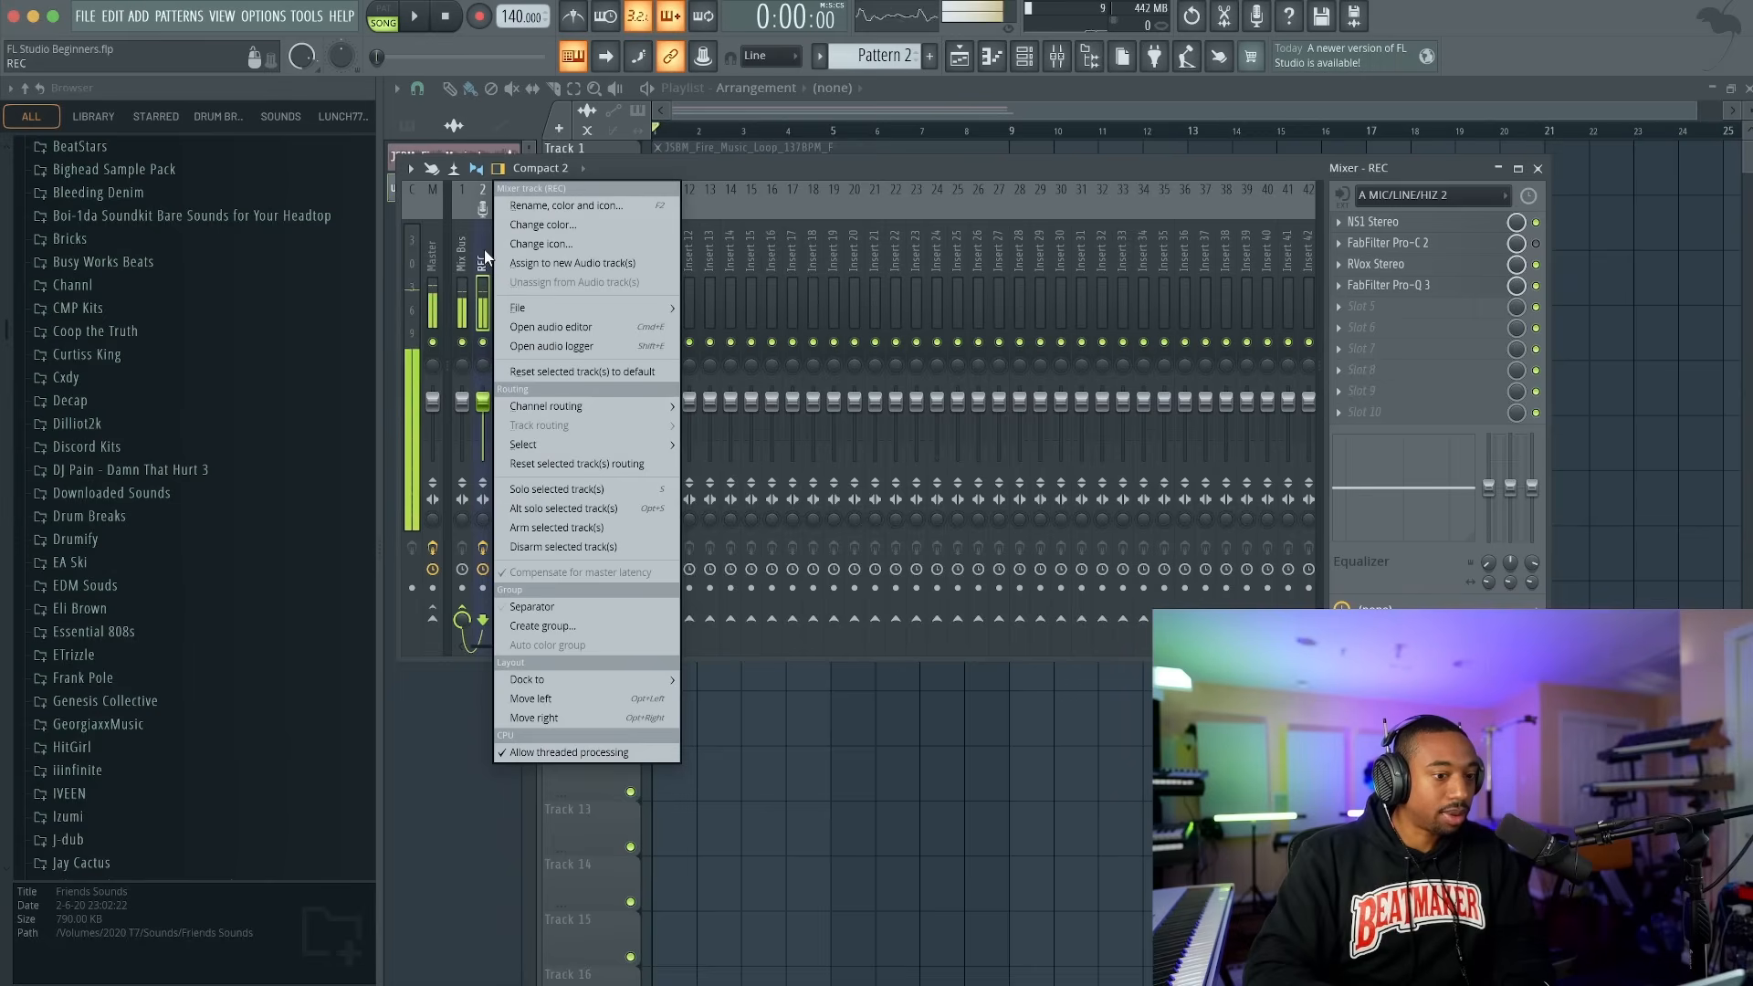
{"action": "left_click", "coordinate": [517, 307]}
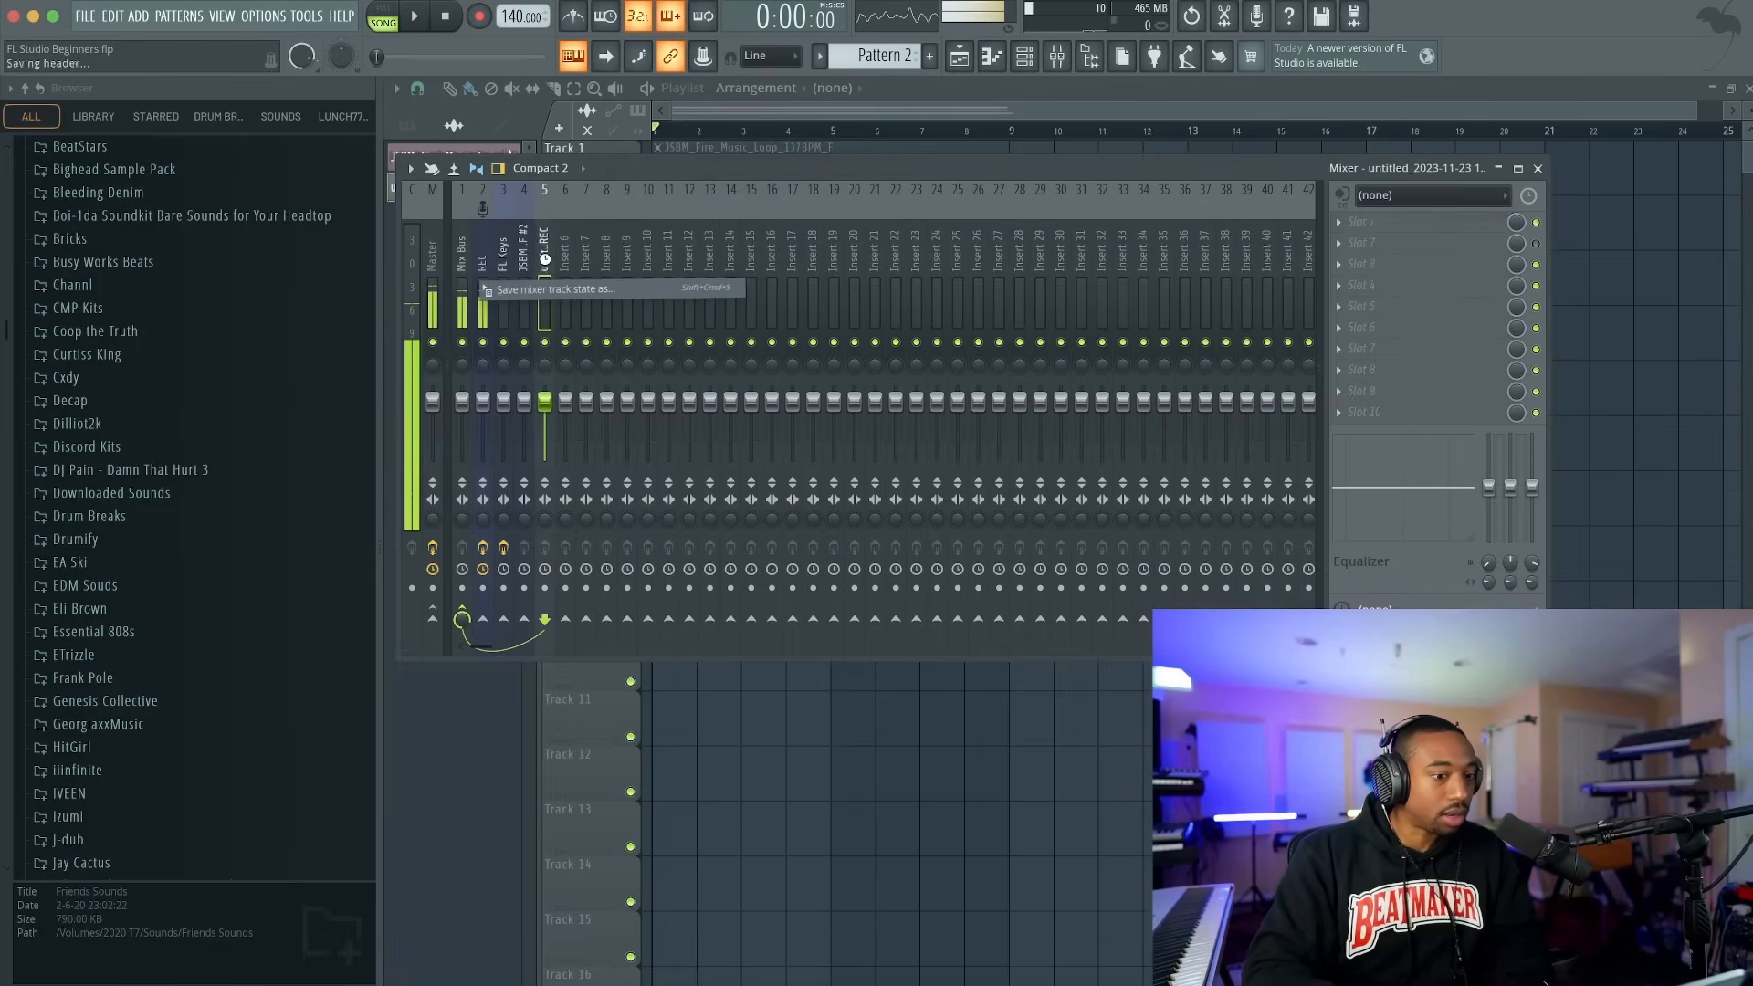
{"action": "left_click", "coordinate": [414, 16]}
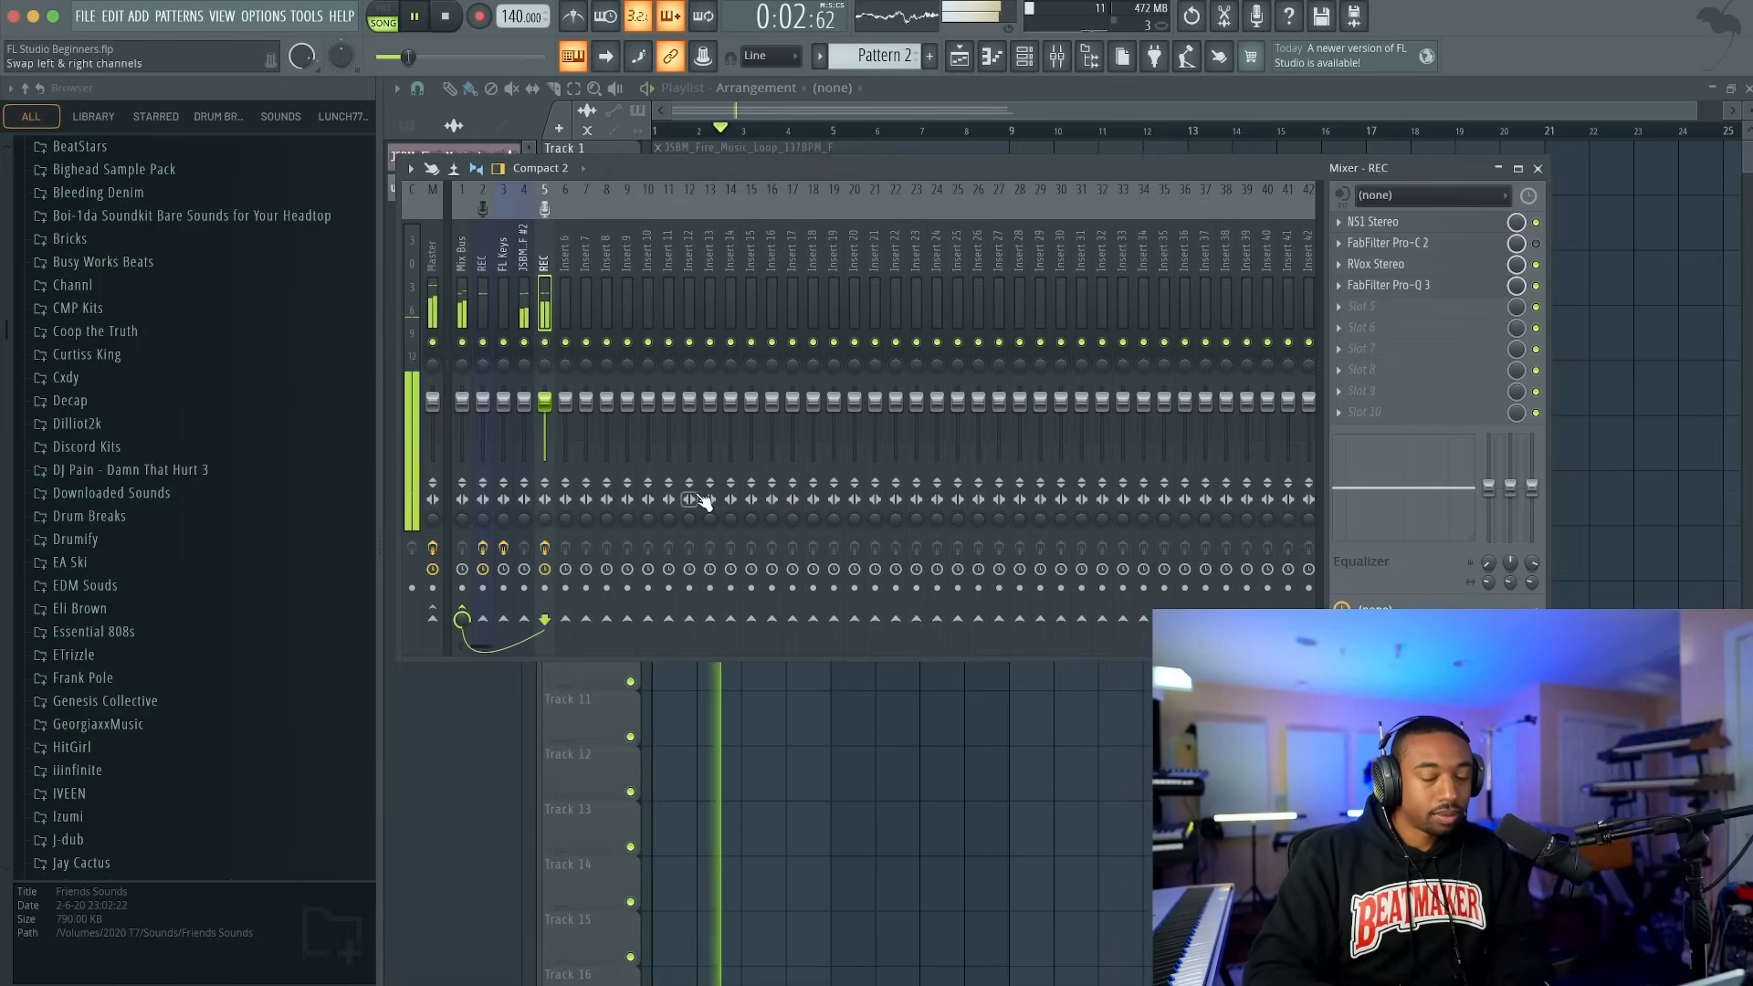
- Play back comparing the REC chain active versus bypassed, then return to the playlist
{"action": "left_click", "coordinate": [445, 19]}
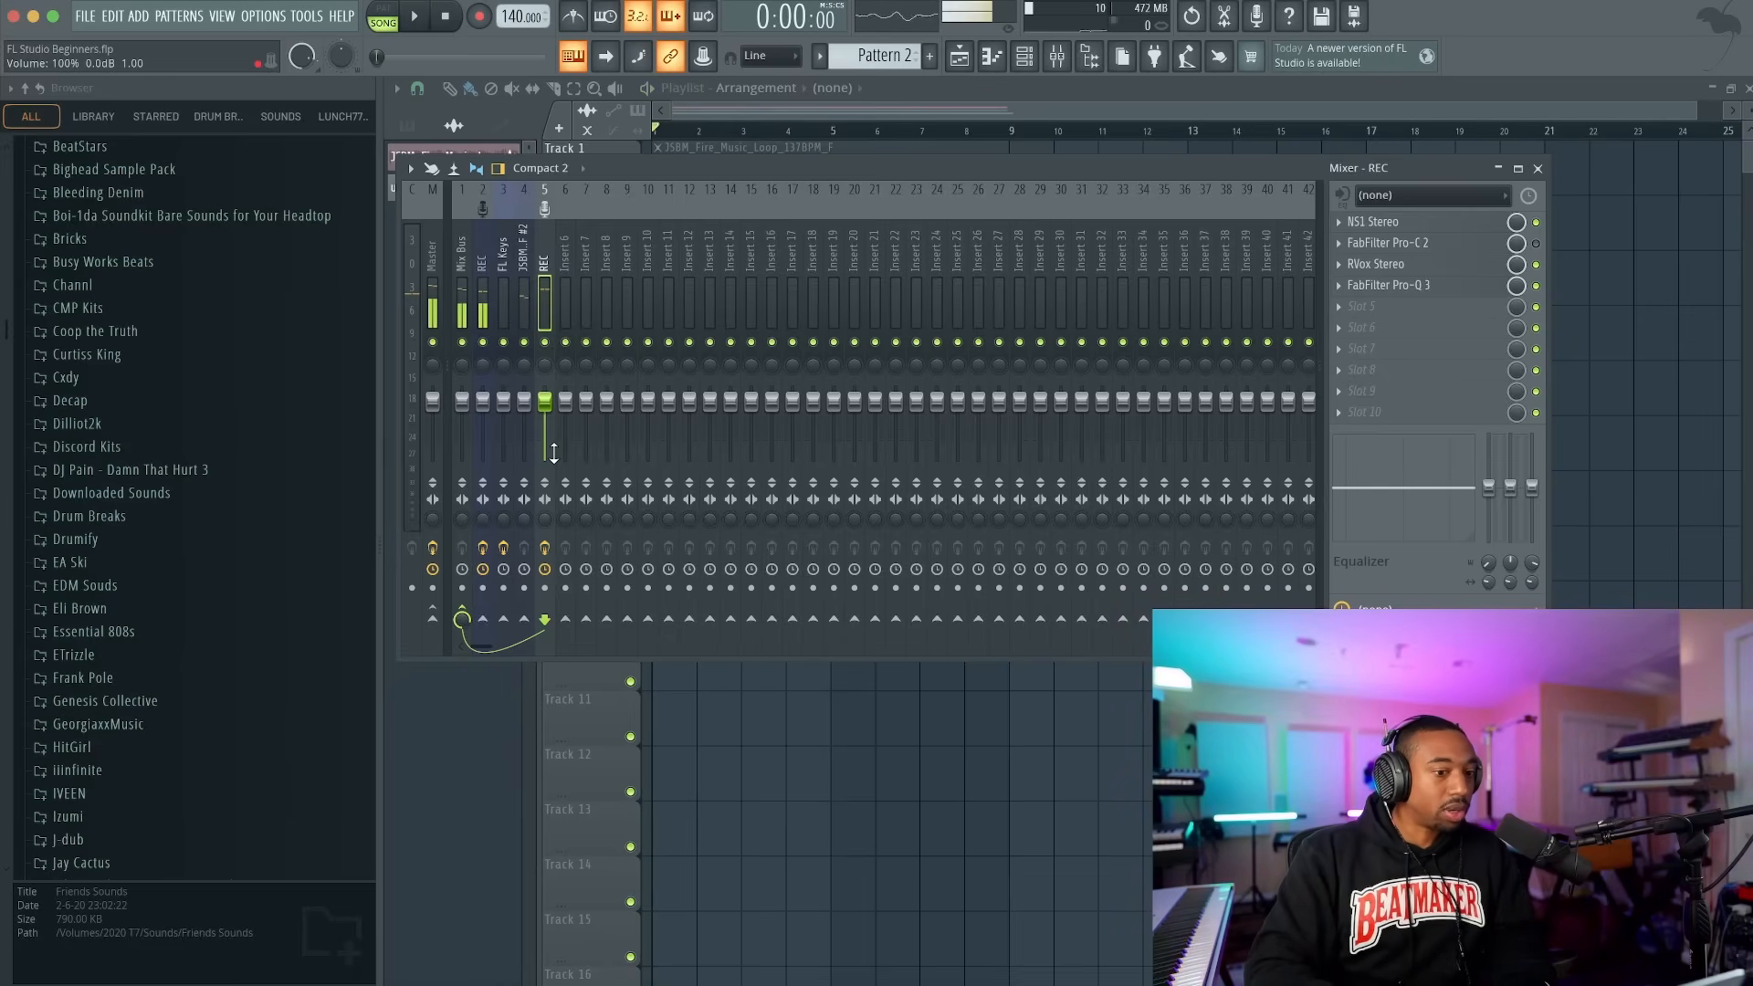
{"action": "mouse_move", "coordinate": [544, 548]}
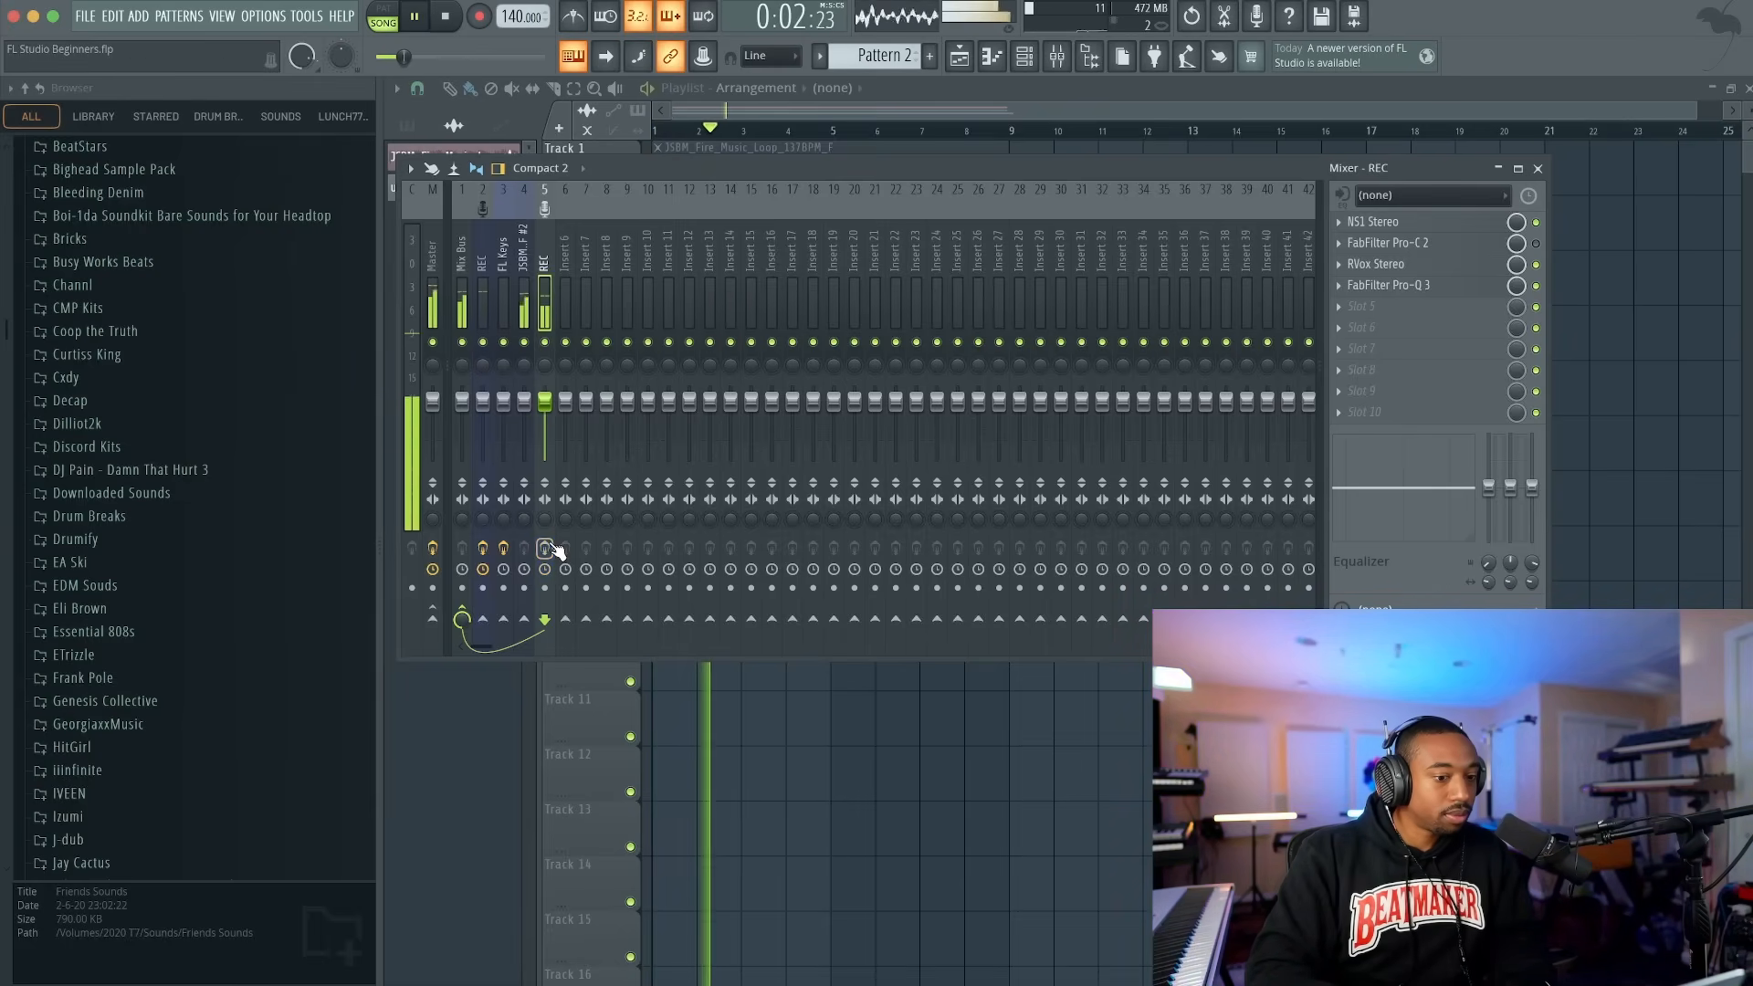
{"action": "left_click", "coordinate": [449, 16]}
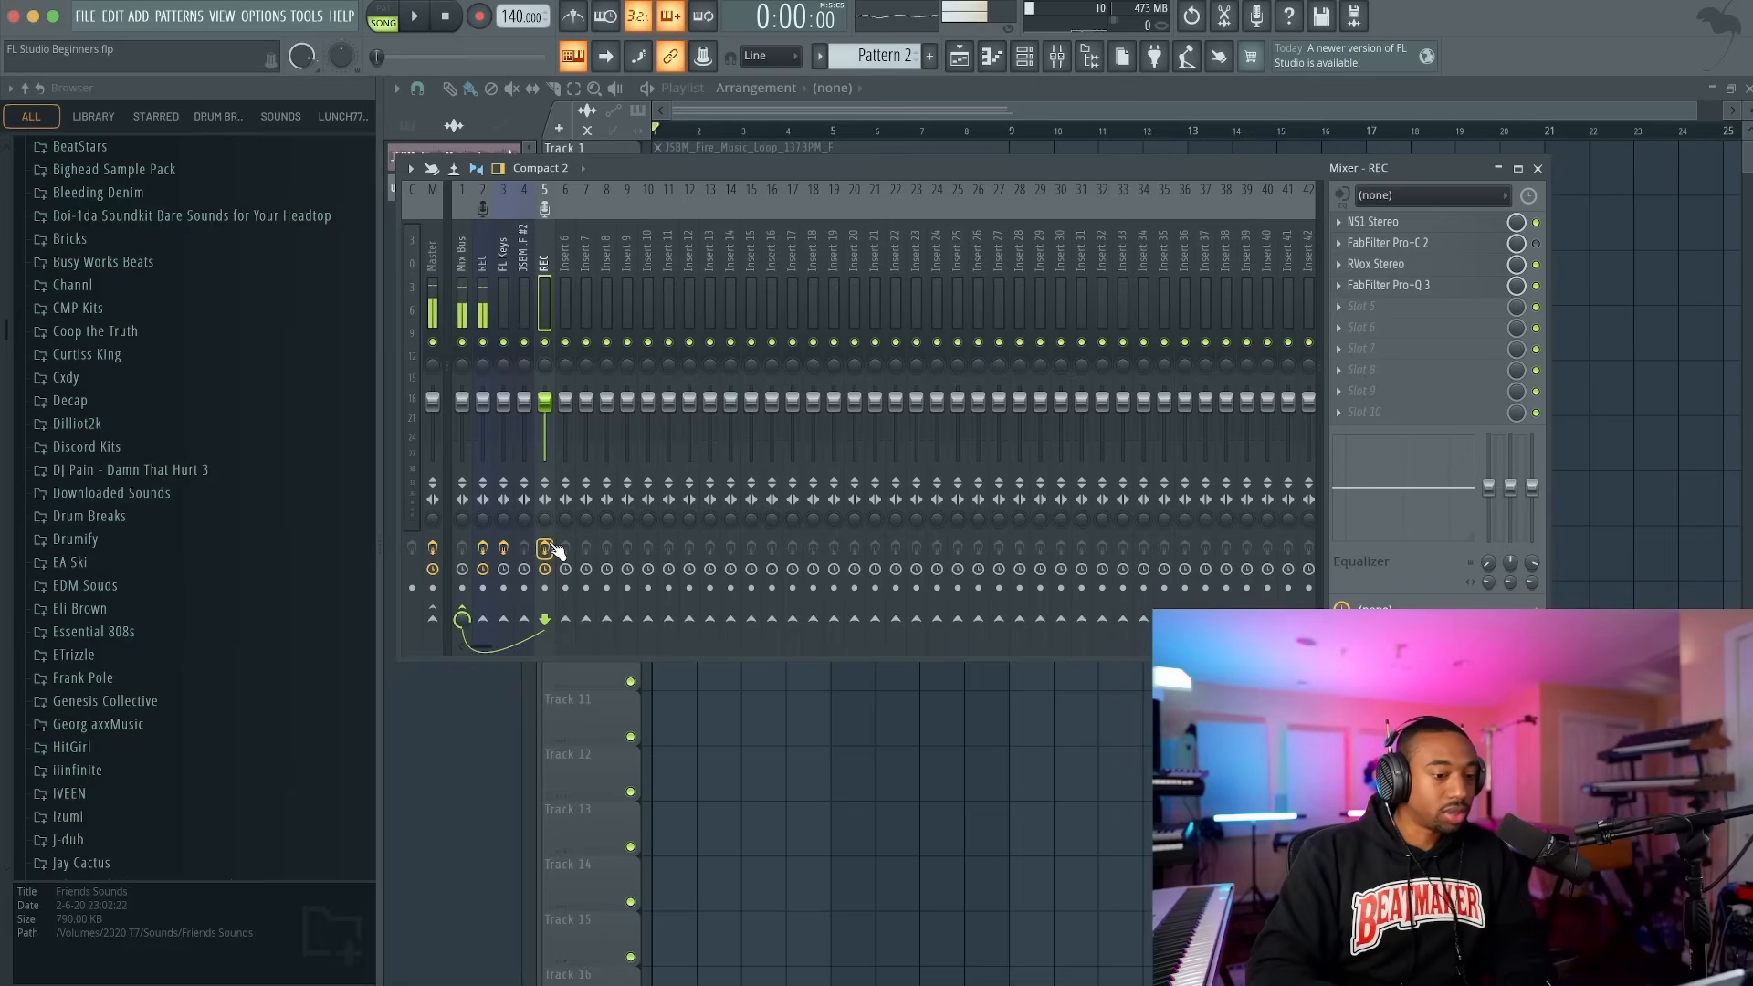
{"action": "left_click", "coordinate": [415, 16]}
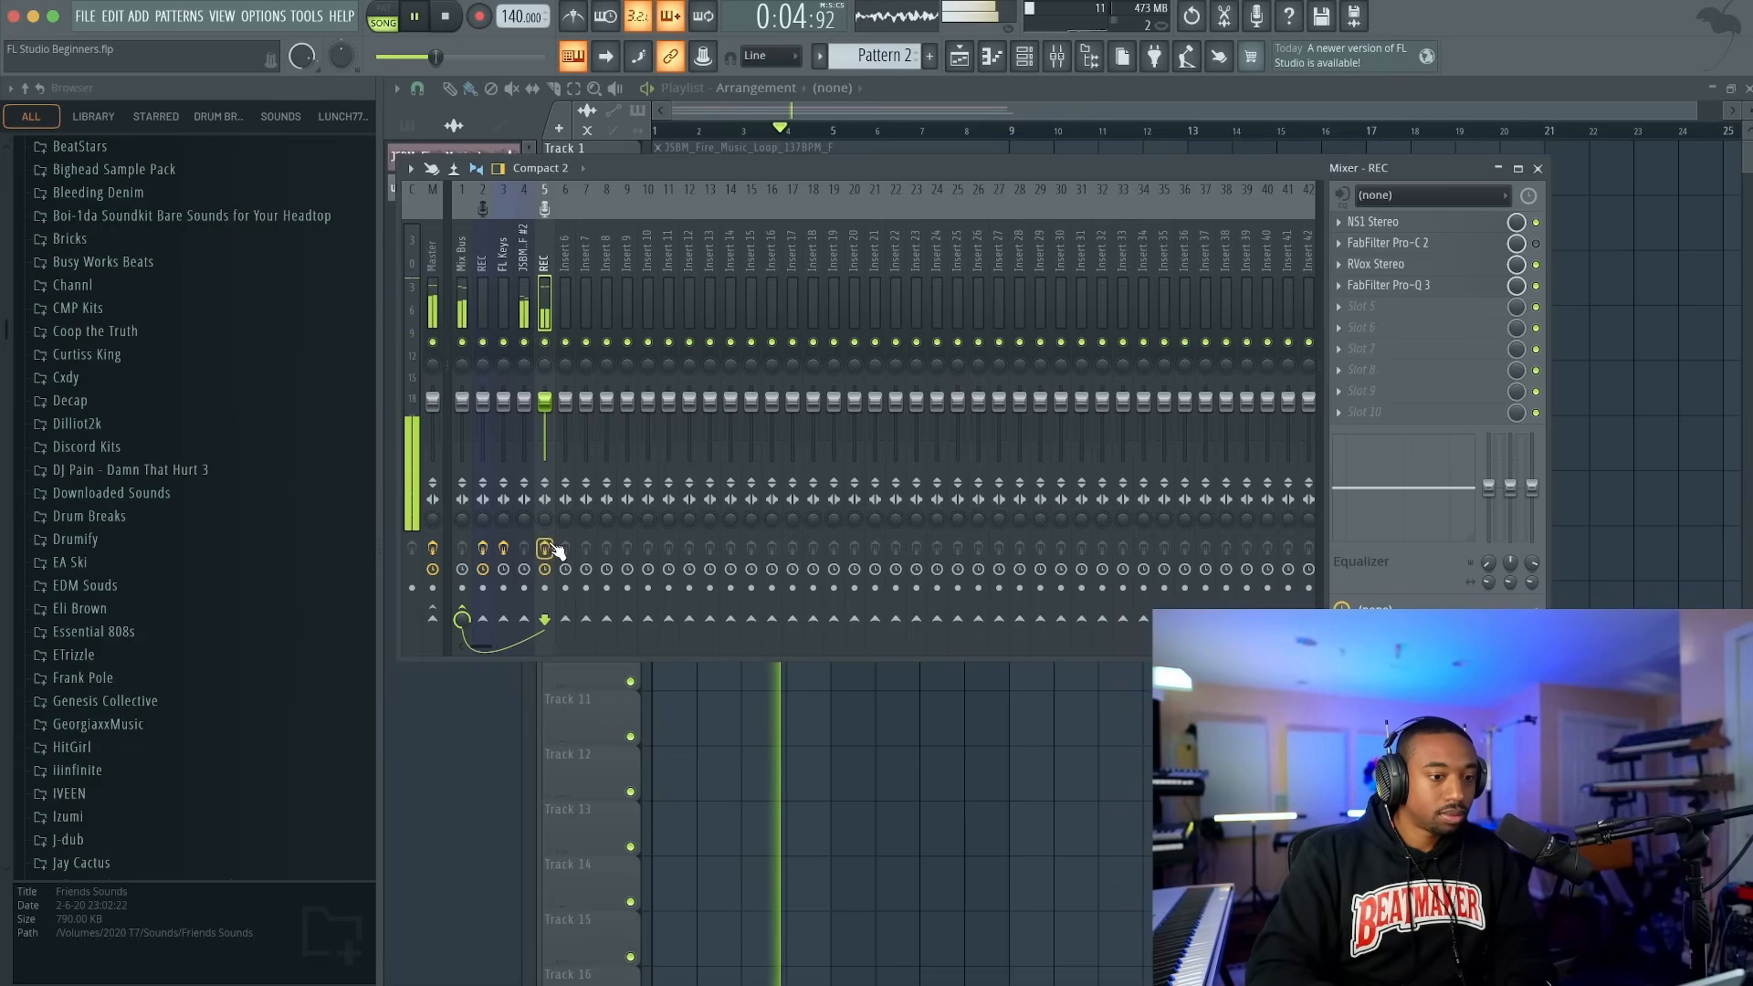
{"action": "left_click", "coordinate": [555, 88]}
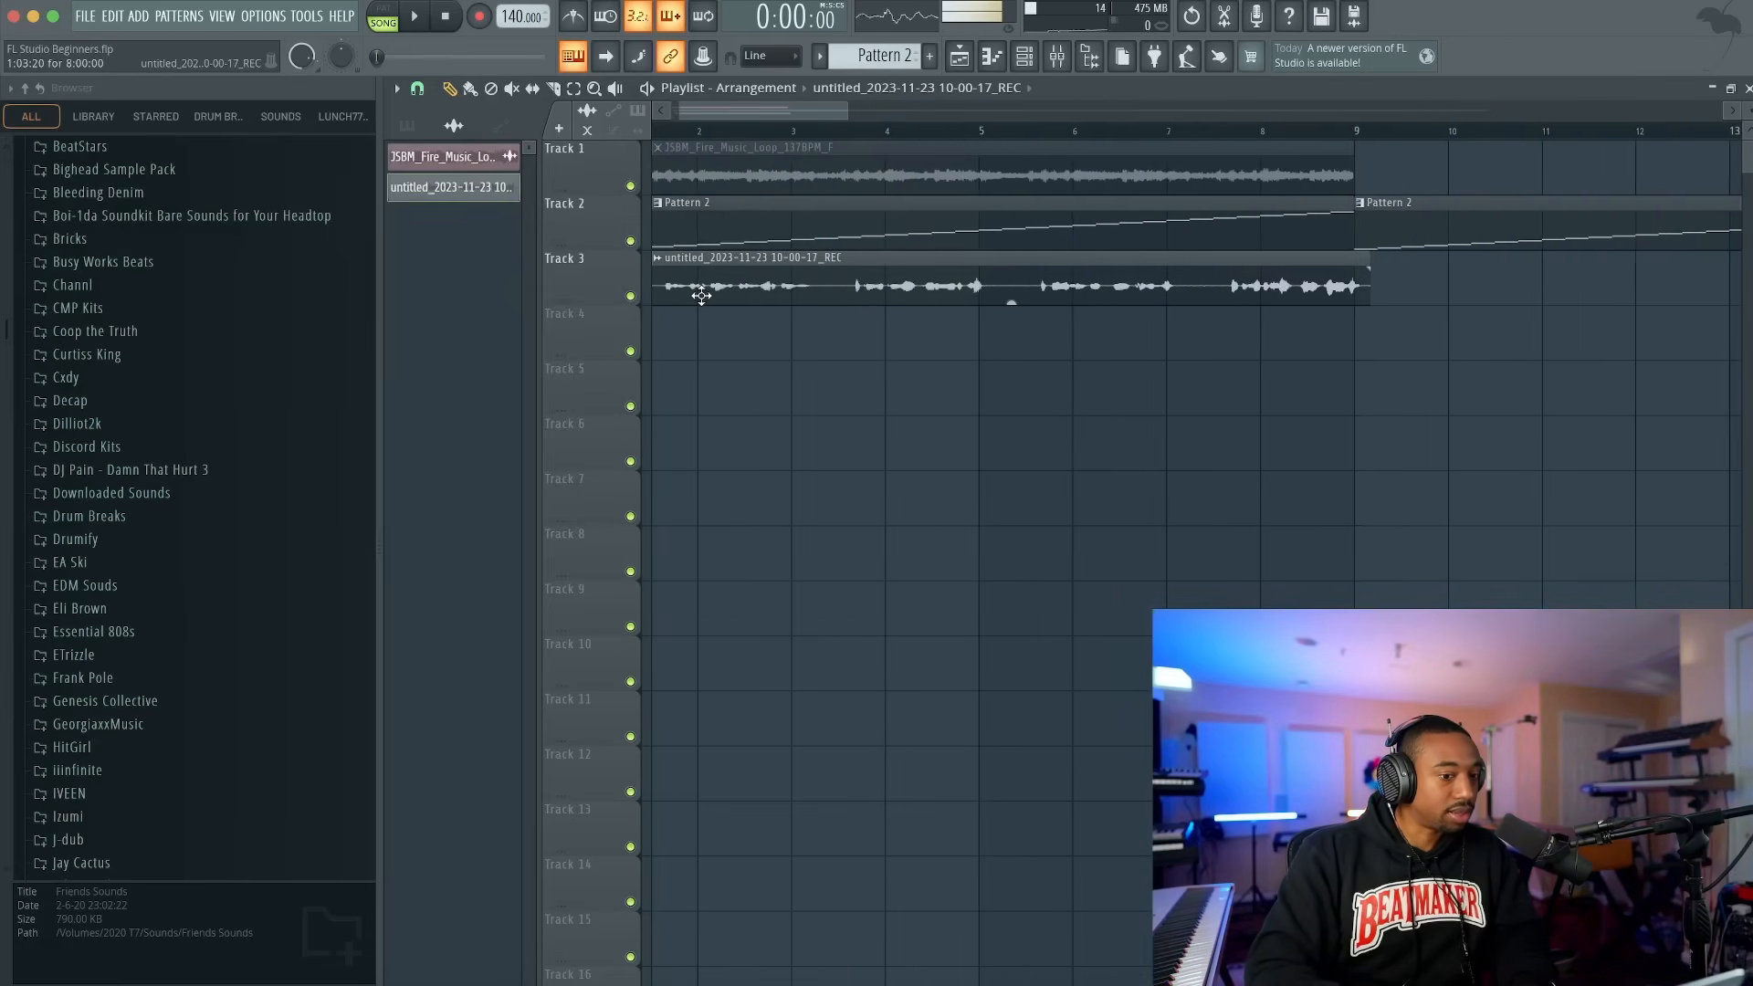
- Duplicate the Track 3 vocal clip through bar 17 and raise its clip gain
{"action": "left_click", "coordinate": [950, 274]}
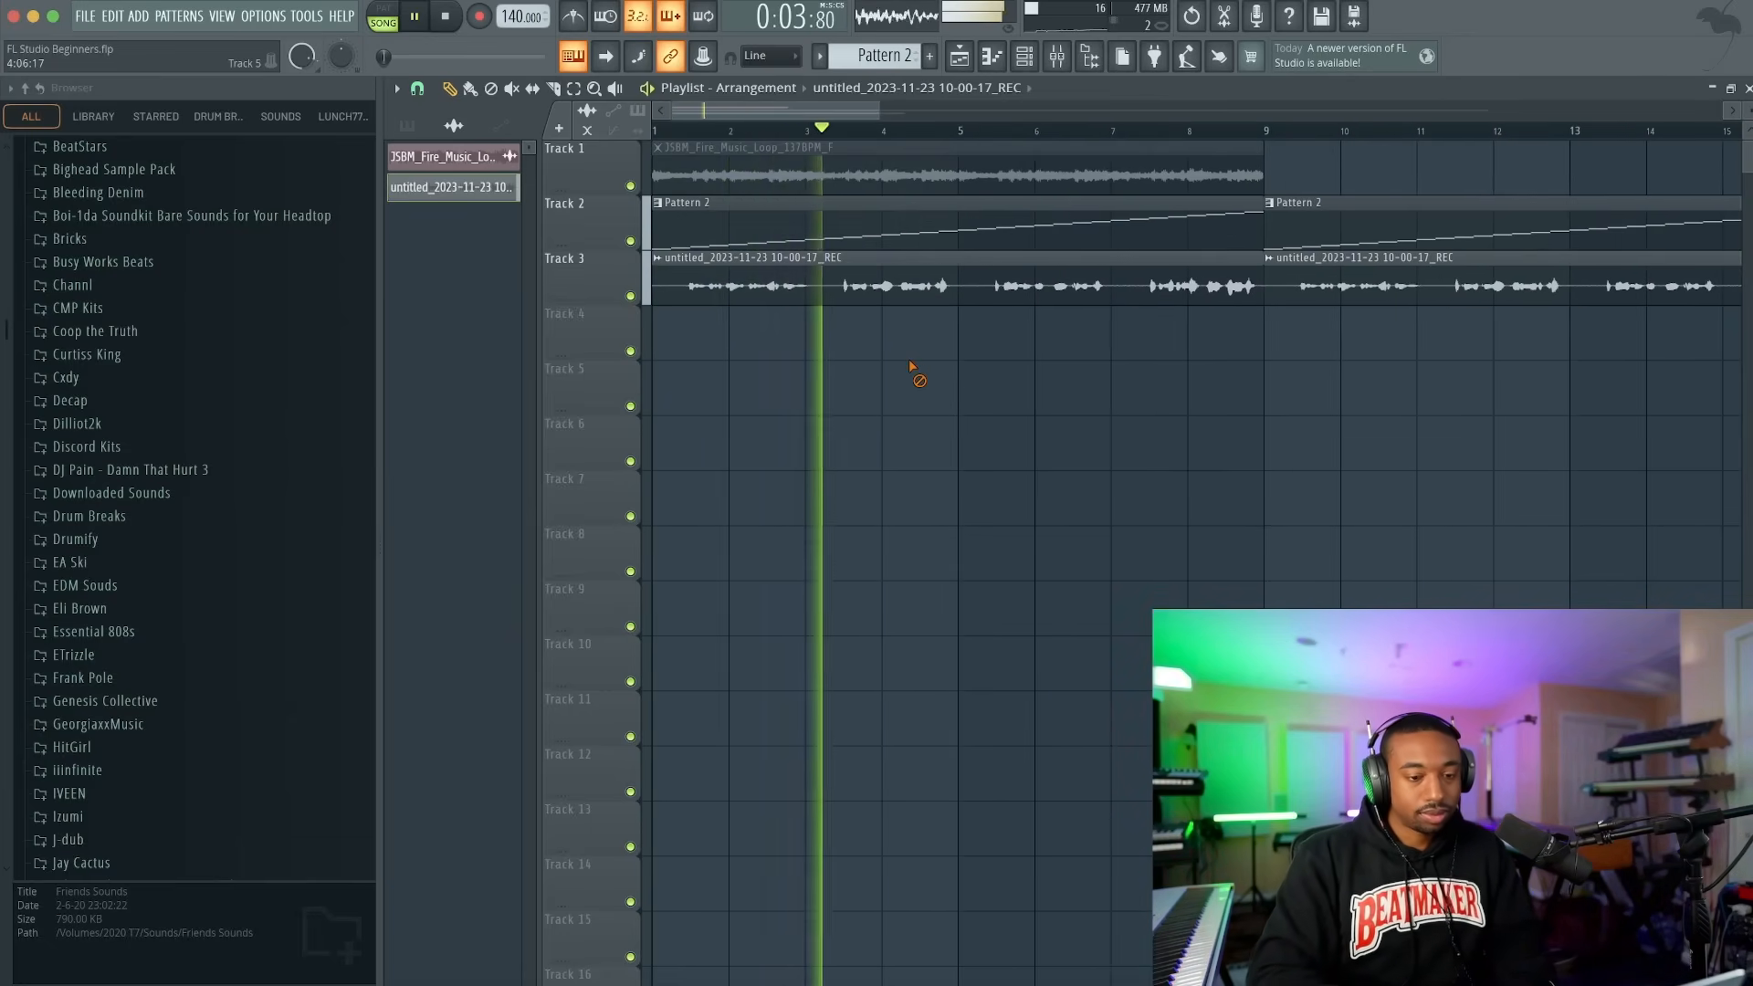
{"action": "left_click", "coordinate": [446, 17]}
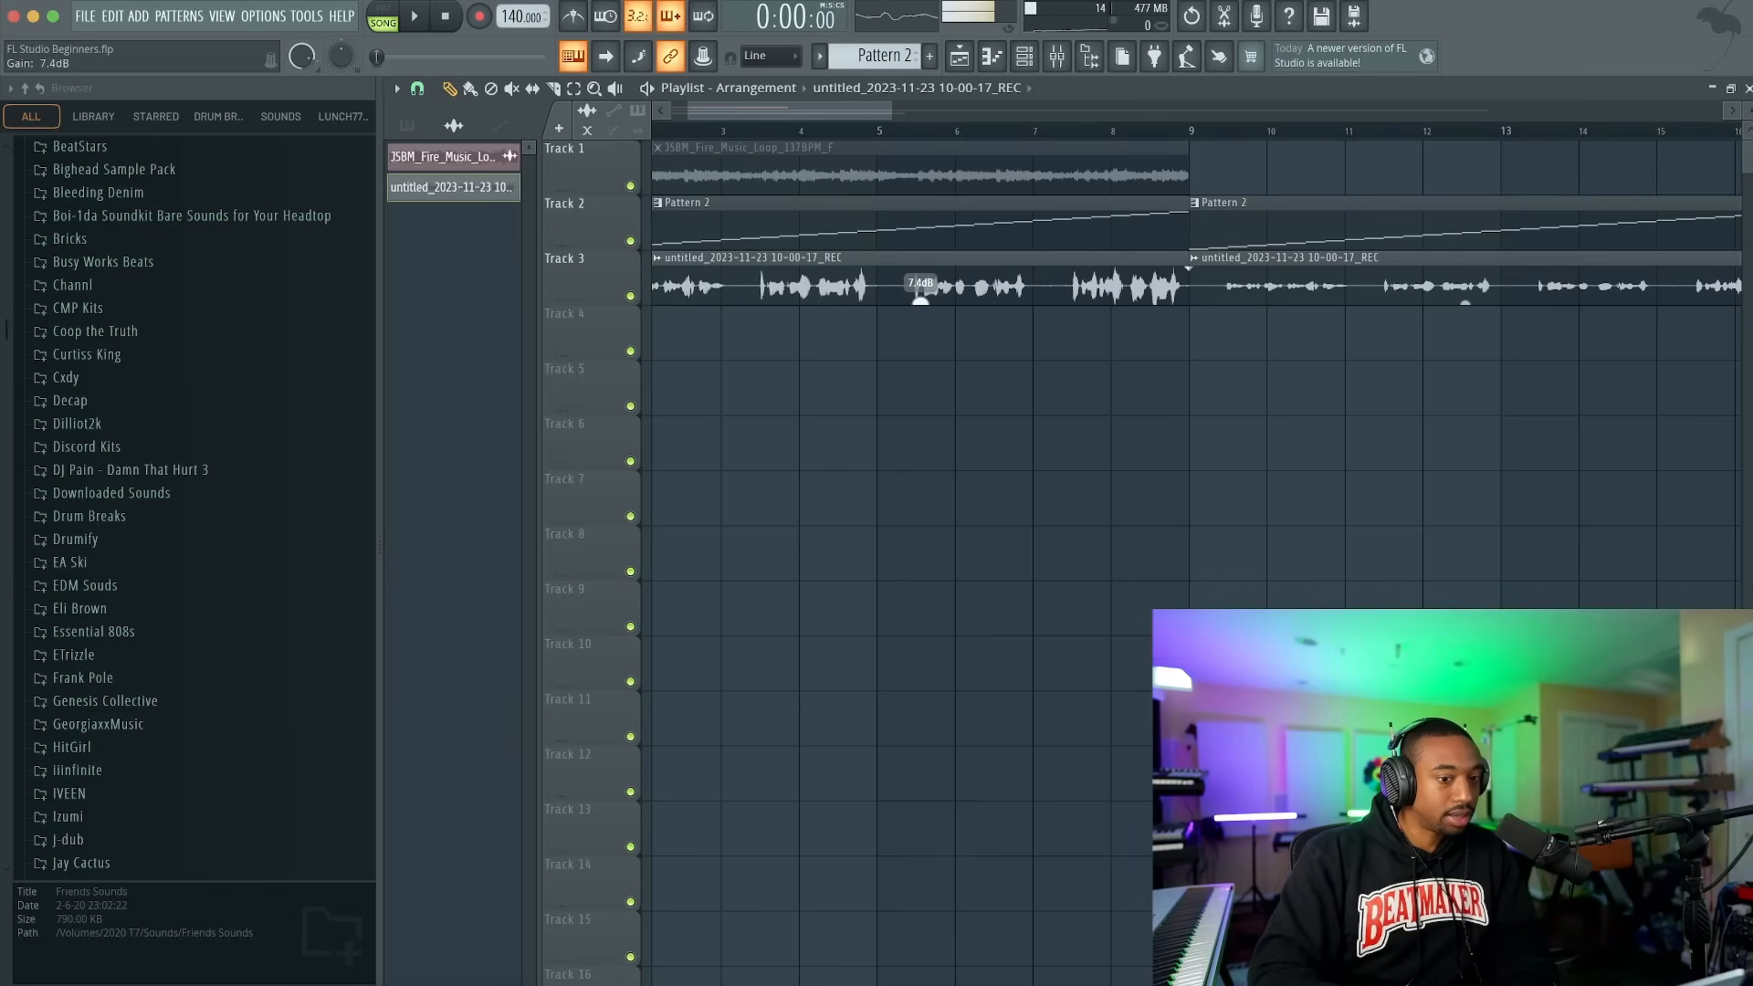
{"action": "left_click", "coordinate": [415, 17]}
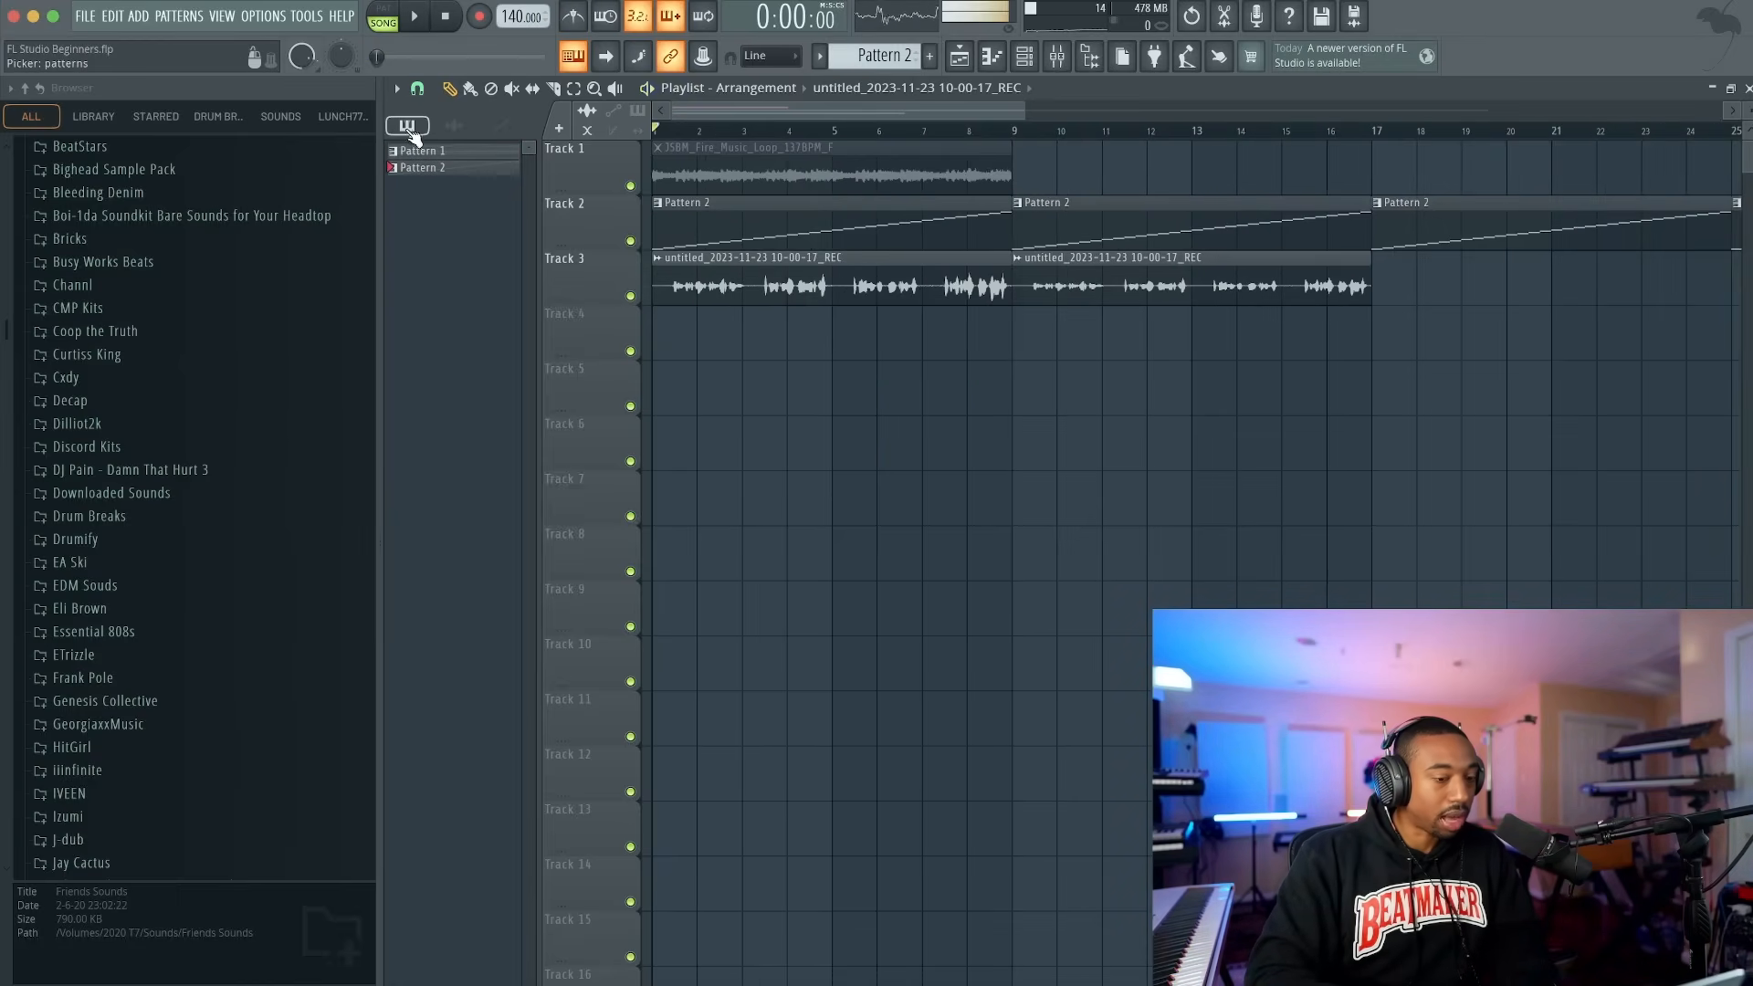
- Paint a pattern clip onto Track 4 across bars 1 to 9, creating Pattern 3
{"action": "left_click", "coordinate": [694, 312]}
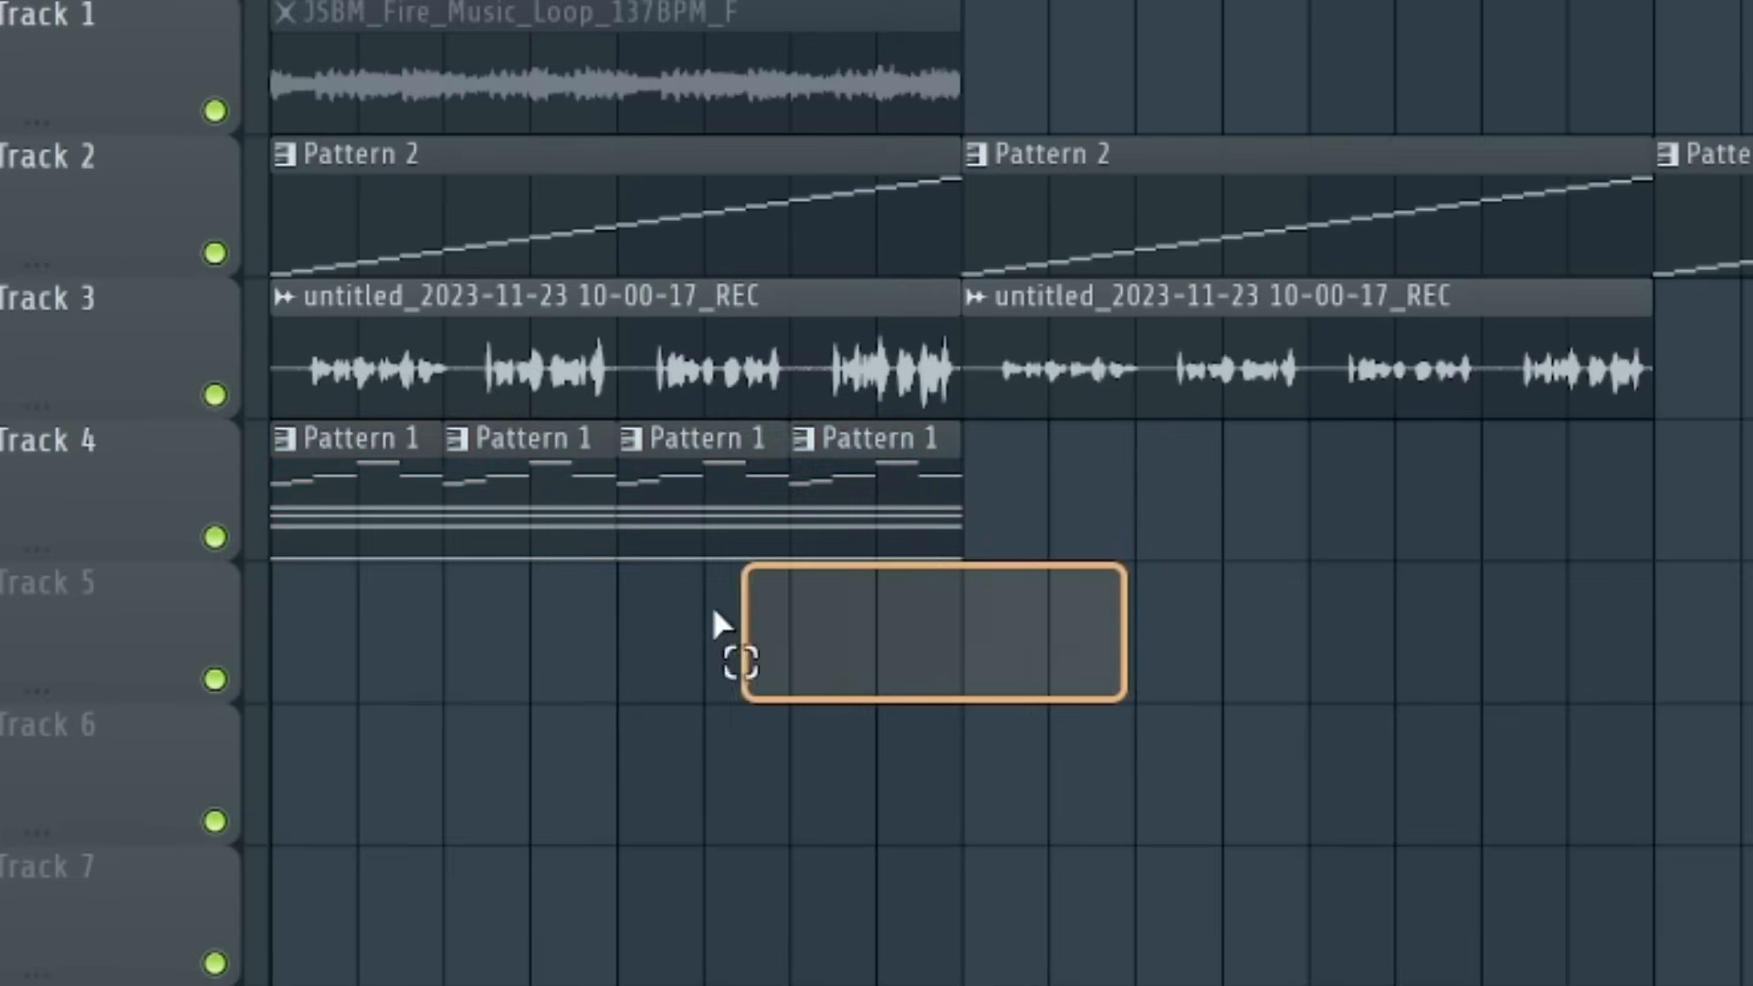
{"action": "left_click", "coordinate": [347, 548]}
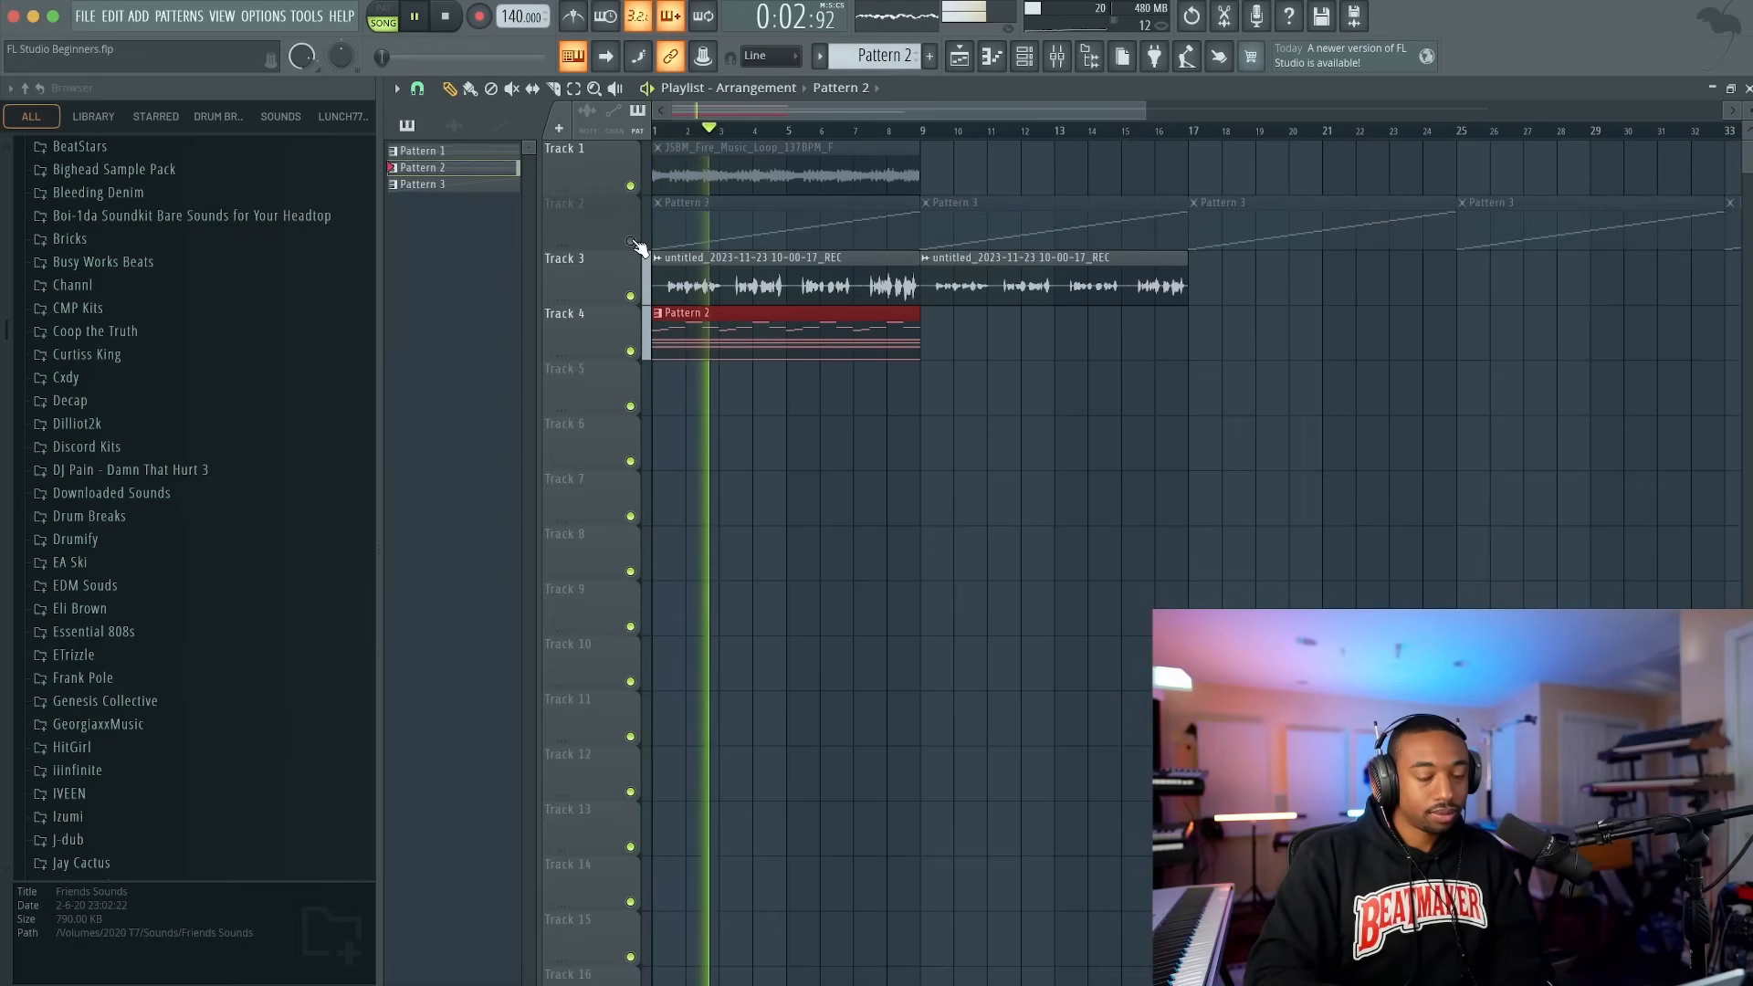
- Save the project as 'FL Studio Beginner Video.flp'
{"action": "left_click", "coordinate": [143, 16]}
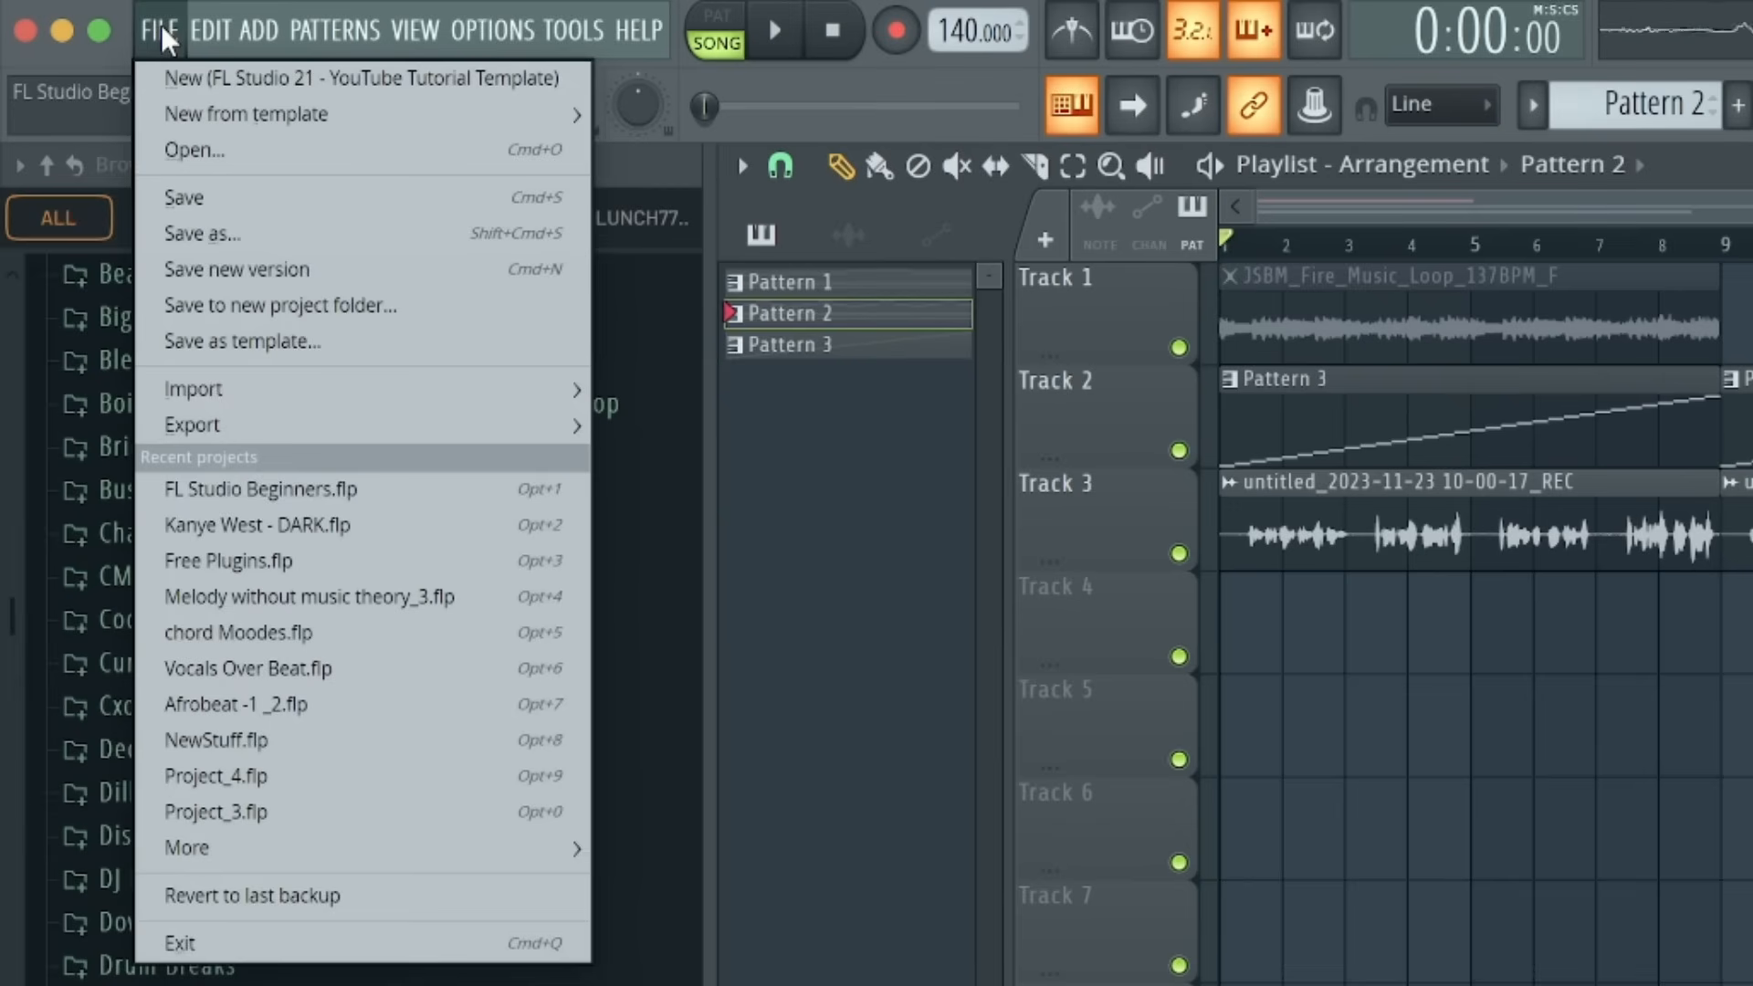
{"action": "left_click", "coordinate": [200, 234]}
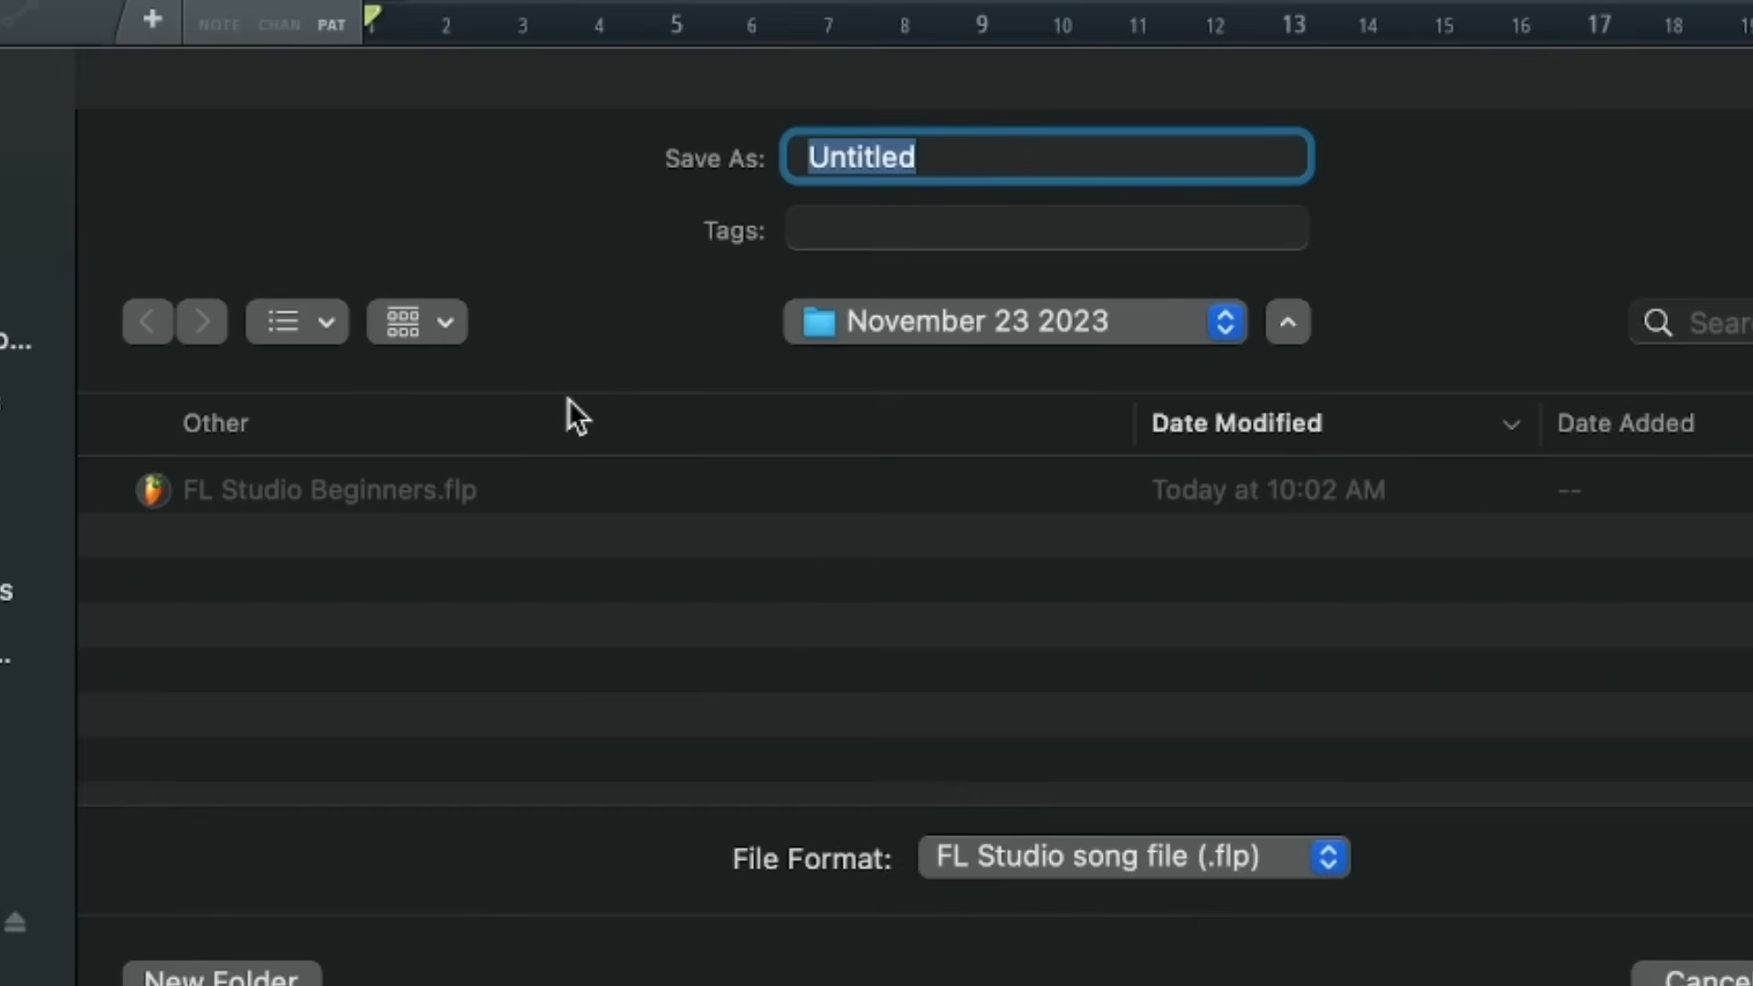
{"action": "type", "text": "FL Studio Beginner"}
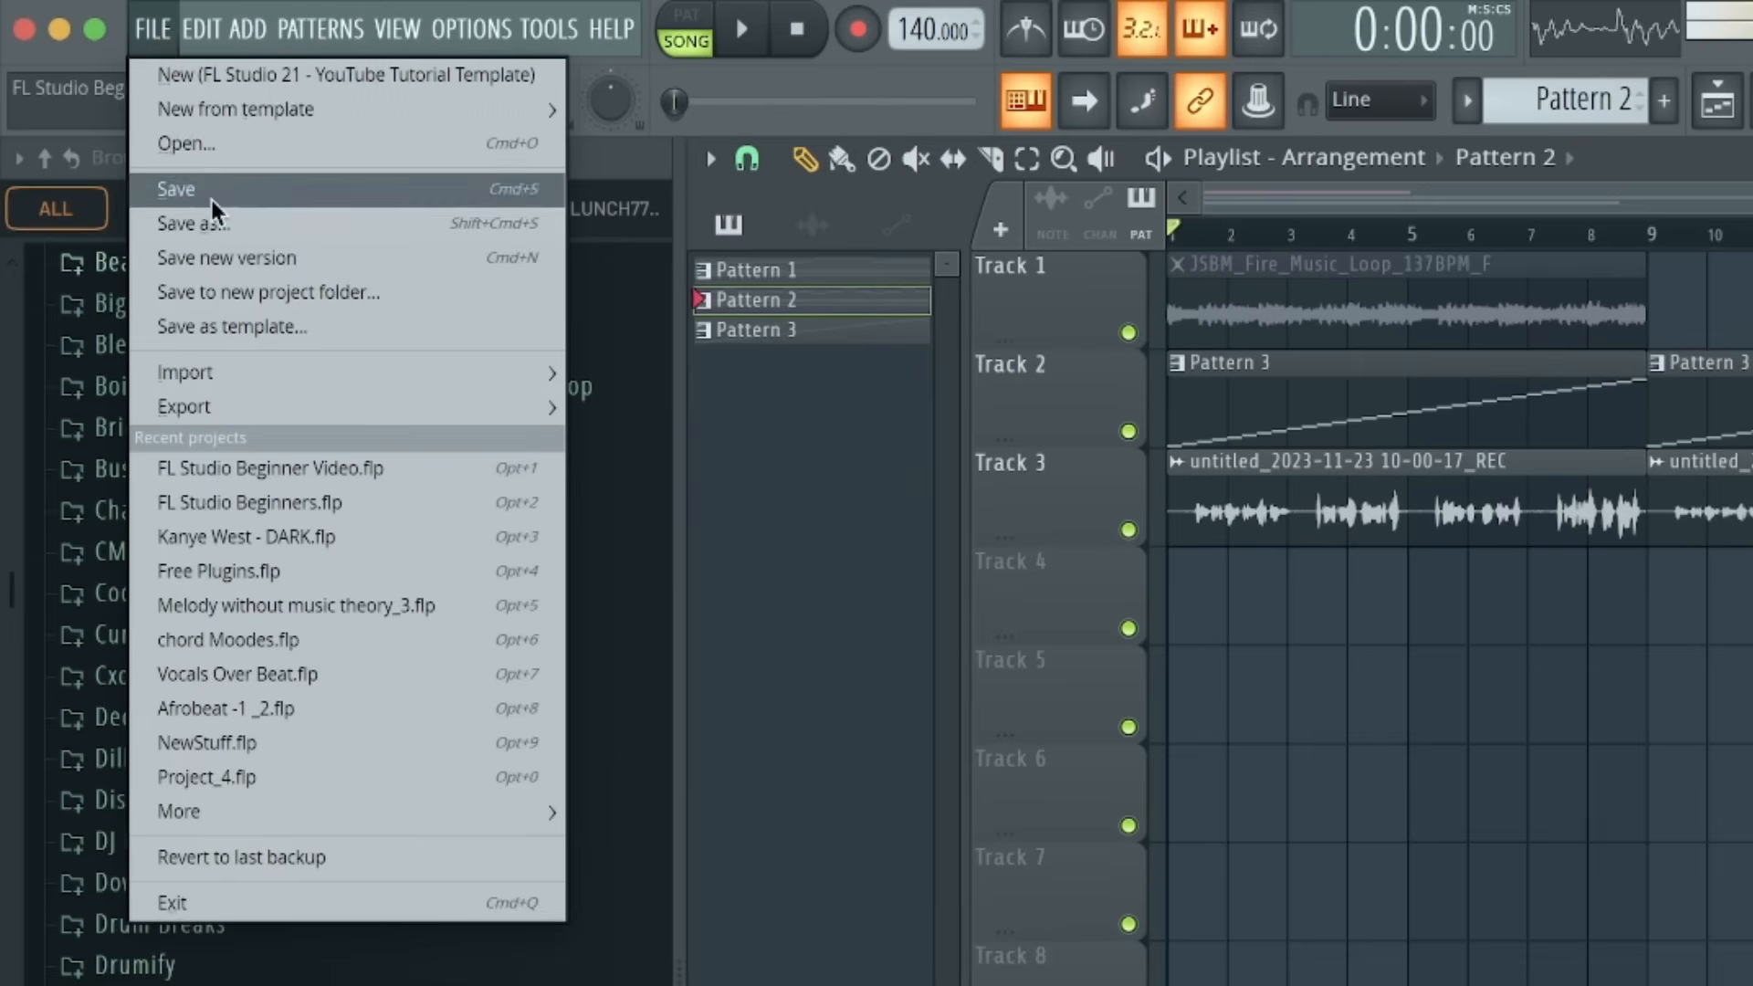
- Export the song to the Desktop as TEST SONG in both MP3 and WAV
{"action": "left_click", "coordinate": [183, 406]}
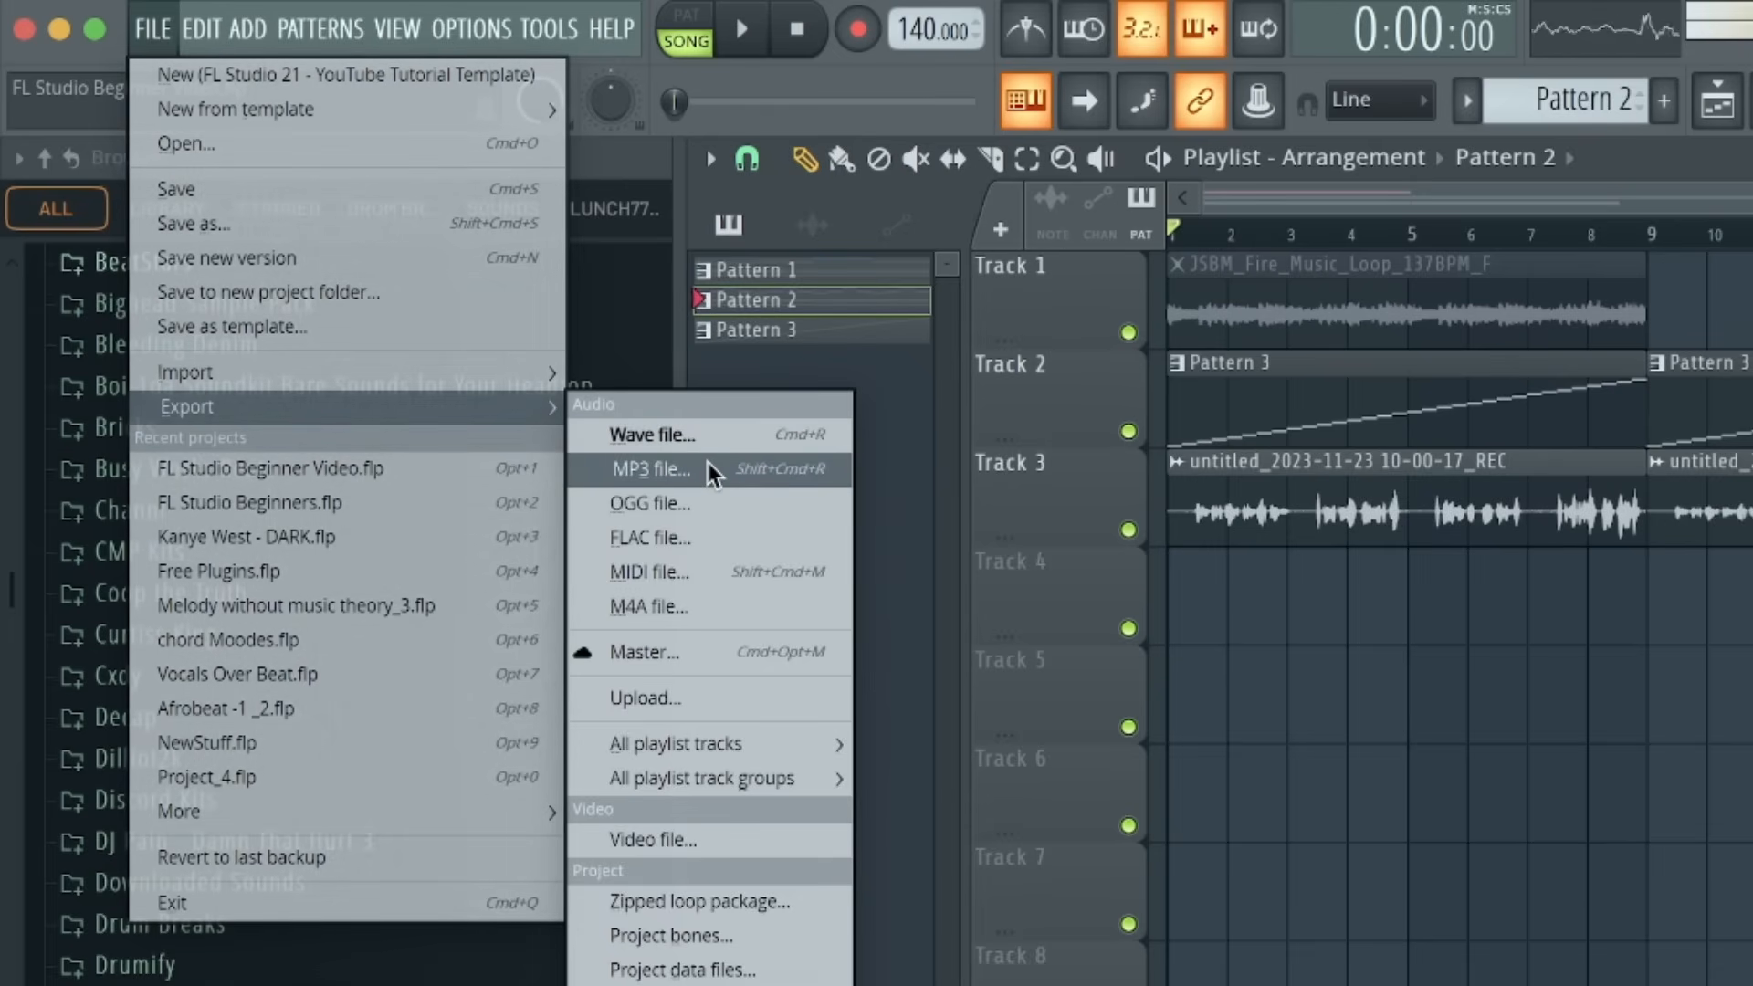
{"action": "mouse_move", "coordinate": [699, 435]}
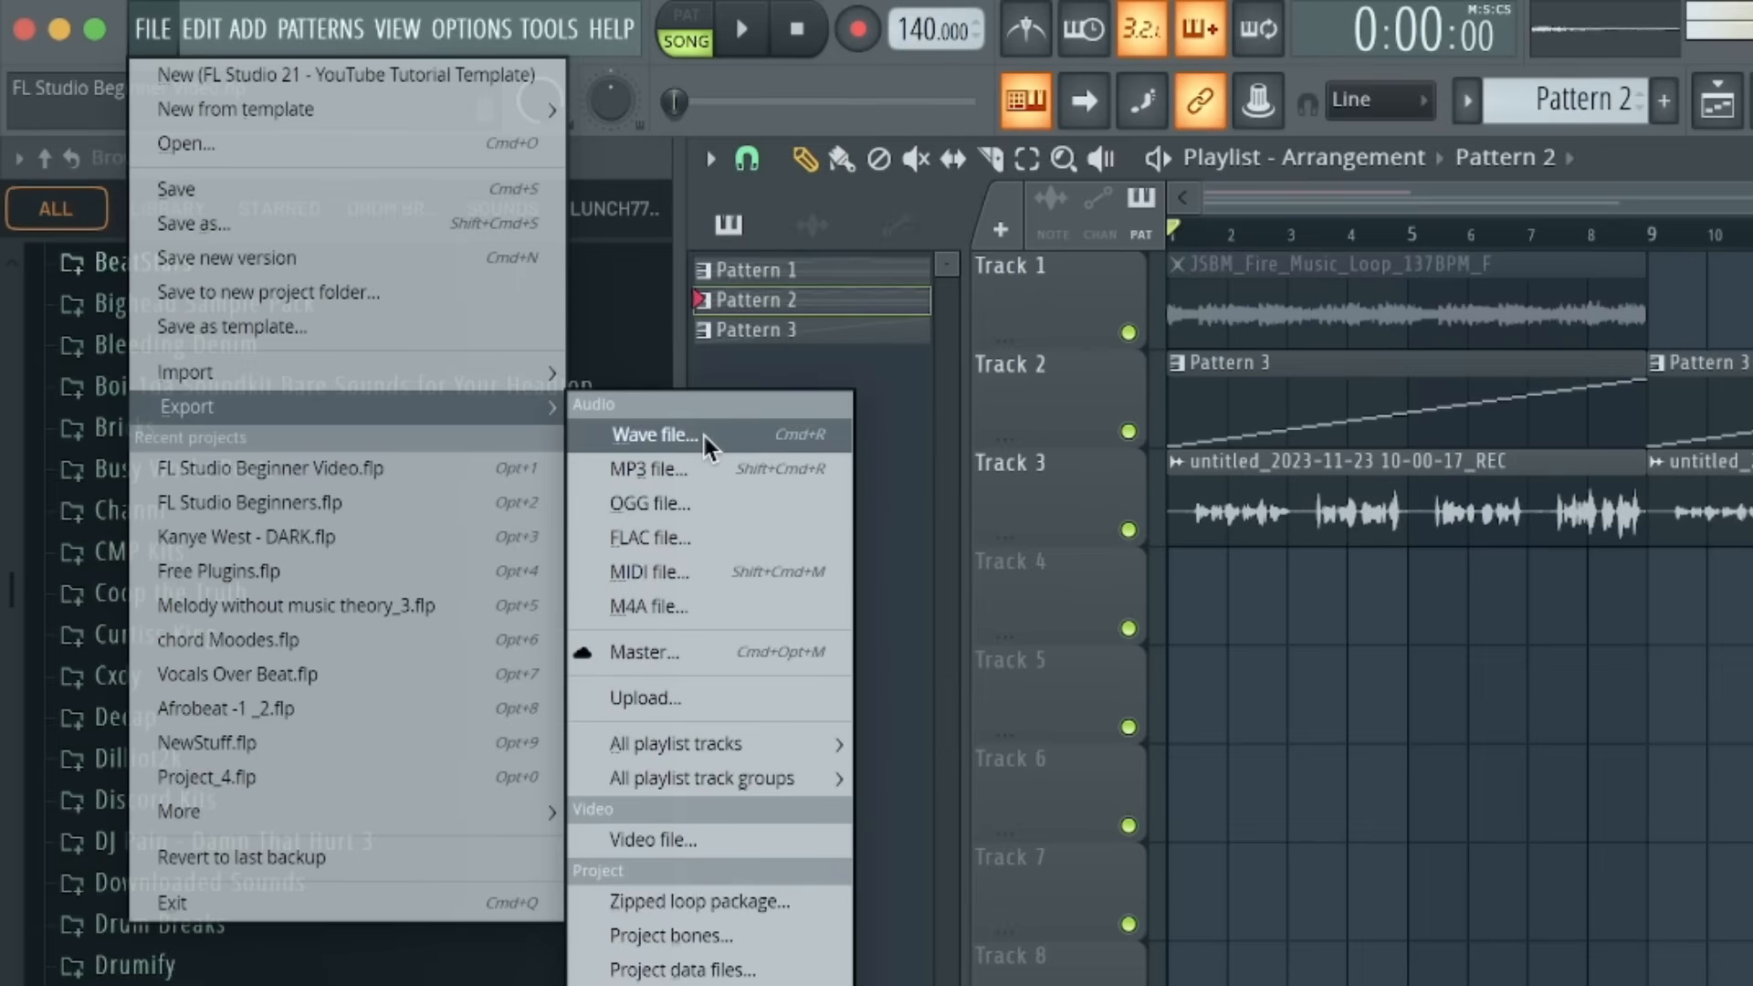
{"action": "left_click", "coordinate": [648, 469]}
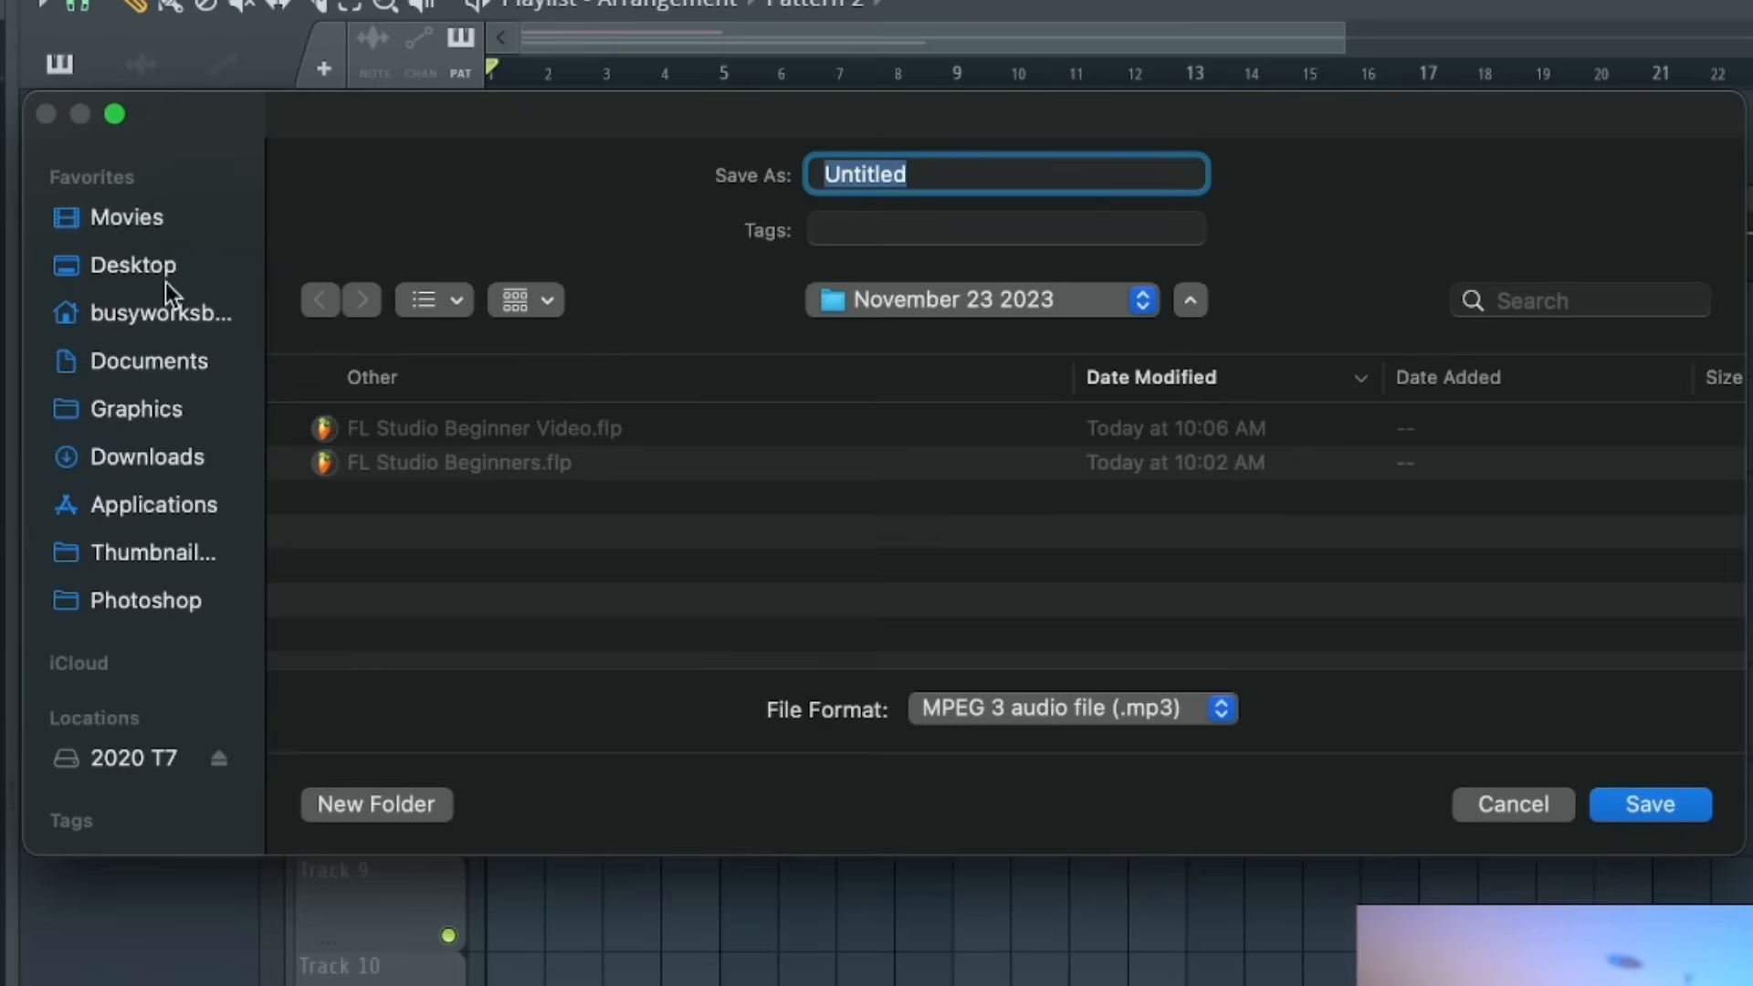
{"action": "left_click", "coordinate": [1649, 803]}
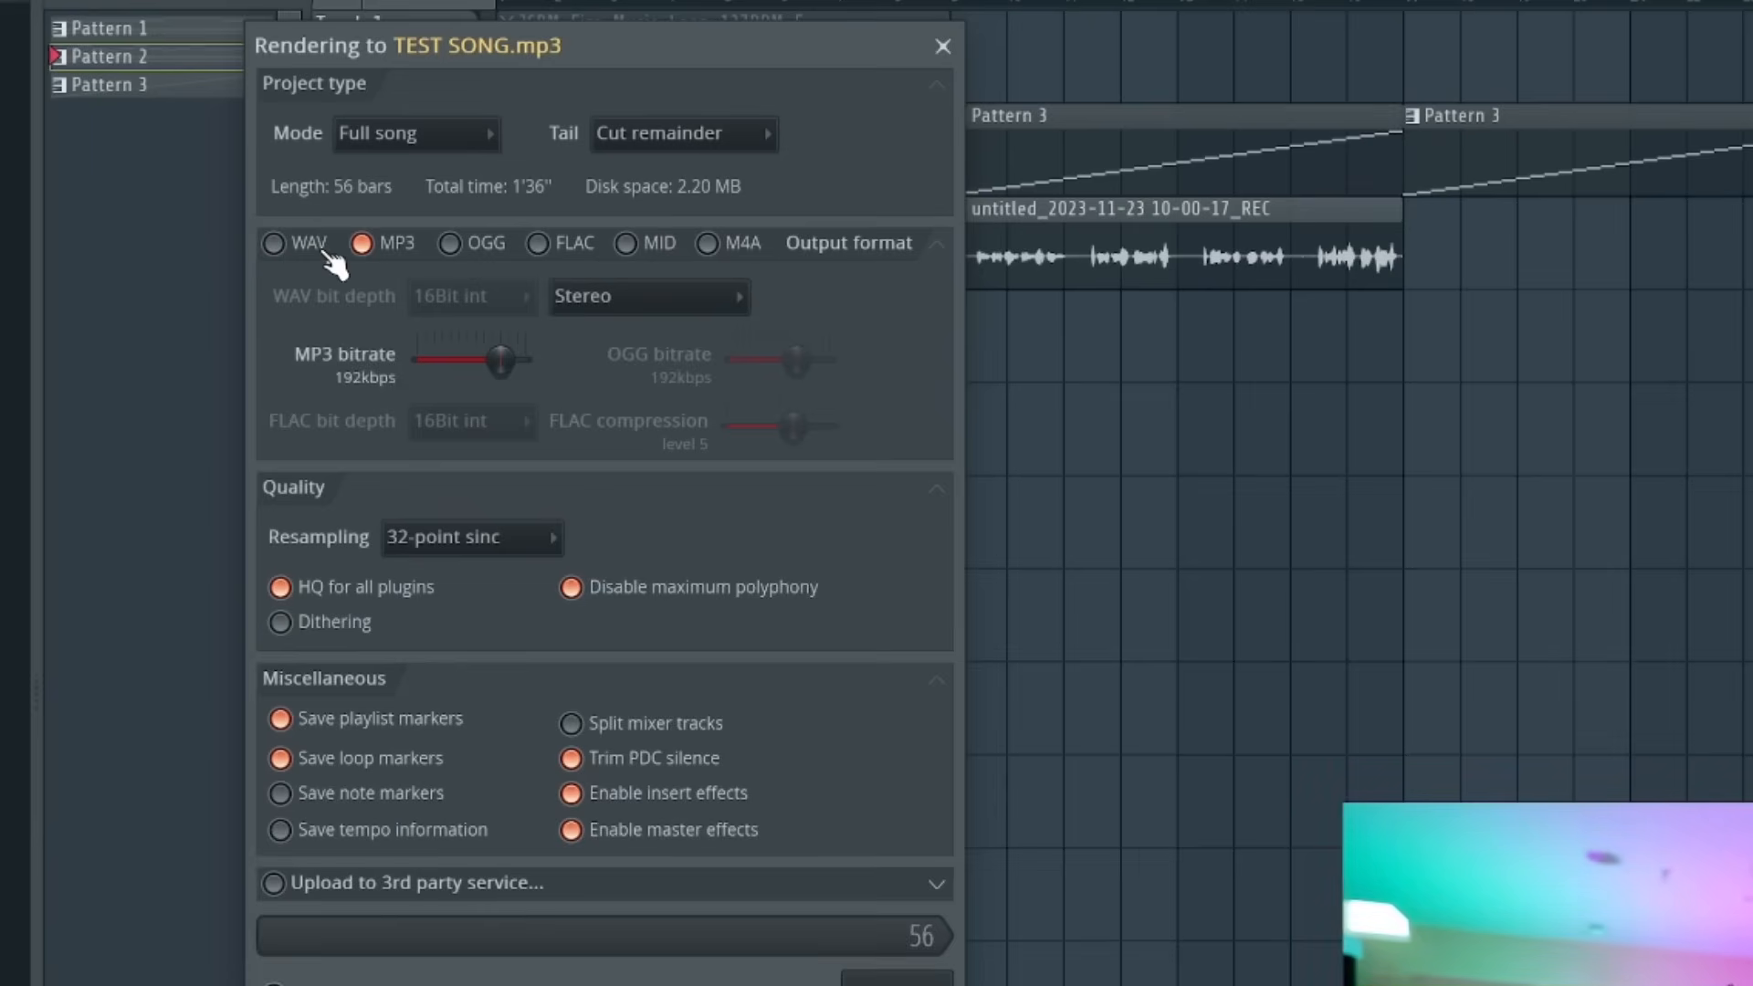
{"action": "left_click", "coordinate": [274, 243]}
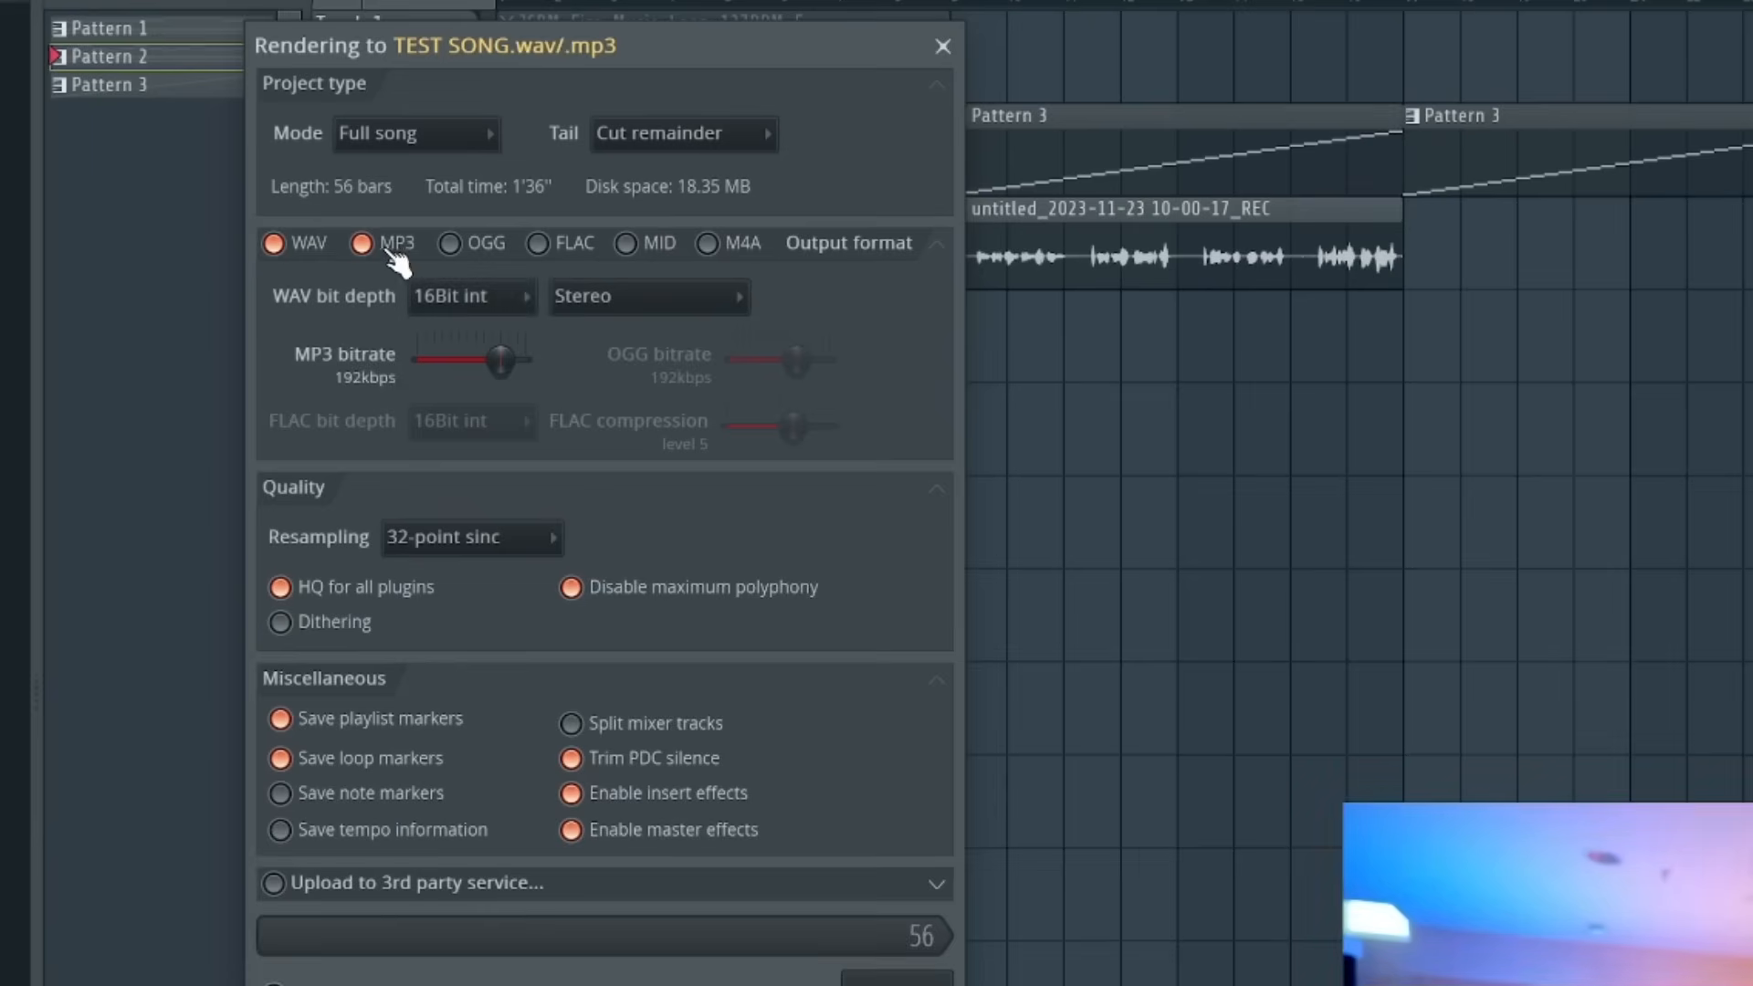
- Keep the Cut remainder tail, set the MP3 bitrate, render, and preview TEST SONG.wav
{"action": "left_click", "coordinate": [681, 134]}
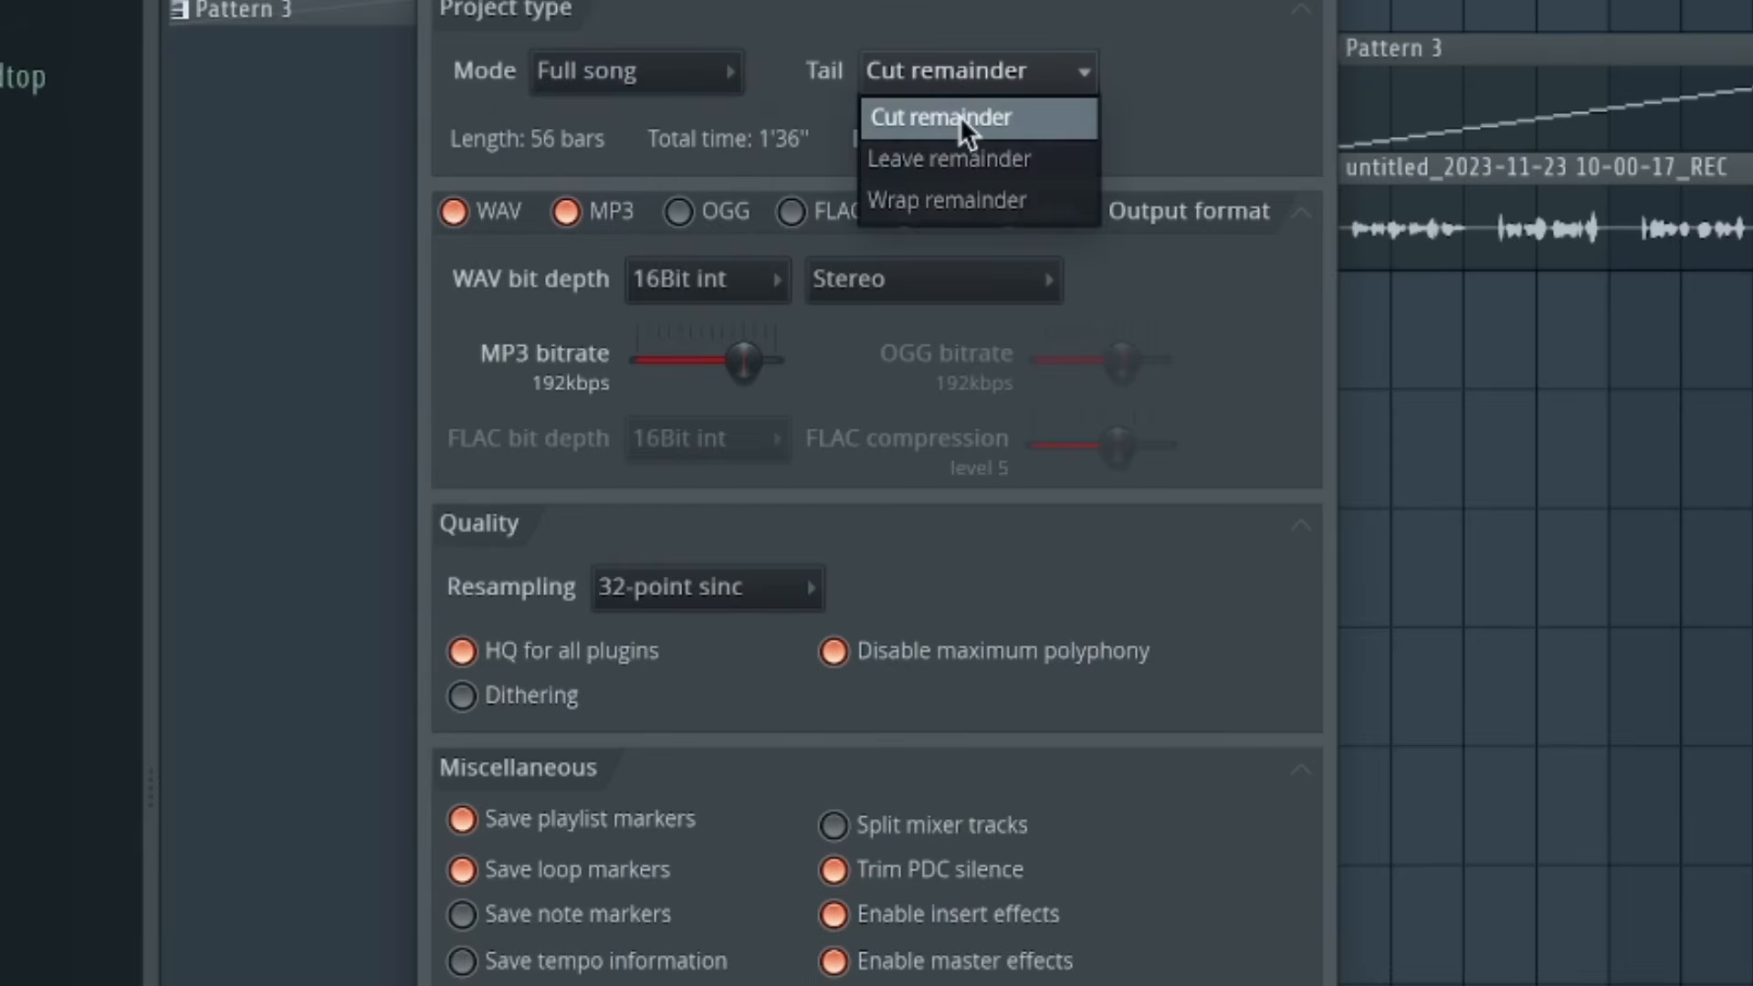
{"action": "left_click", "coordinate": [938, 116]}
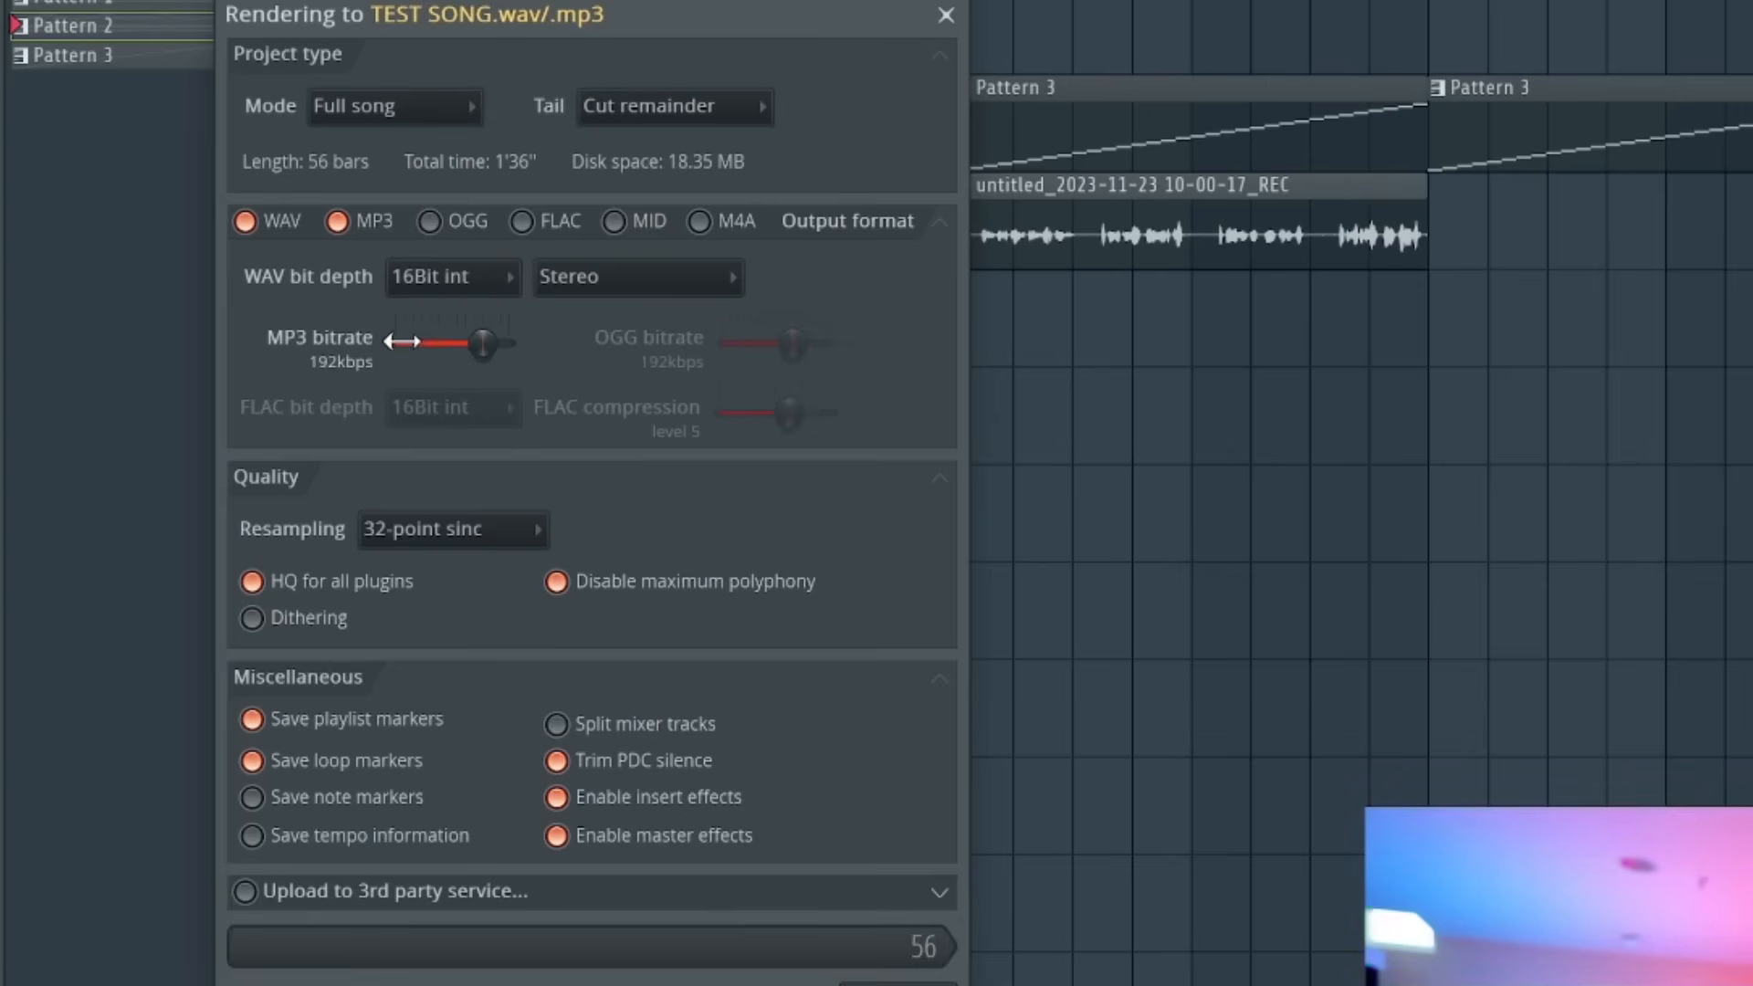
{"action": "left_click_drag", "start_coordinate": [480, 343], "coordinate": [510, 343]}
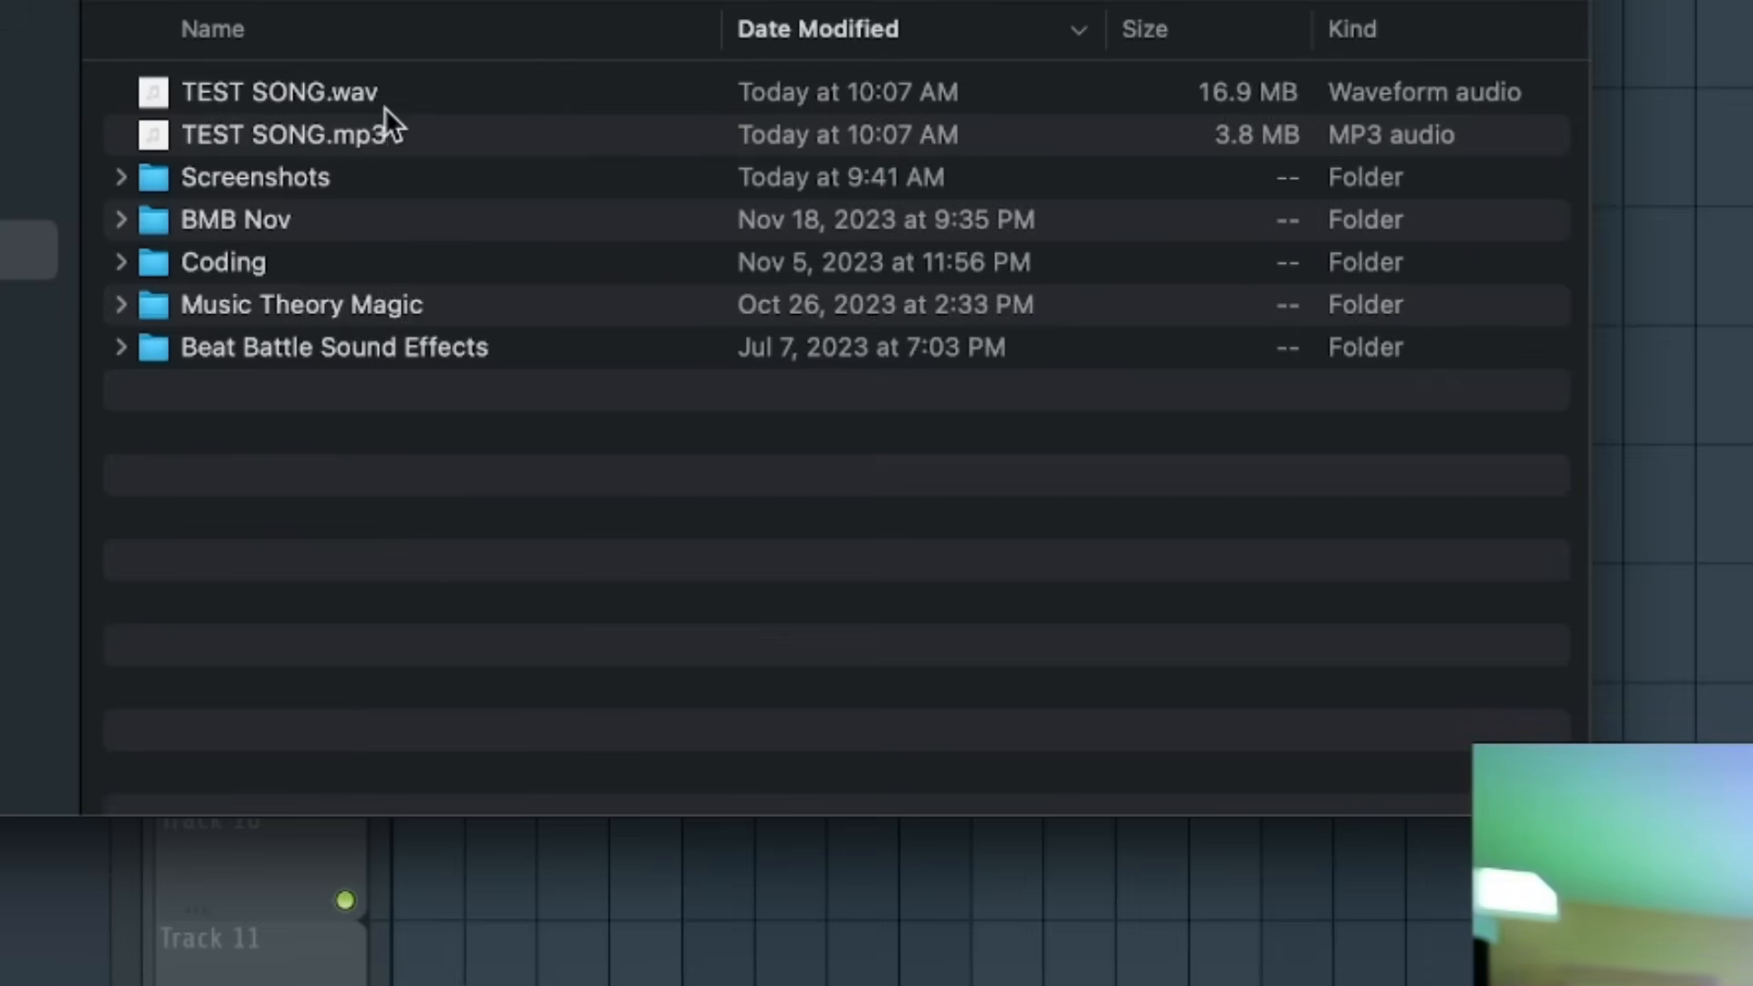
{"action": "left_click", "coordinate": [279, 91]}
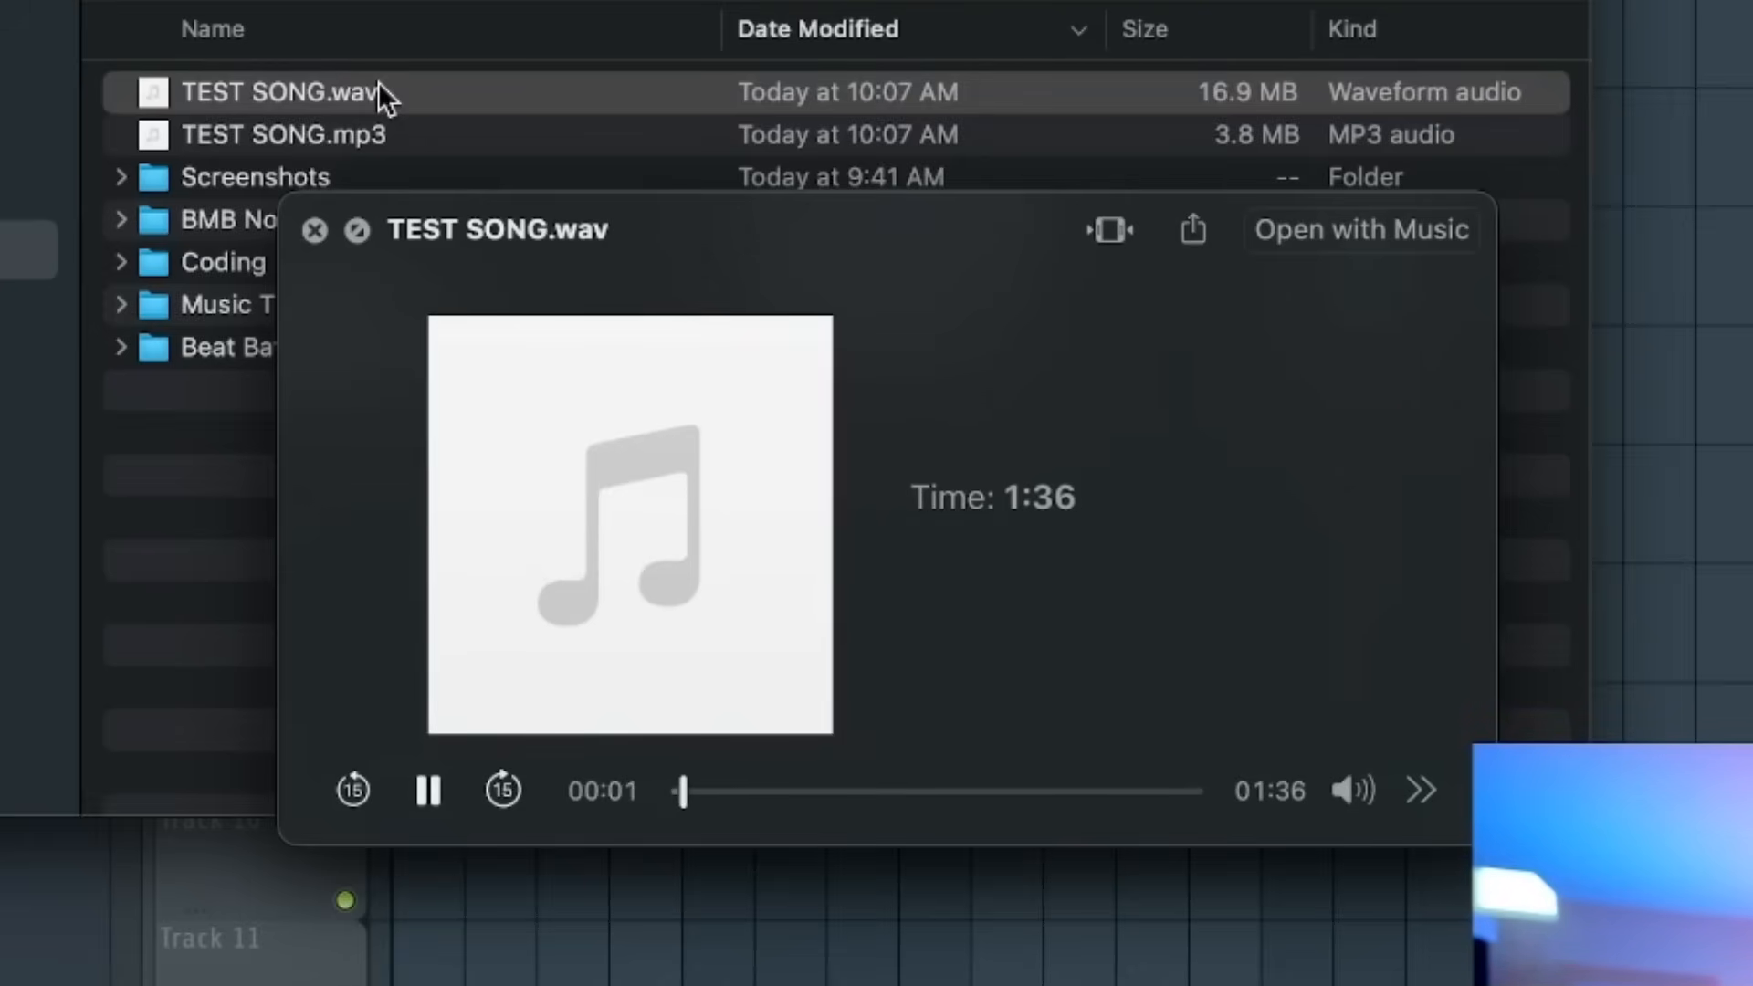